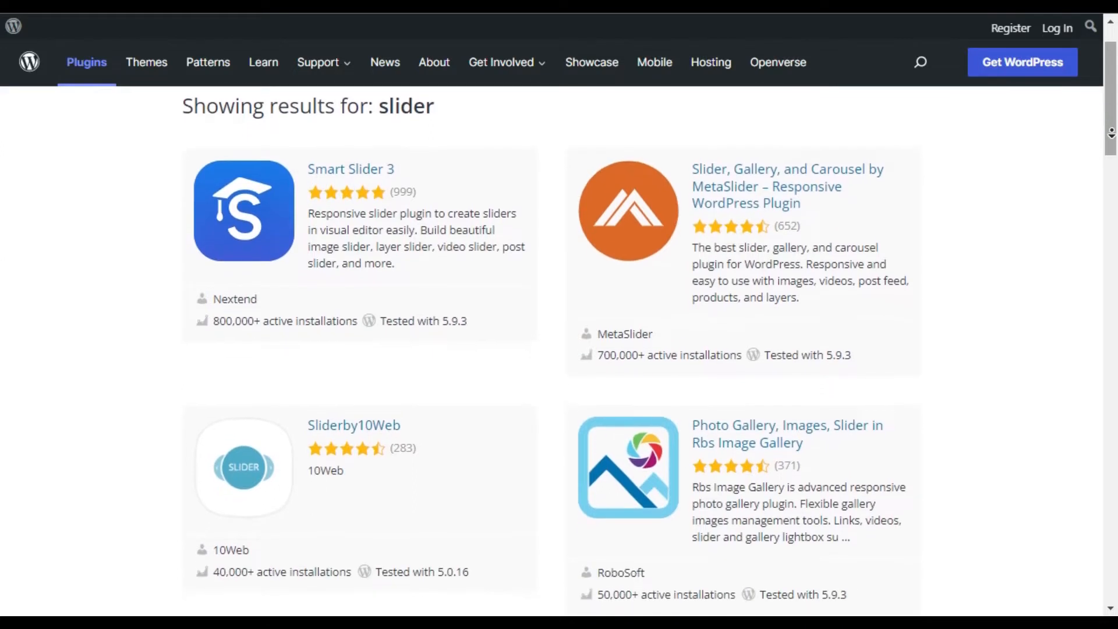
- Scroll down the Slide Anything page through its description and feature list
scroll(down, 3)
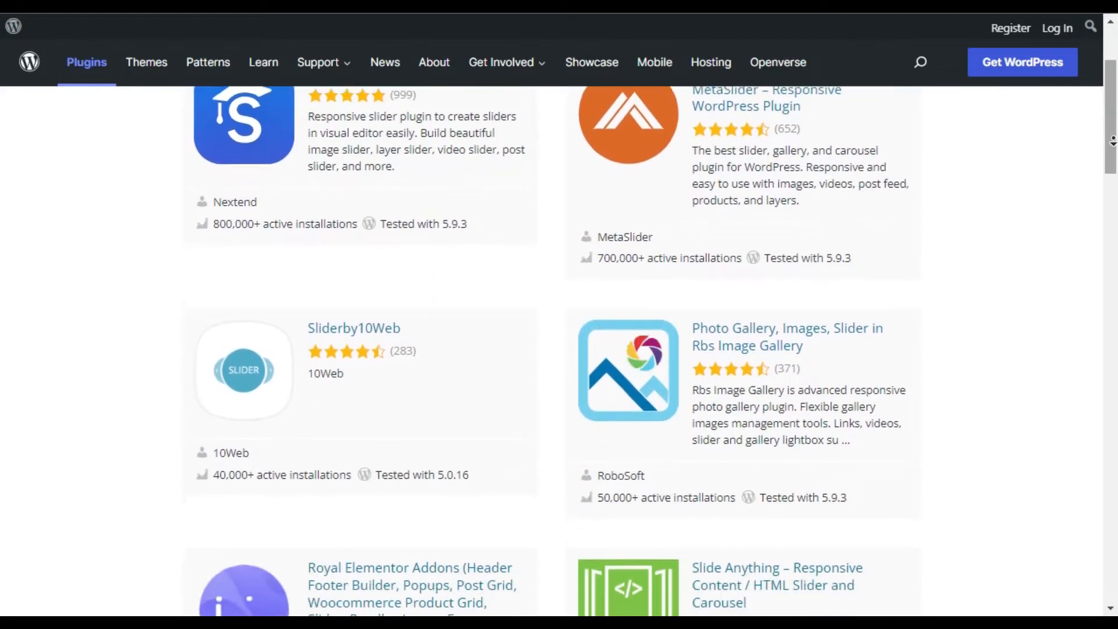
scroll(down, 3)
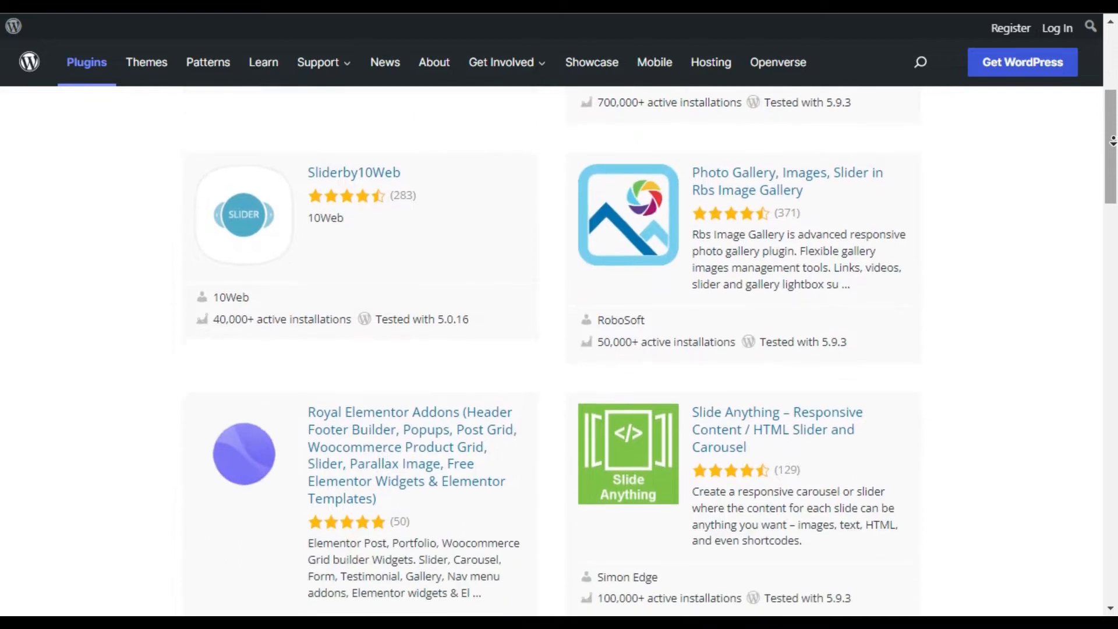
scroll(down, 3)
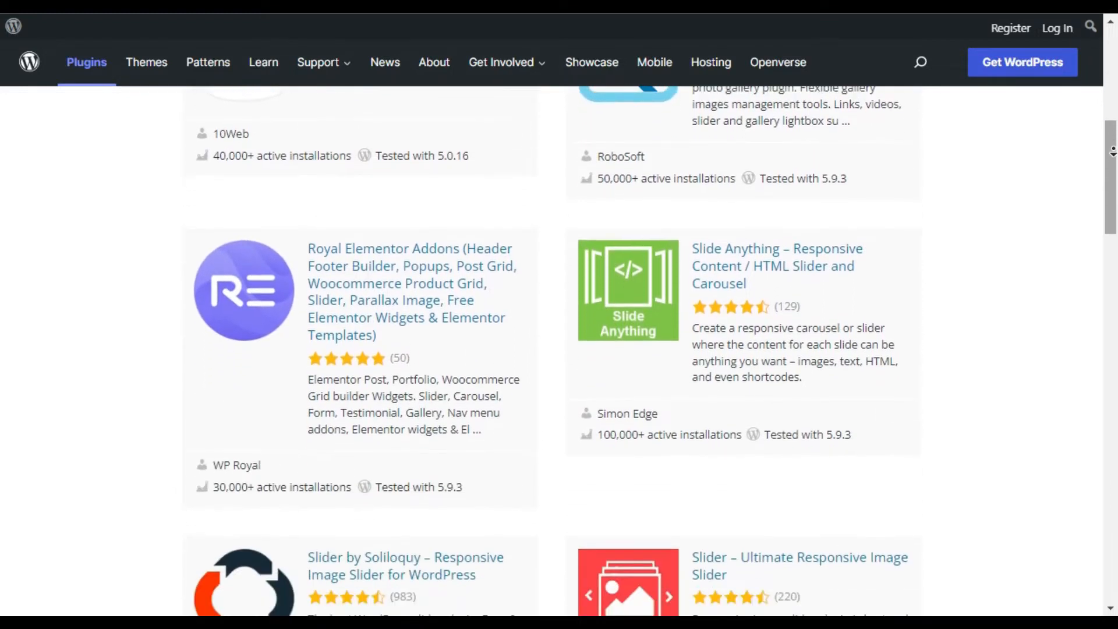
scroll(down, 3)
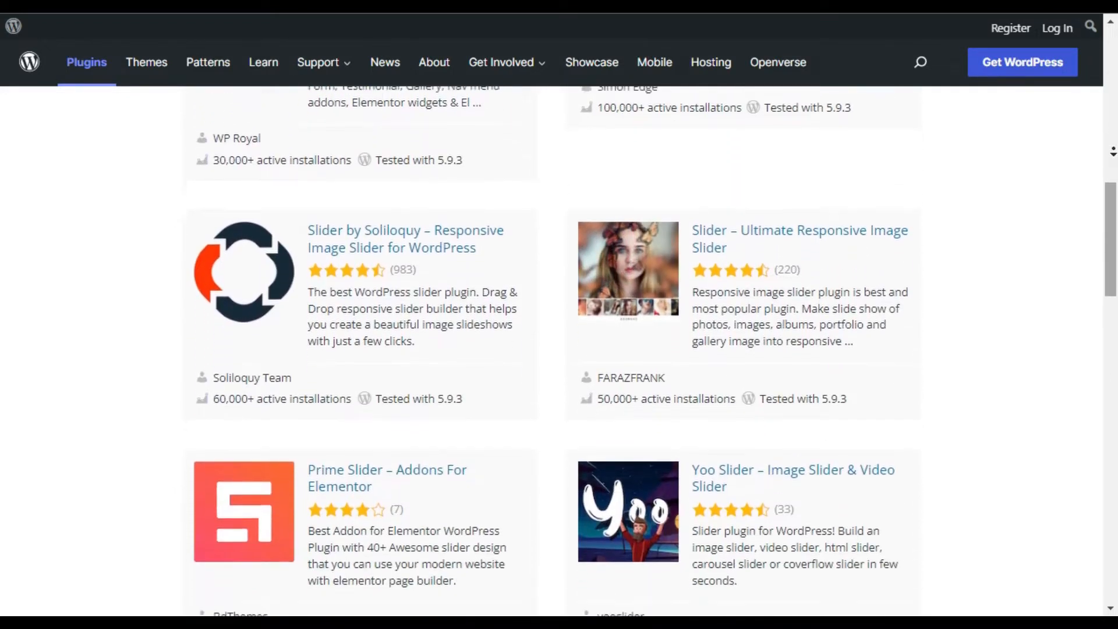
scroll(down, 3)
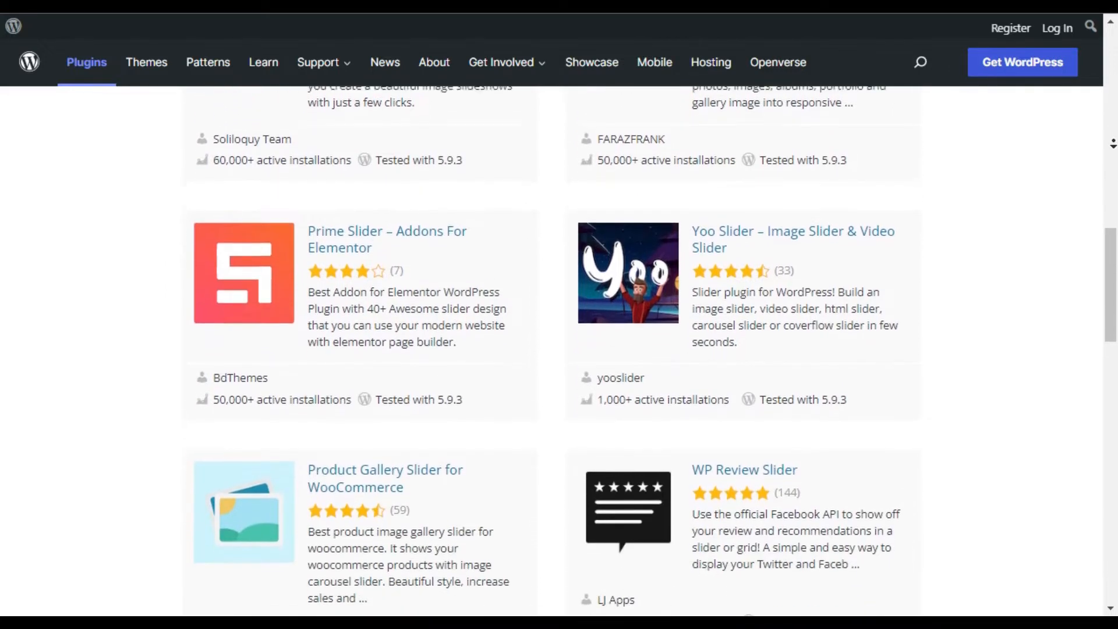
scroll(down, 3)
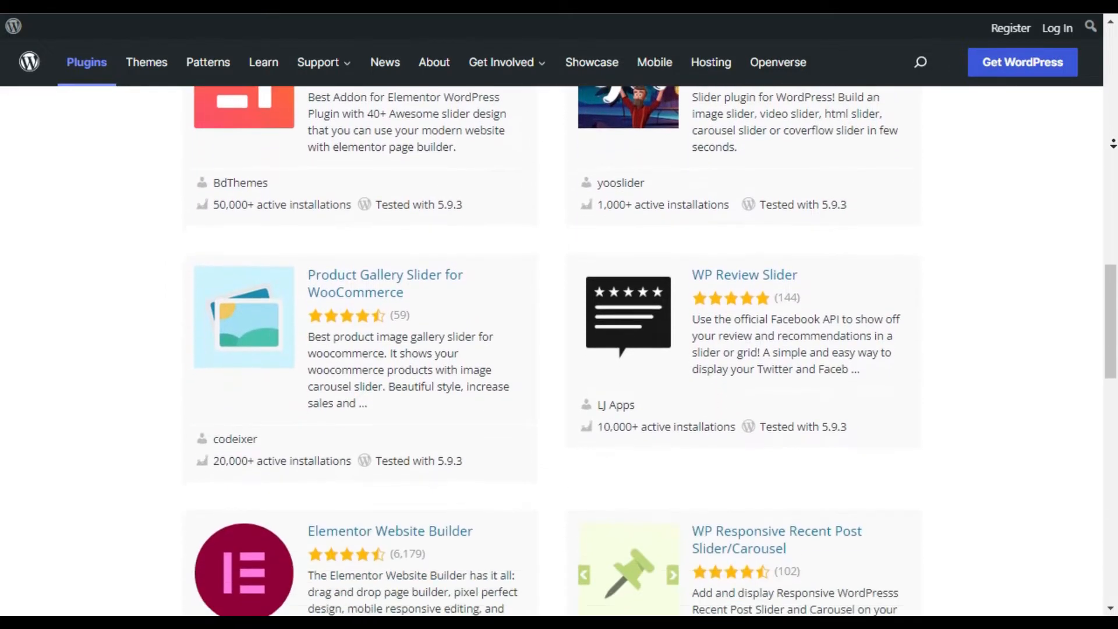
scroll(down, 3)
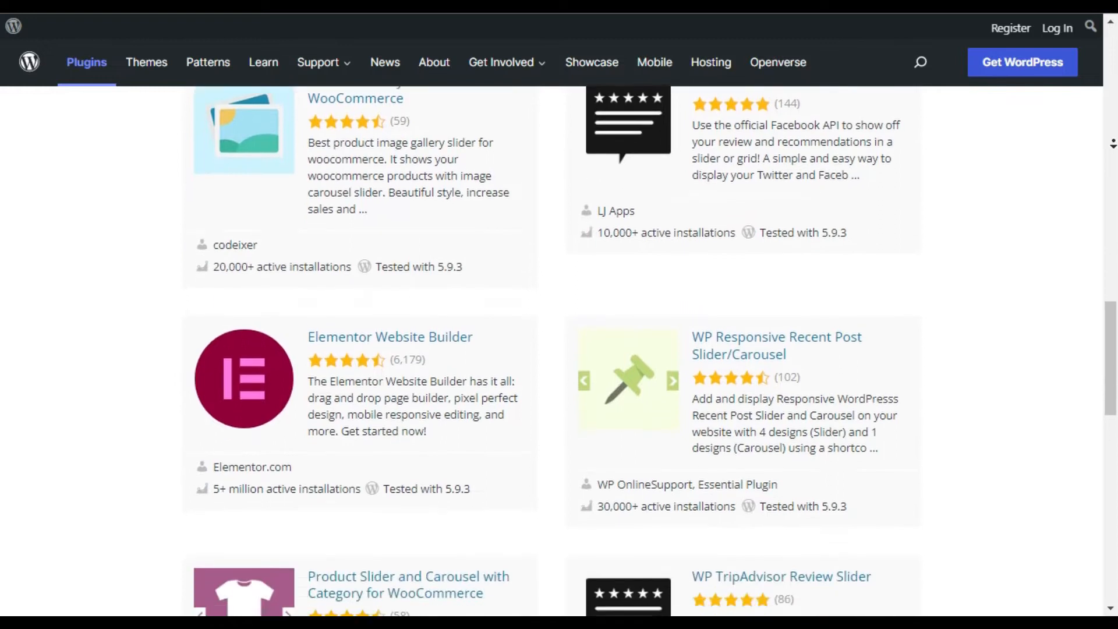
scroll(down, 3)
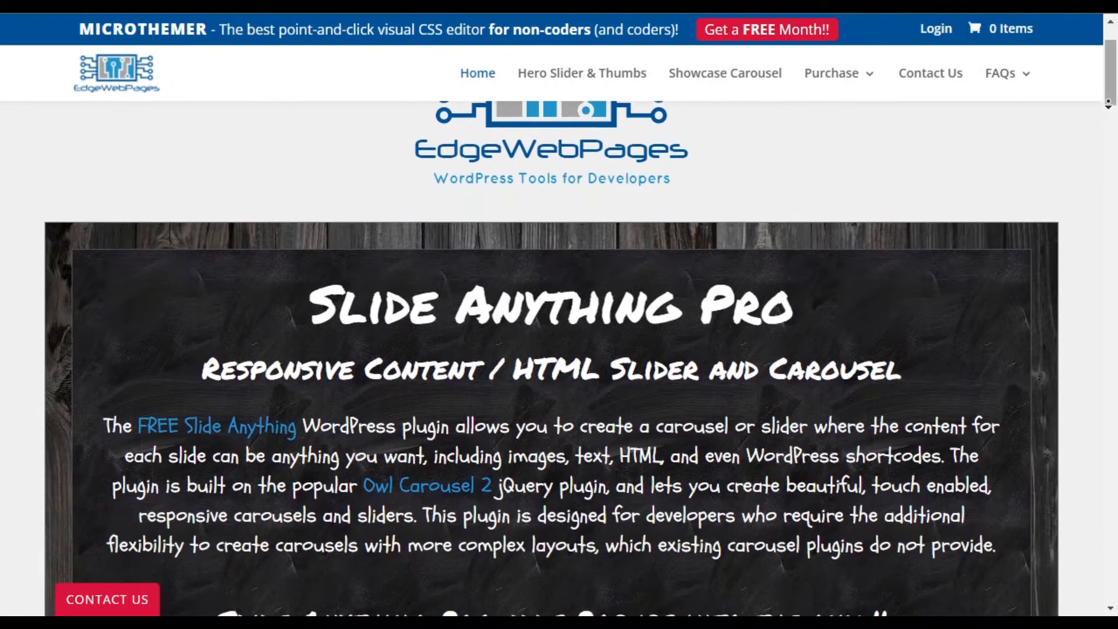
- Continue down past the ratings into the SLIDE ANYTHING PRO extra-features section
scroll(down, 3)
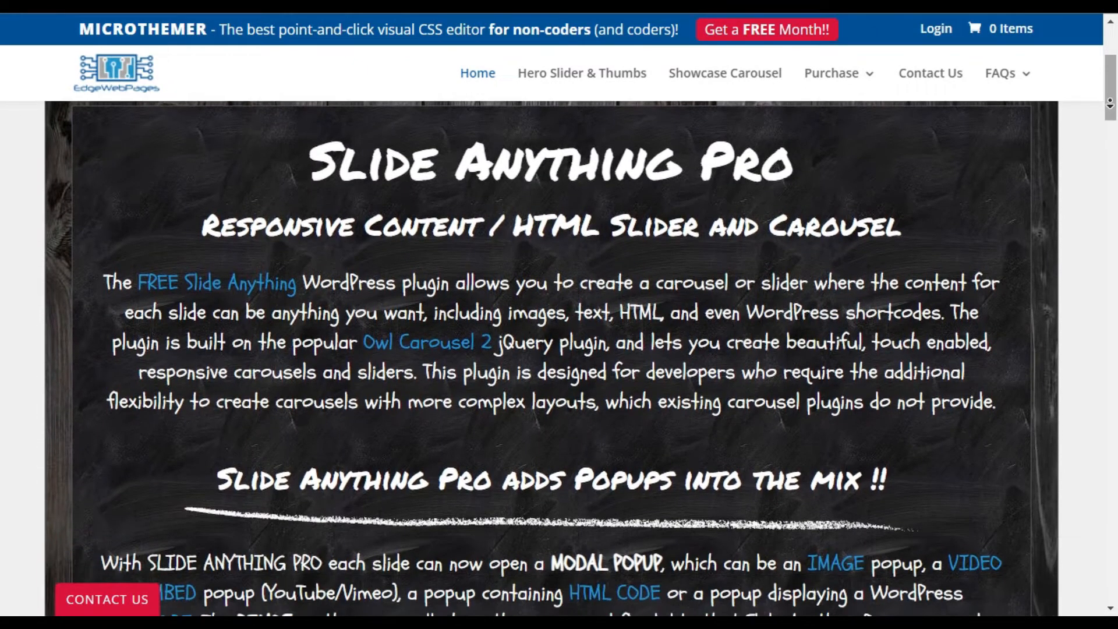
scroll(down, 3)
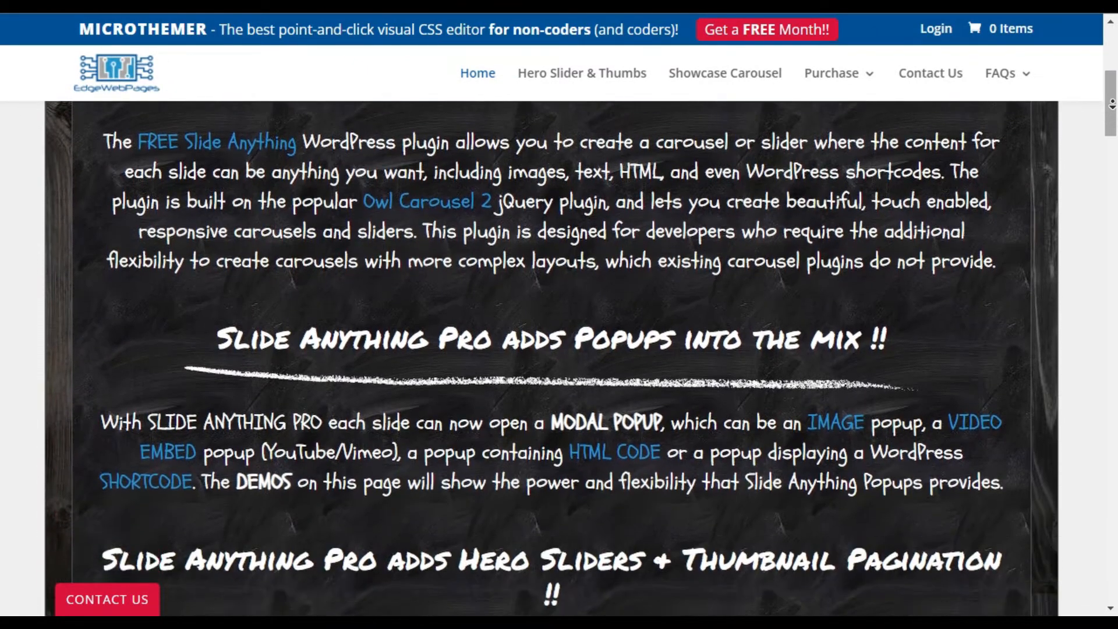
scroll(down, 3)
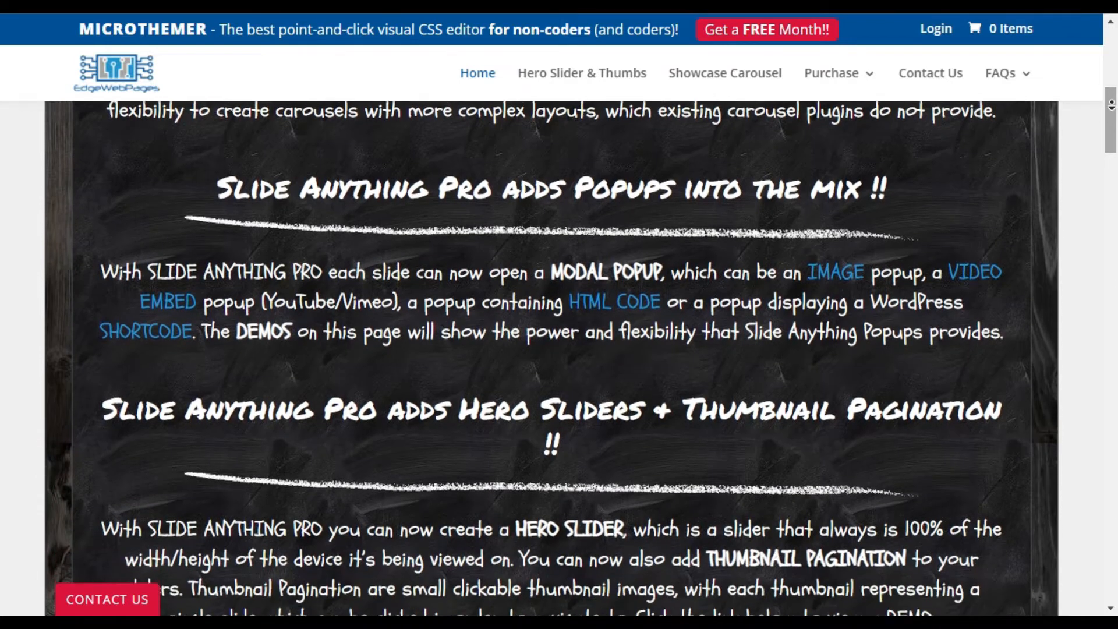
scroll(down, 3)
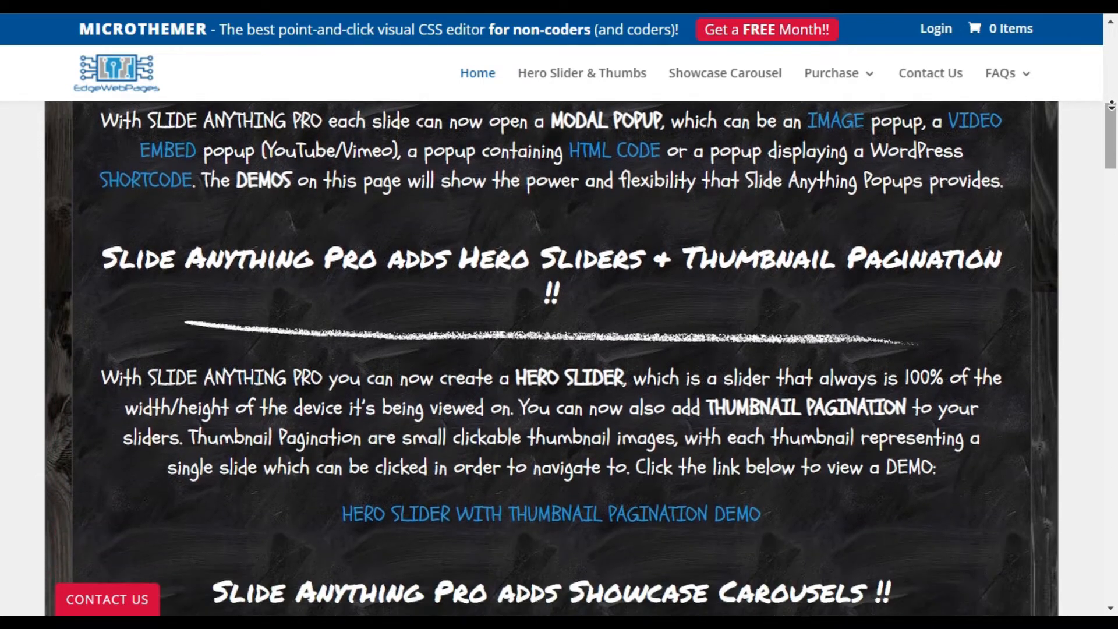
scroll(down, 3)
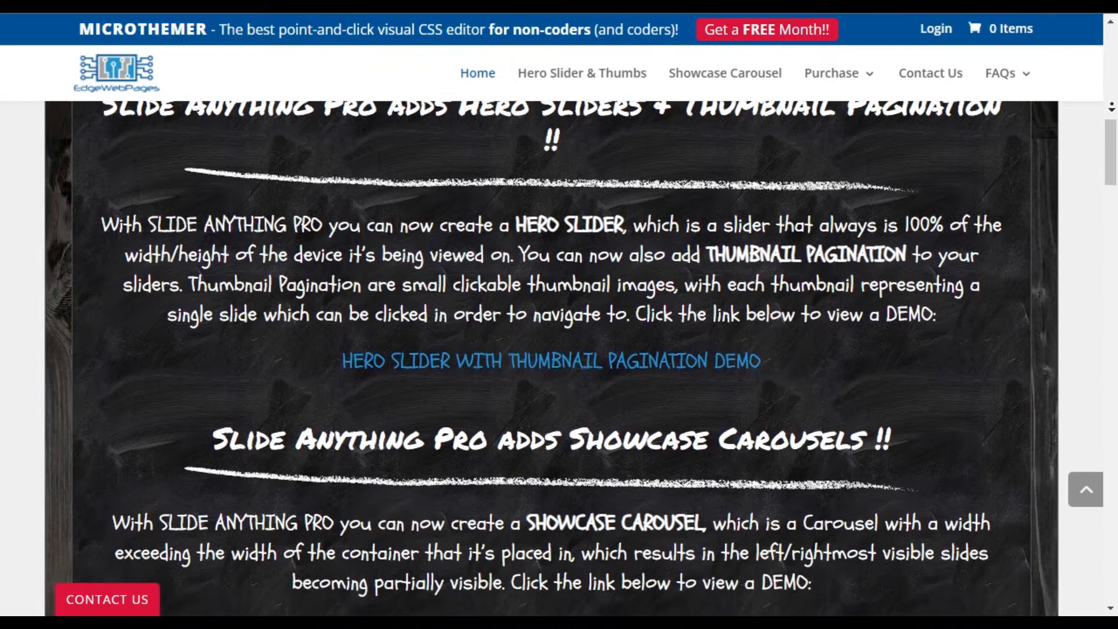
scroll(down, 3)
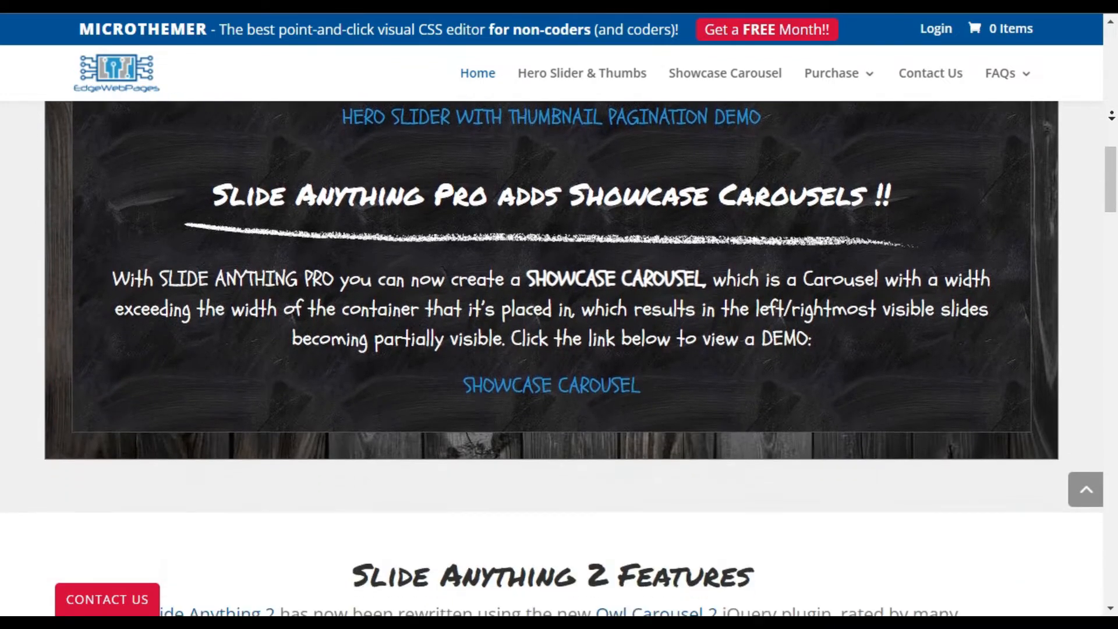
scroll(down, 3)
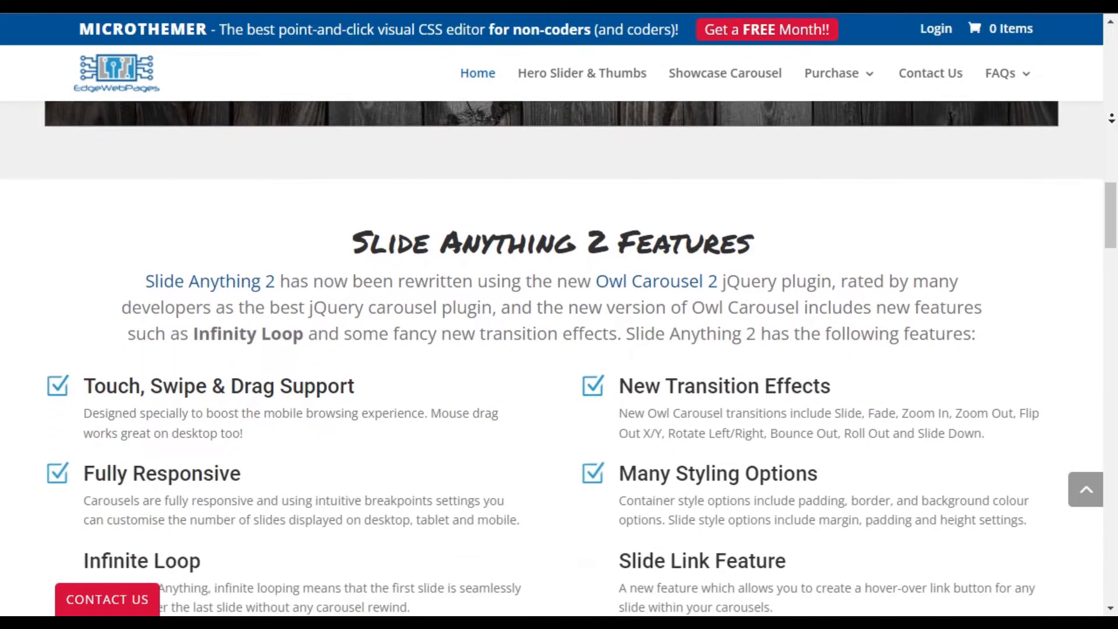
scroll(down, 3)
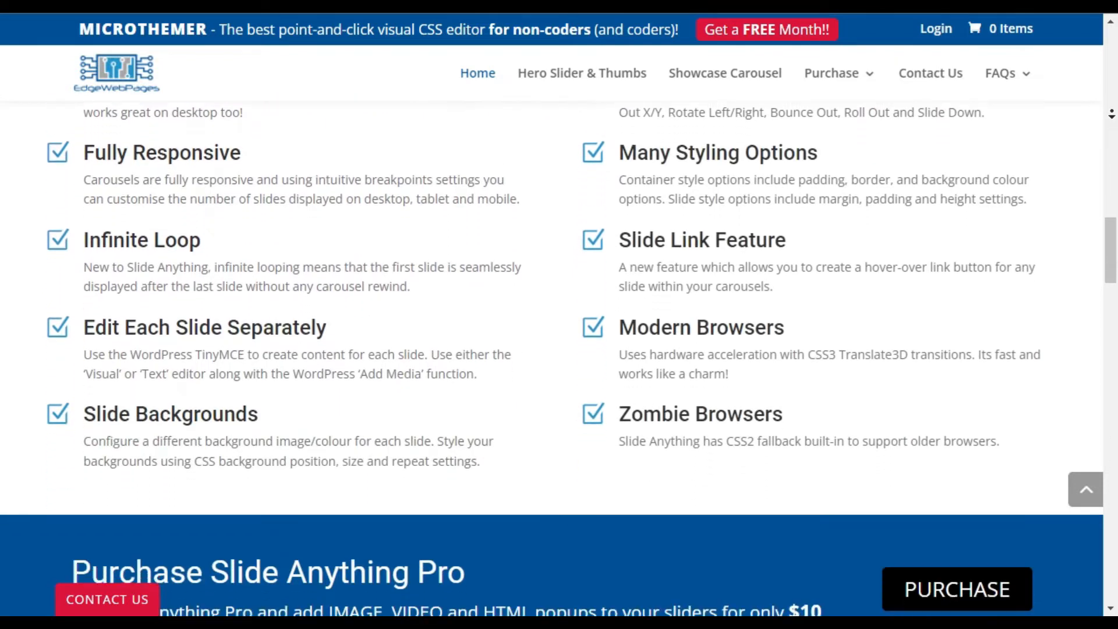
scroll(down, 3)
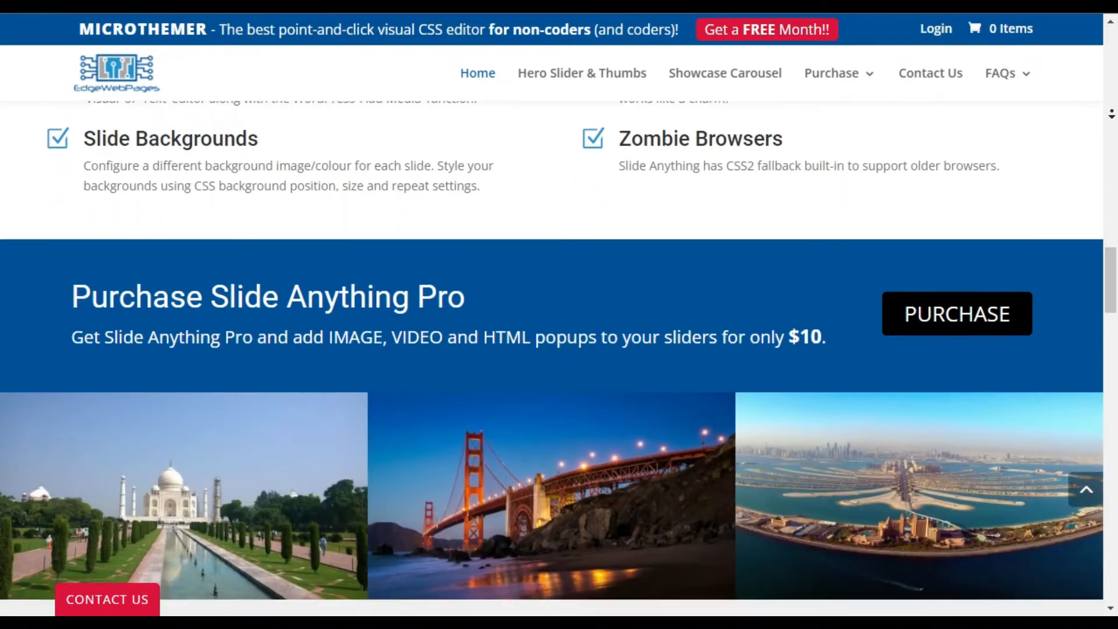
scroll(down, 3)
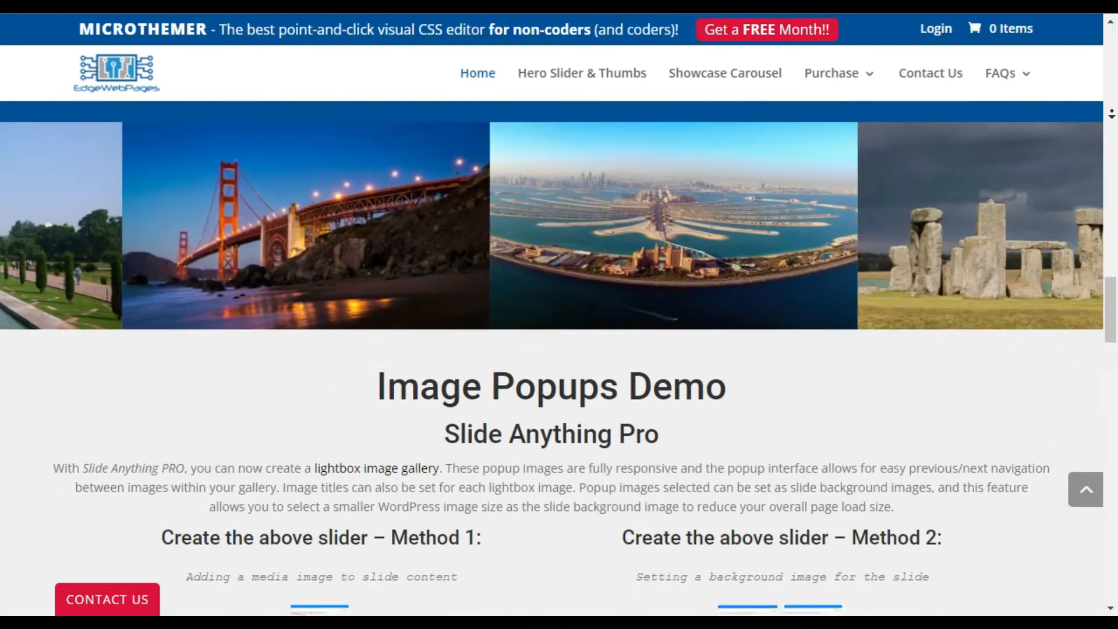
scroll(down, 3)
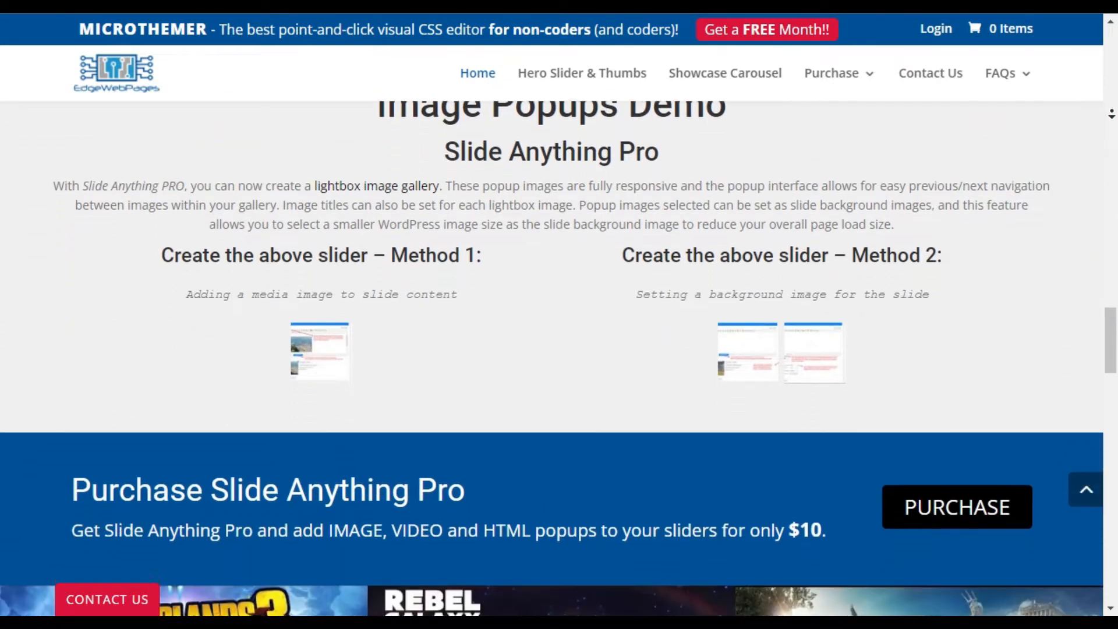
scroll(down, 3)
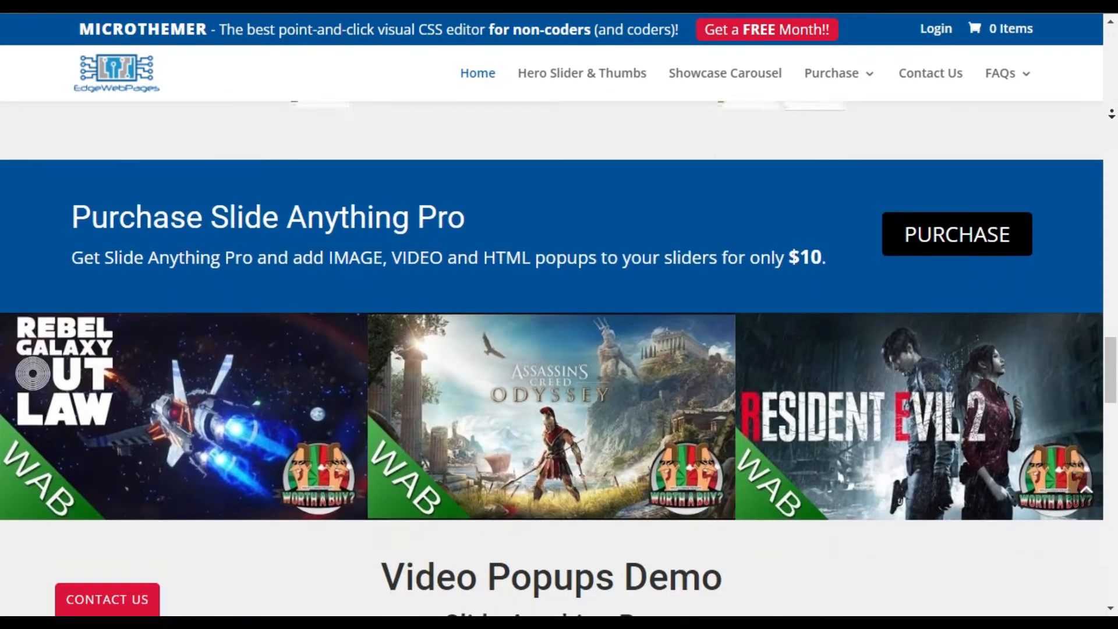
scroll(down, 3)
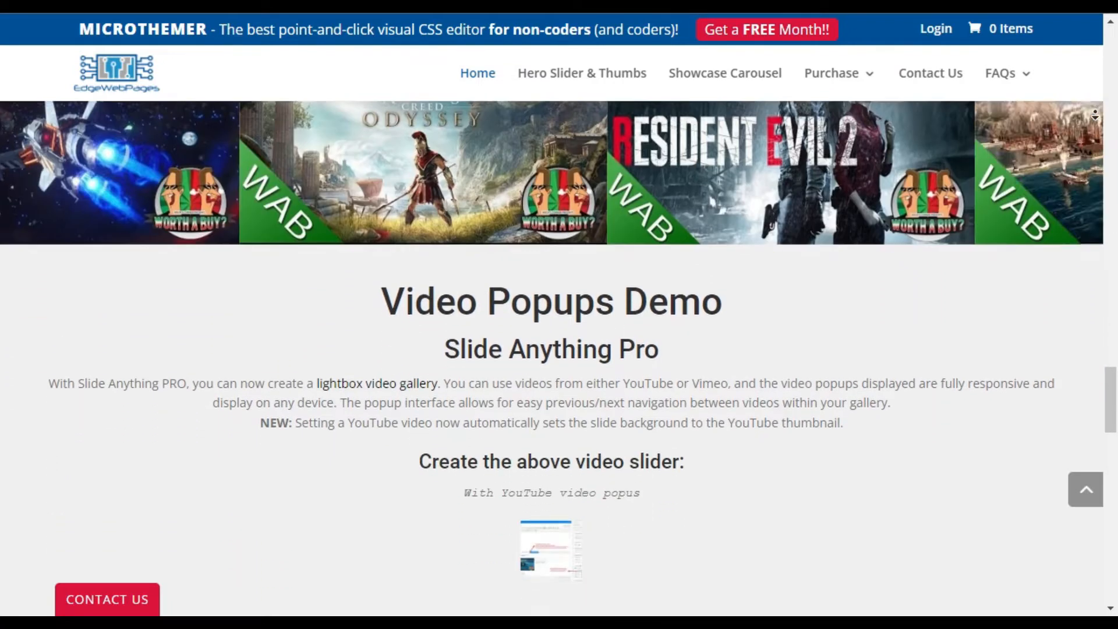
scroll(down, 3)
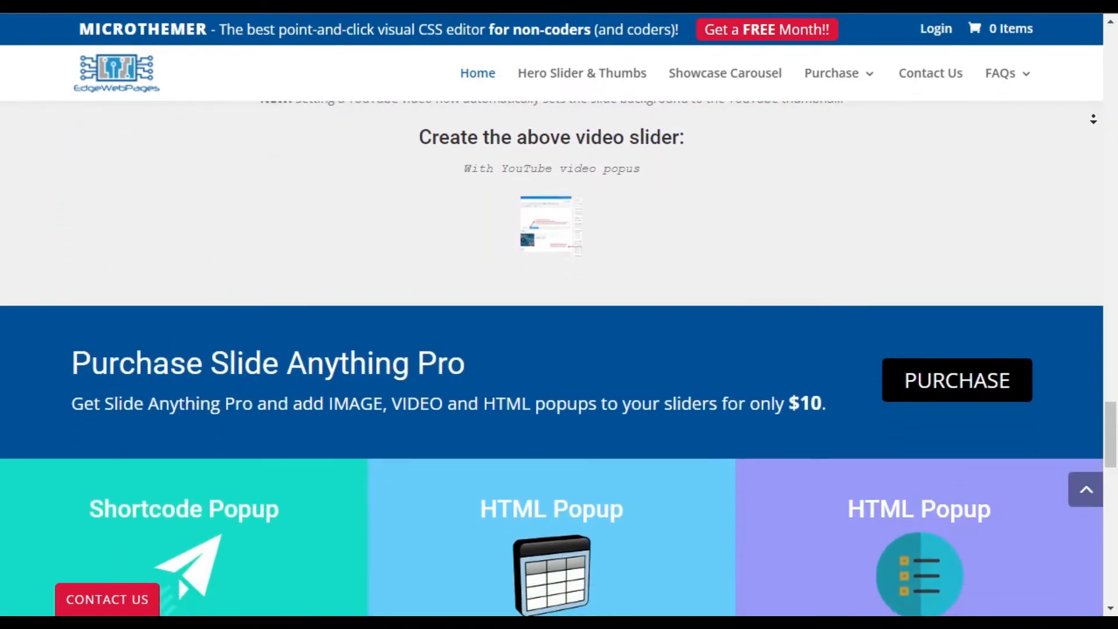
scroll(down, 3)
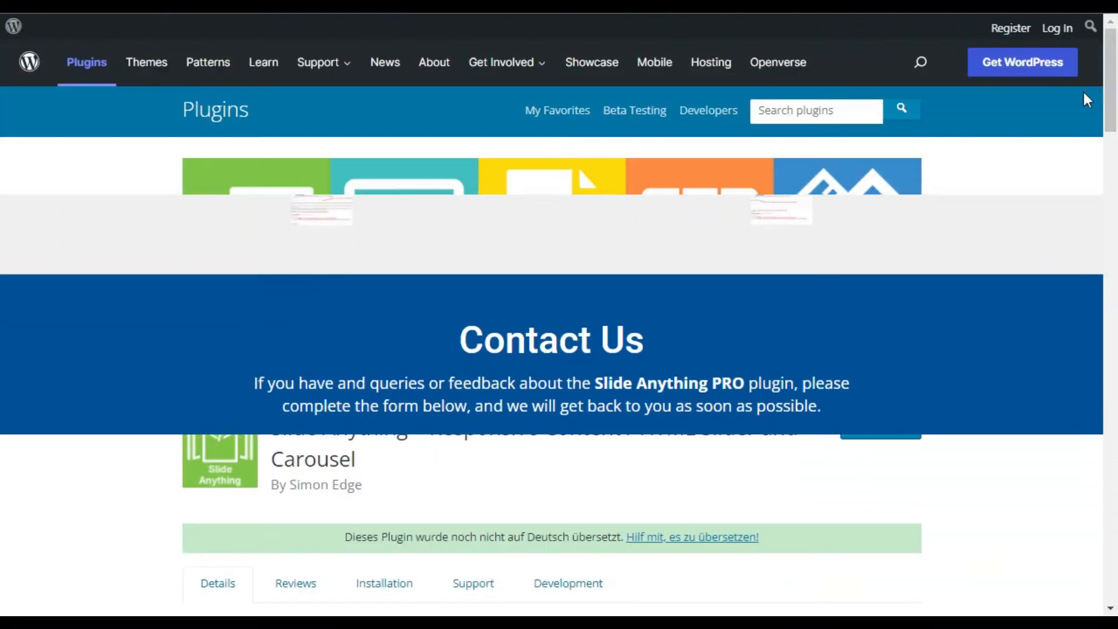
- Scroll on through the OWL CAROUSEL notes to the bottom of the description
scroll(up, 3)
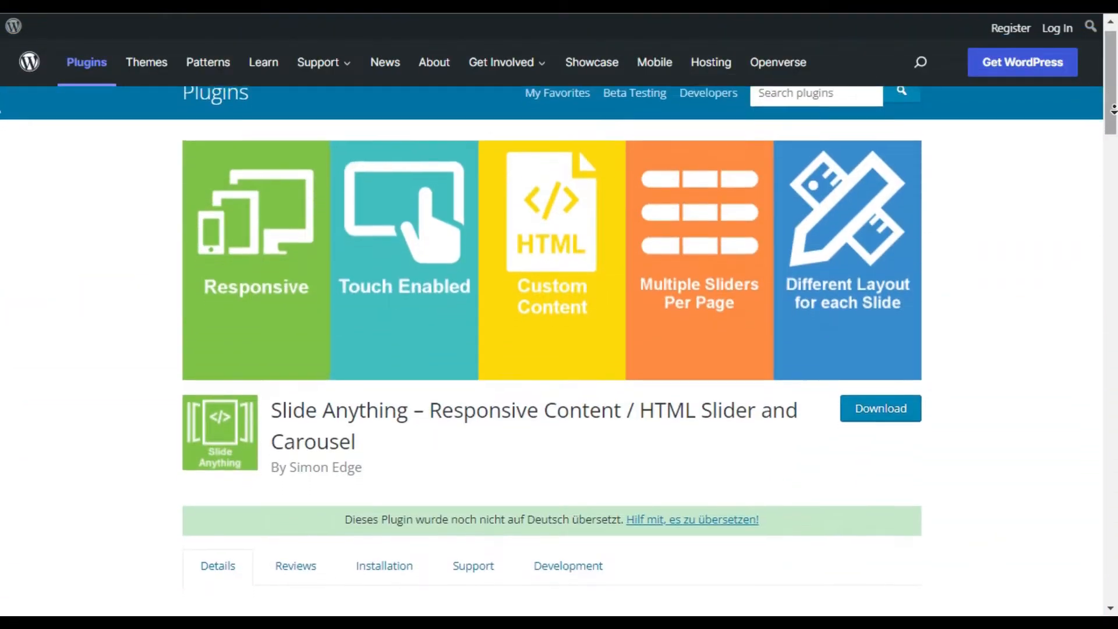
scroll(down, 3)
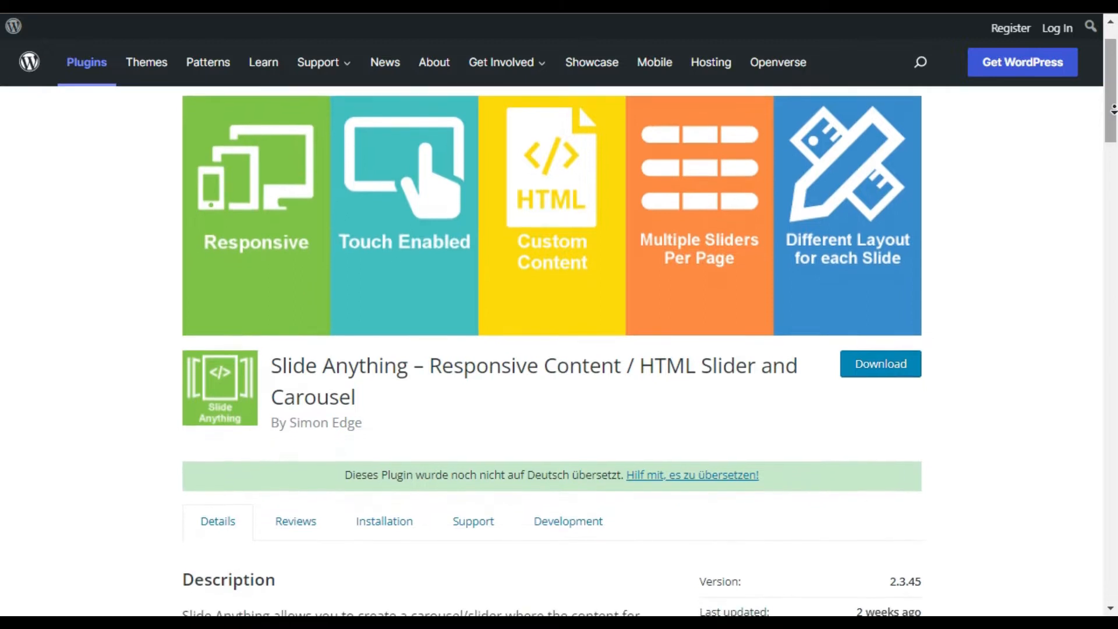
scroll(down, 3)
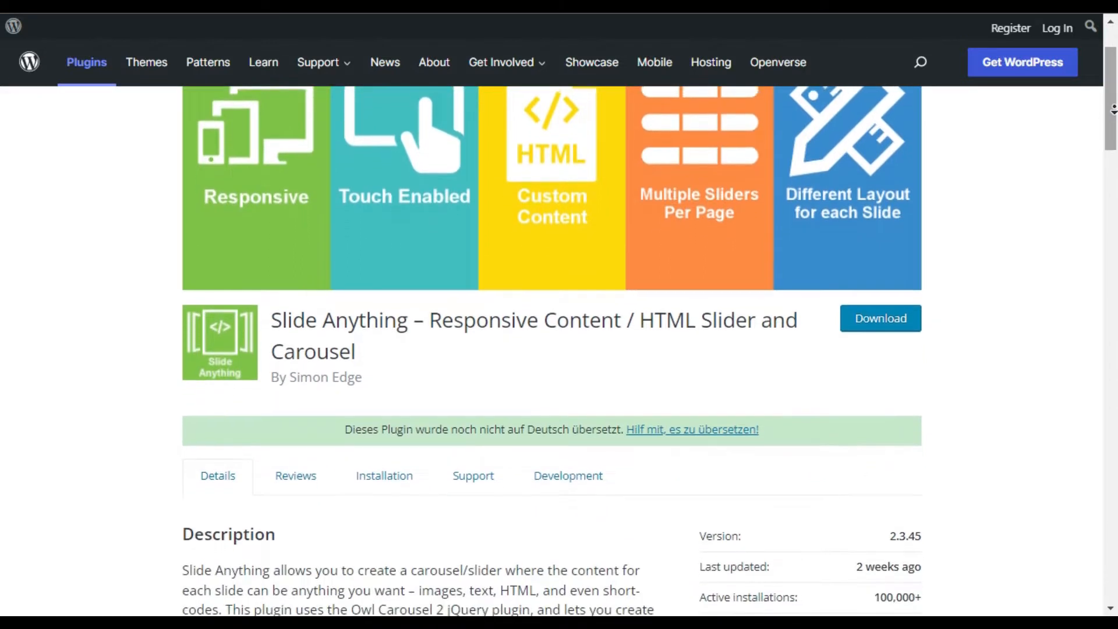
scroll(down, 3)
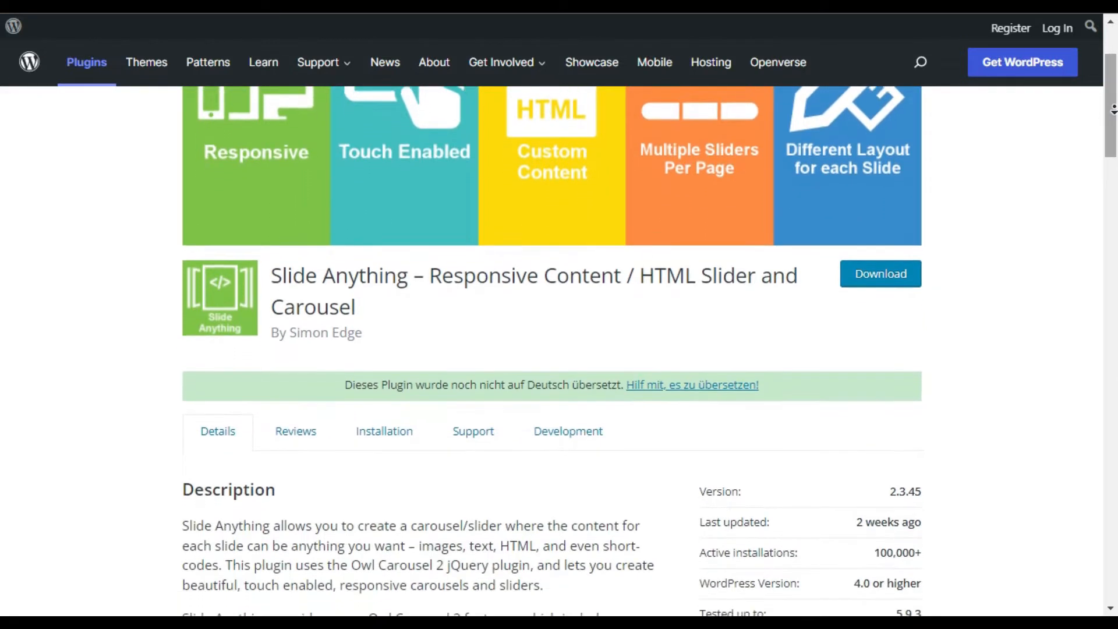
scroll(down, 3)
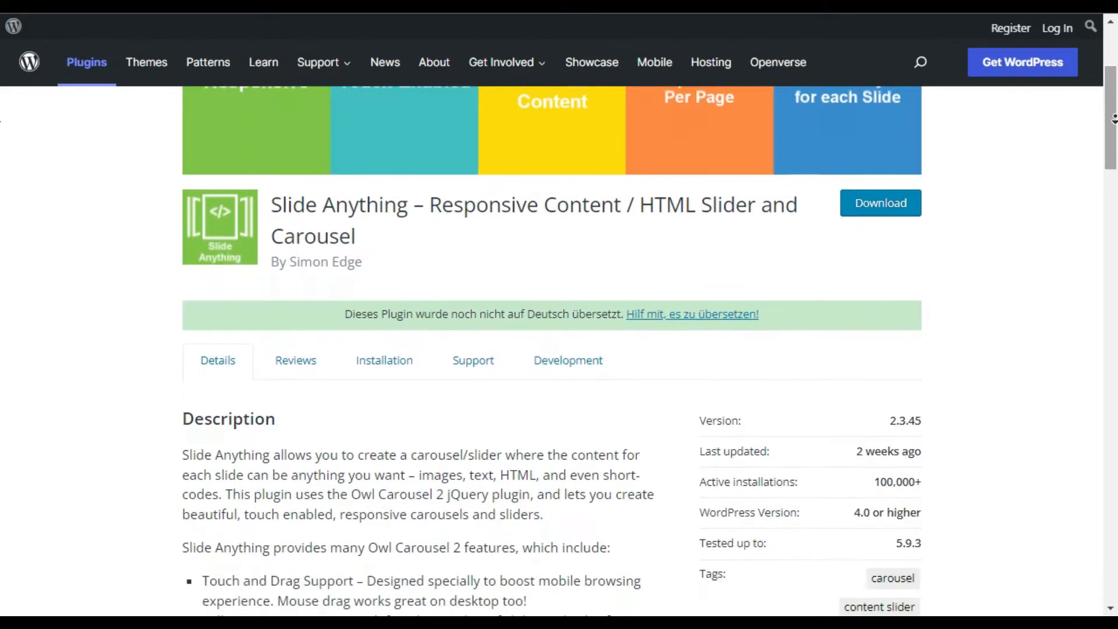
scroll(down, 3)
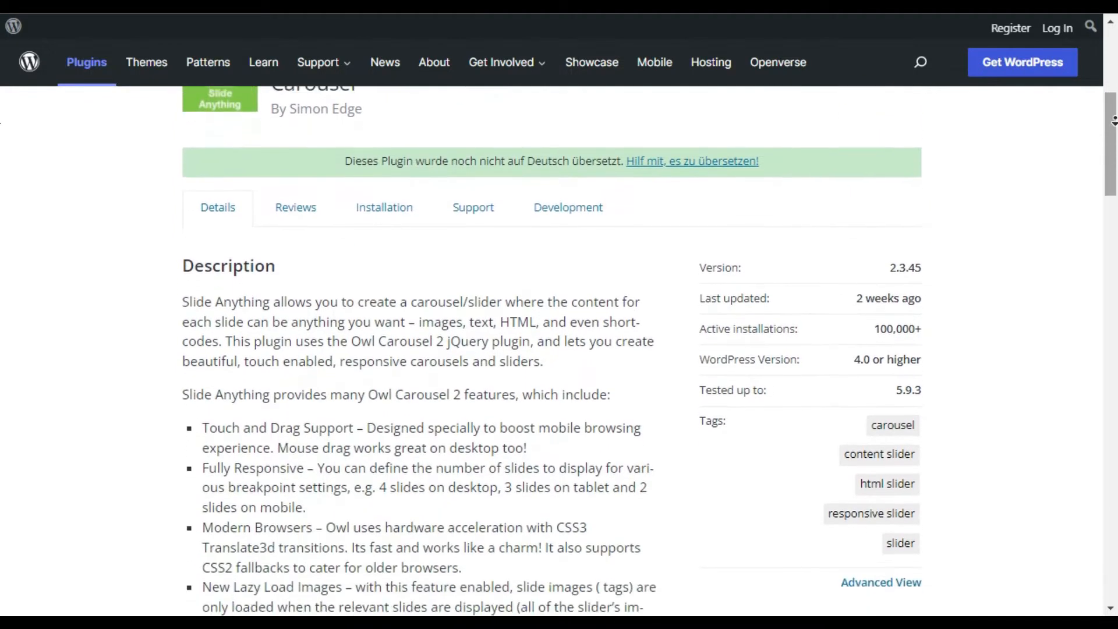
scroll(down, 3)
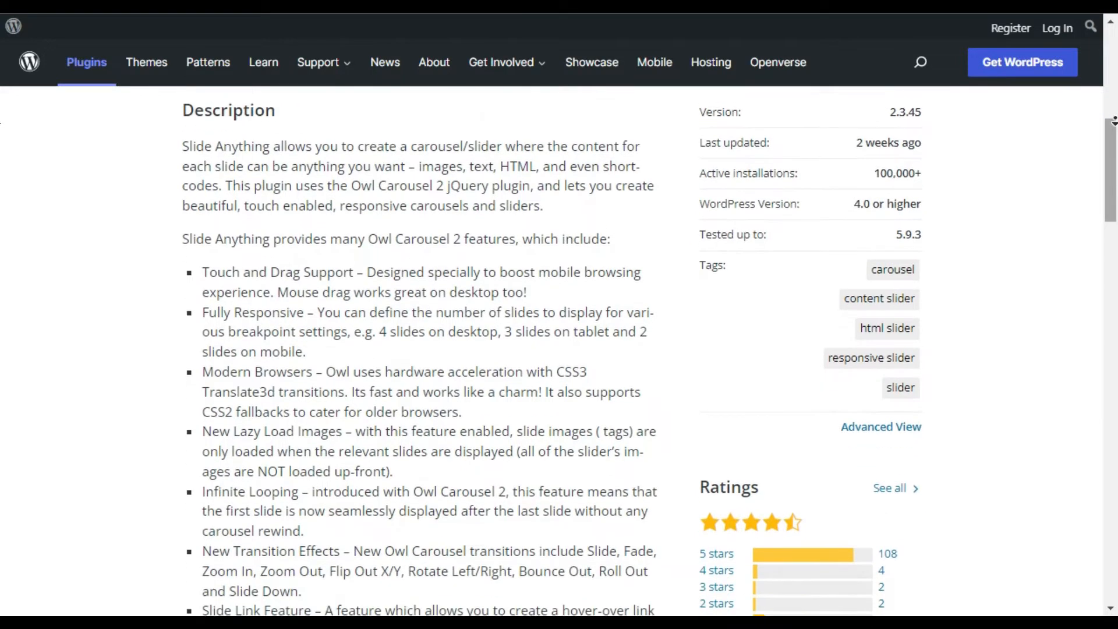
scroll(down, 3)
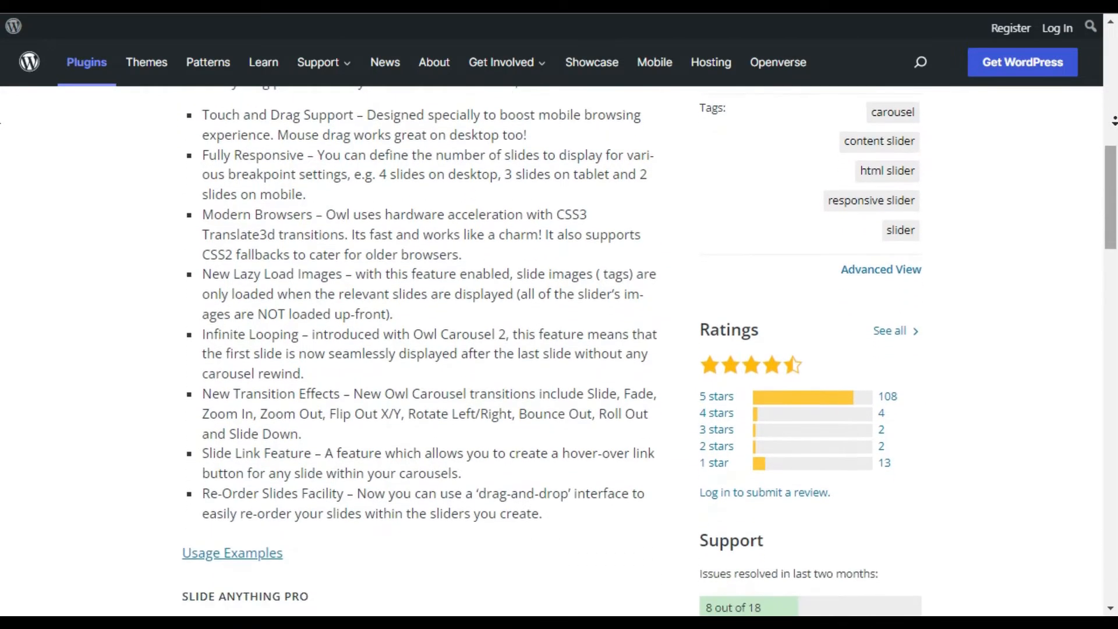
scroll(down, 3)
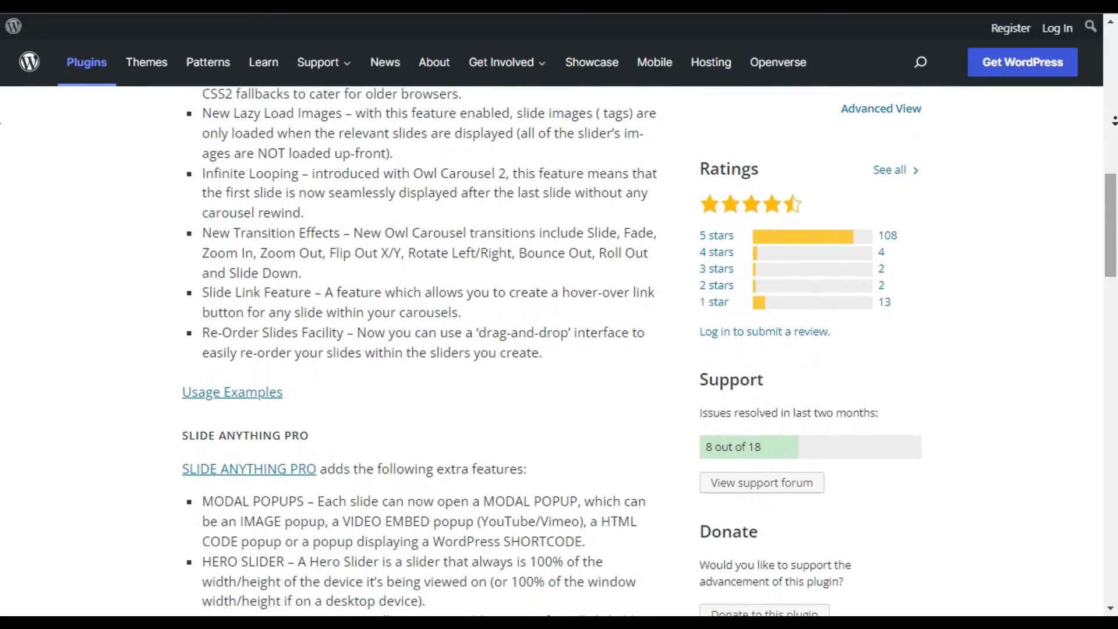
scroll(down, 3)
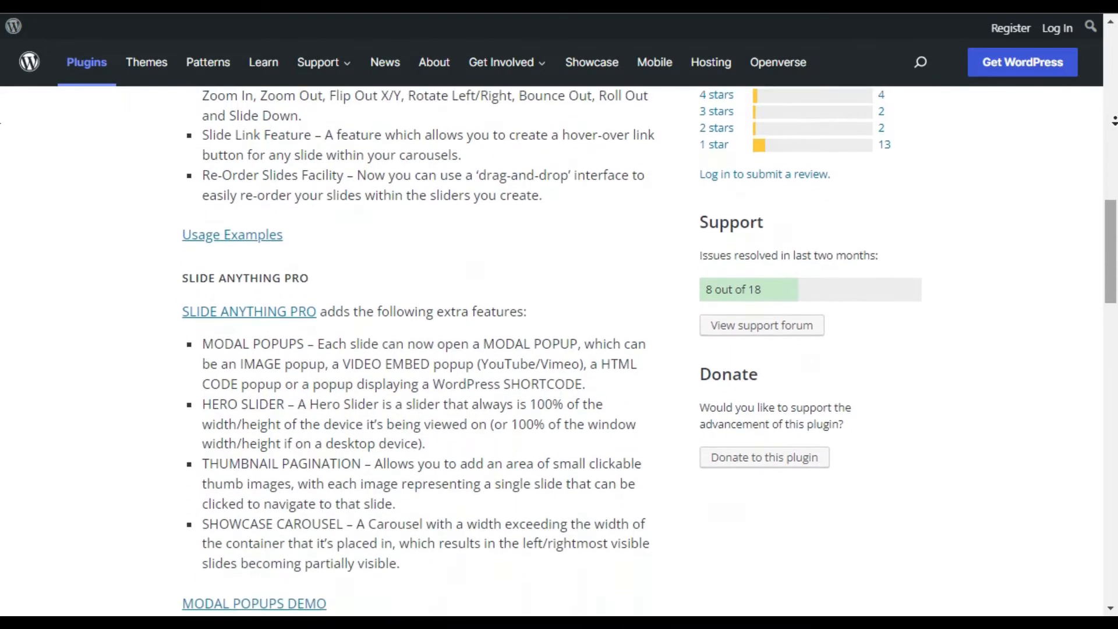
scroll(down, 3)
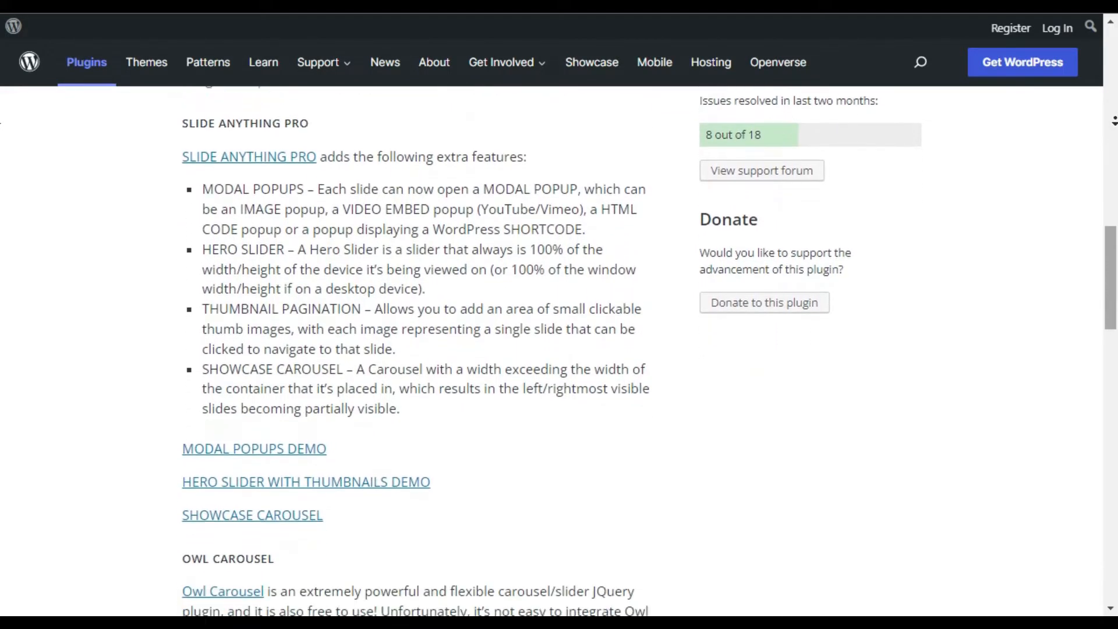
scroll(down, 3)
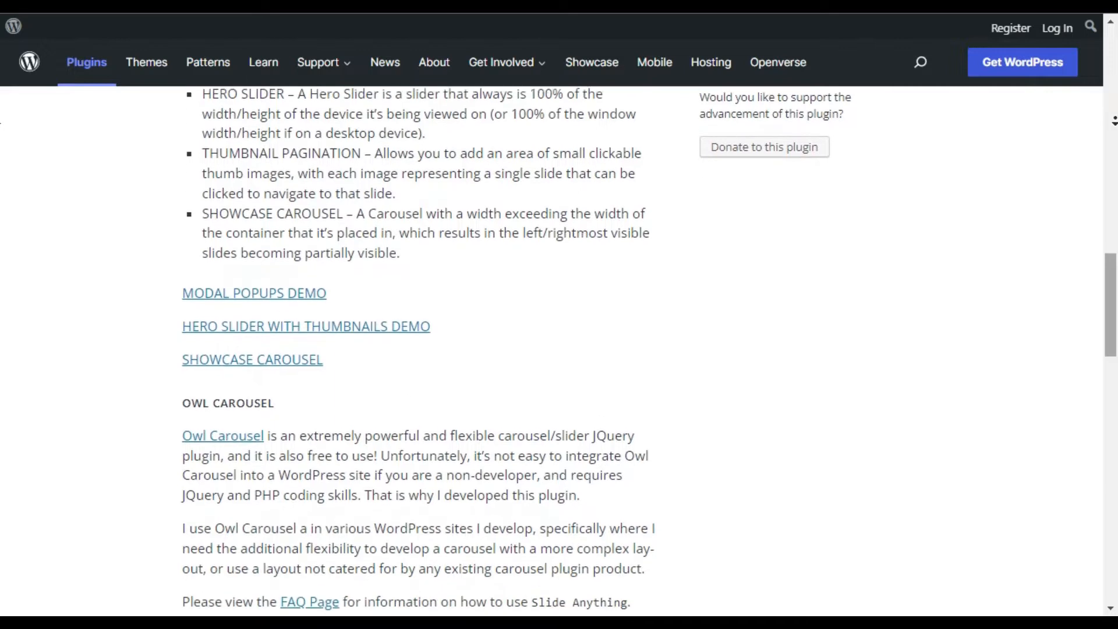
scroll(down, 3)
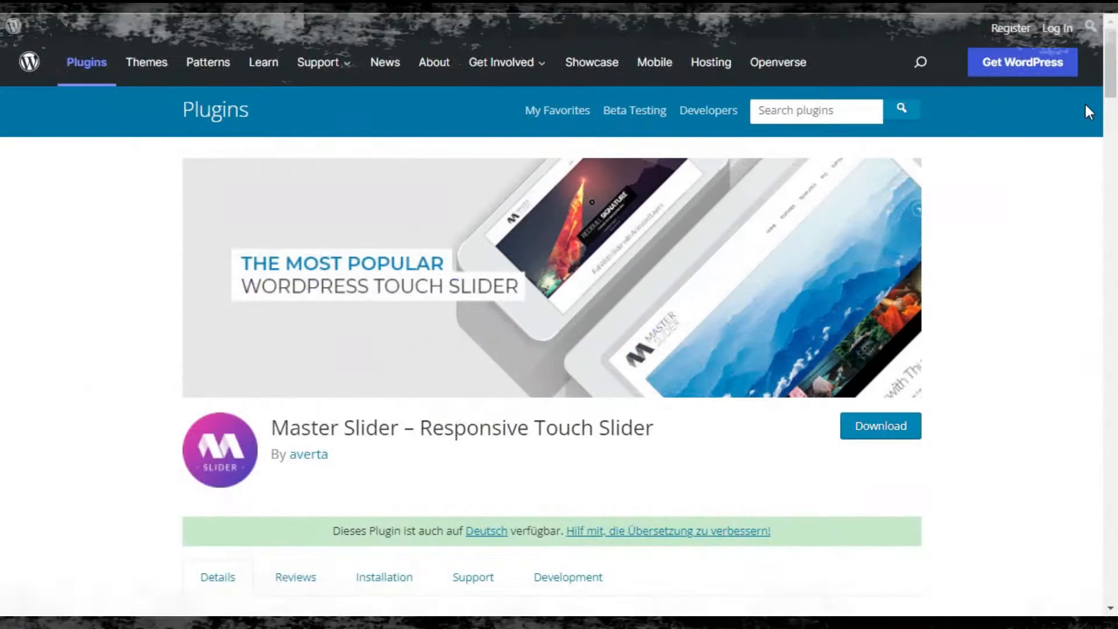
- Scroll down the Master Slider page through its overview, ratings and FEATURES list
scroll(down, 3)
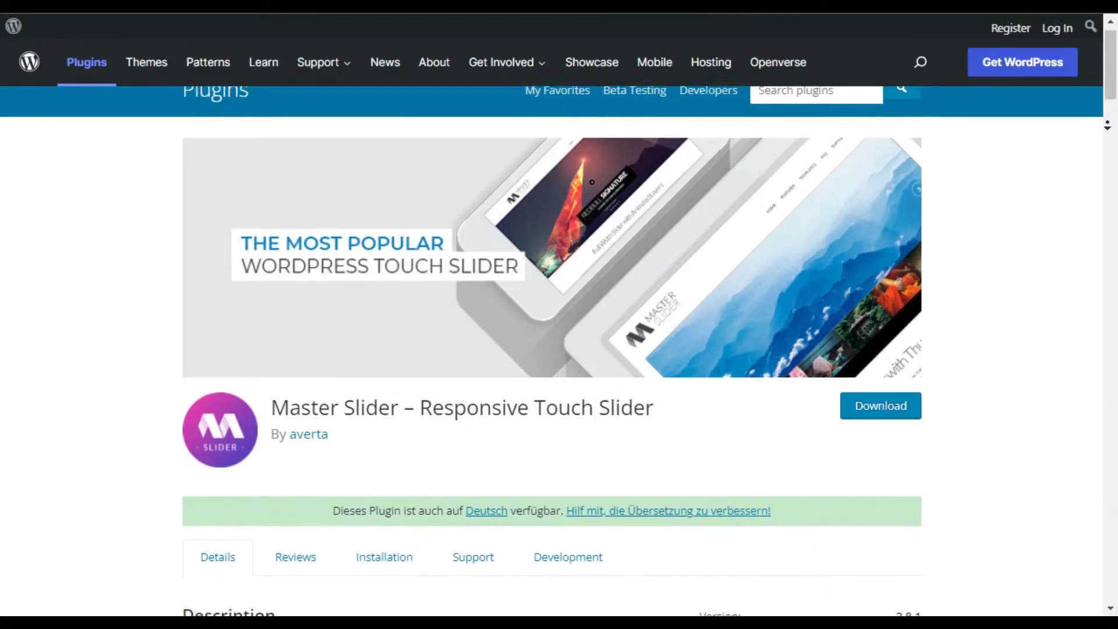
scroll(down, 3)
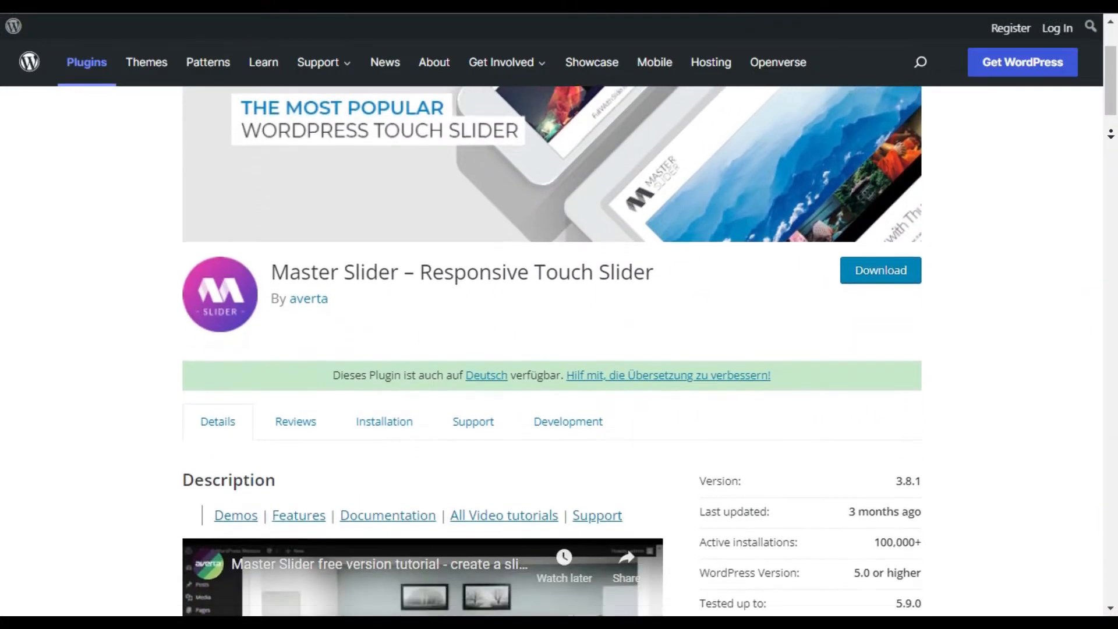
scroll(down, 3)
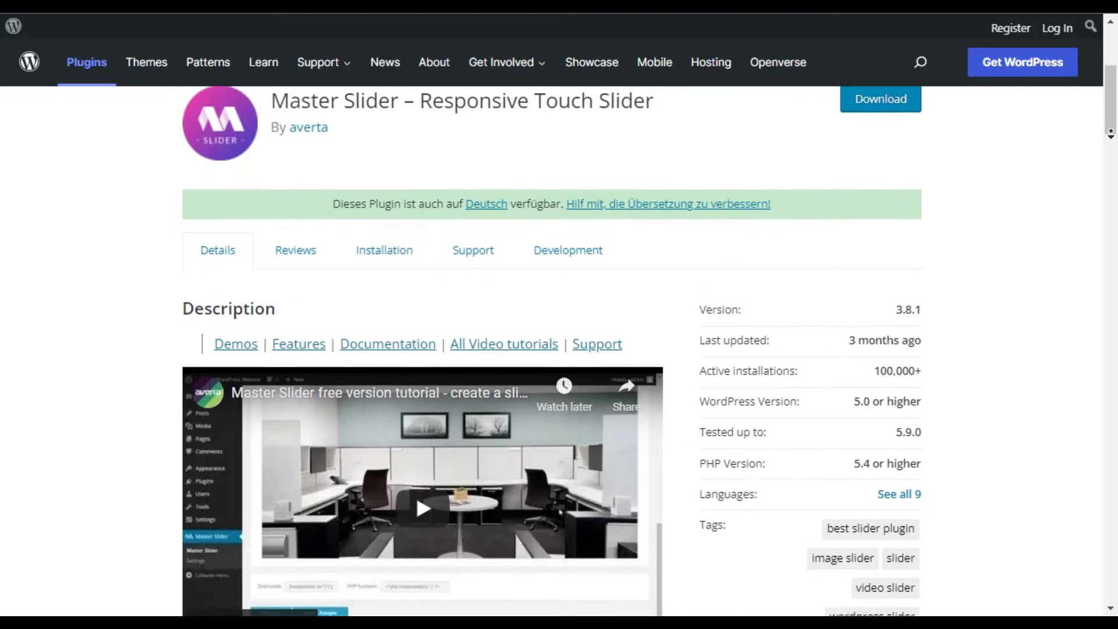
scroll(down, 3)
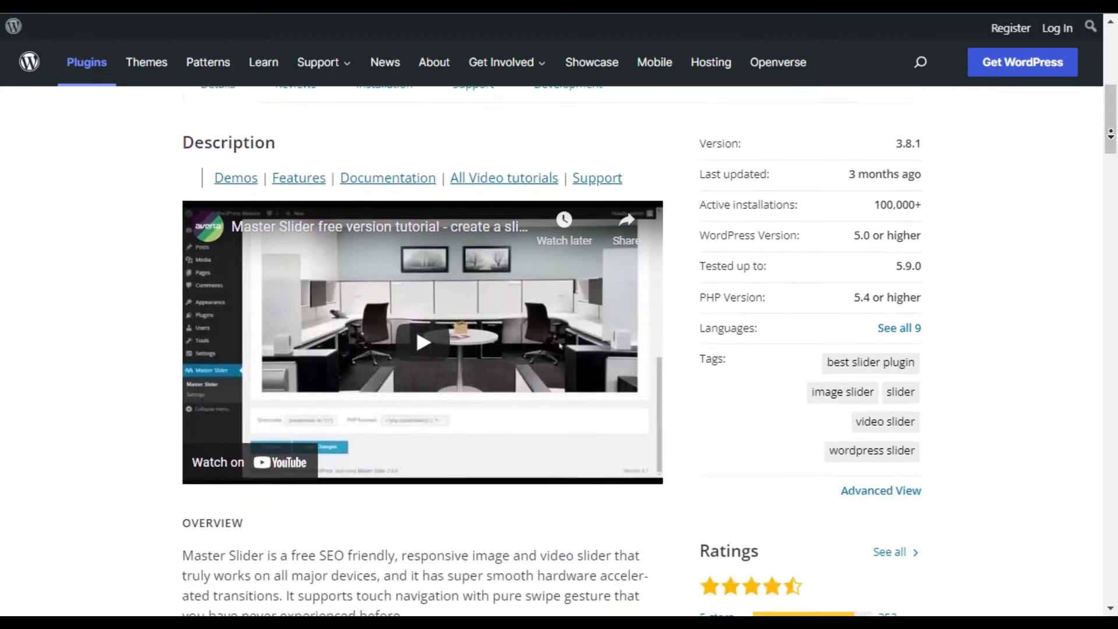
scroll(down, 3)
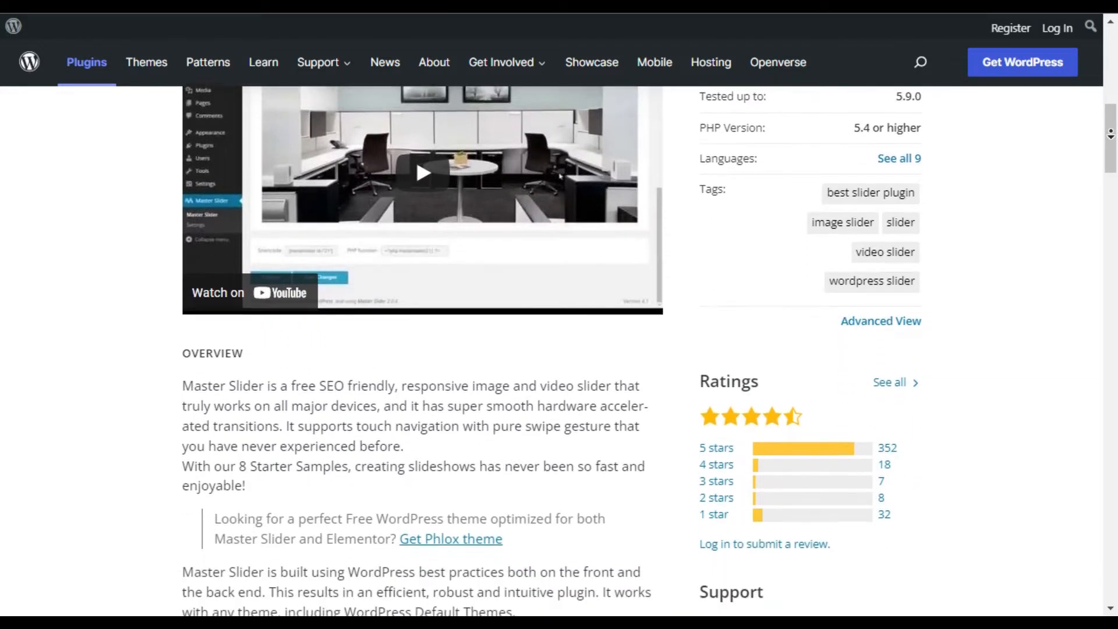
scroll(down, 3)
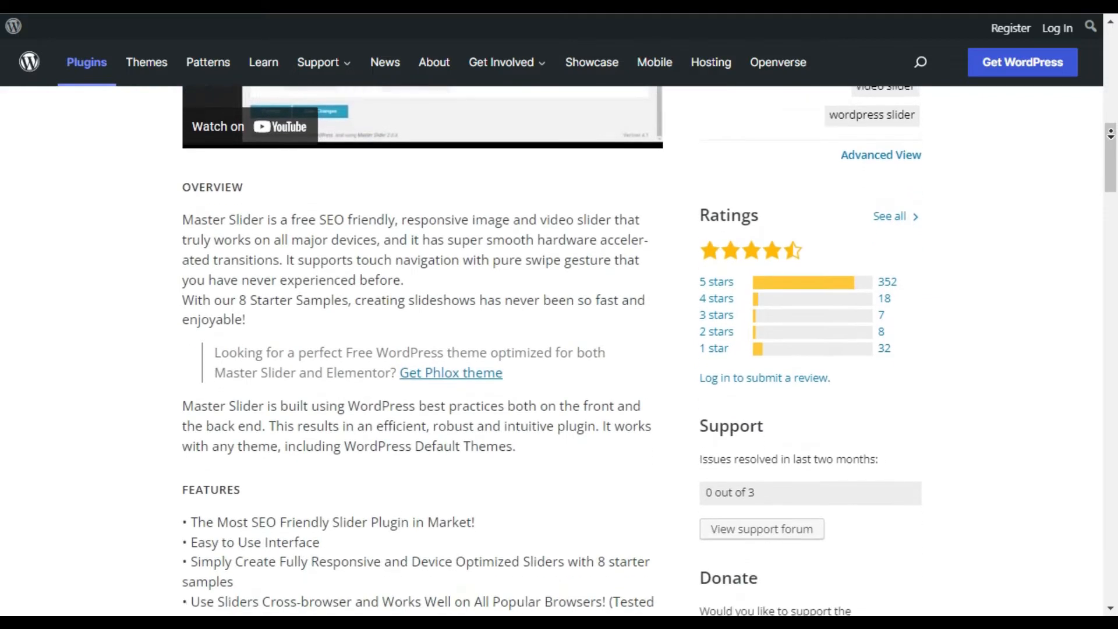
scroll(down, 3)
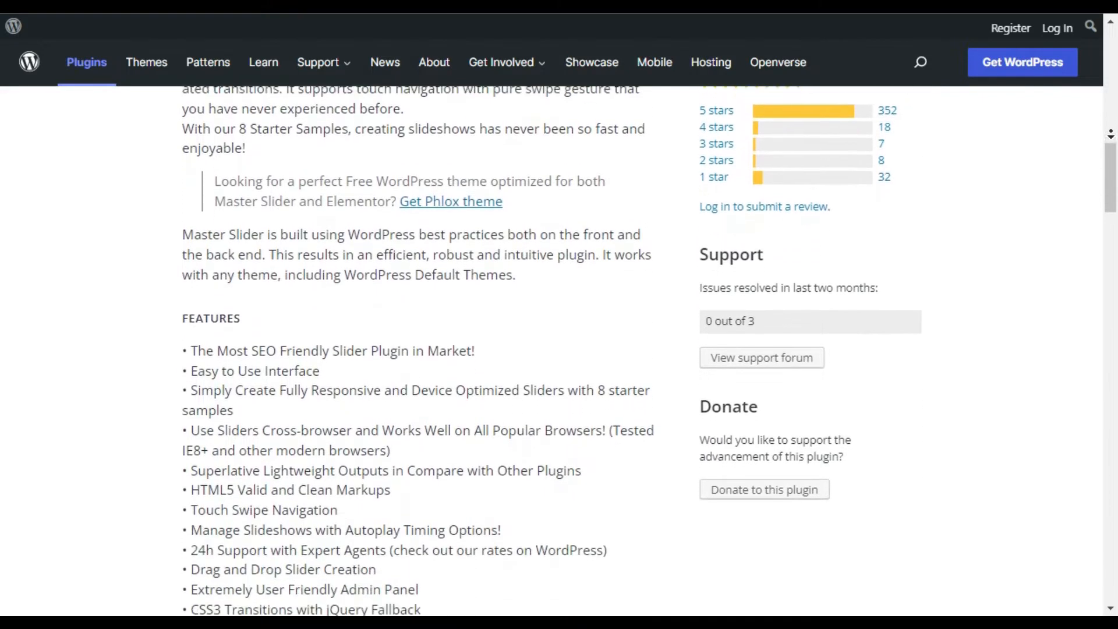
scroll(down, 3)
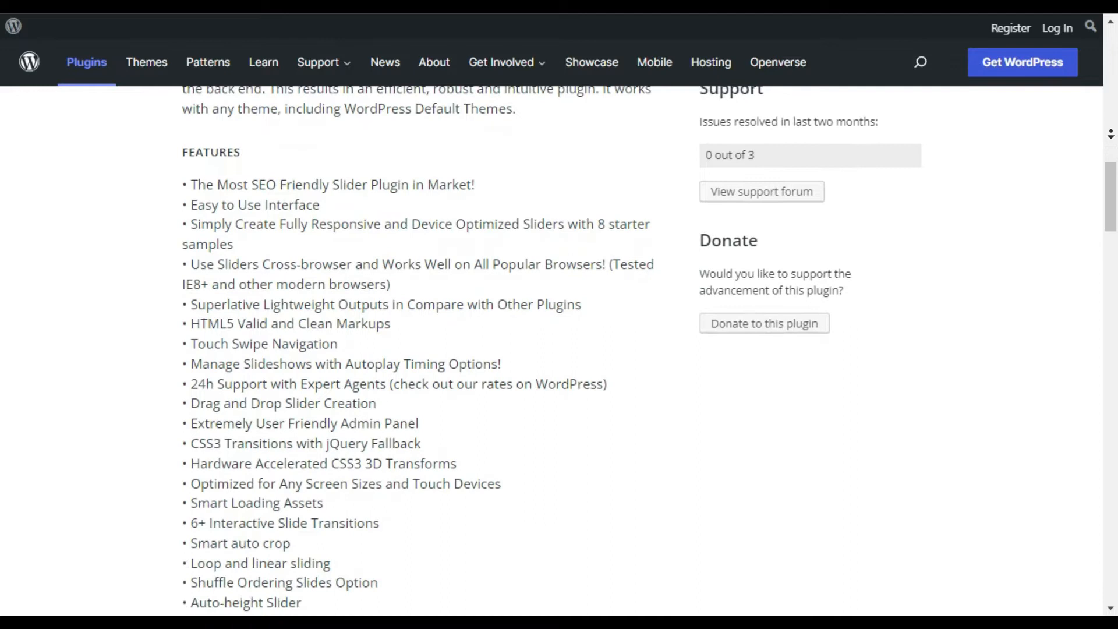
scroll(down, 3)
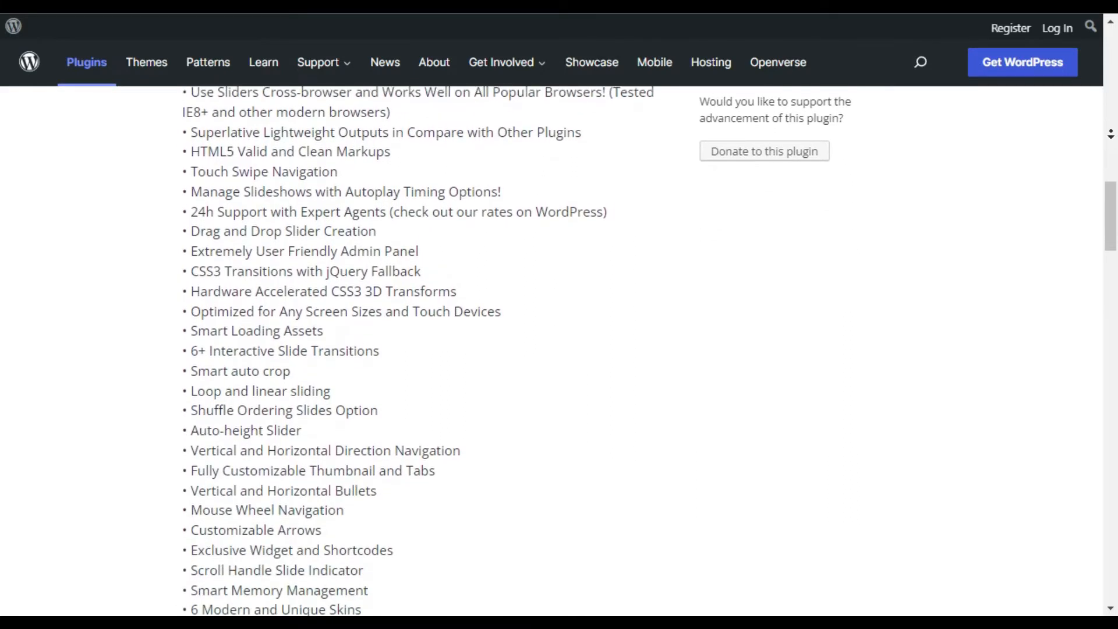
- Scroll down the Master Slider All Templates grid through the business and post slider samples
scroll(down, 3)
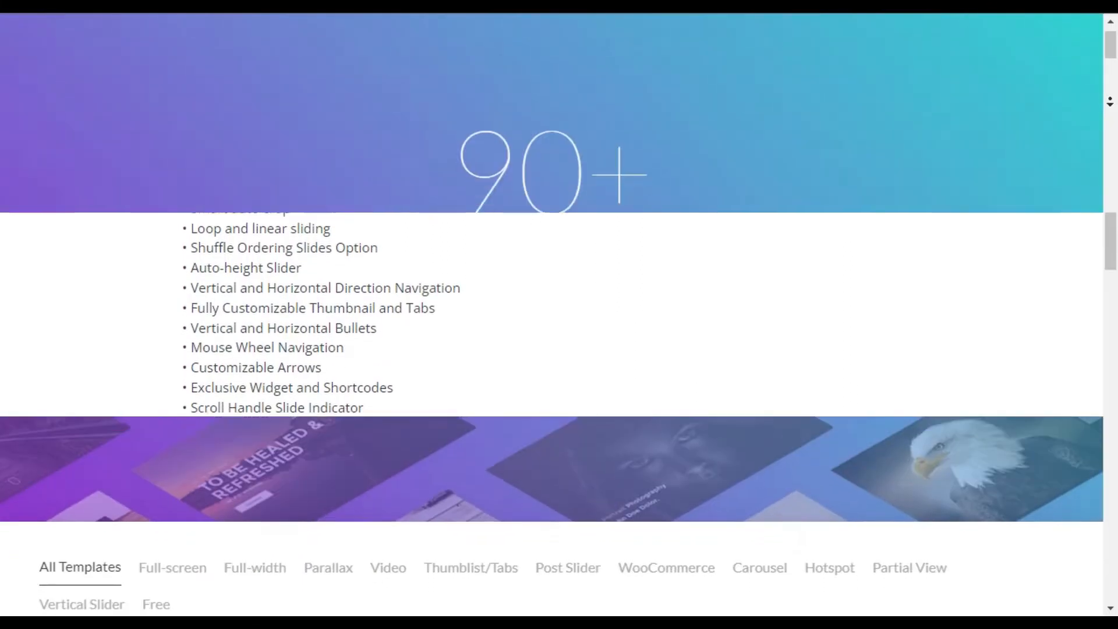
scroll(down, 3)
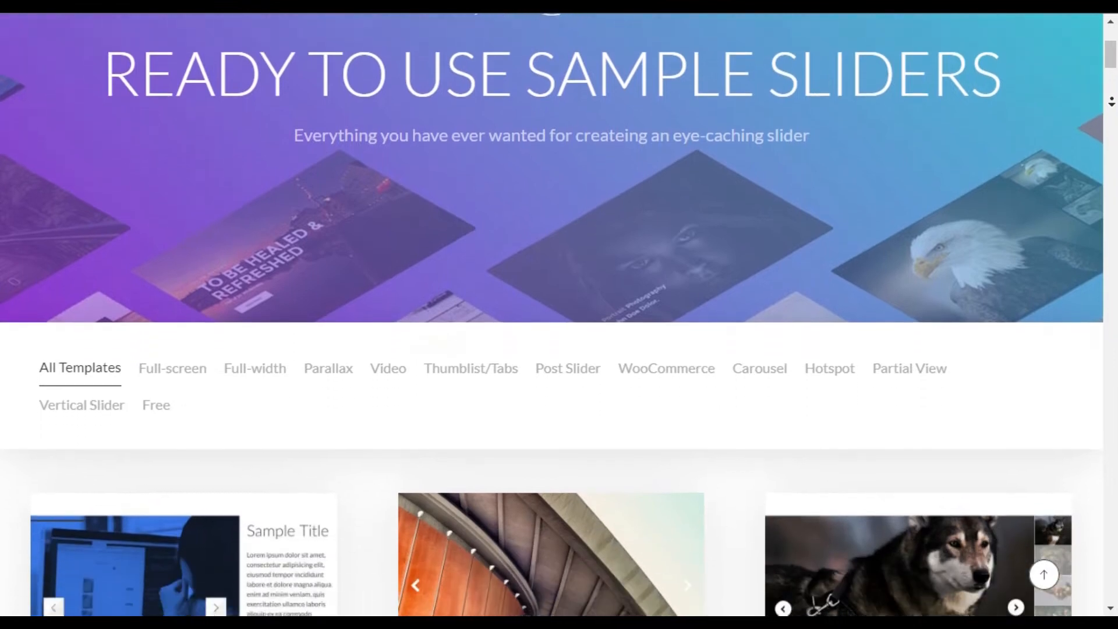
scroll(down, 3)
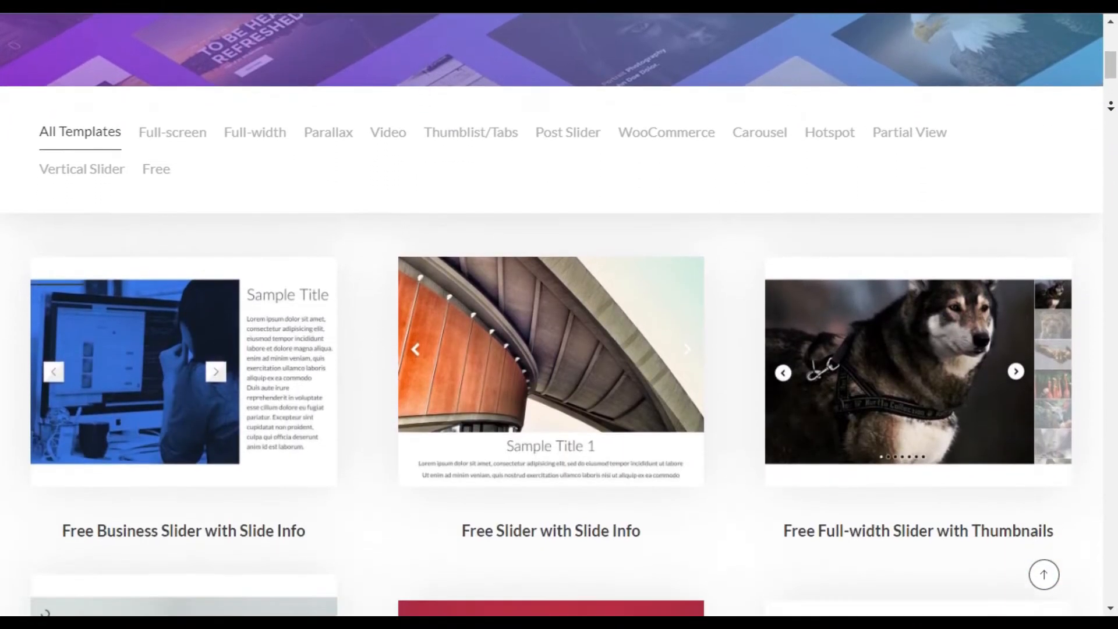
scroll(down, 3)
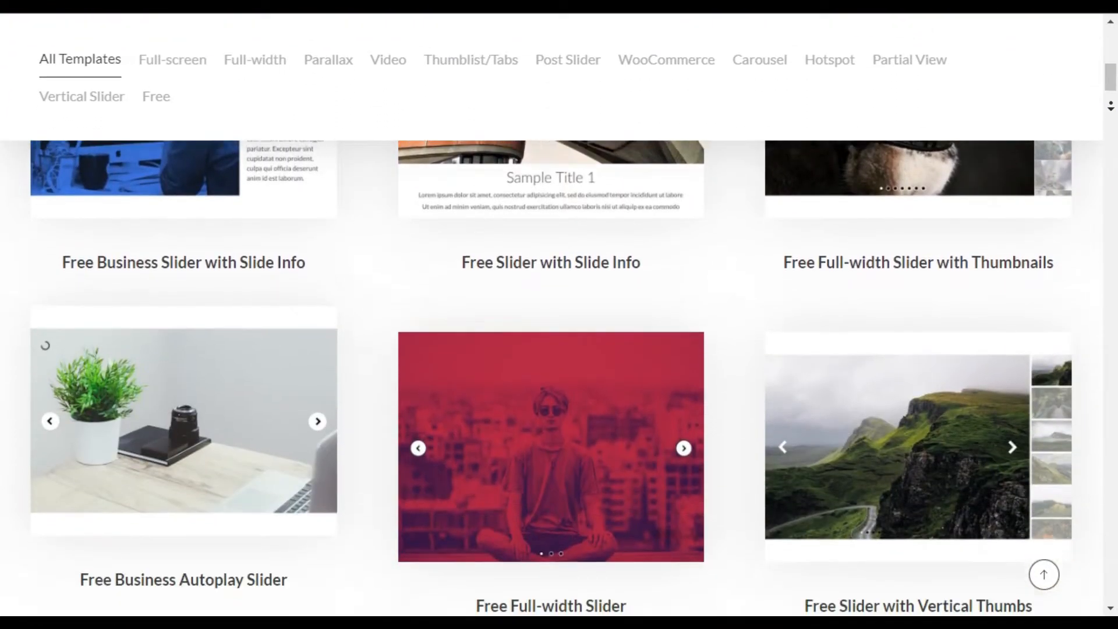
scroll(down, 3)
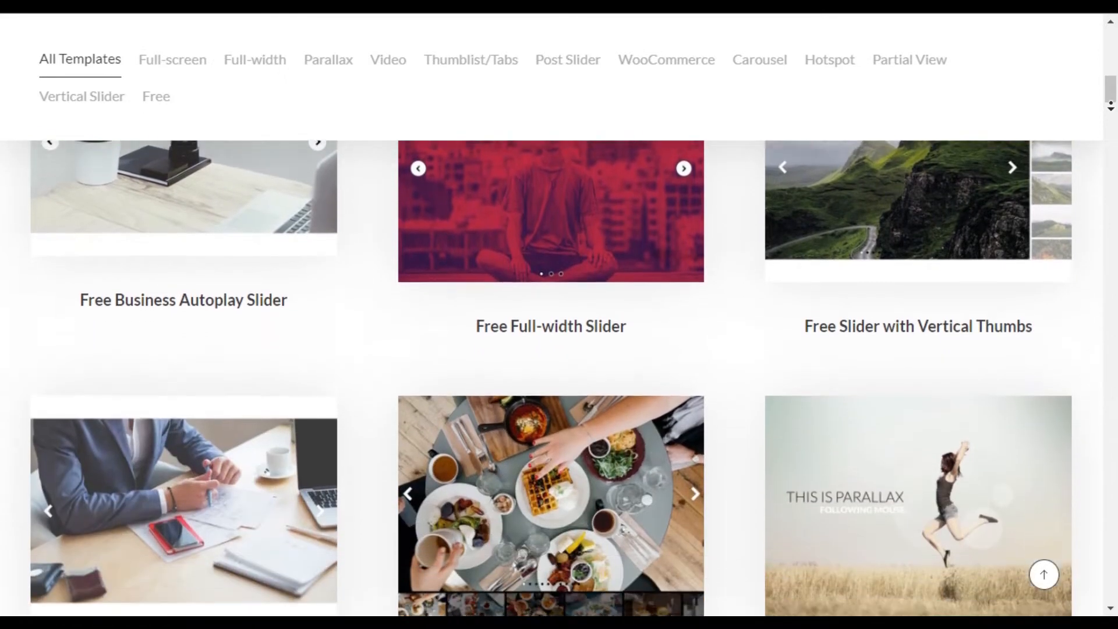
scroll(down, 3)
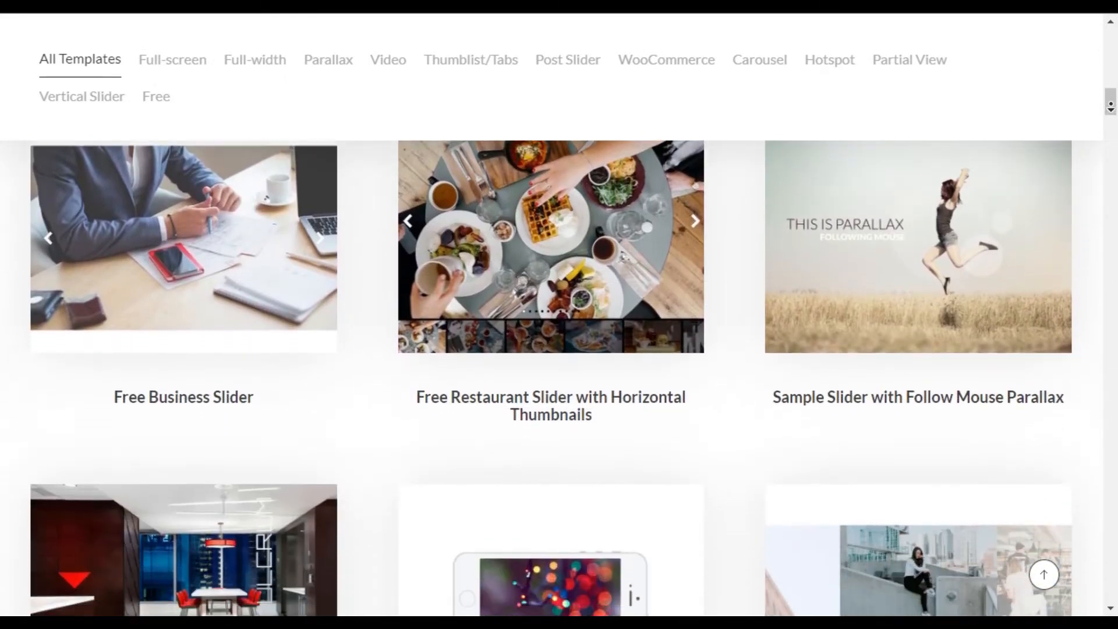
scroll(down, 3)
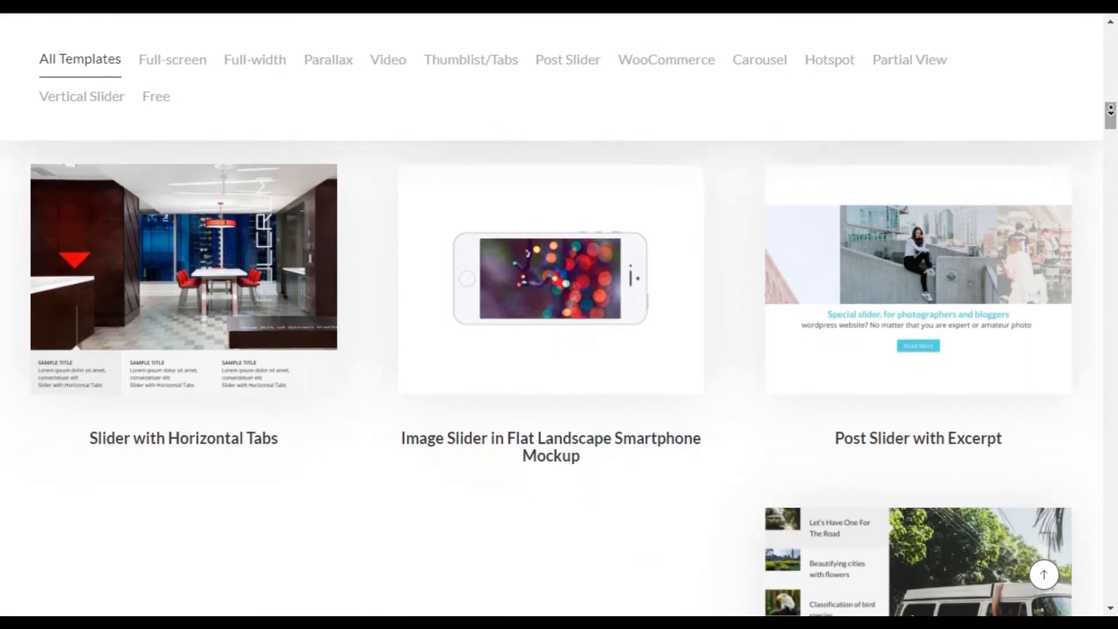
scroll(down, 3)
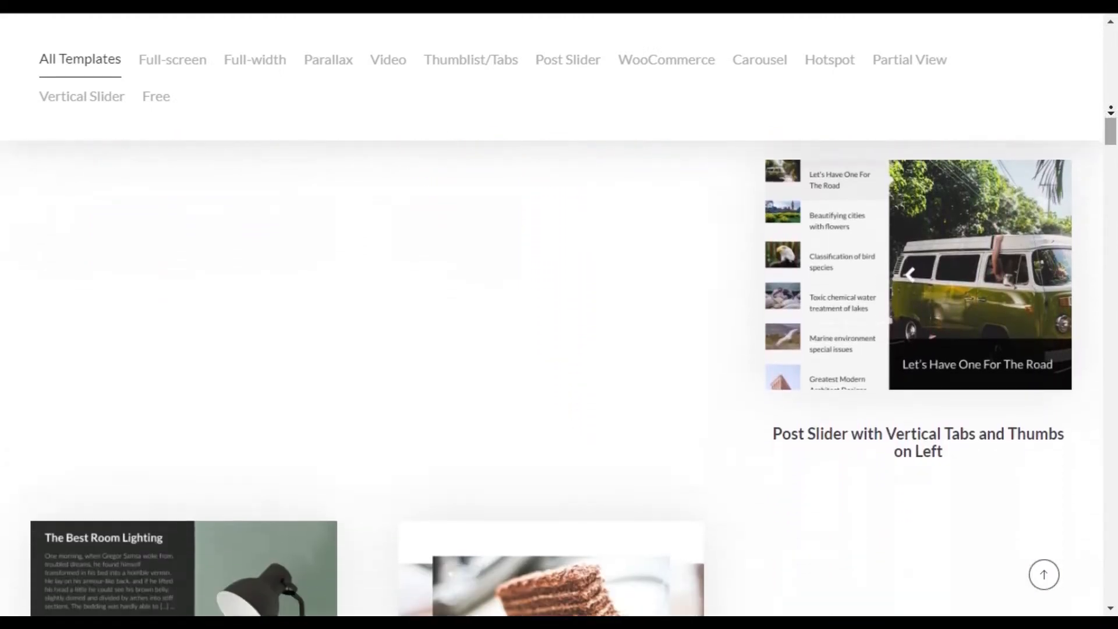
- Continue down the template gallery through the carousel and video gallery samples
scroll(down, 3)
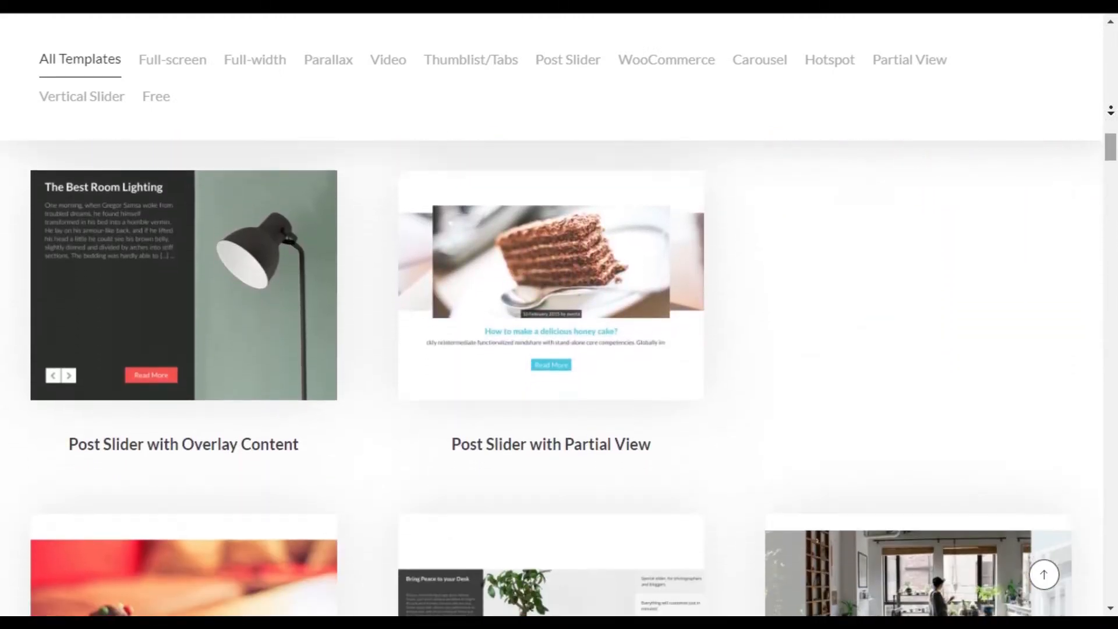
scroll(down, 3)
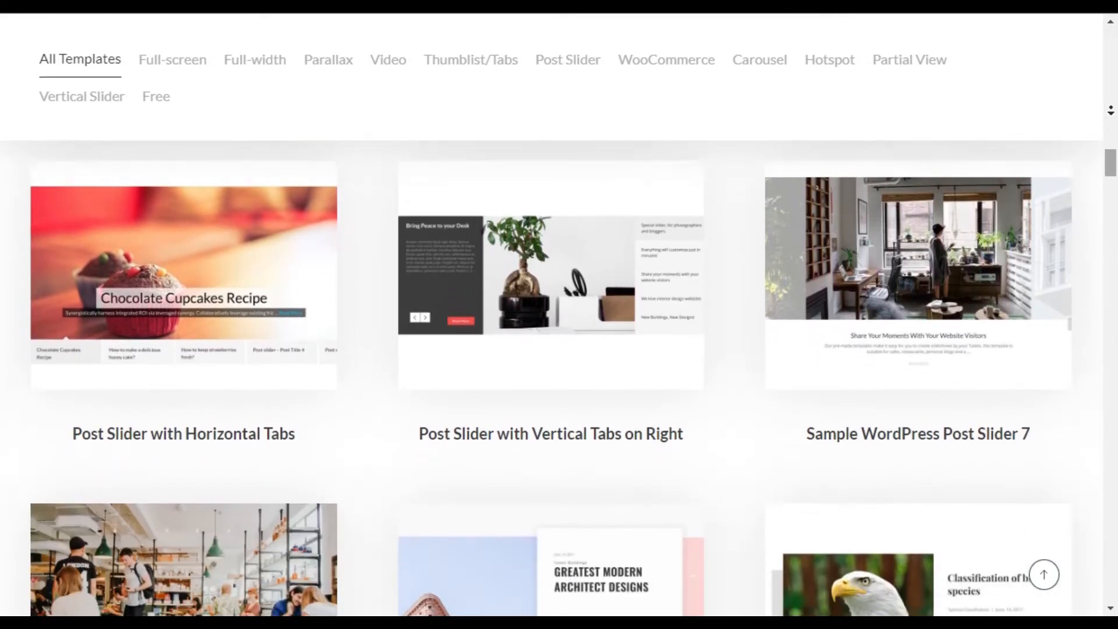
scroll(down, 3)
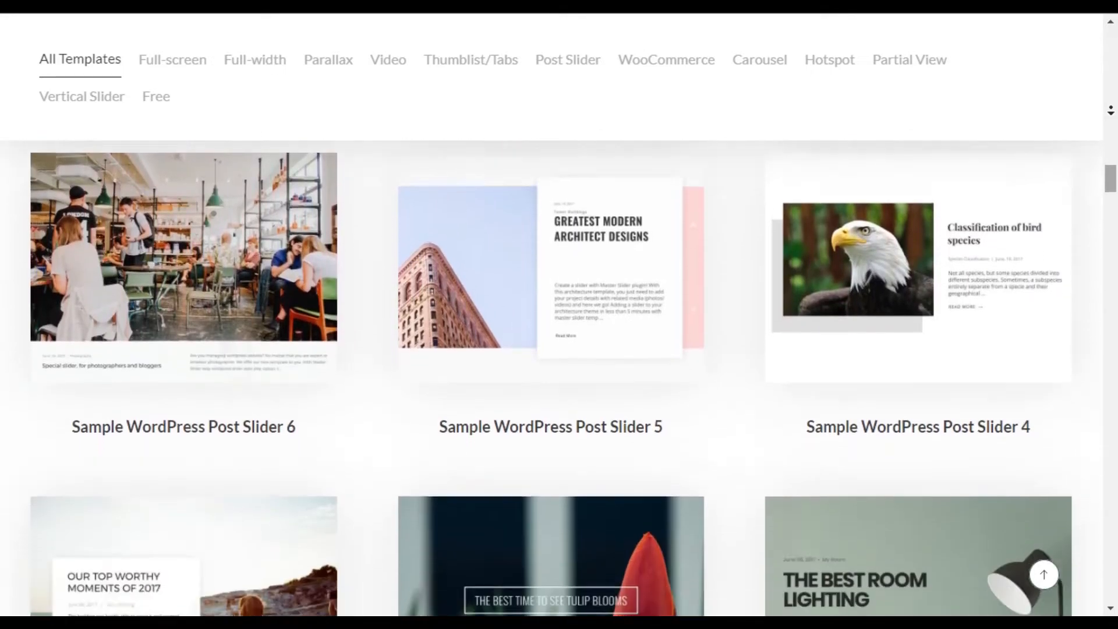
scroll(down, 3)
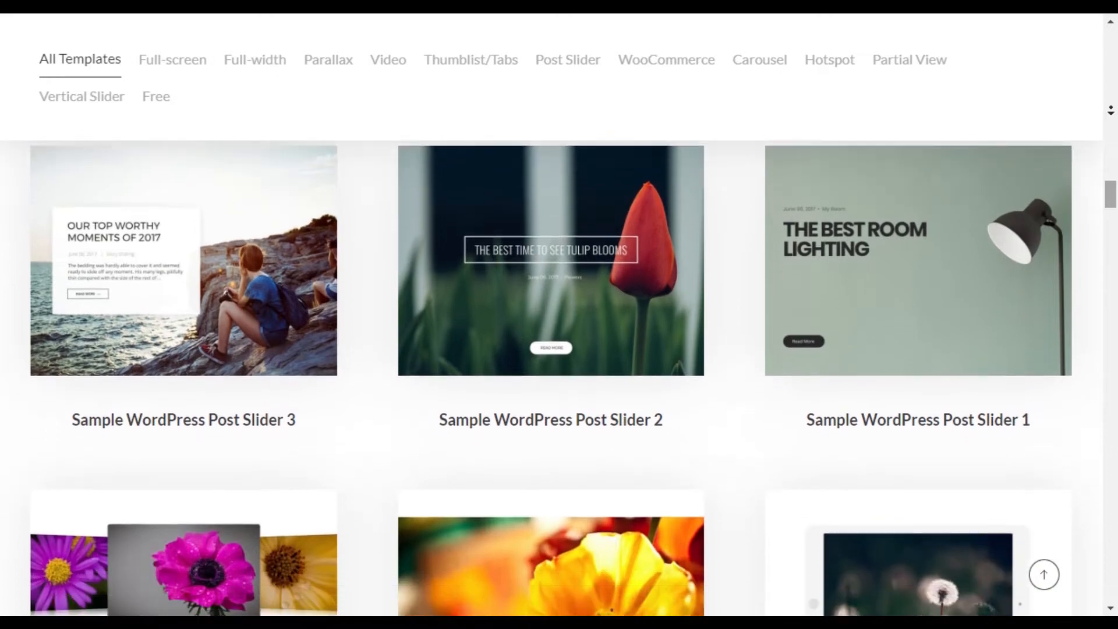
scroll(down, 3)
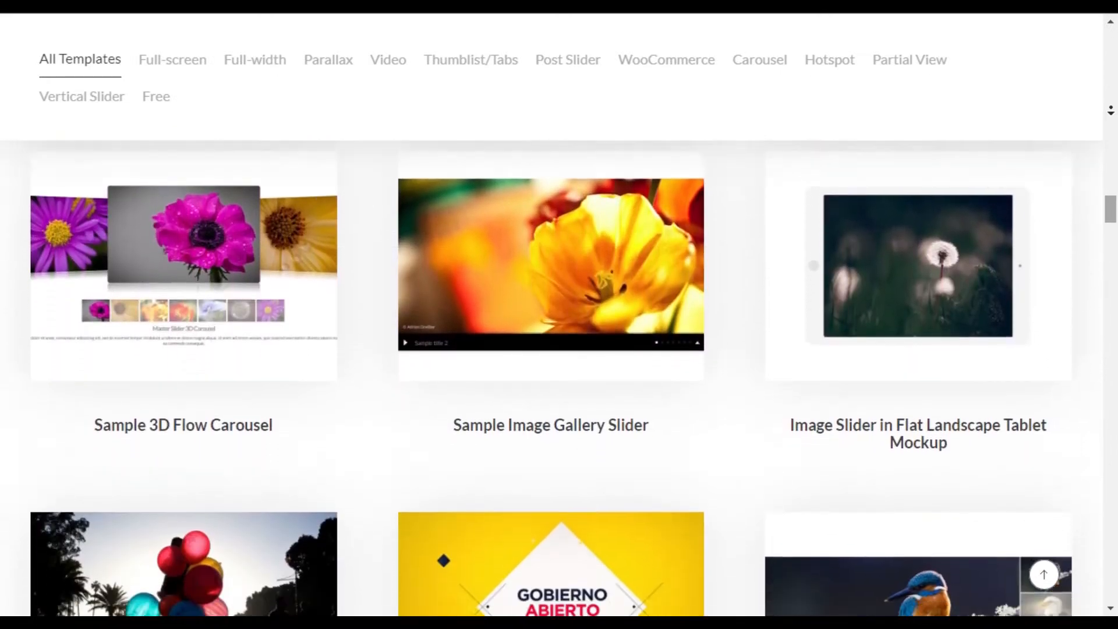
scroll(down, 3)
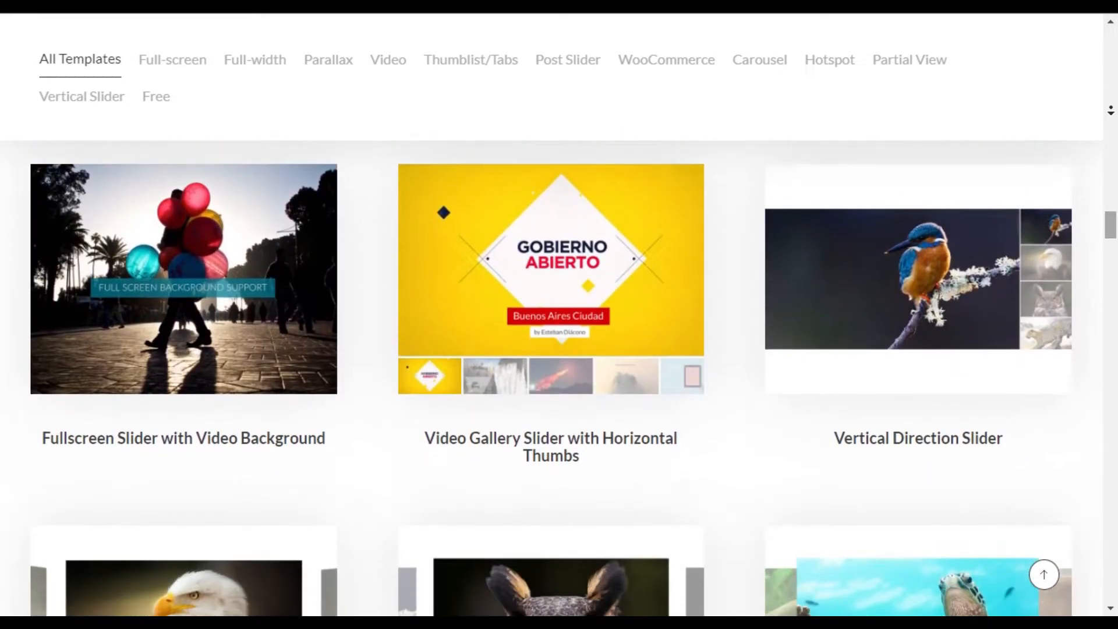
scroll(down, 3)
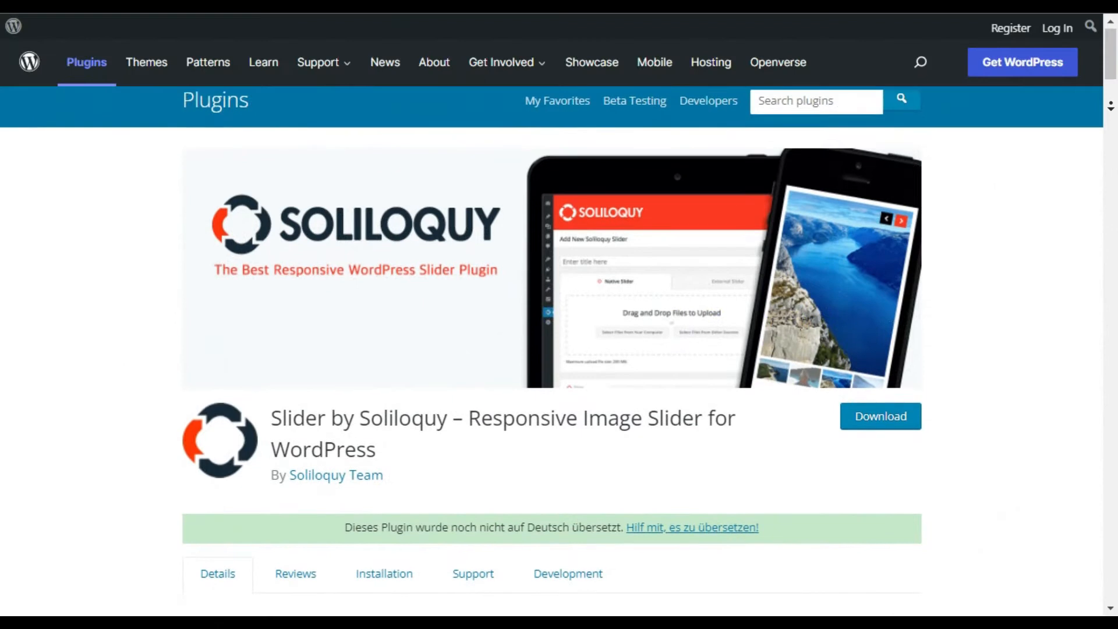
- Scroll down the Soliloquy plugin Description through ratings to the Carousel features
scroll(down, 3)
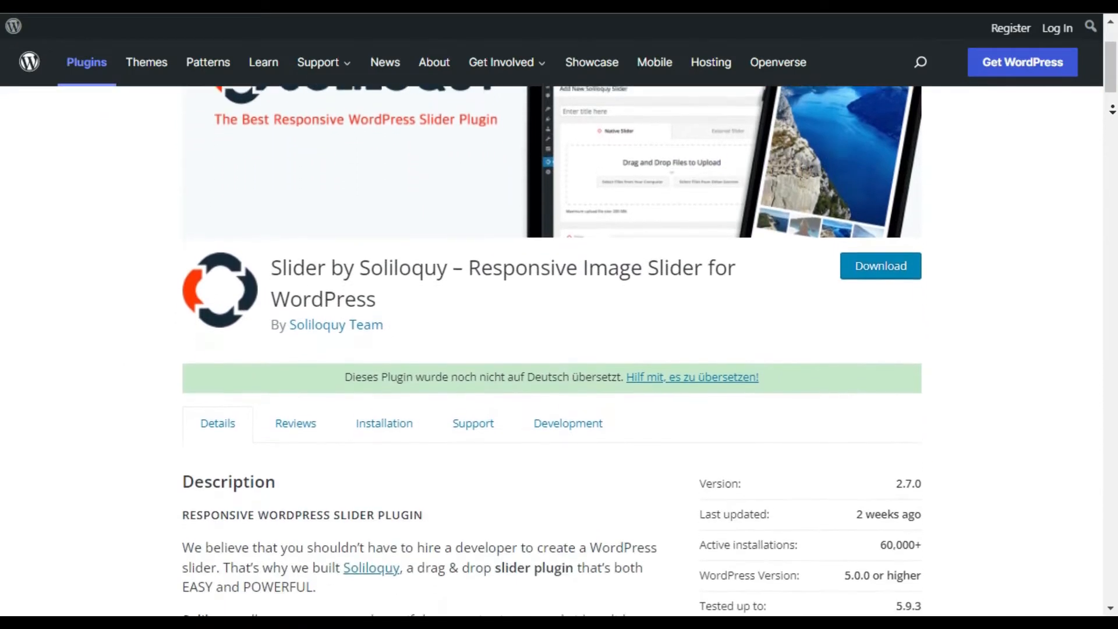
scroll(down, 3)
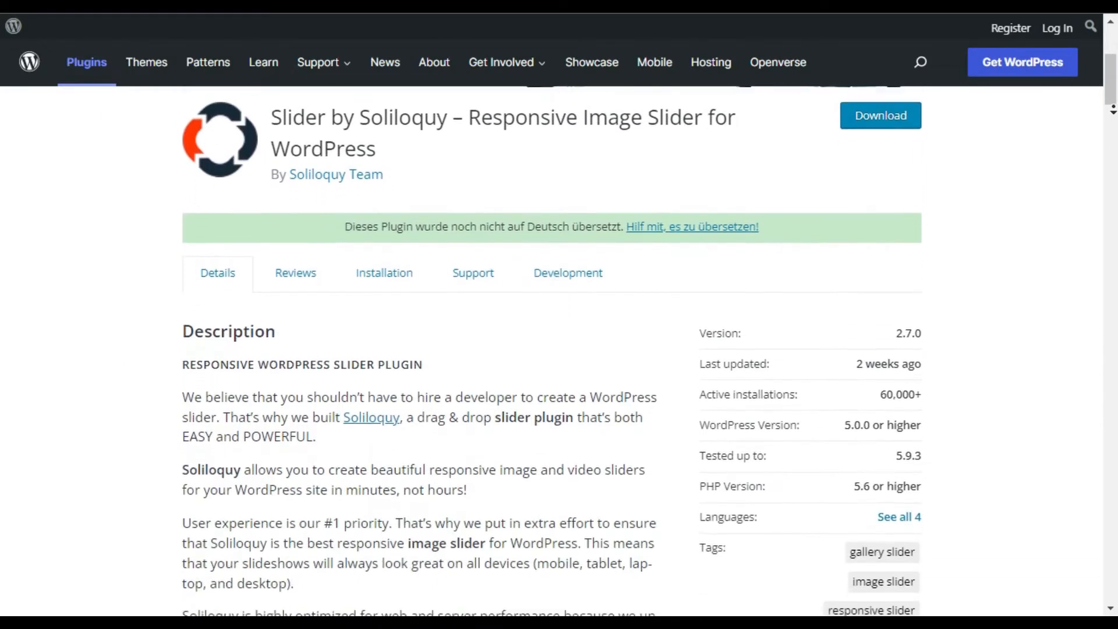
scroll(down, 3)
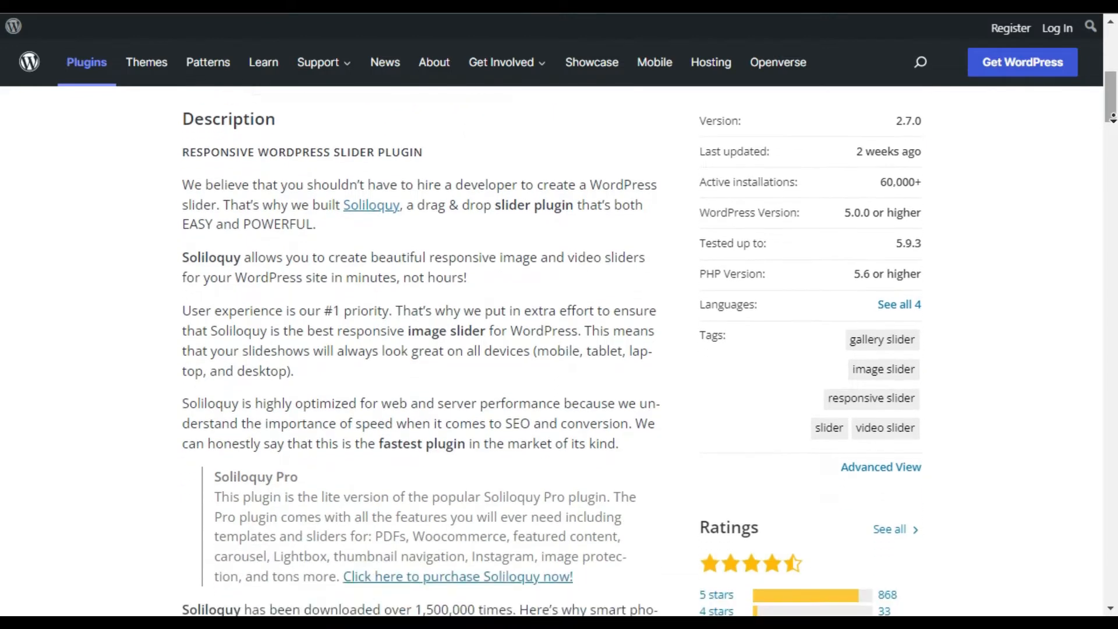
scroll(down, 3)
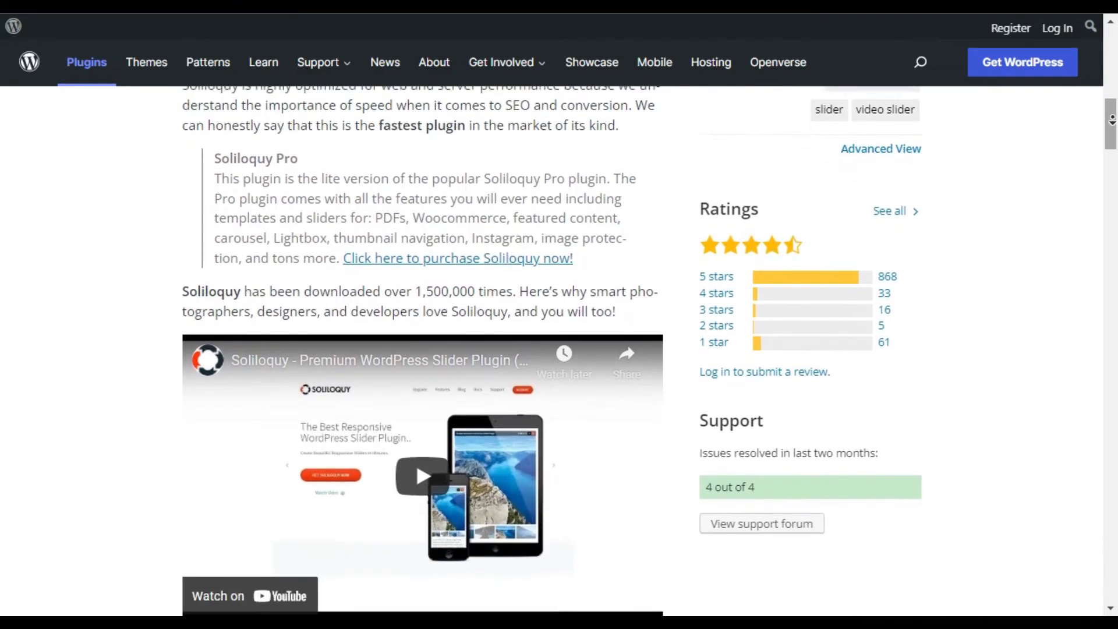
scroll(down, 3)
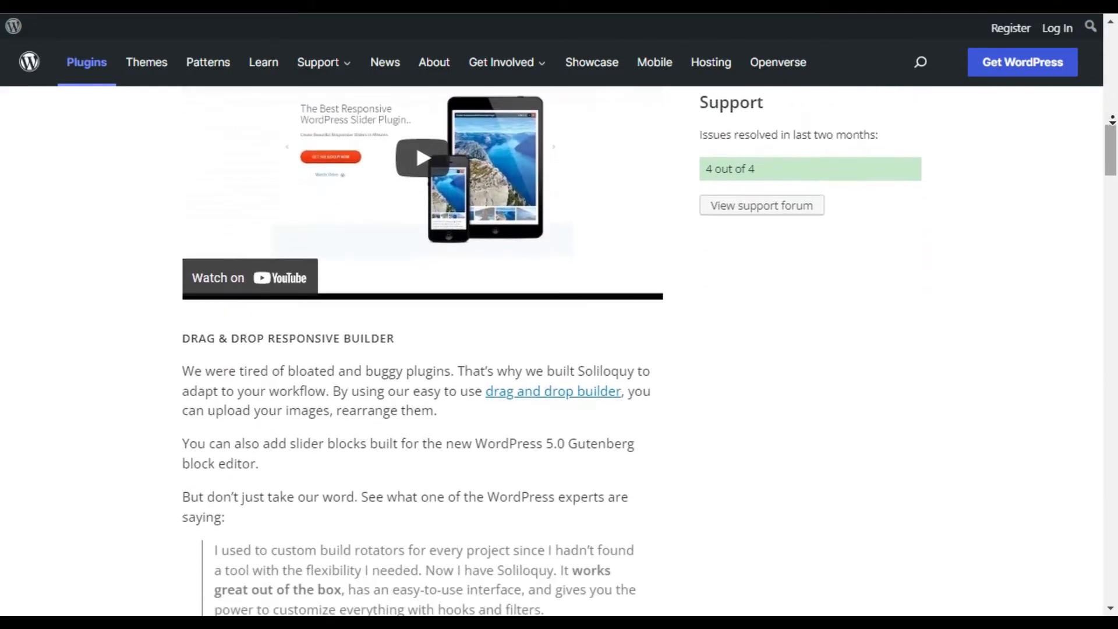
scroll(down, 3)
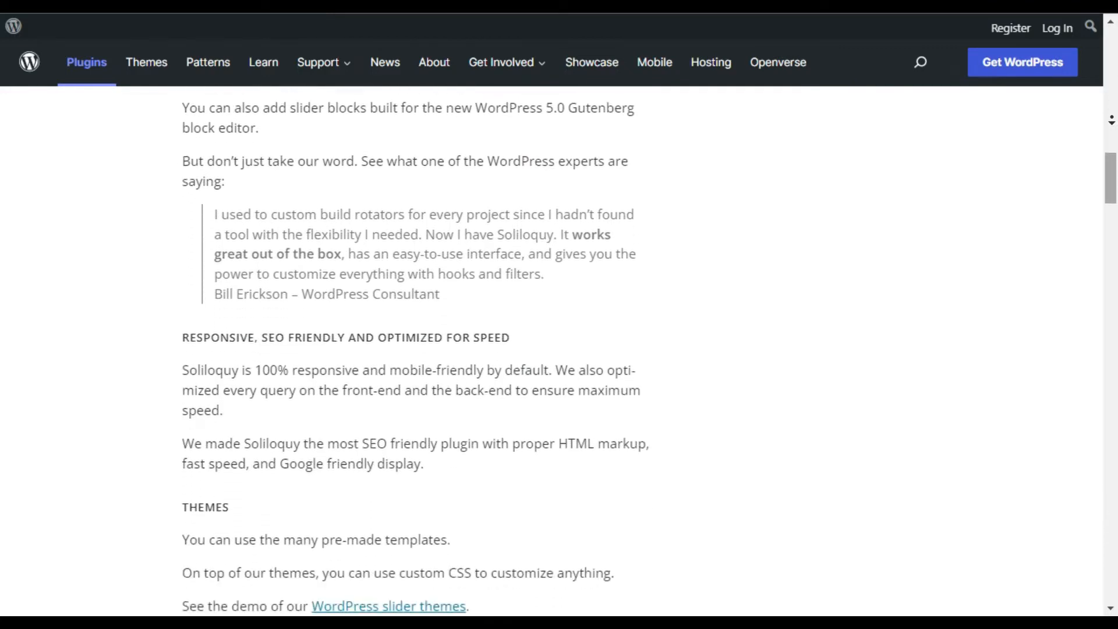
scroll(down, 3)
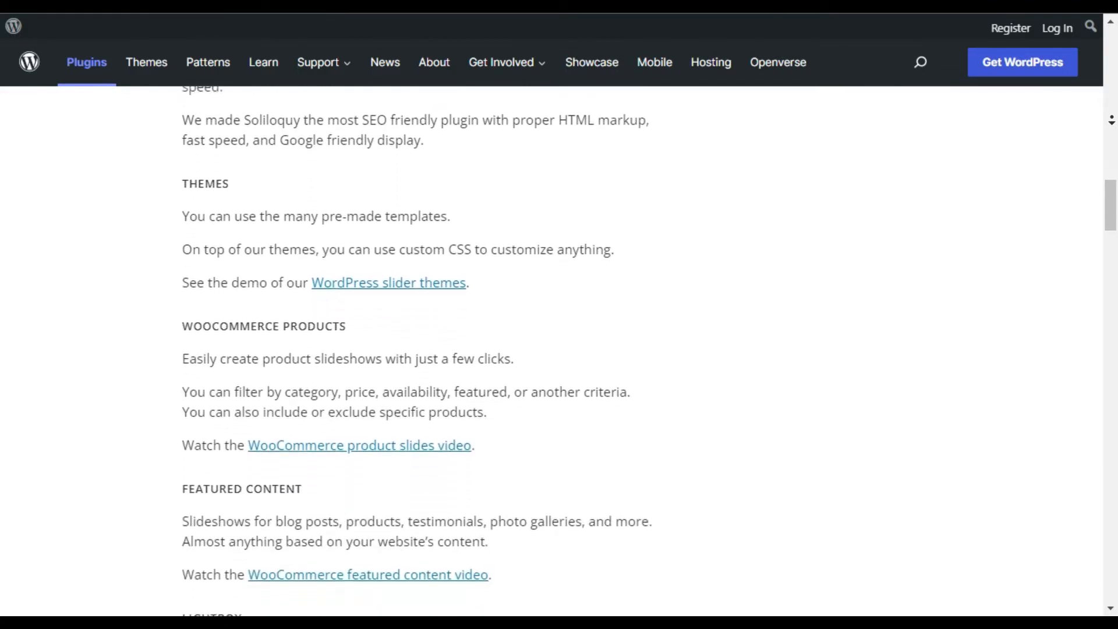
scroll(down, 3)
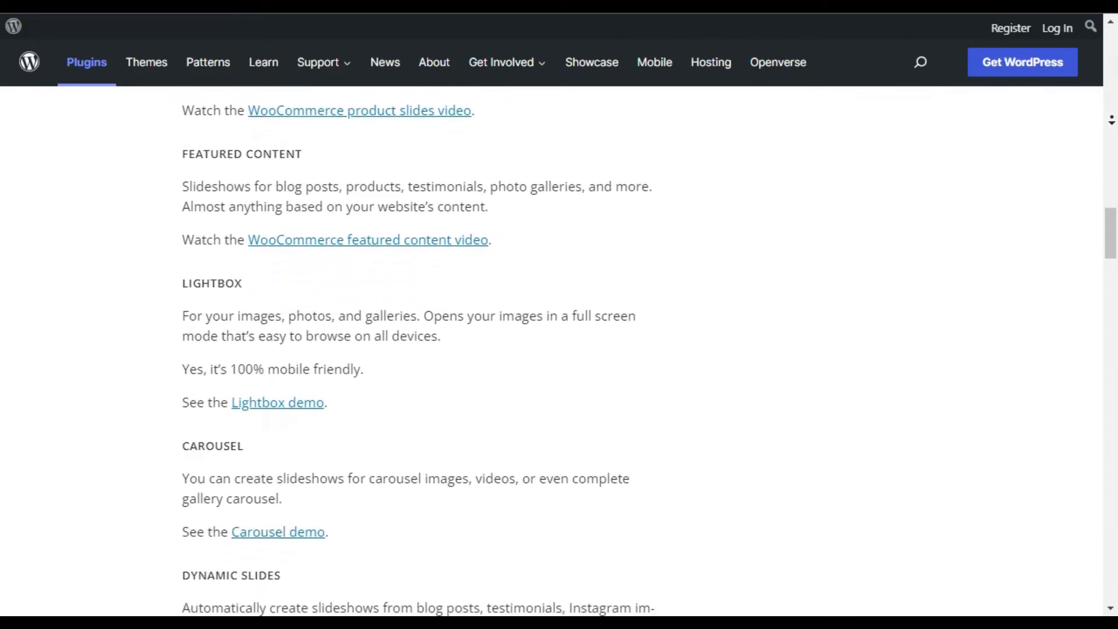
scroll(down, 3)
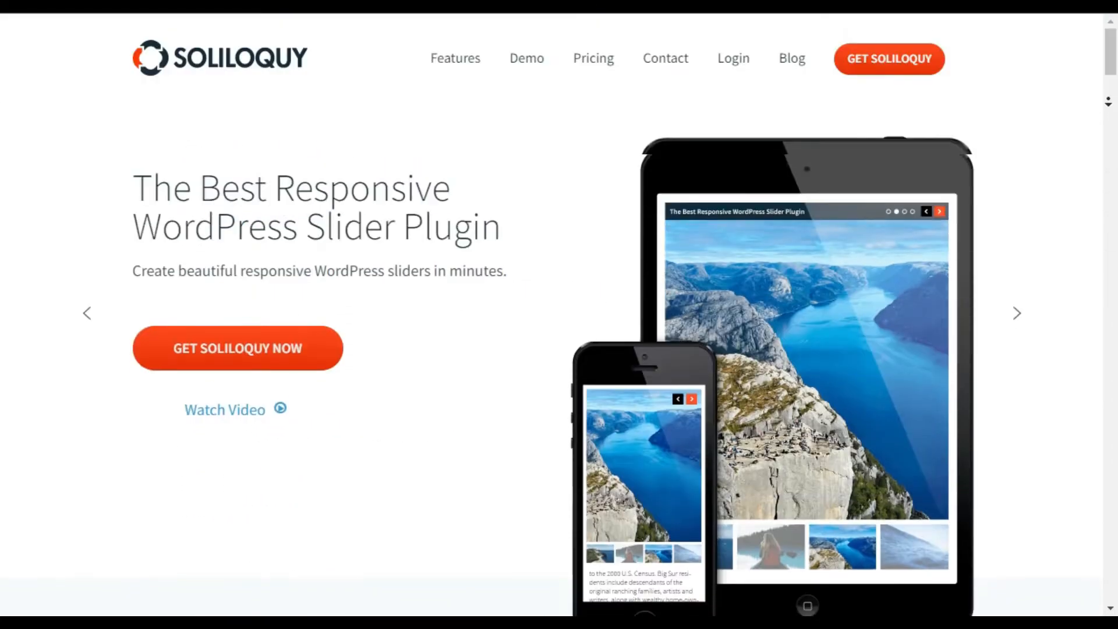
- Scroll down the Soliloquy homepage through its speed and mobile-ready feature sections
scroll(down, 3)
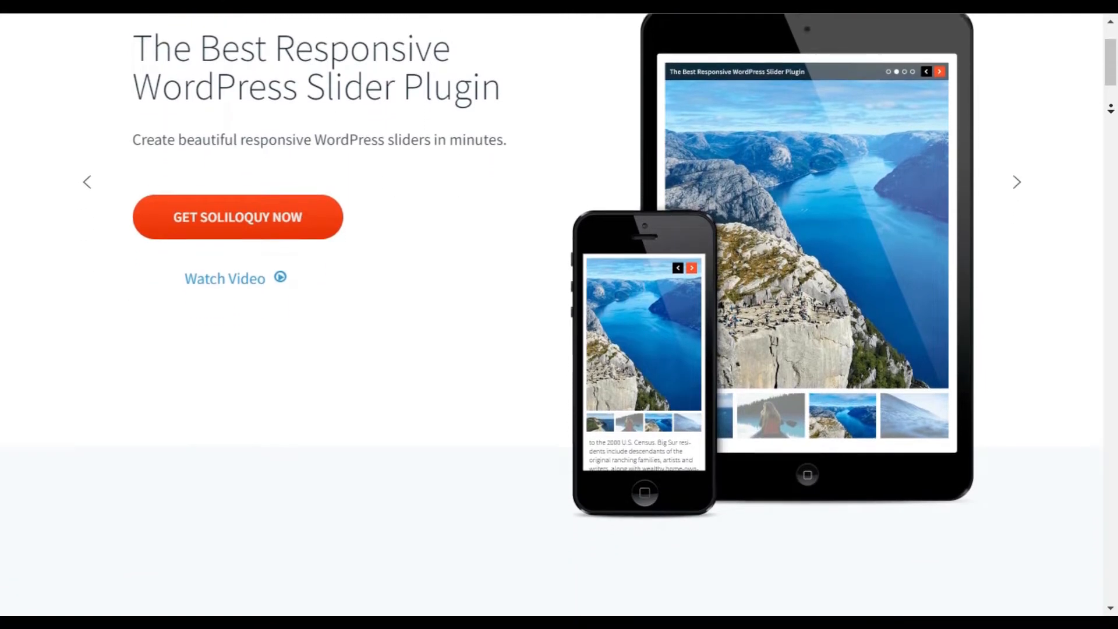
scroll(down, 3)
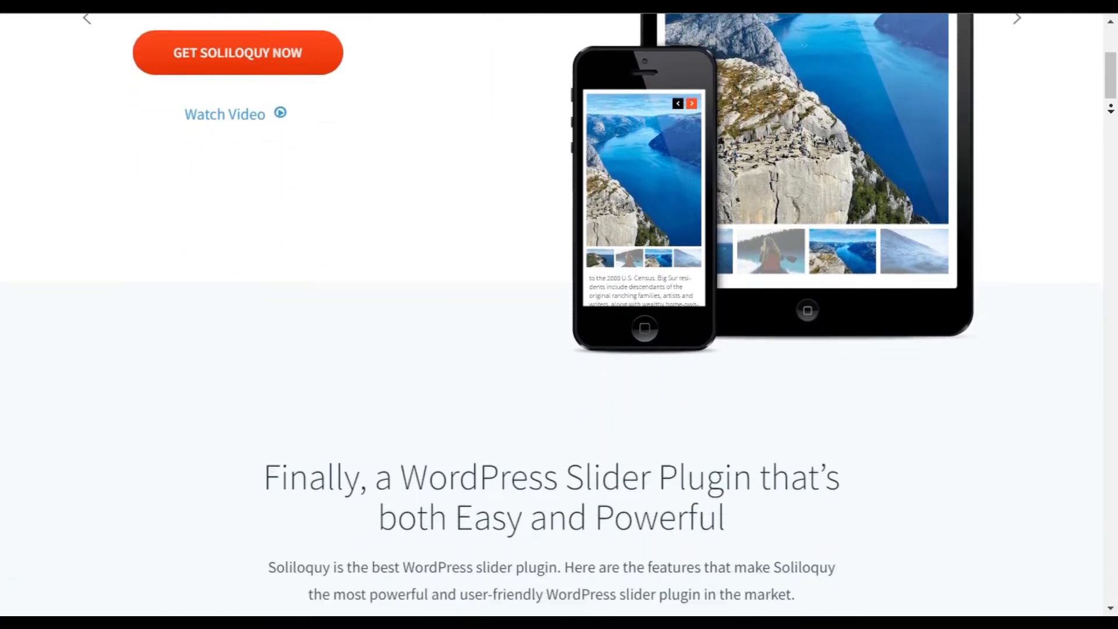
scroll(down, 3)
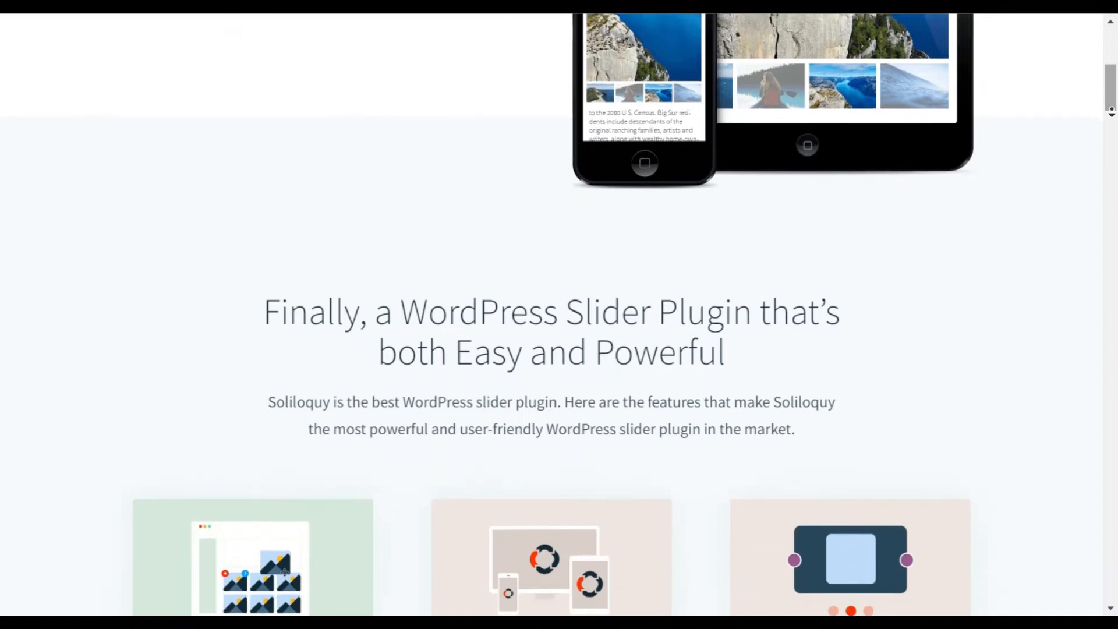
scroll(down, 3)
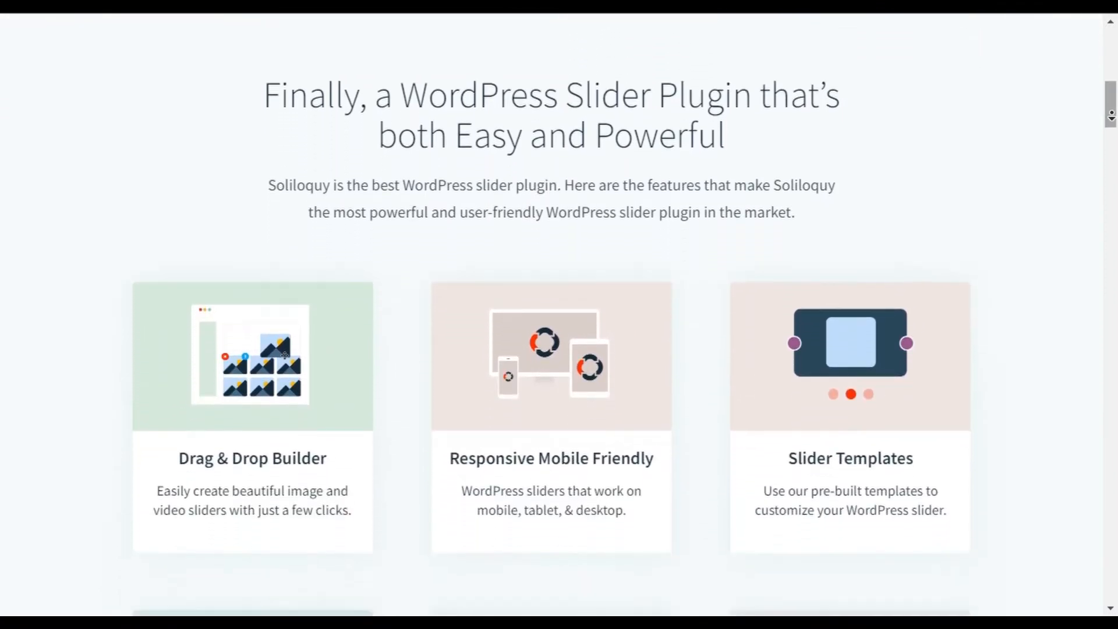
scroll(down, 3)
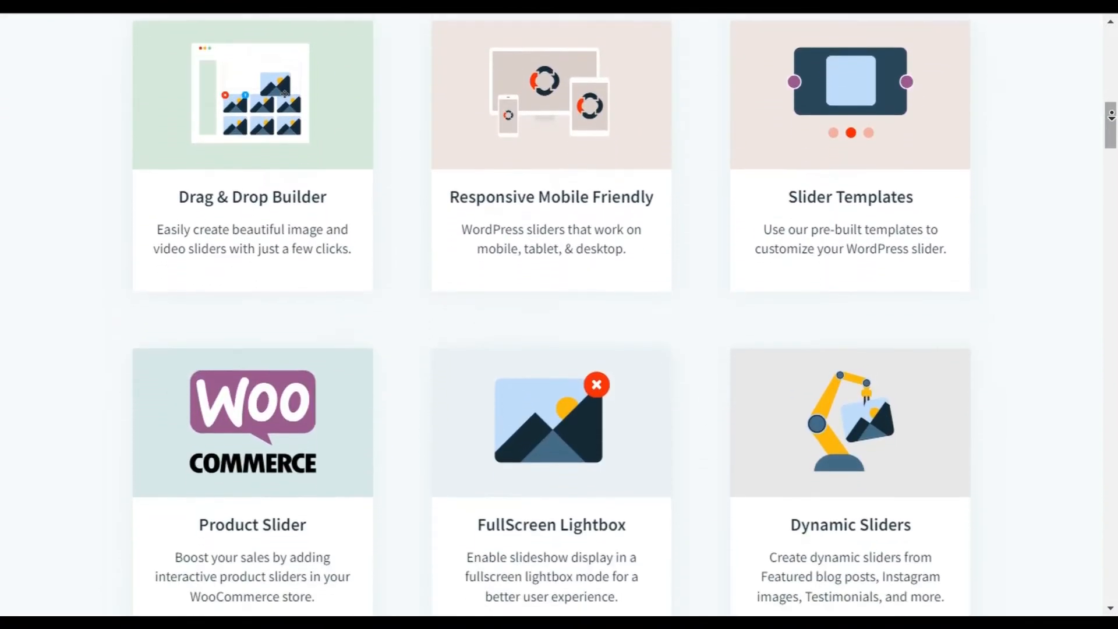
scroll(down, 3)
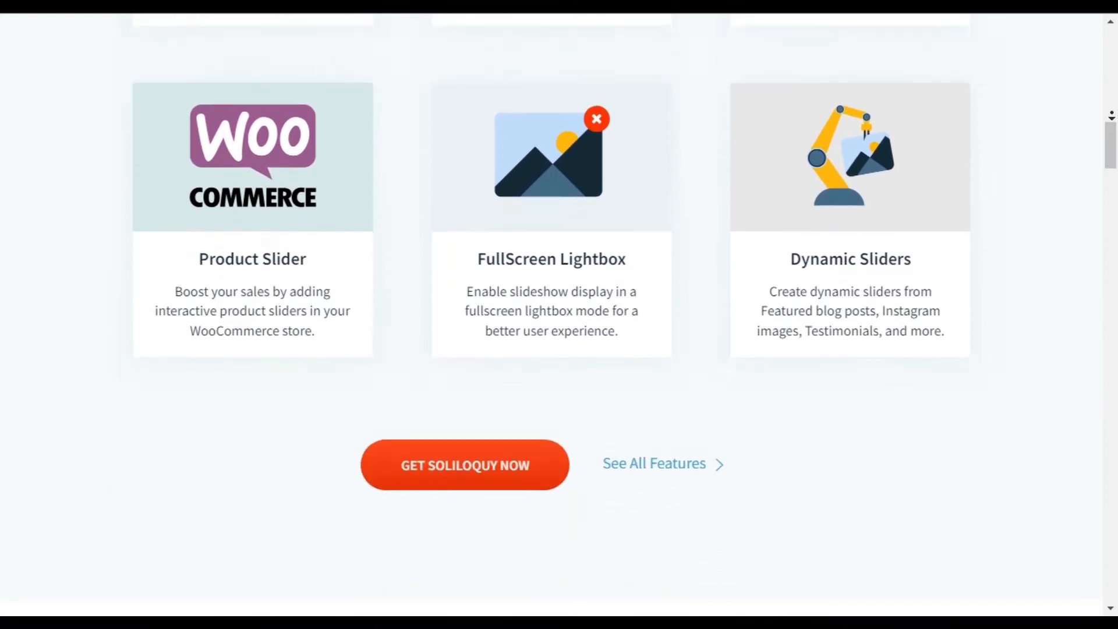
scroll(down, 3)
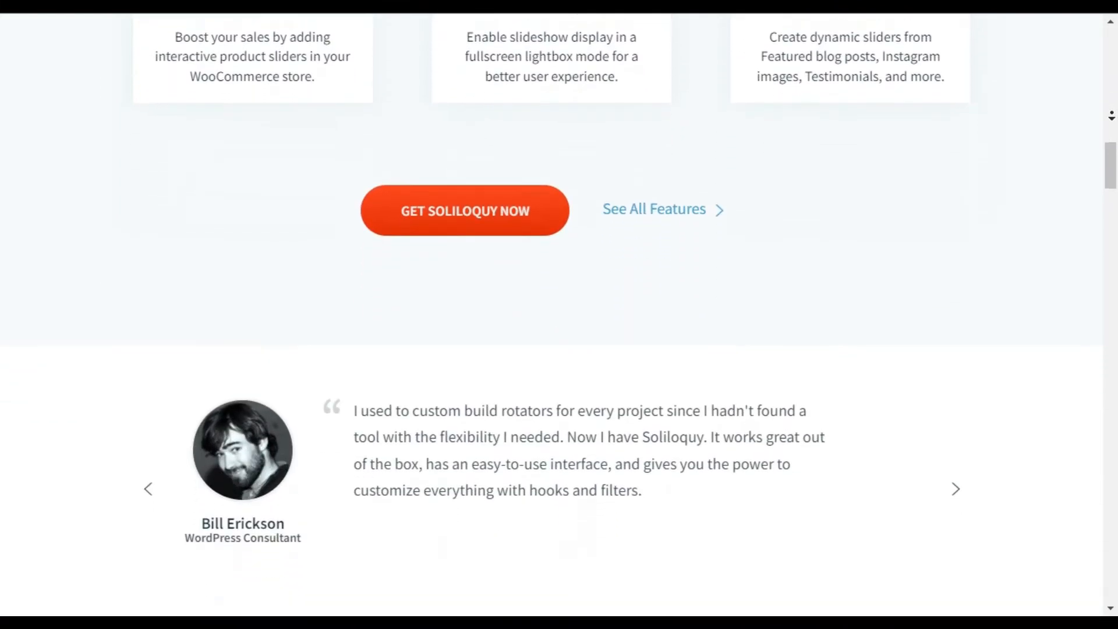
scroll(down, 3)
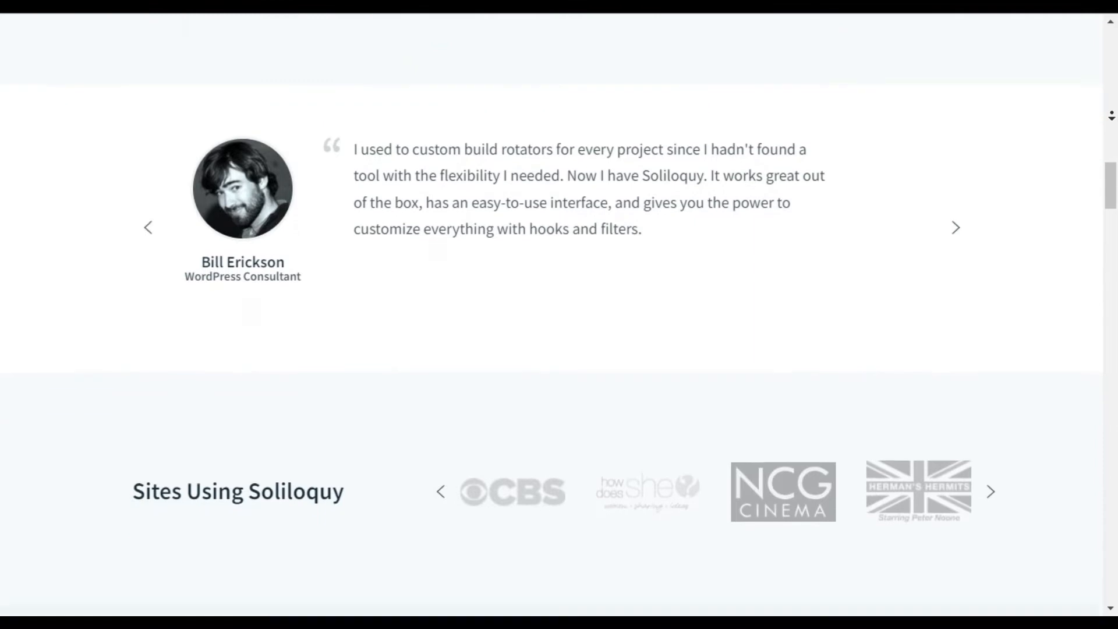
- Continue through 'Why Should You Use Soliloquy?' down to the Easy to Customize section
scroll(down, 3)
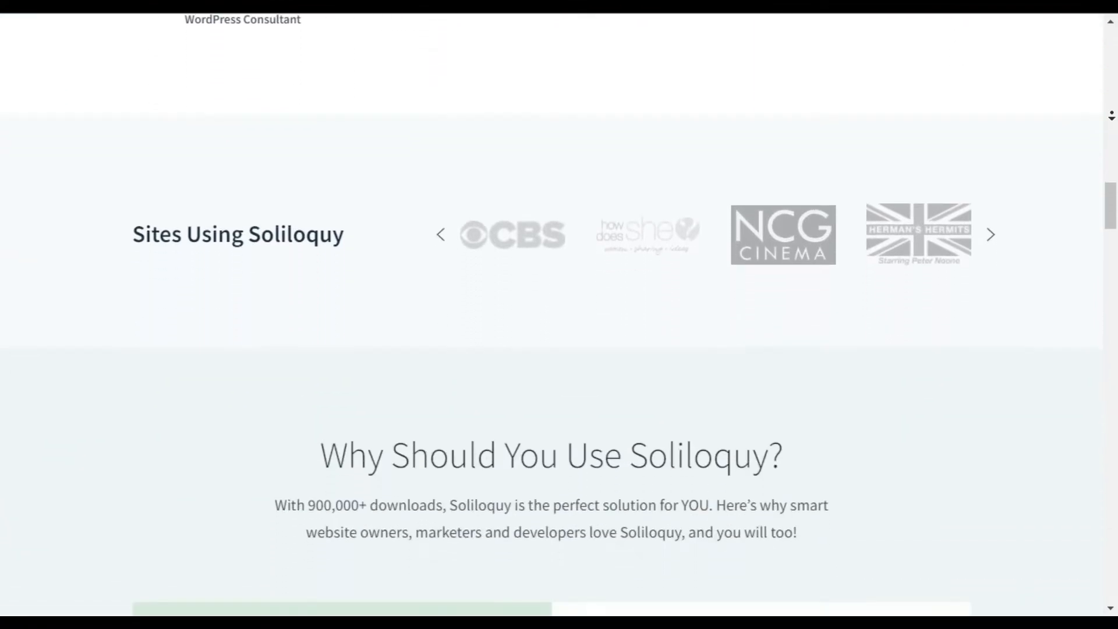
scroll(down, 3)
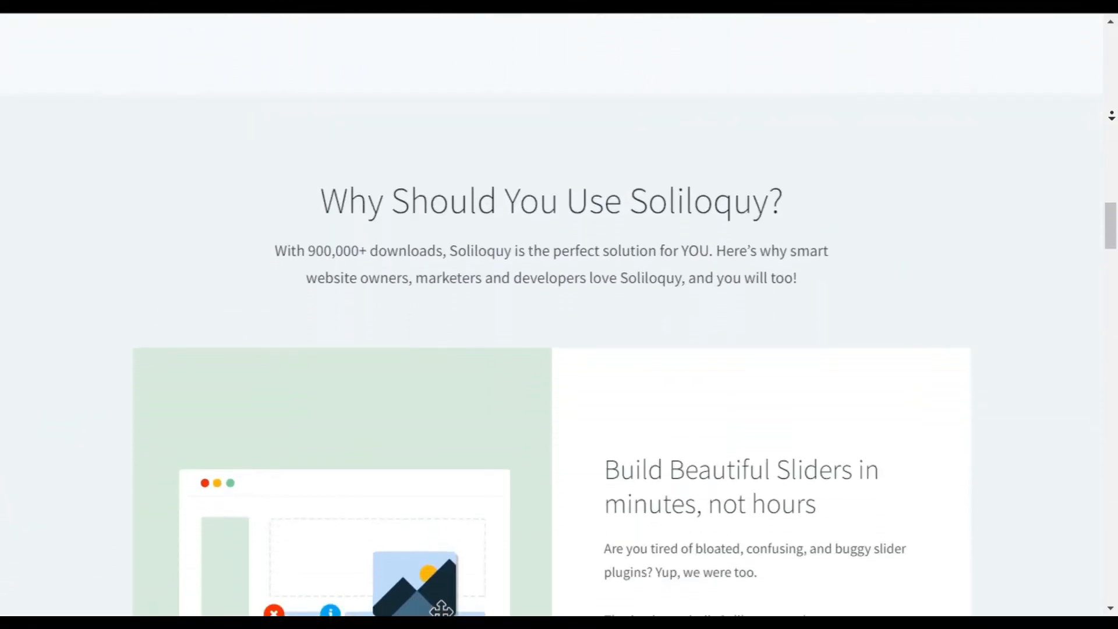
scroll(down, 3)
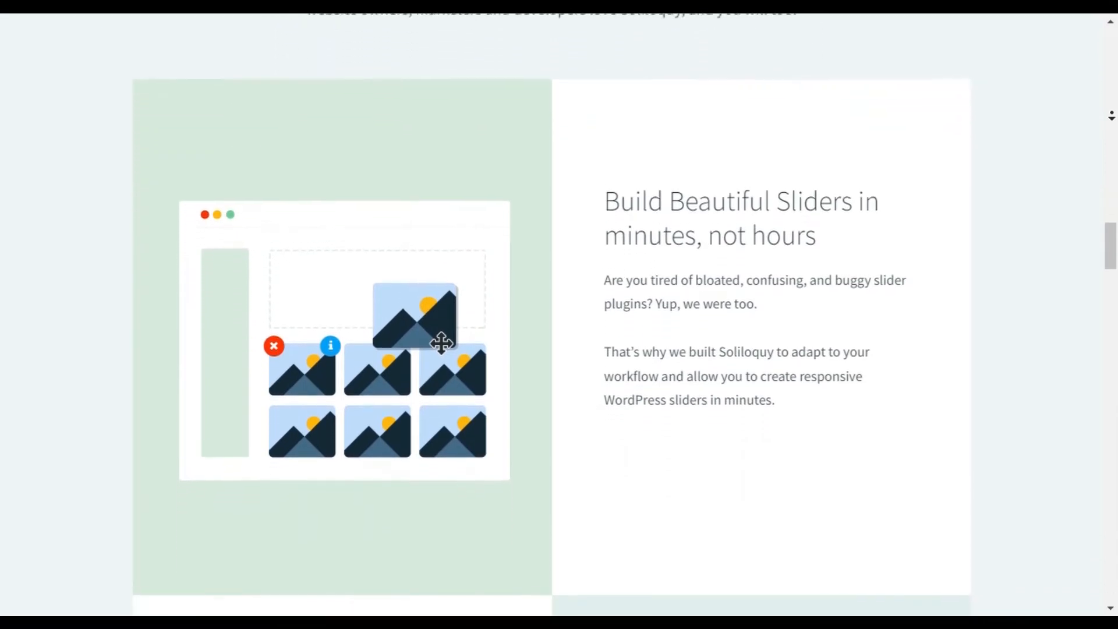
scroll(down, 3)
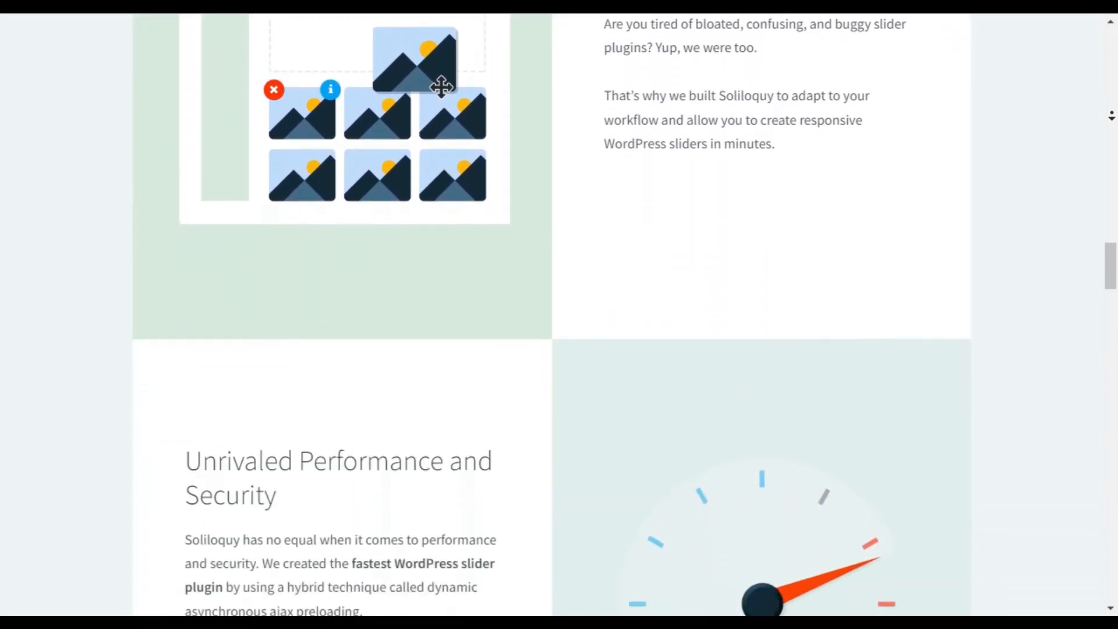
scroll(down, 3)
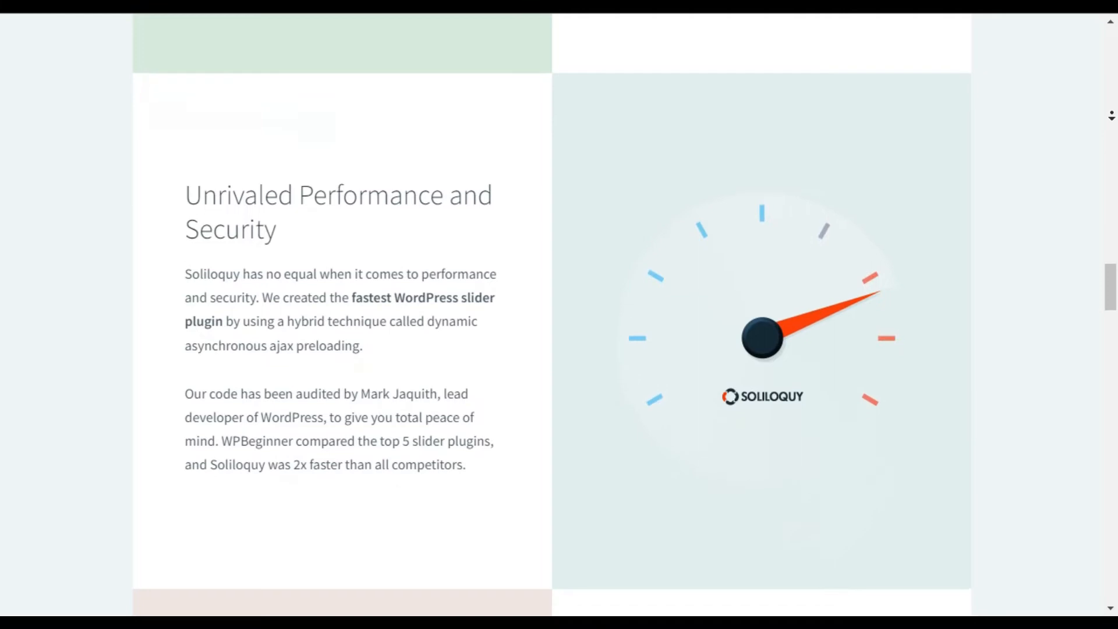
scroll(down, 3)
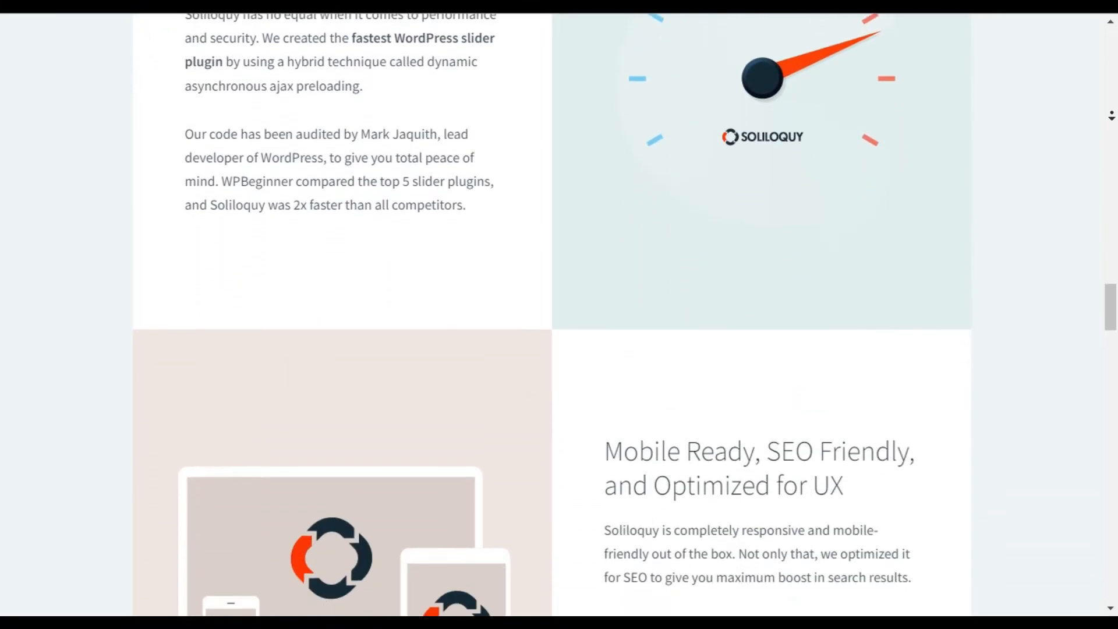
scroll(down, 3)
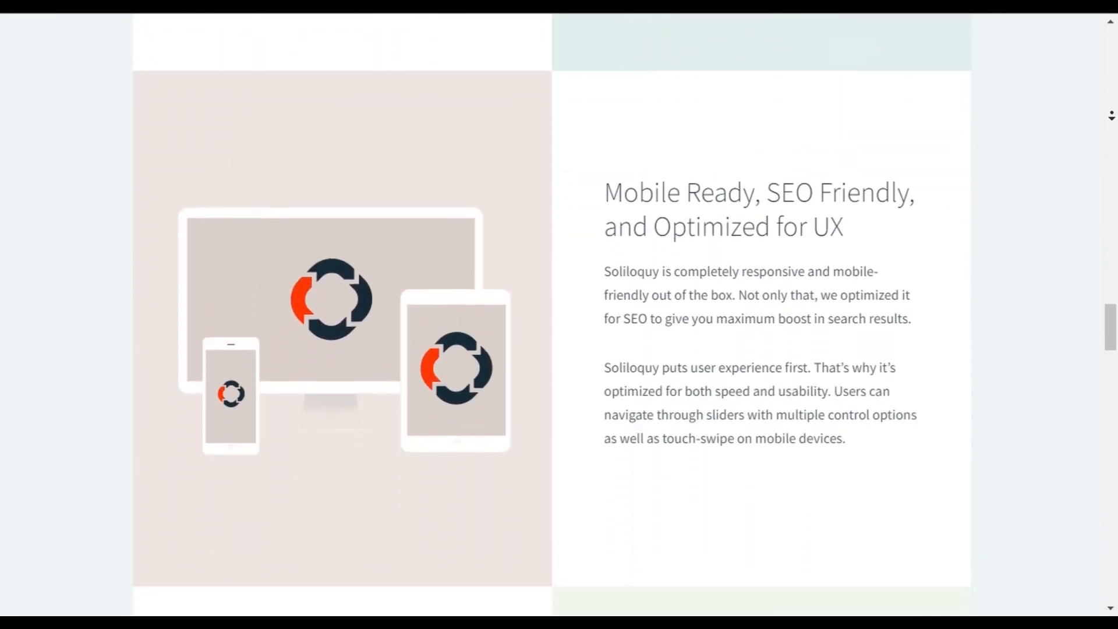
scroll(down, 3)
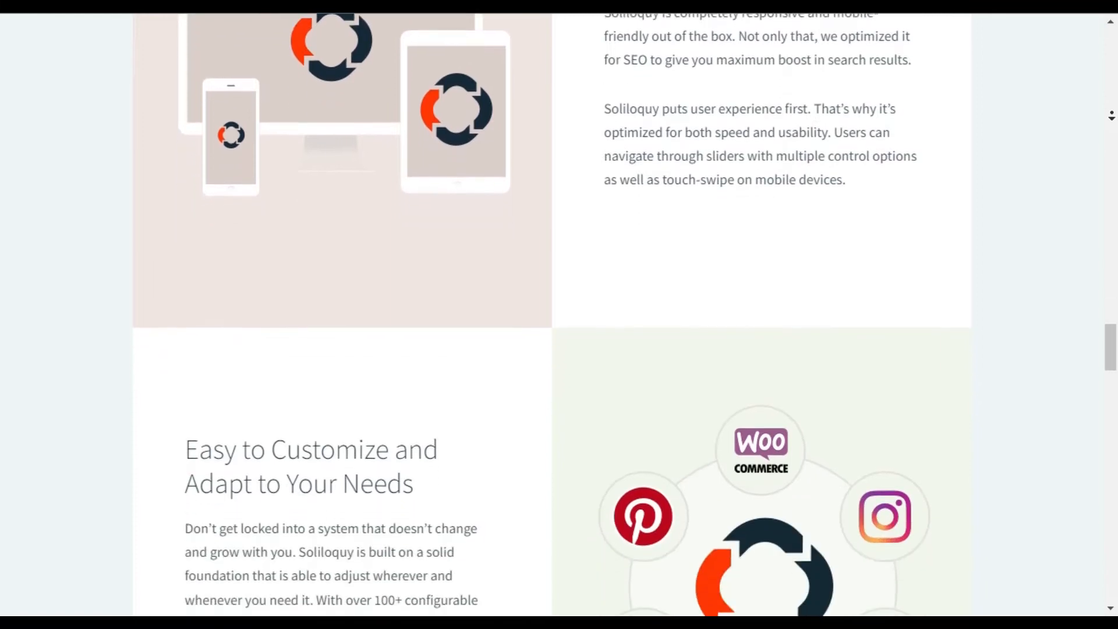
scroll(down, 3)
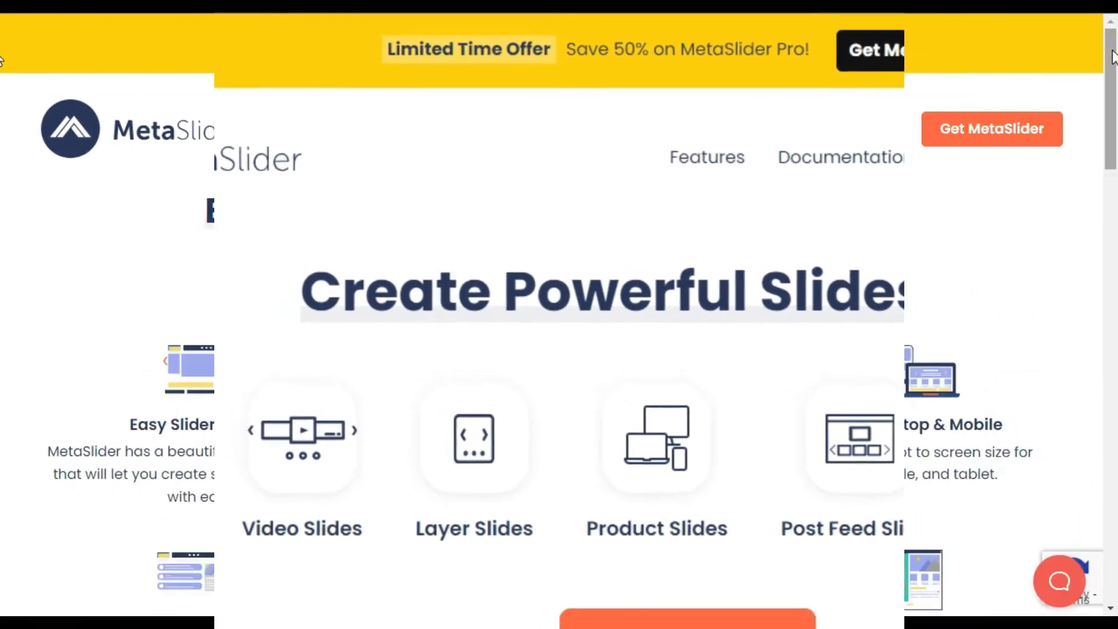
- Scroll the MetaSlider features grid from Easy Slider Builder down to Unsplash Integration and Get MetaSlider Now
scroll(down, 3)
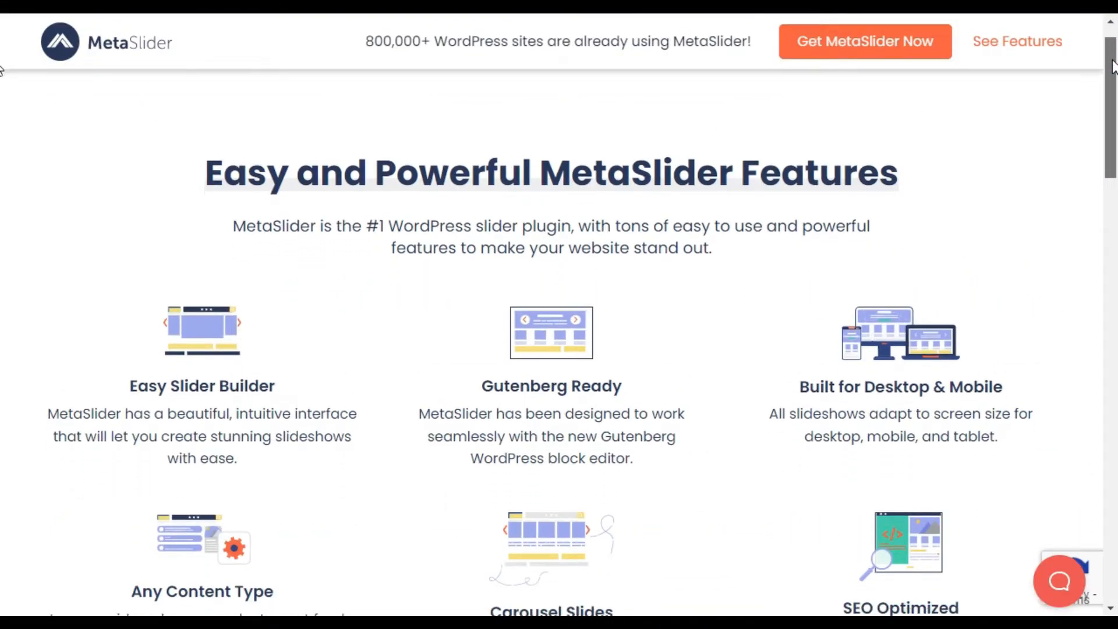
scroll(down, 3)
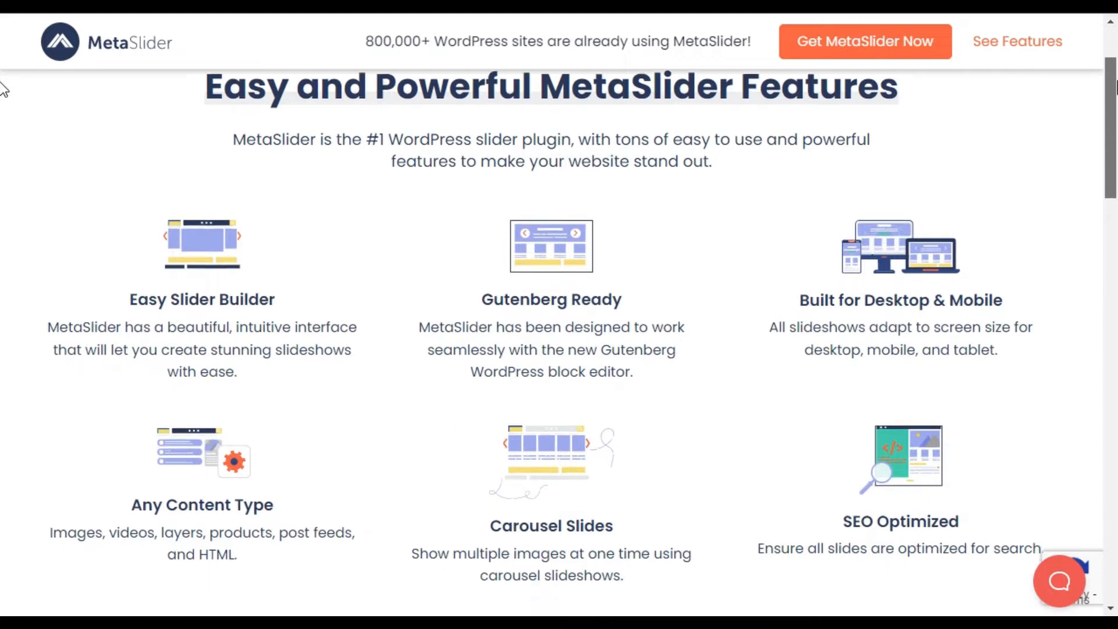
scroll(down, 3)
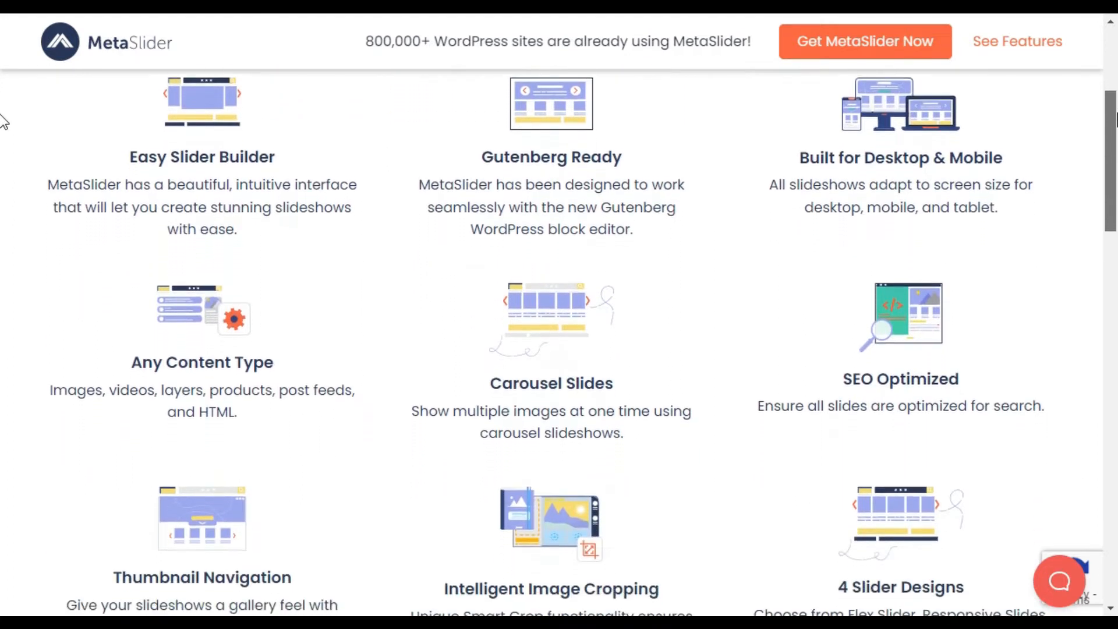
scroll(down, 3)
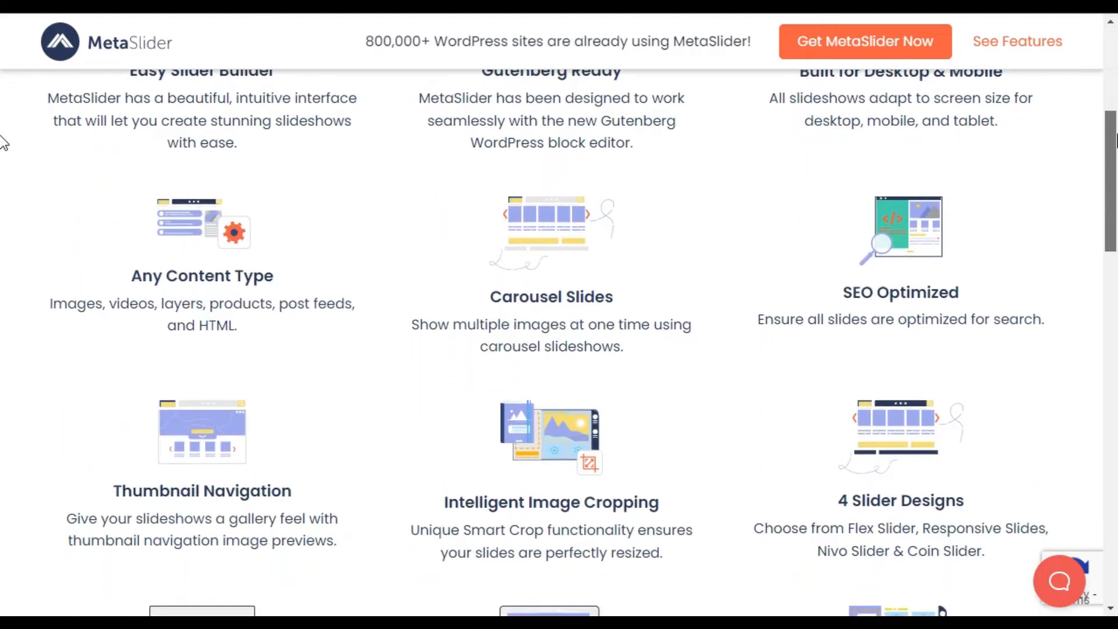
scroll(down, 3)
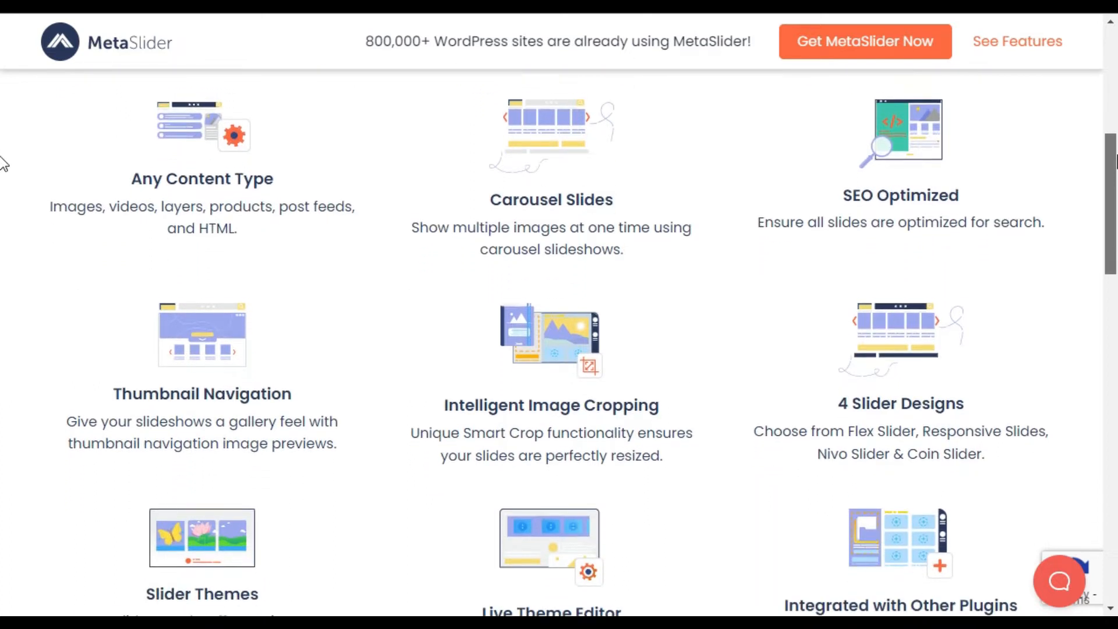
scroll(down, 3)
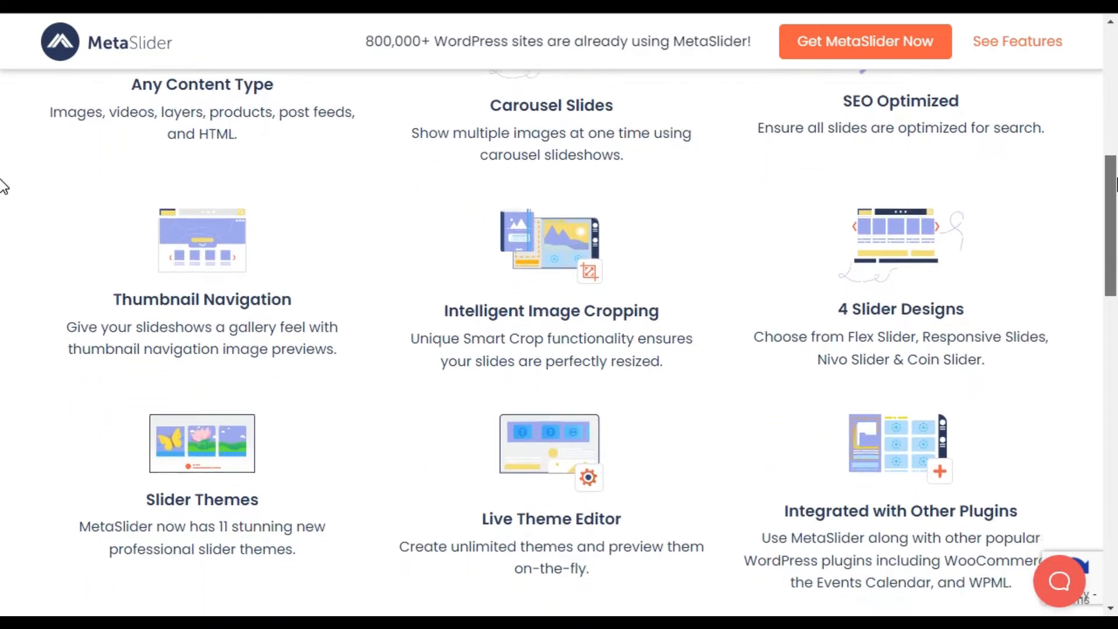
scroll(down, 3)
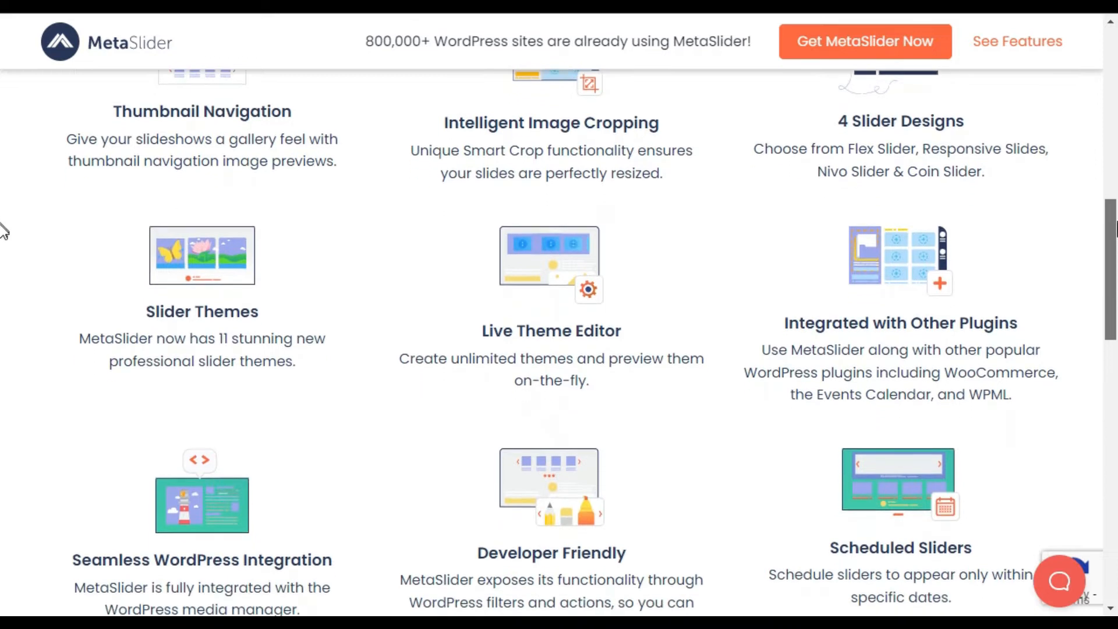
scroll(down, 3)
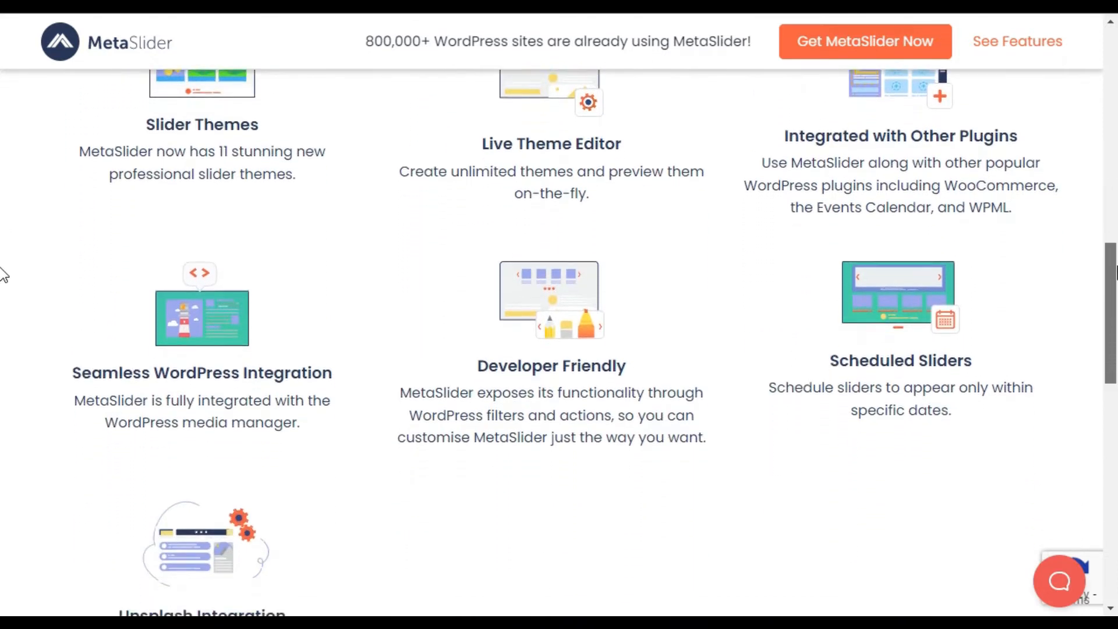
scroll(down, 3)
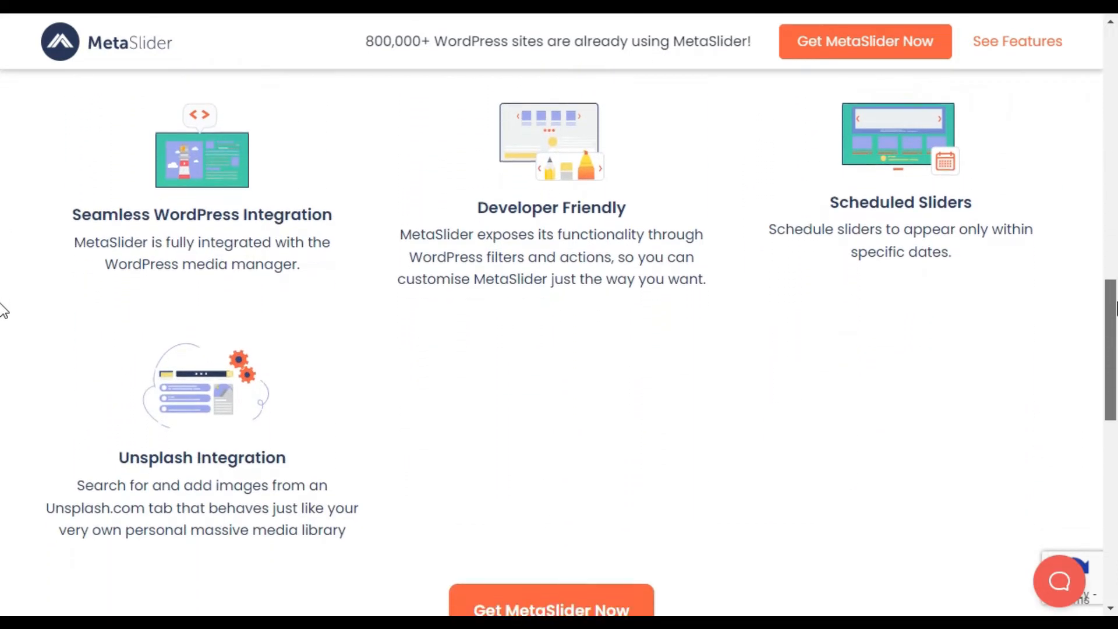
scroll(down, 3)
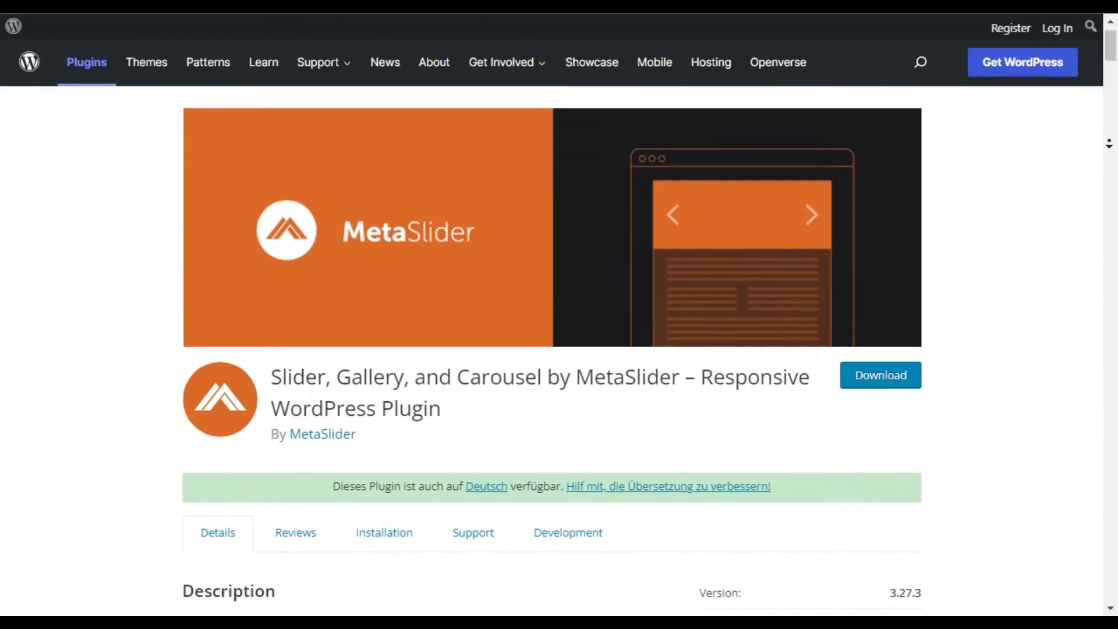
- Scroll down the MetaSlider plugin Details through its description and ratings
scroll(down, 3)
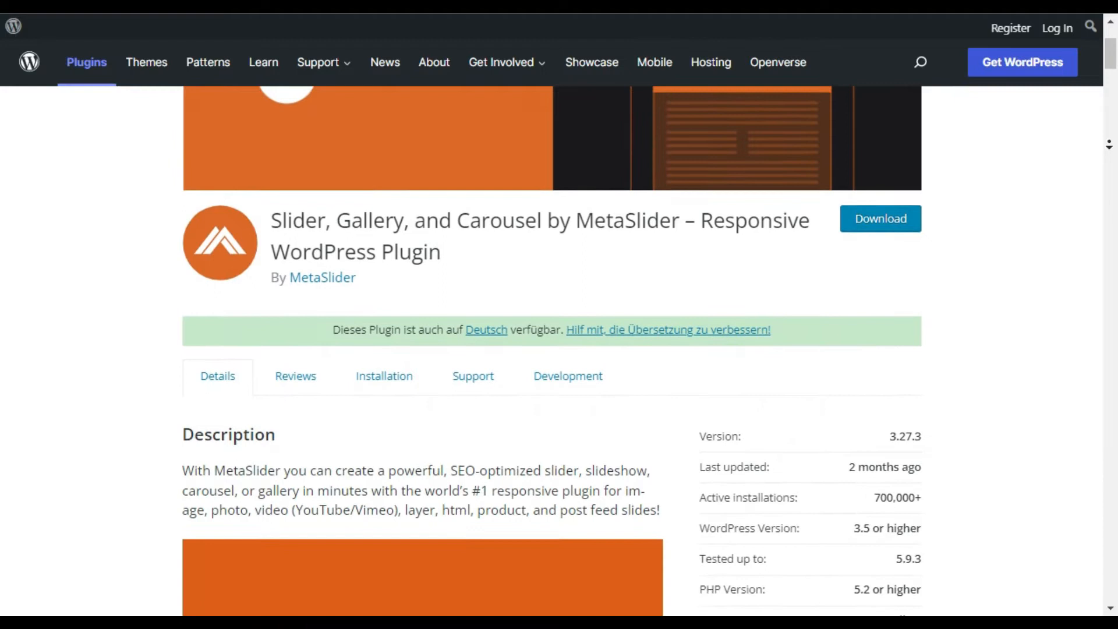
scroll(down, 3)
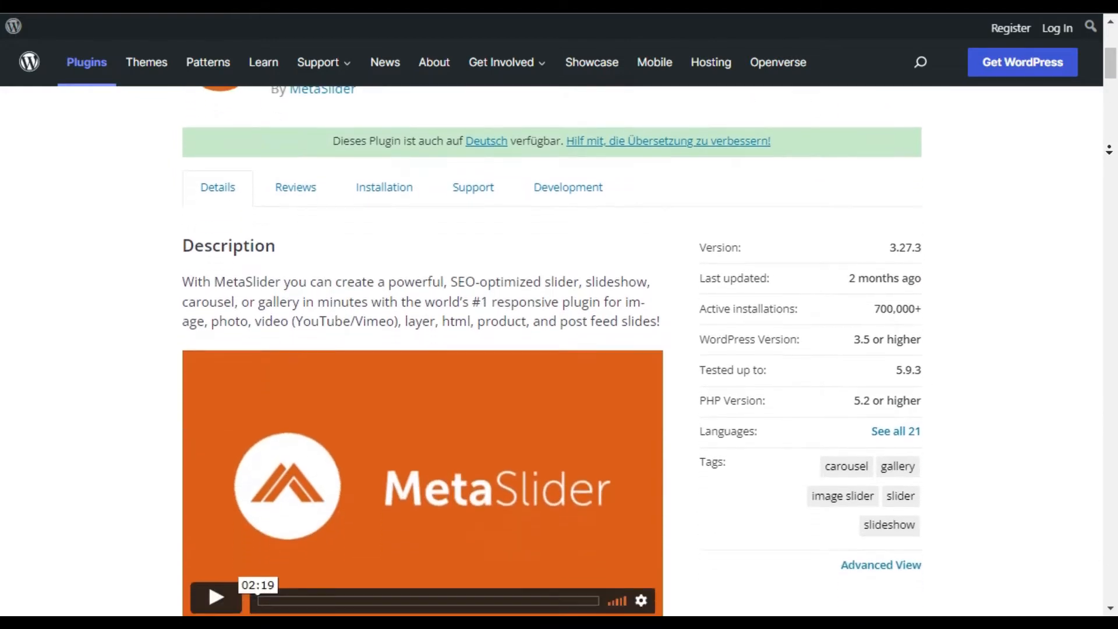
scroll(down, 3)
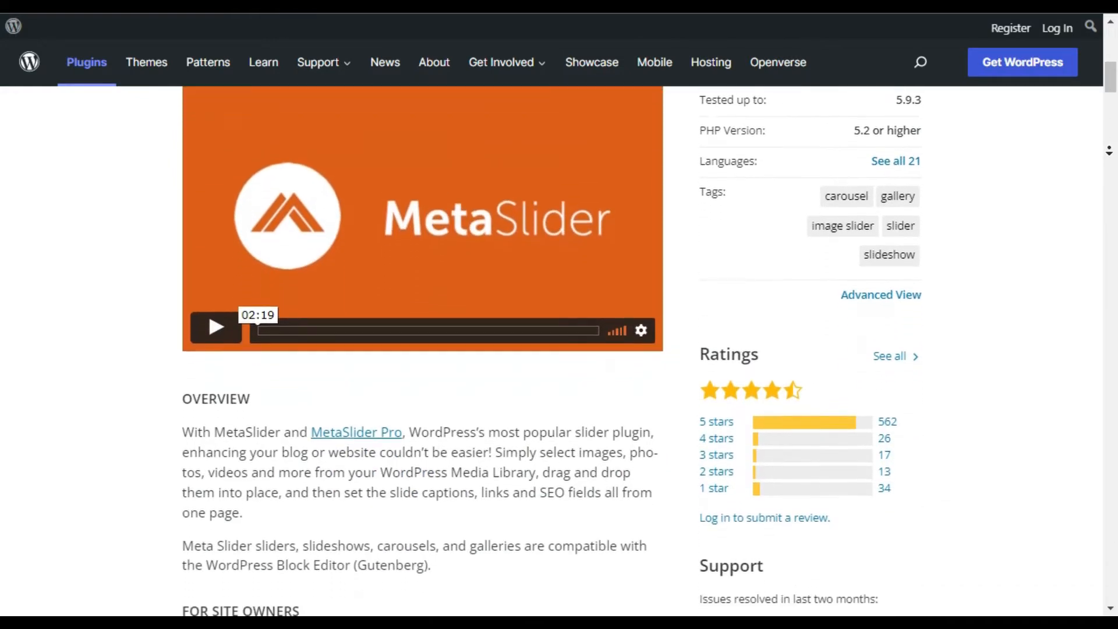
scroll(down, 3)
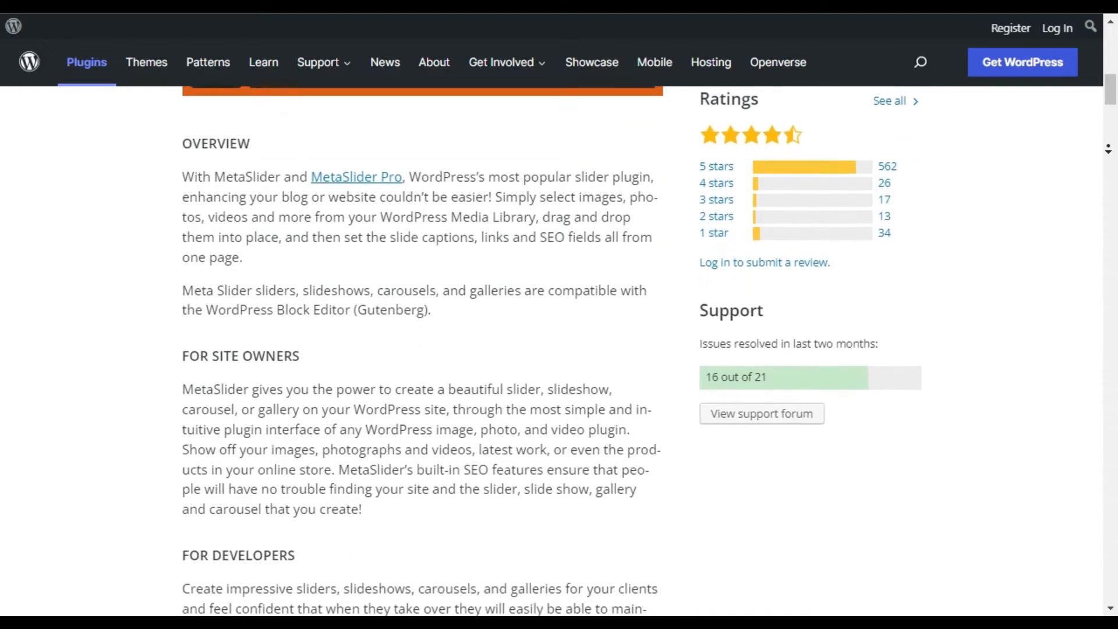
scroll(down, 3)
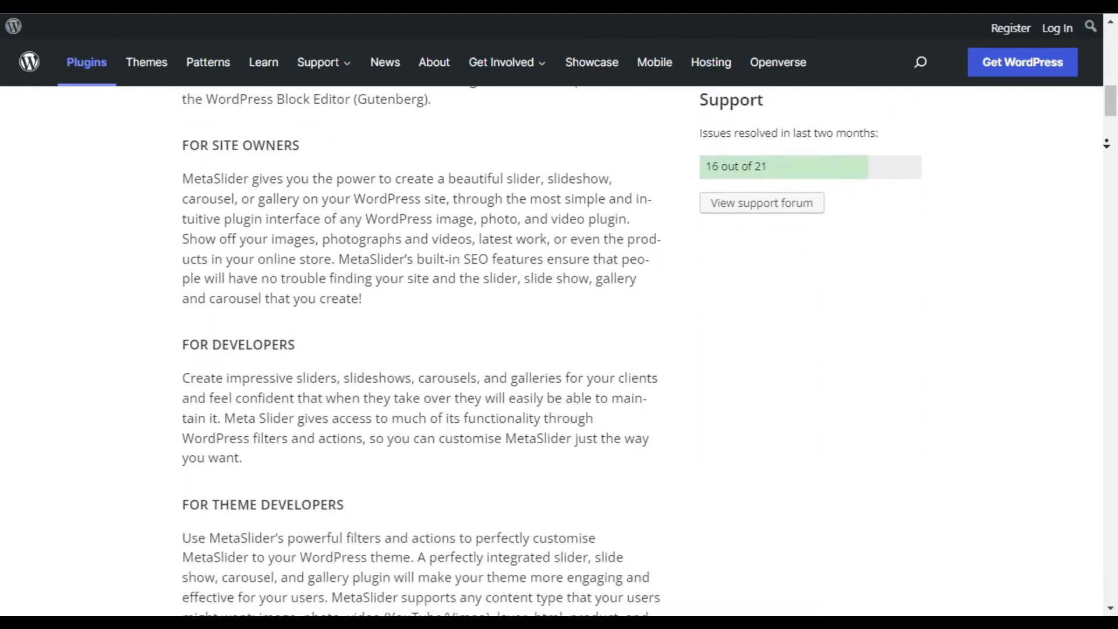
scroll(down, 3)
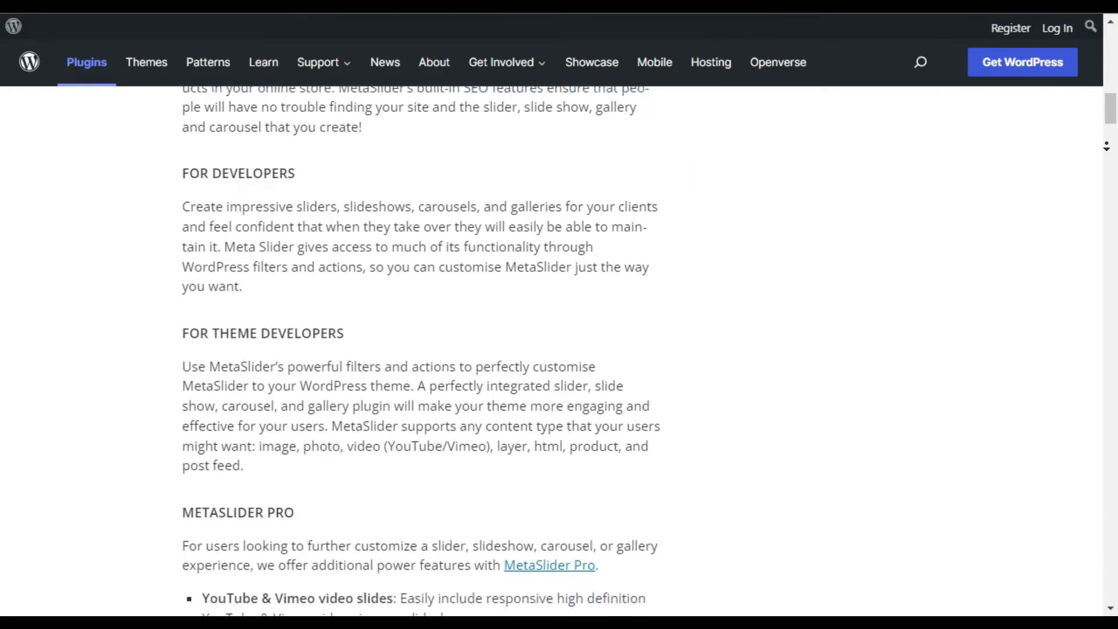
scroll(down, 3)
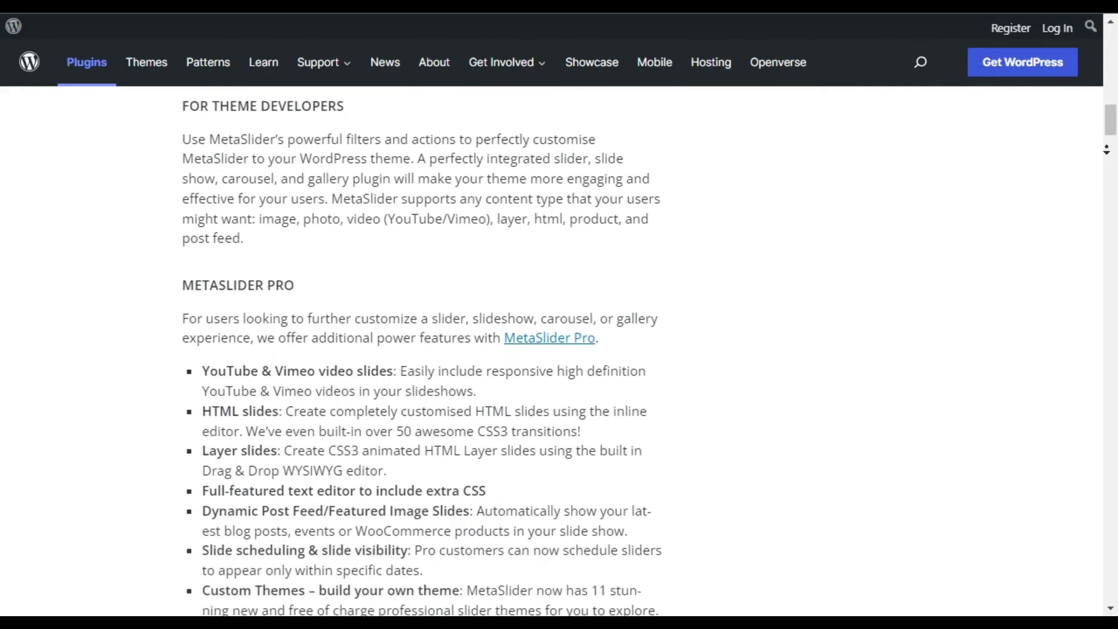
scroll(down, 3)
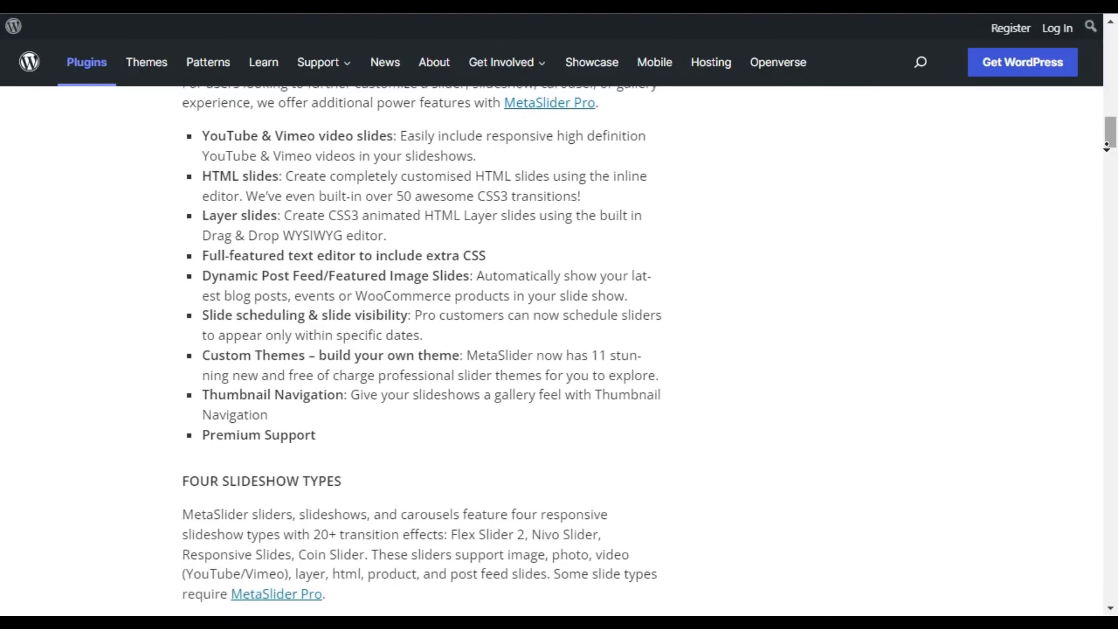
scroll(down, 3)
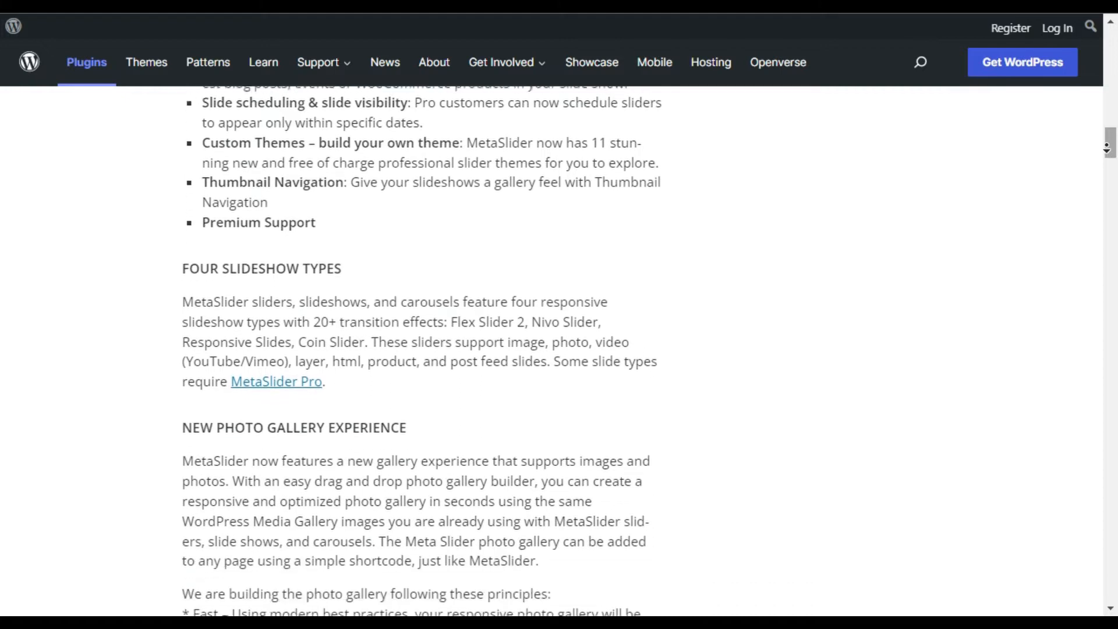
scroll(down, 3)
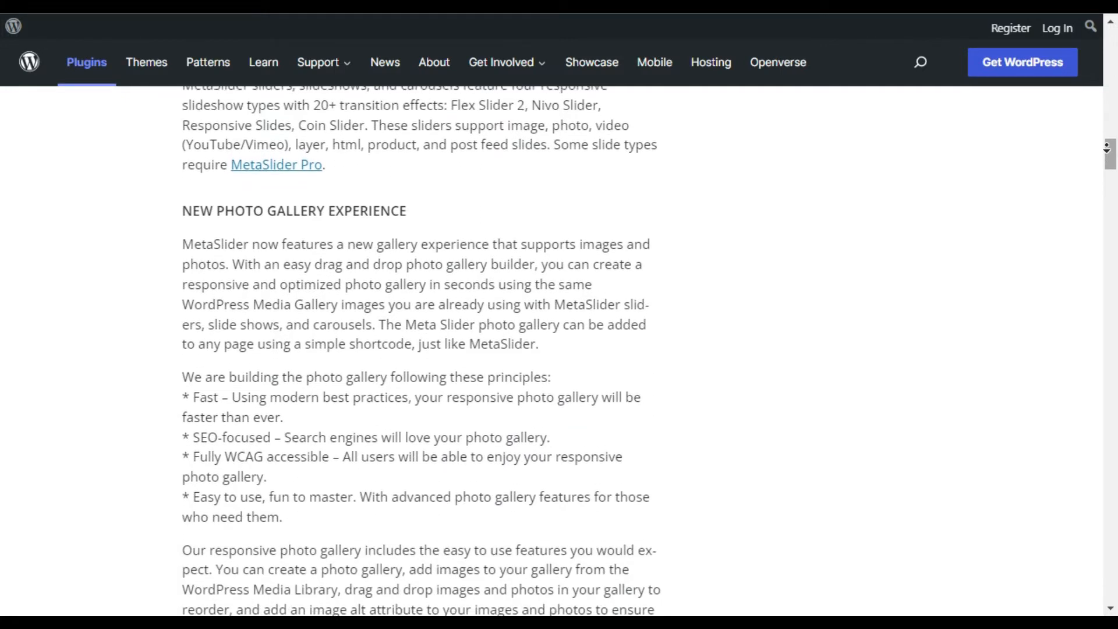
- Continue through the slide type feature sections down to Video Slides
scroll(down, 3)
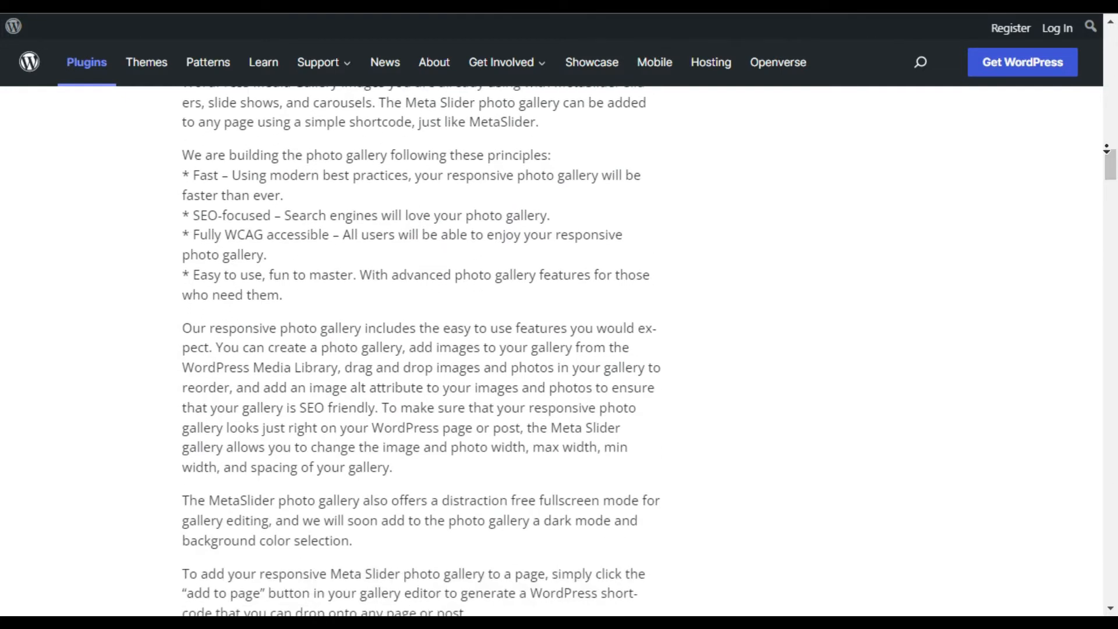
scroll(down, 3)
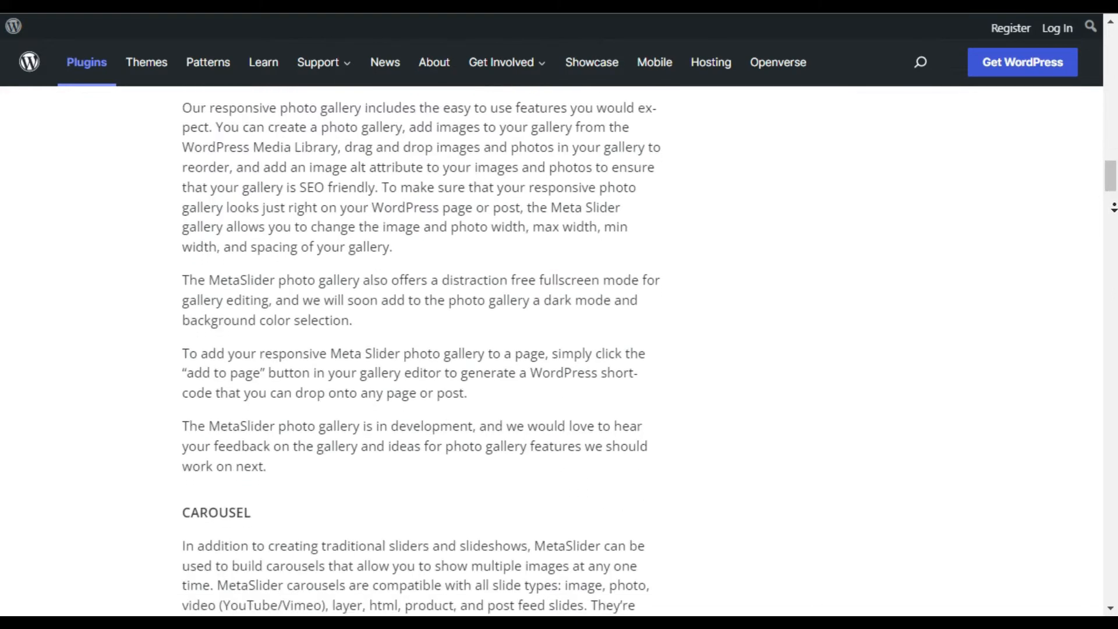
scroll(down, 3)
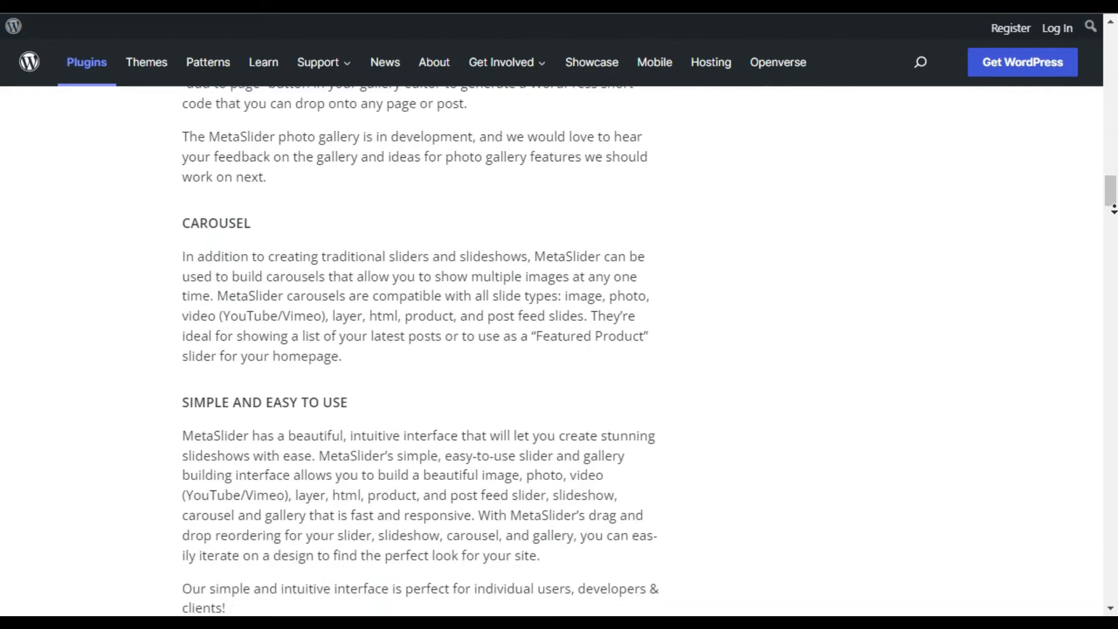
scroll(down, 3)
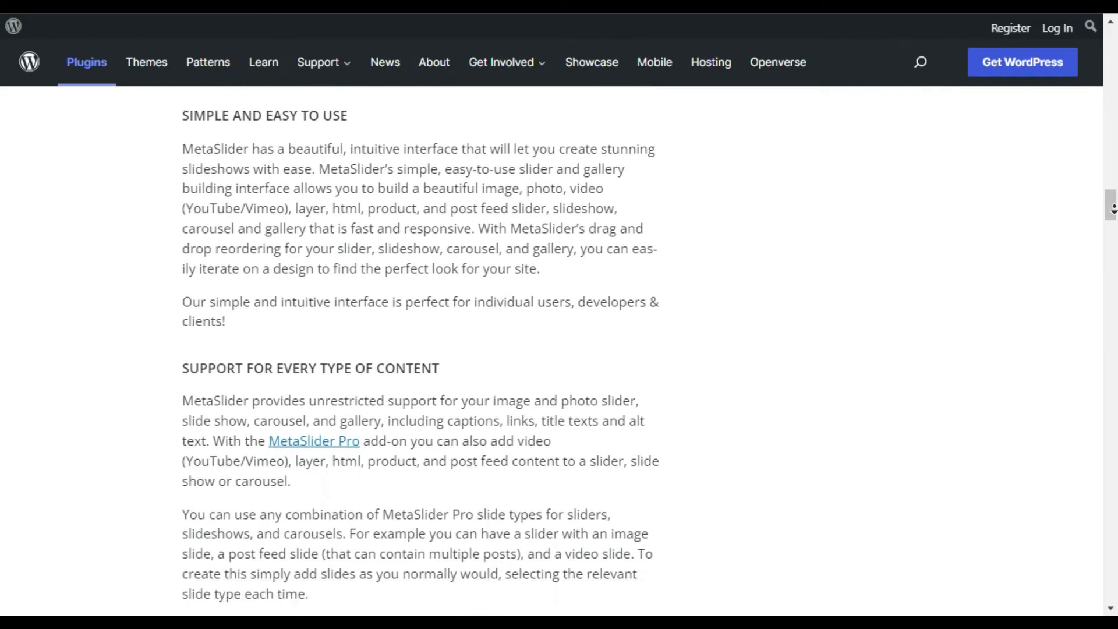
scroll(down, 3)
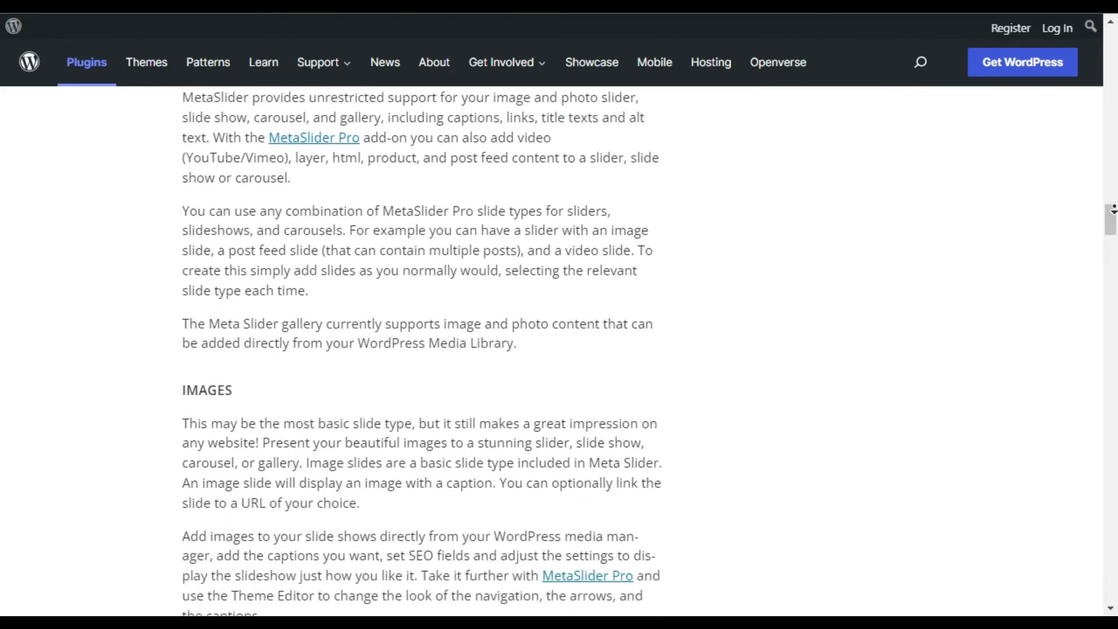
scroll(down, 3)
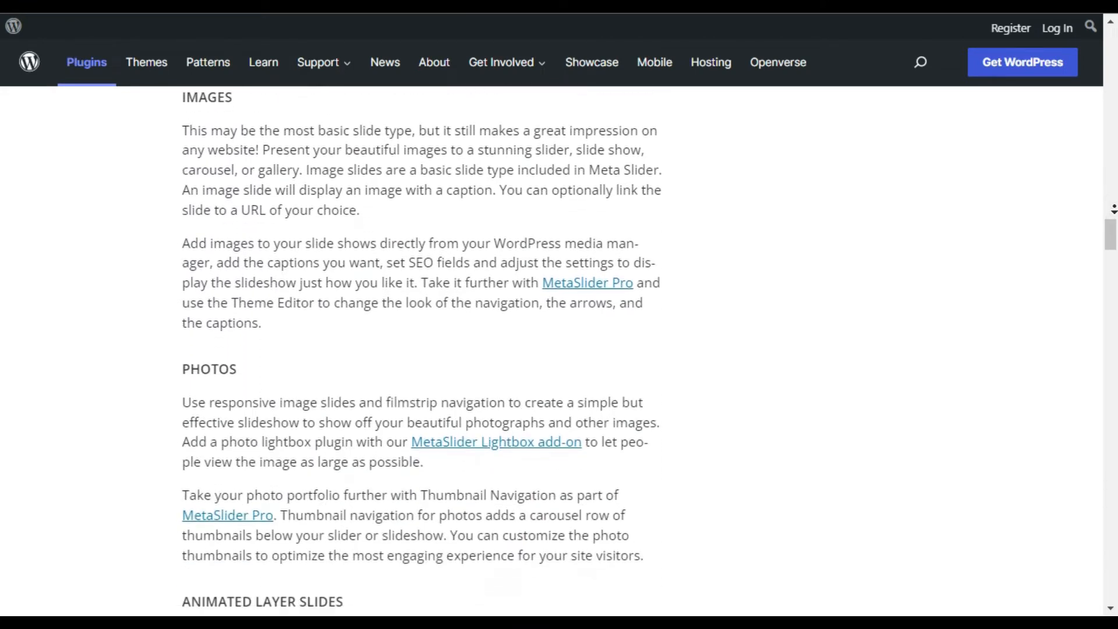
scroll(down, 3)
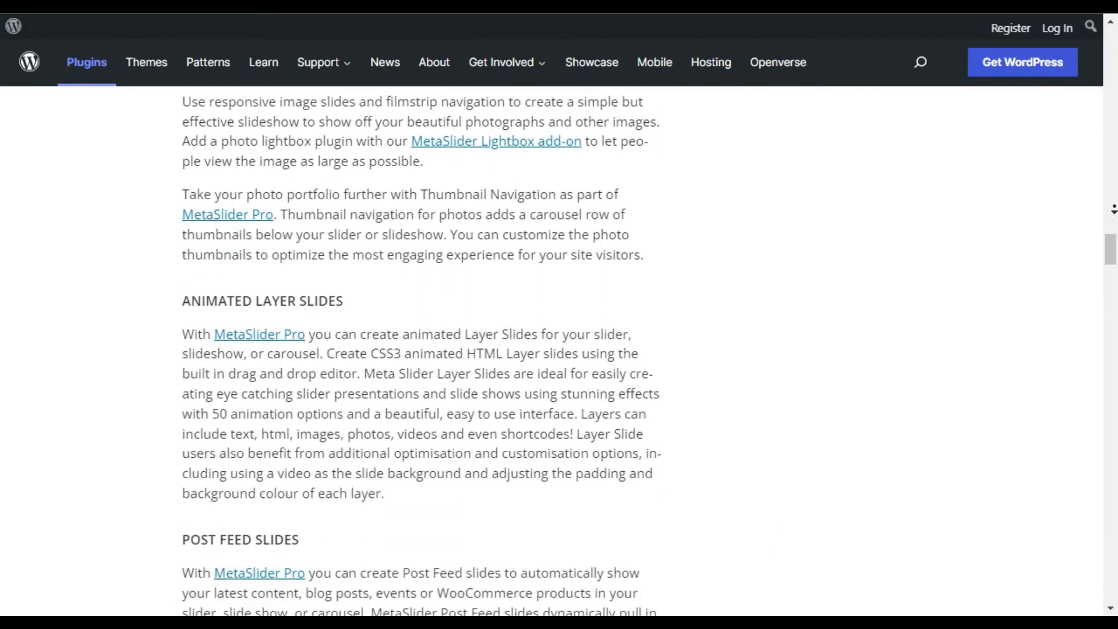
scroll(down, 3)
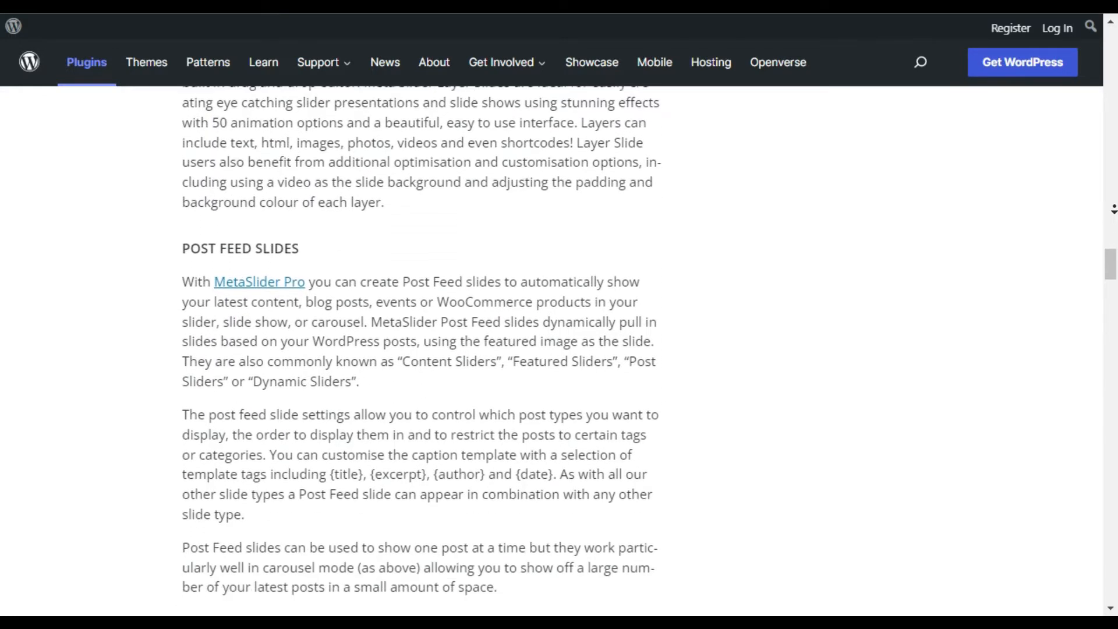
scroll(down, 3)
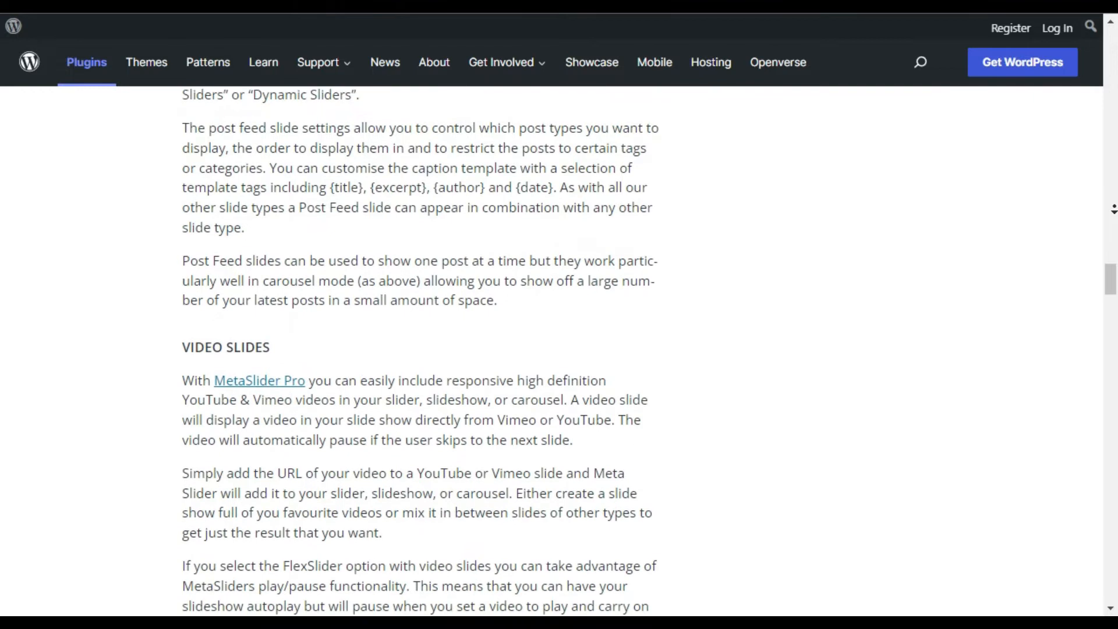
scroll(down, 3)
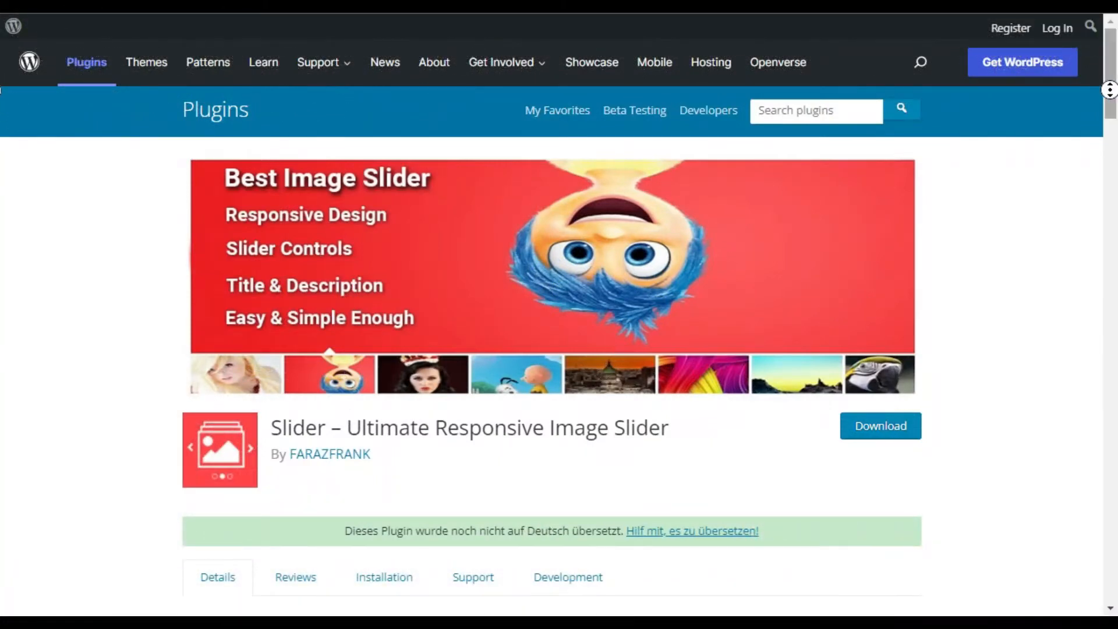
- Scroll down the Ultimate Responsive Image Slider page through its Pro feature list
scroll(down, 3)
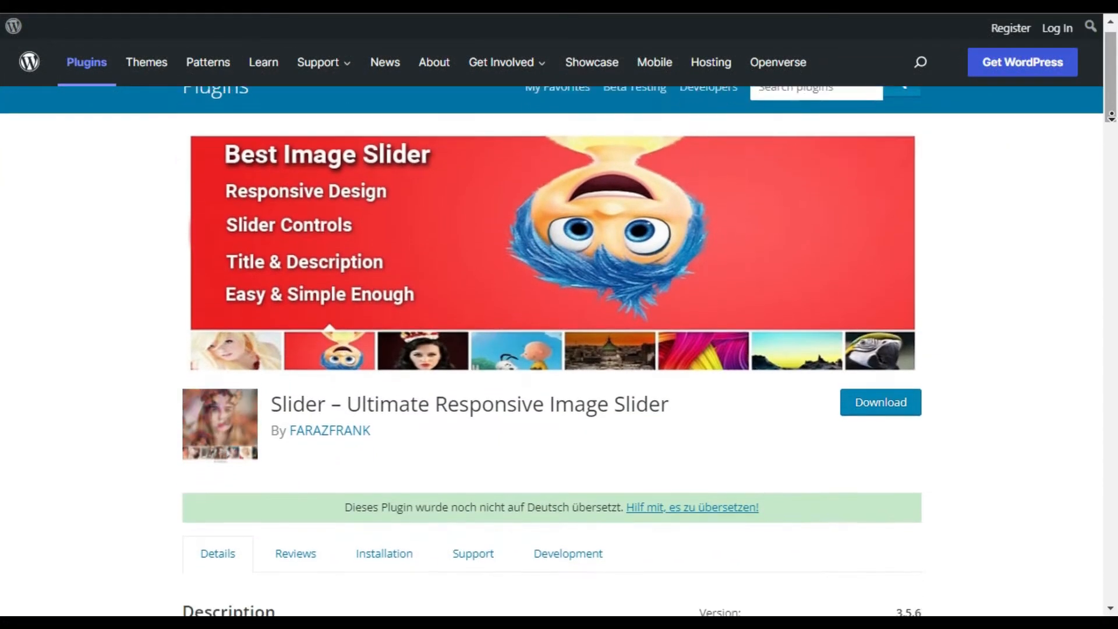
scroll(down, 3)
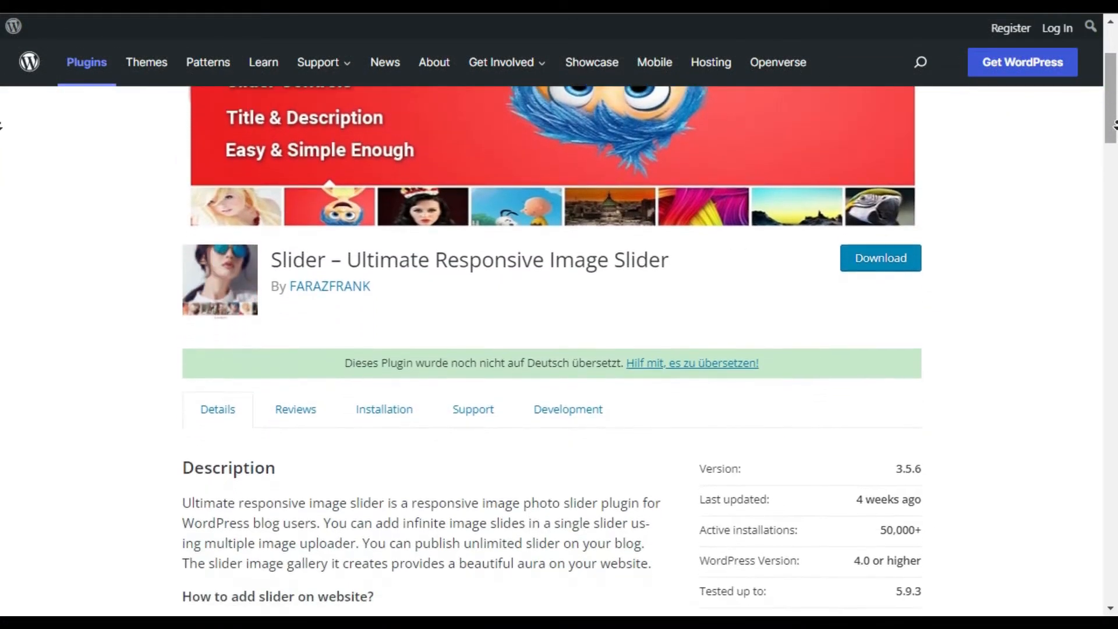
scroll(down, 3)
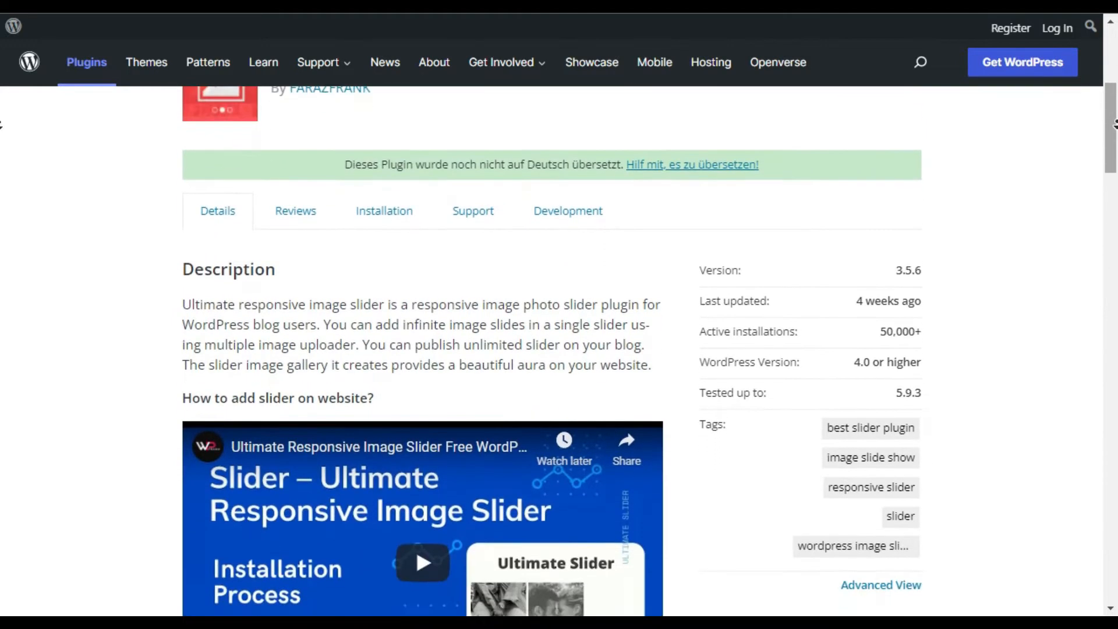
scroll(down, 3)
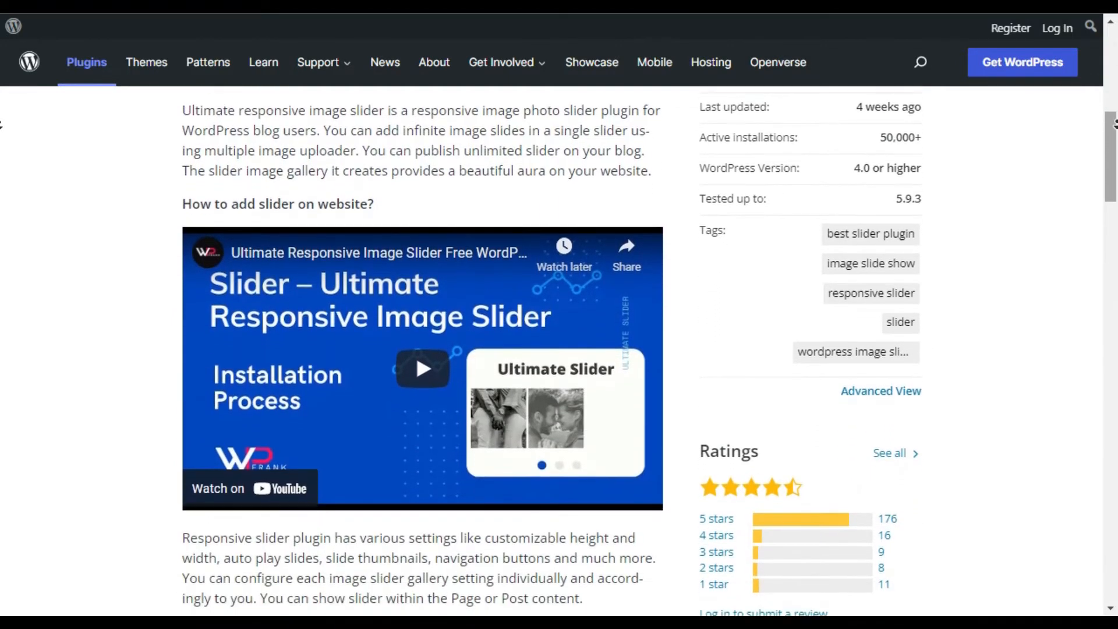
scroll(down, 3)
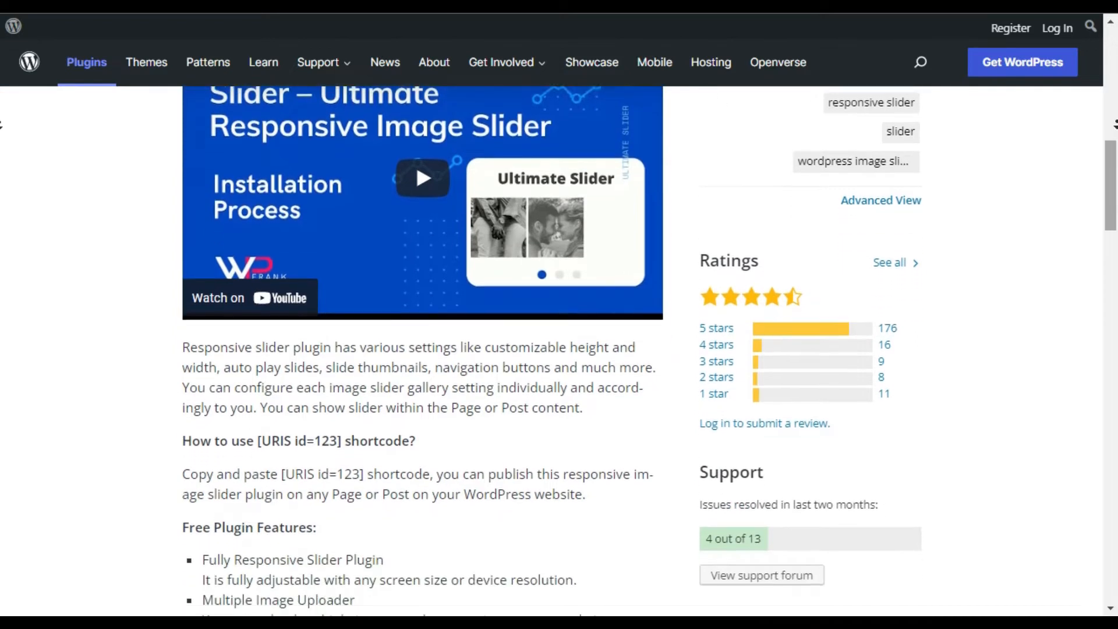
scroll(down, 3)
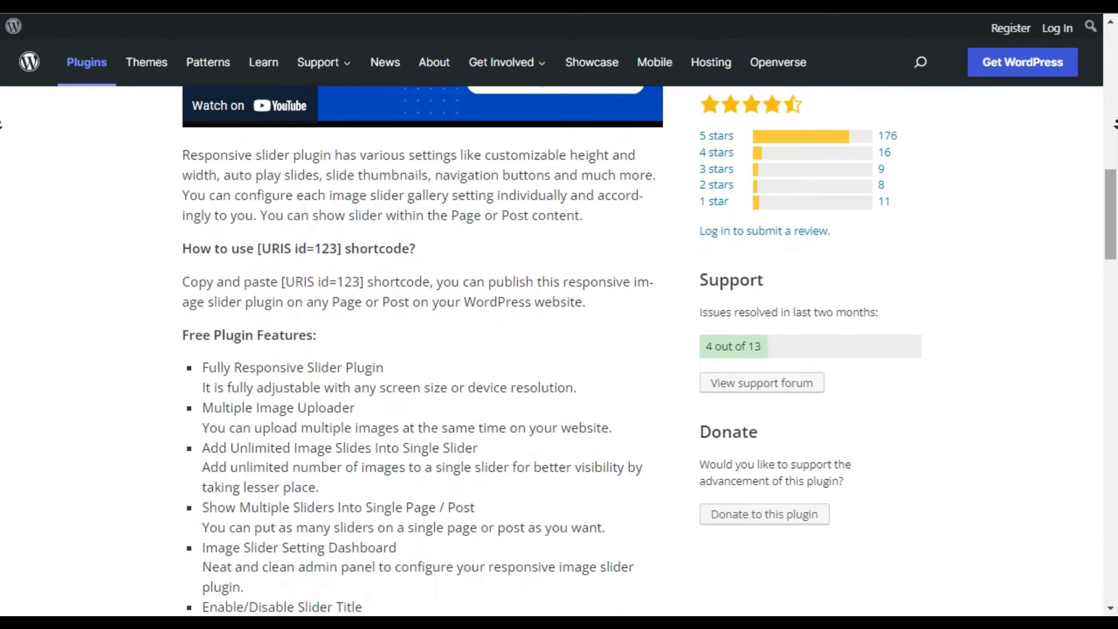
scroll(down, 3)
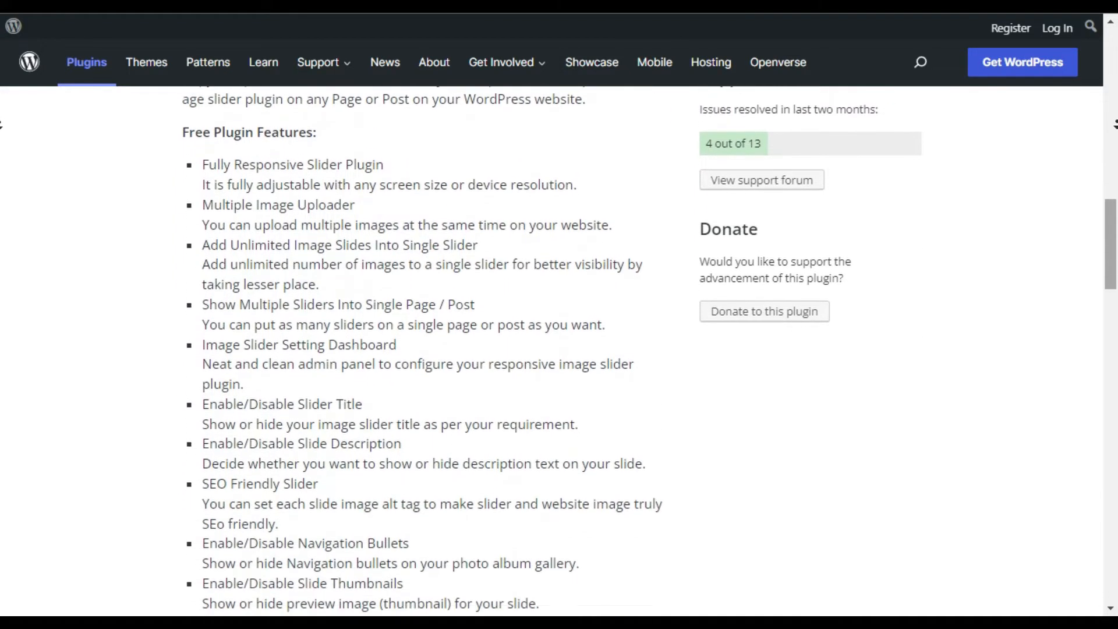
- Continue past the Live Demo and Buy Now links to the Screenshots section
scroll(down, 3)
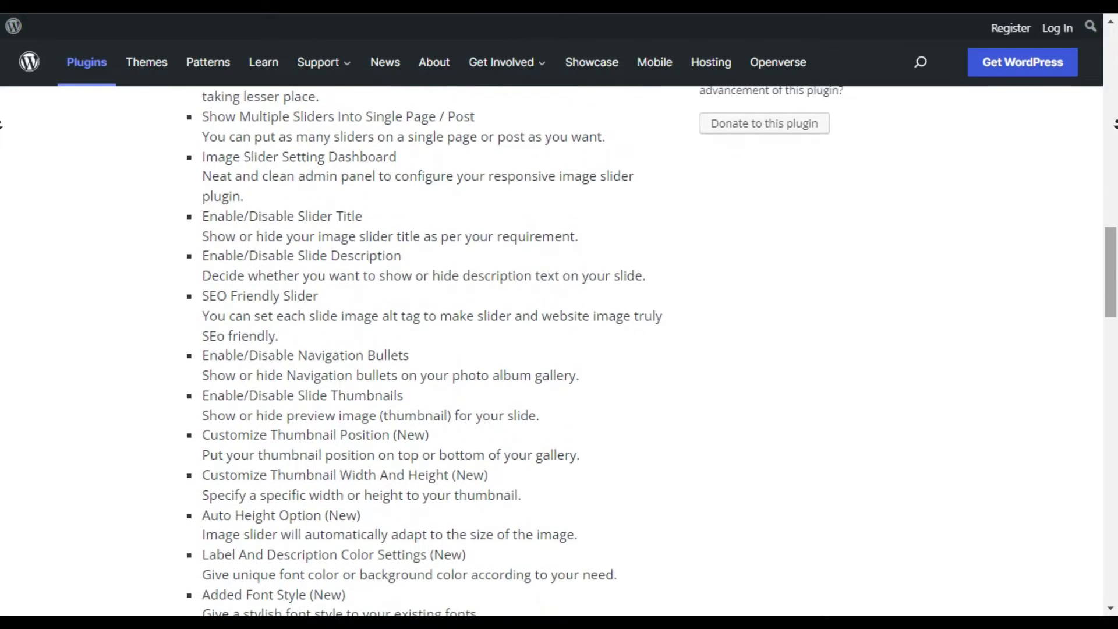
scroll(down, 3)
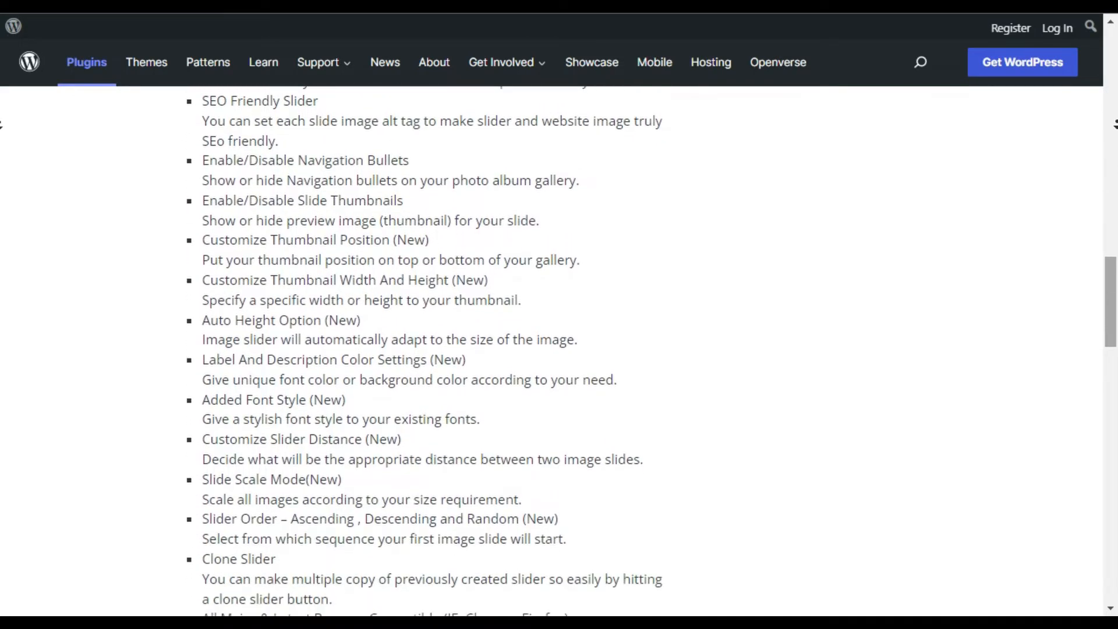
scroll(down, 3)
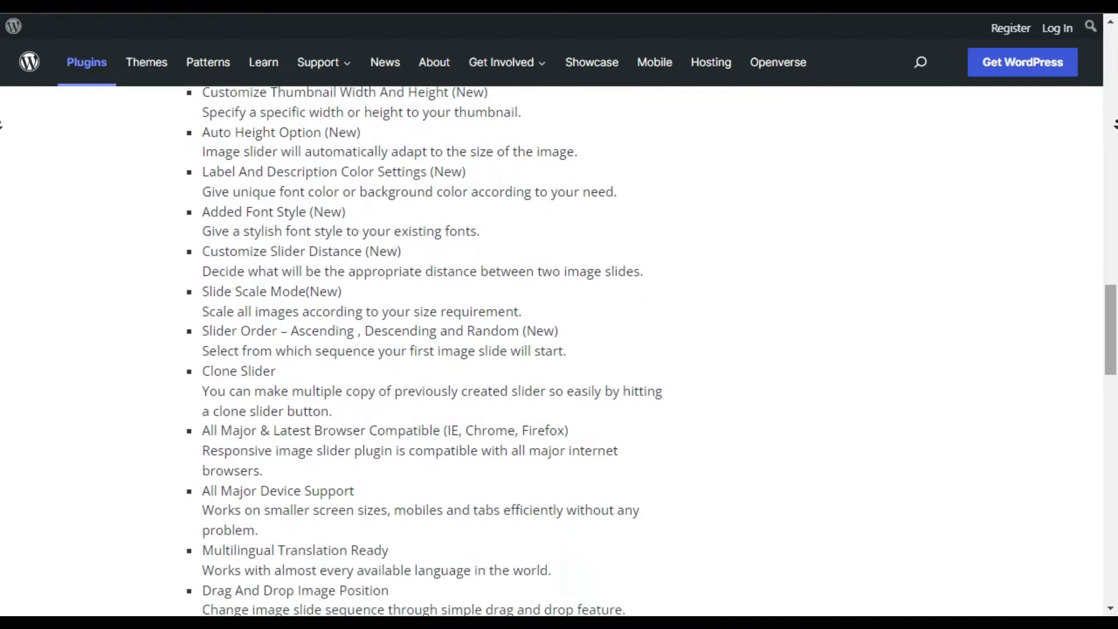
scroll(down, 3)
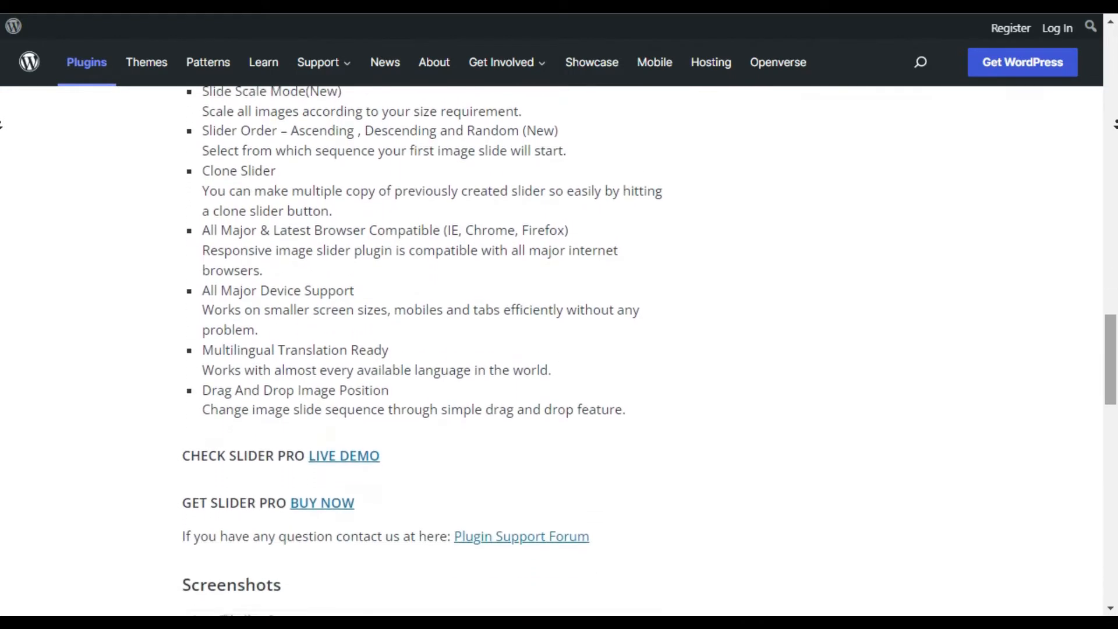
scroll(down, 3)
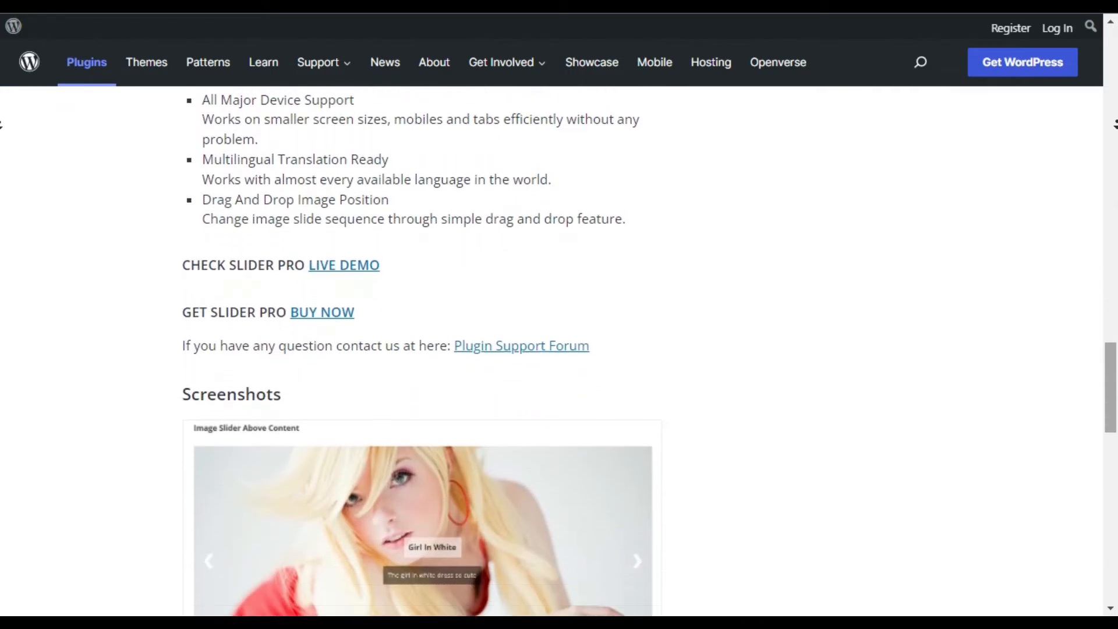
scroll(down, 3)
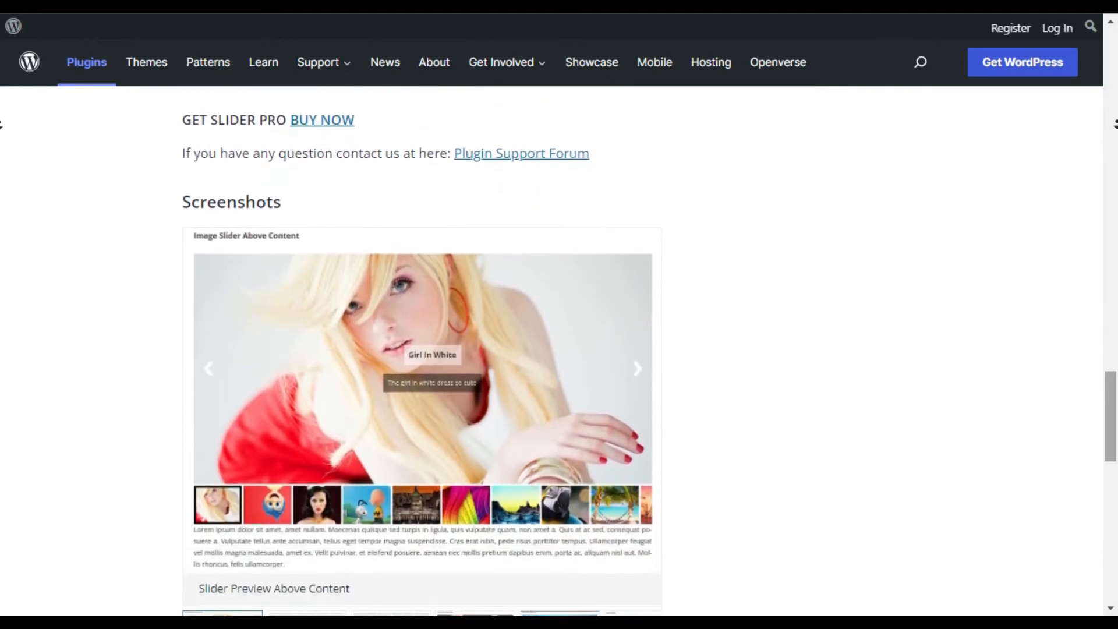
scroll(down, 3)
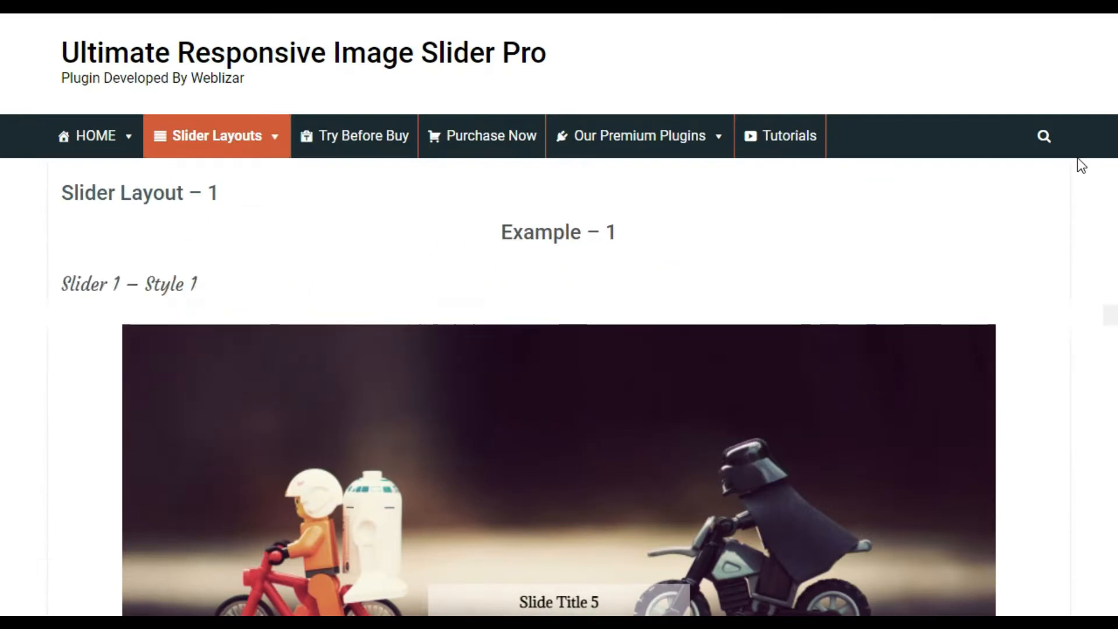
- Advance the Example 1 slider through two more slides
scroll(down, 3)
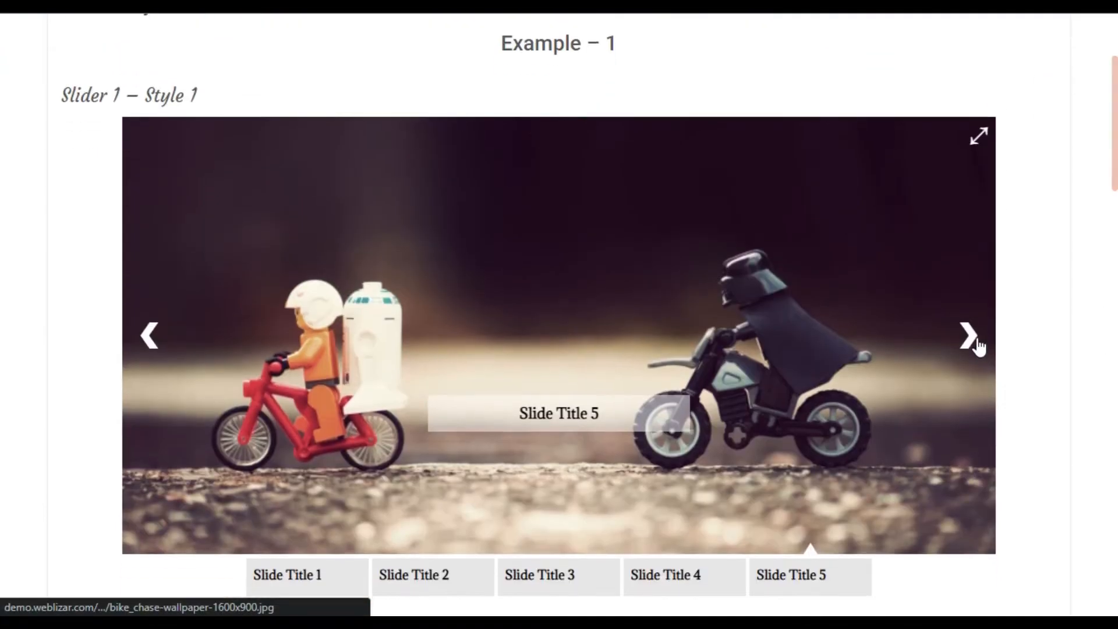
click(969, 335)
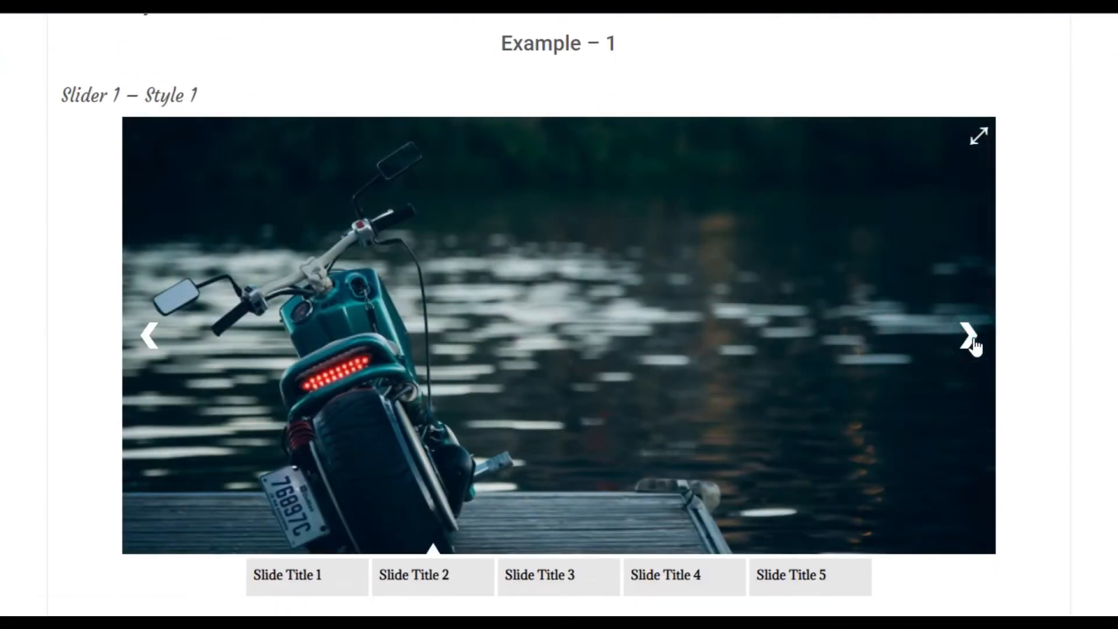
click(969, 335)
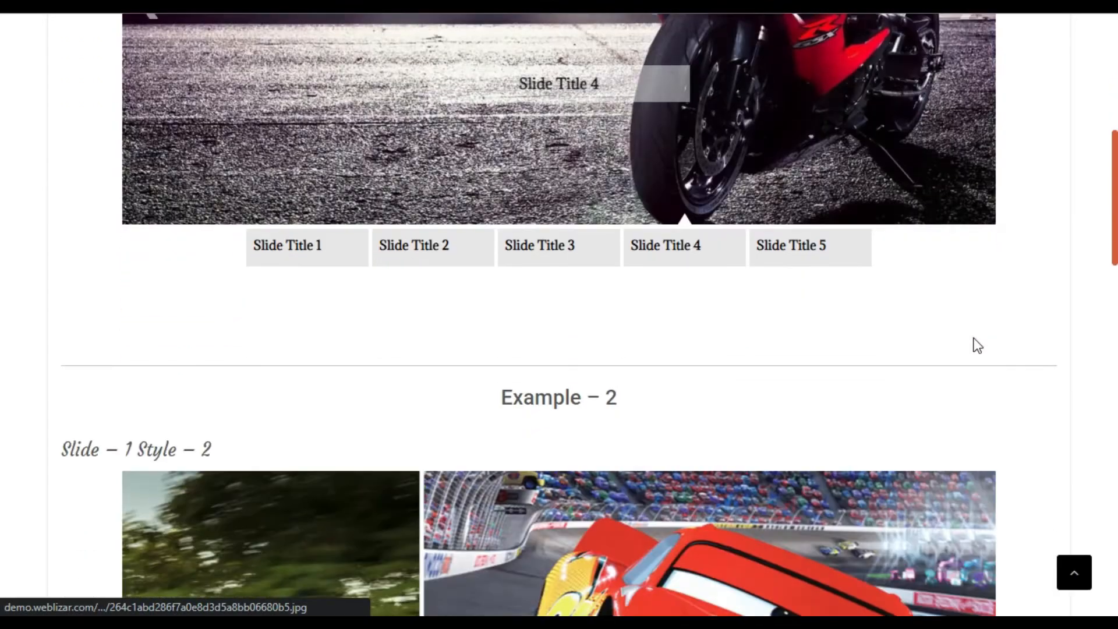
- Flip the Example 2 car slider through four slides, ending on the yellow car
scroll(down, 3)
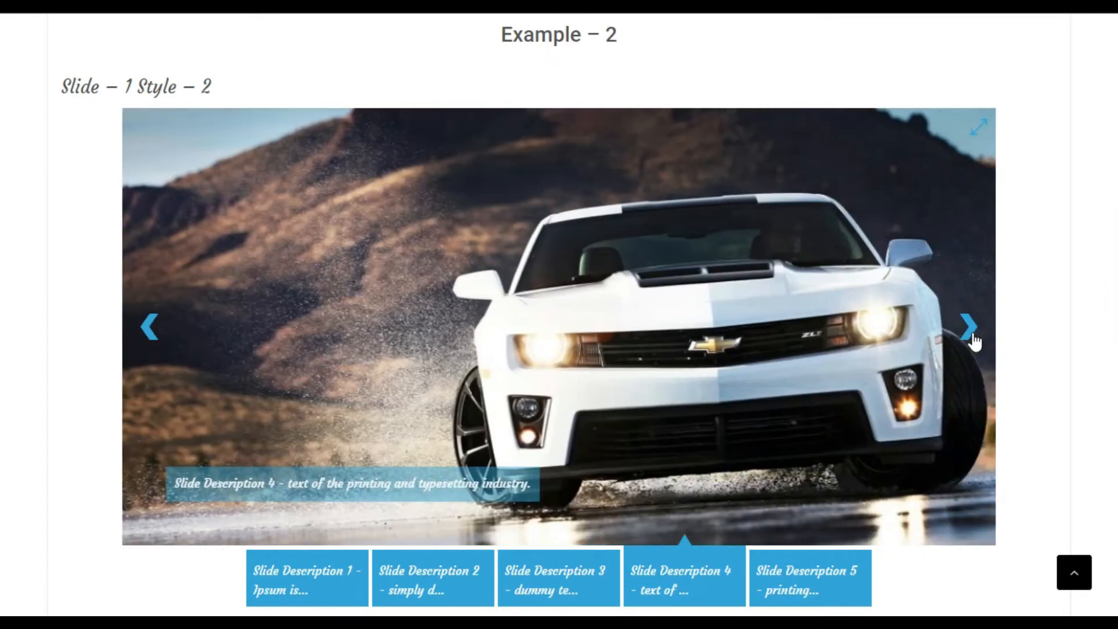
click(970, 327)
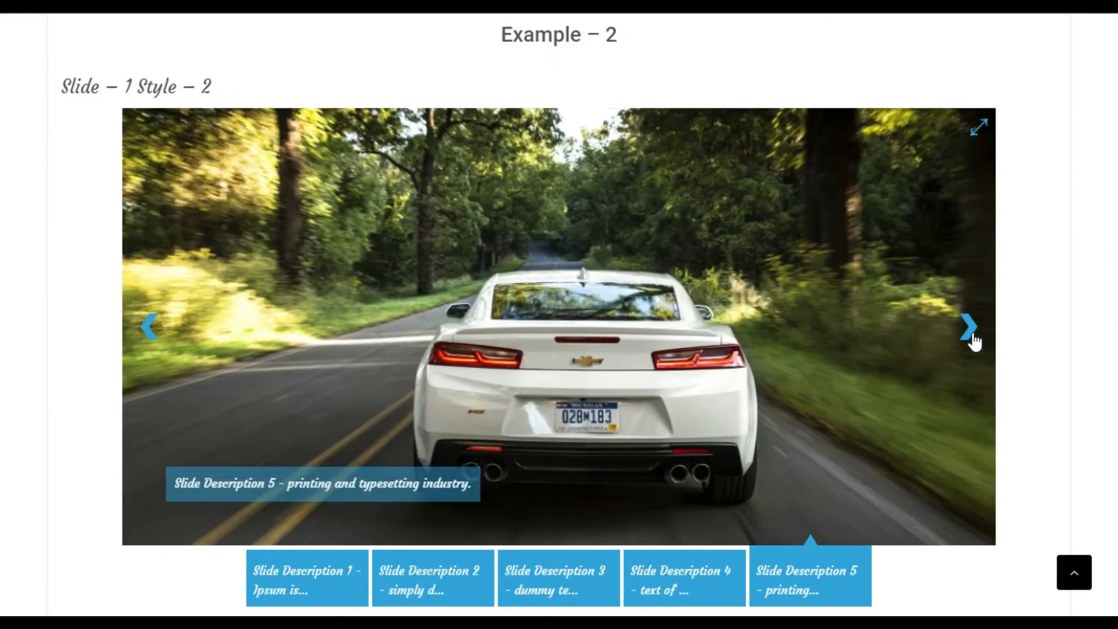
click(968, 324)
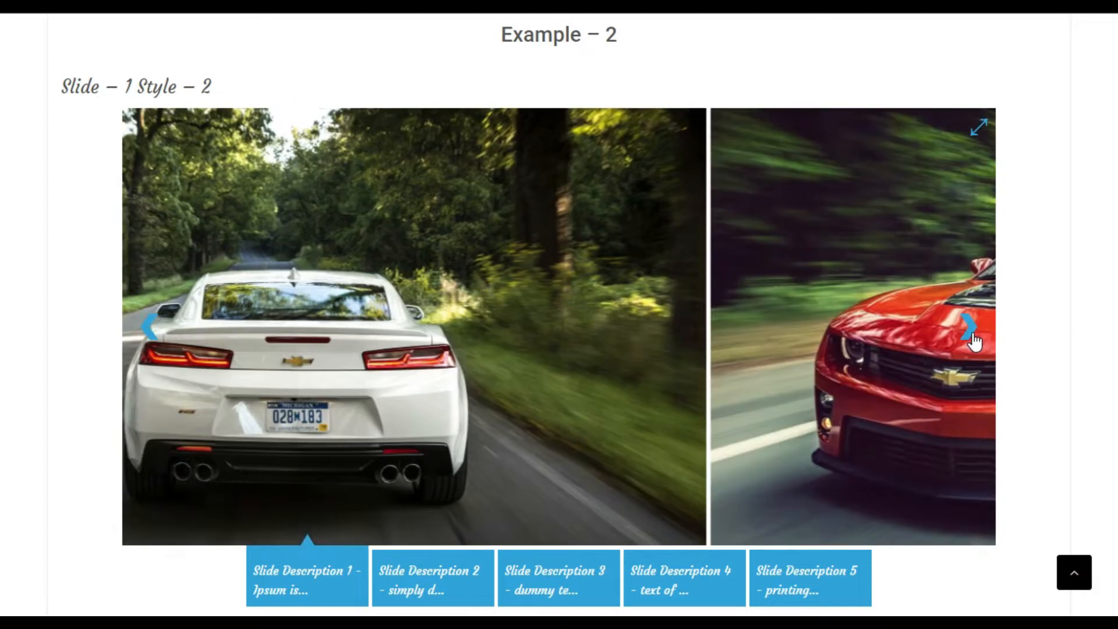
click(967, 326)
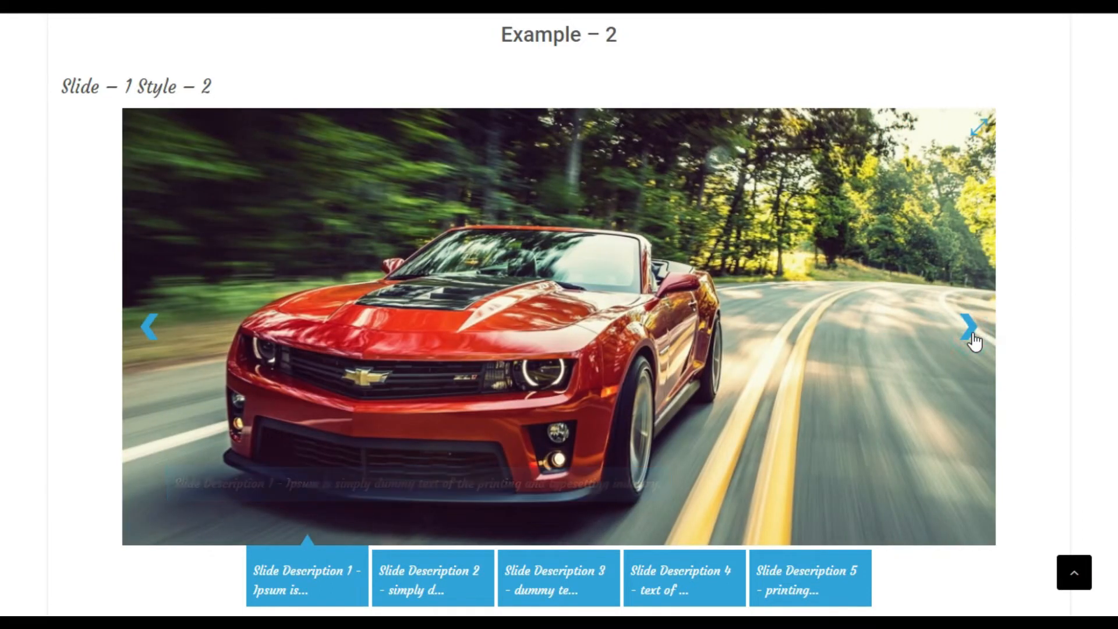
click(970, 327)
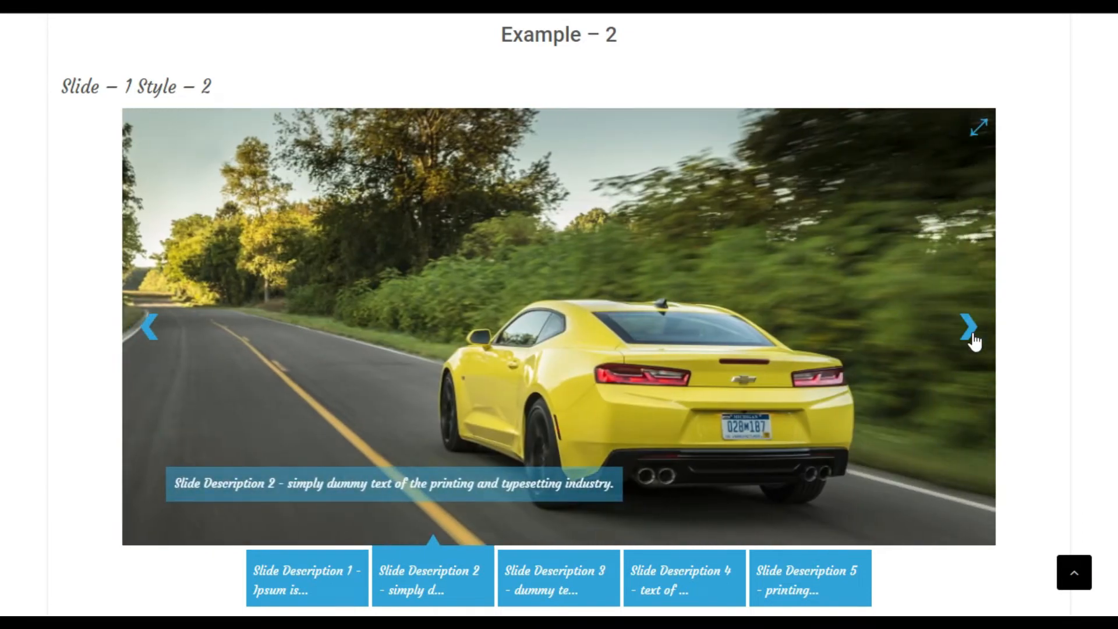
- Advance the Example 3 slider twice, landing on the leaf slide
scroll(down, 3)
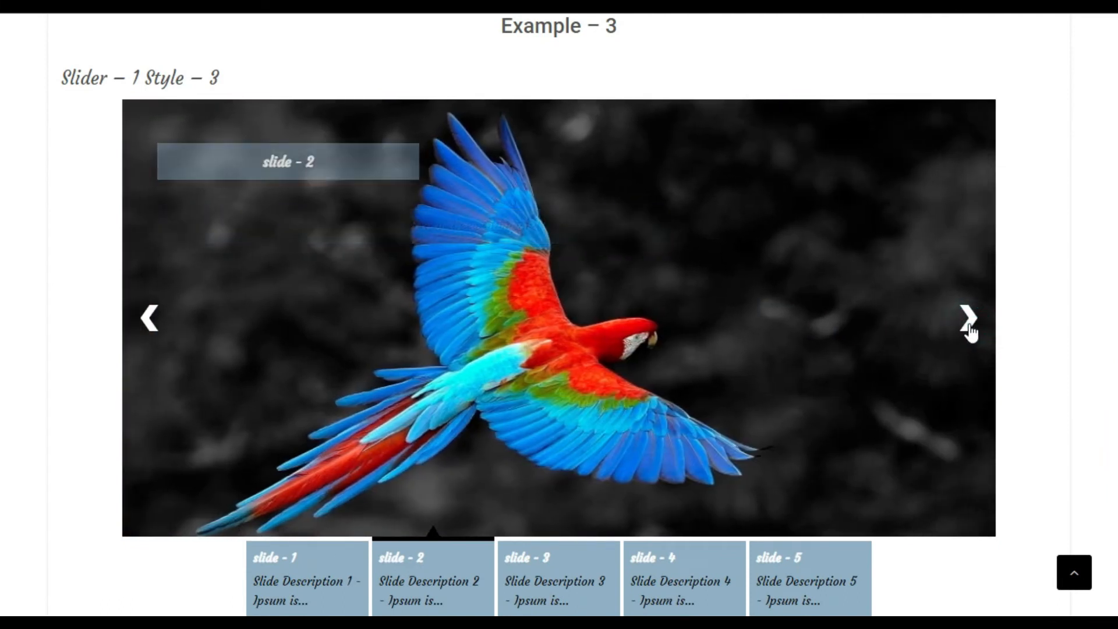
click(968, 317)
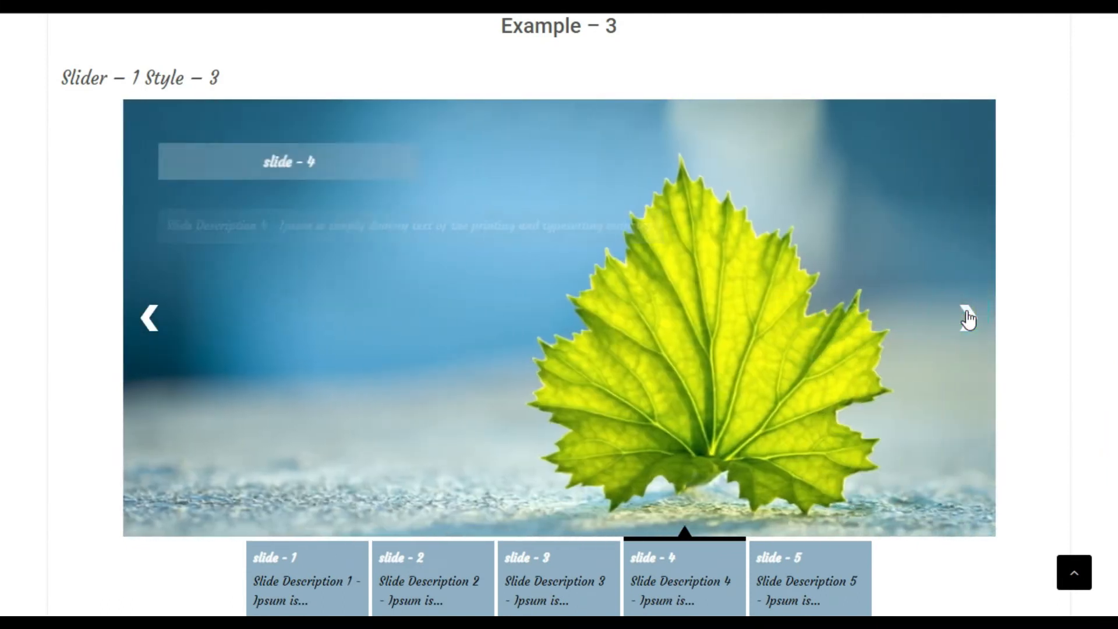
click(966, 318)
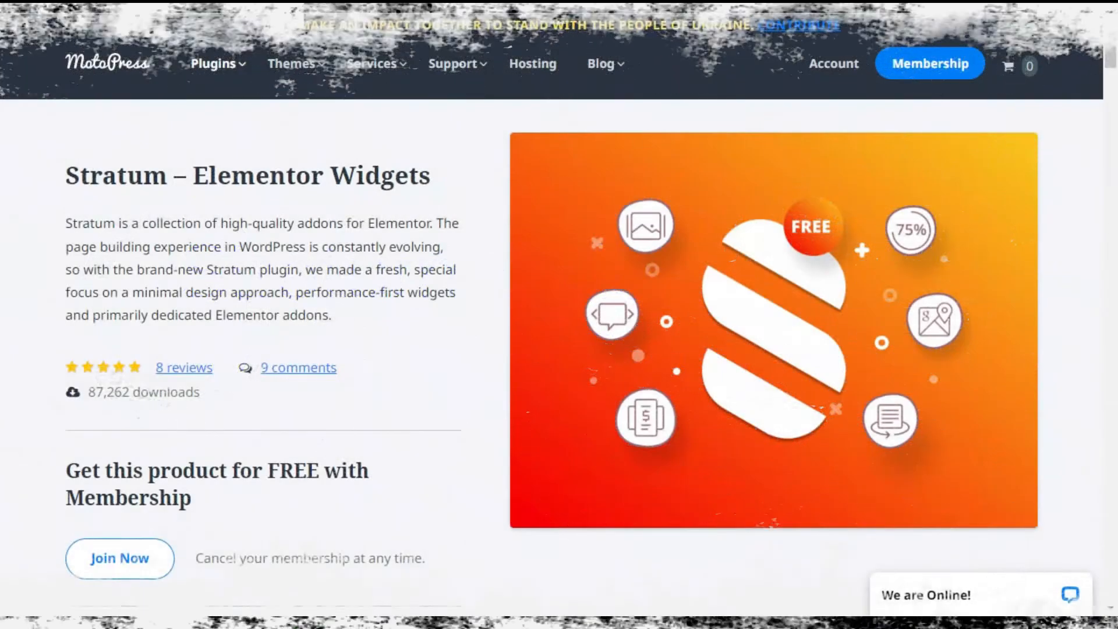
- Scroll the Stratum product page down past its widget cards
scroll(up, 3)
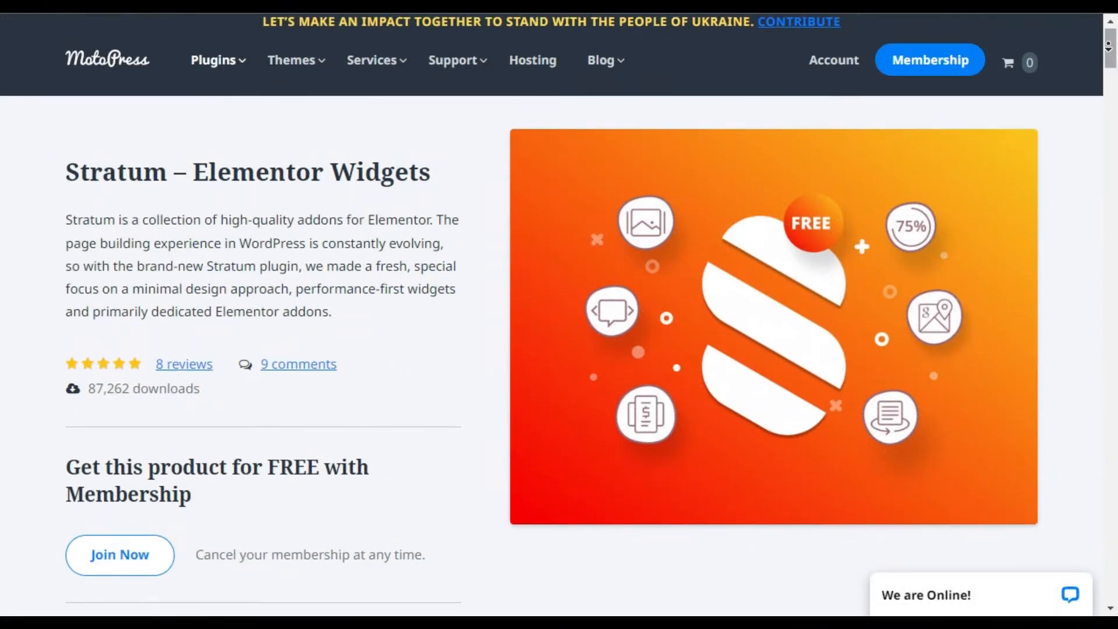
scroll(down, 3)
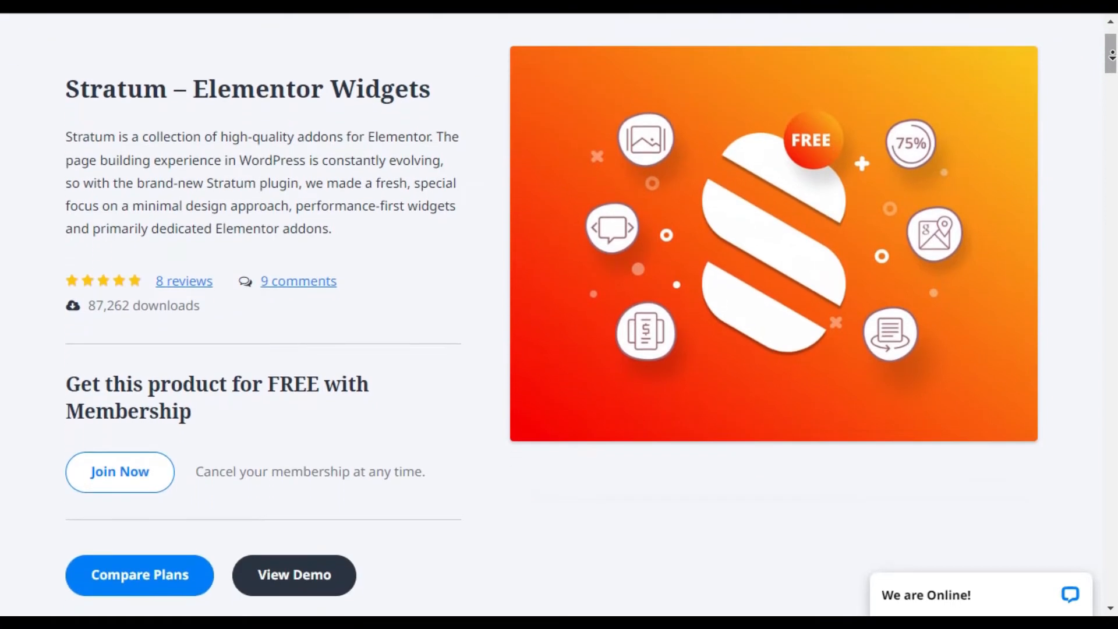
scroll(down, 3)
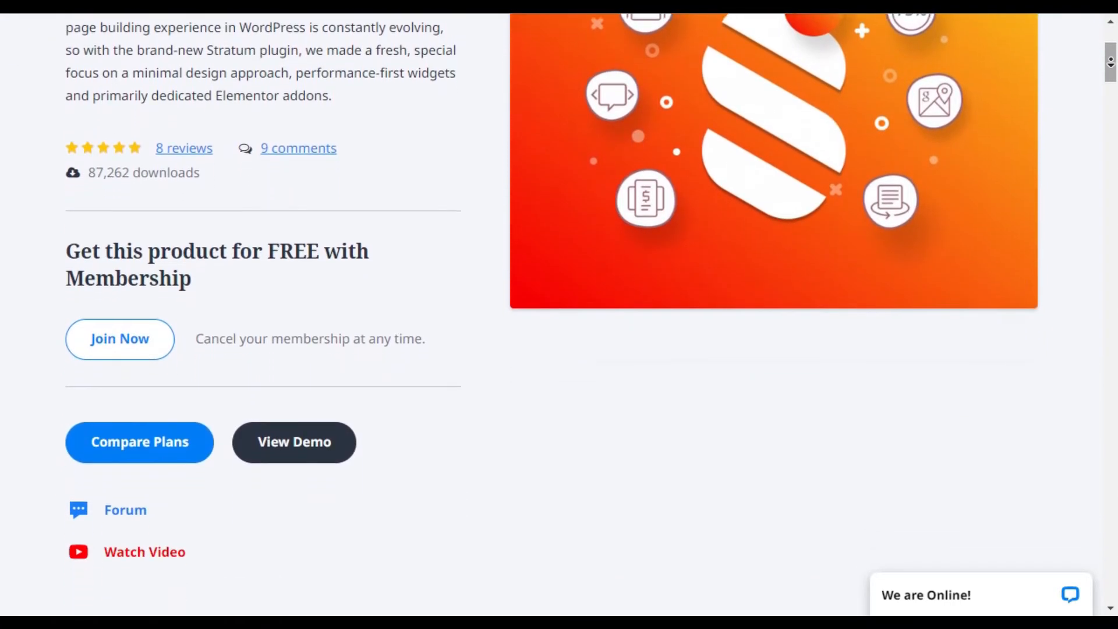
scroll(down, 3)
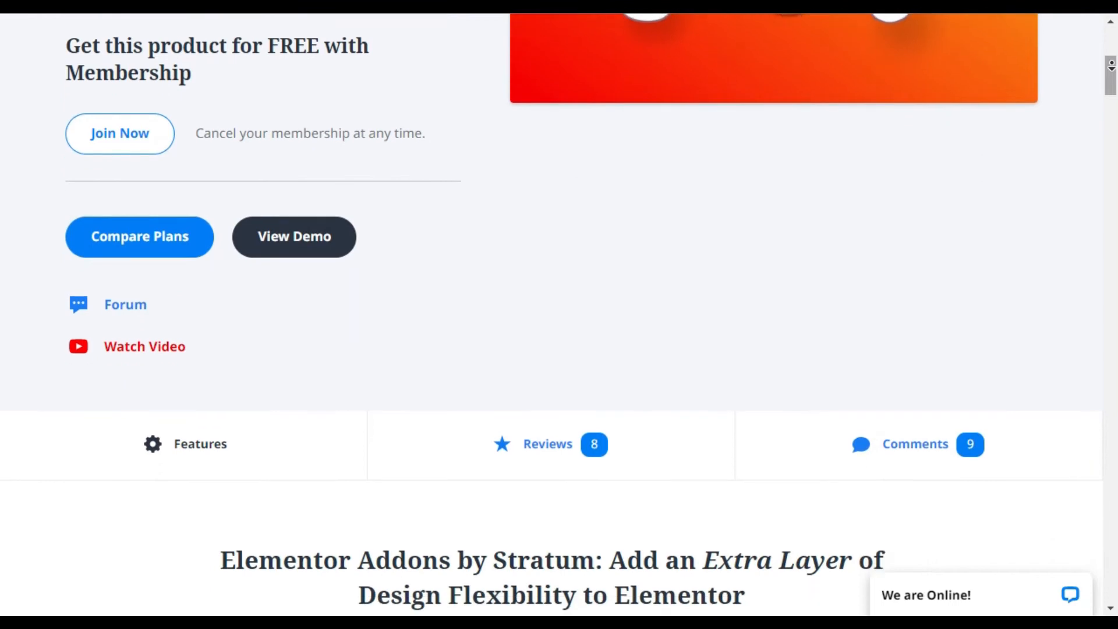
scroll(down, 3)
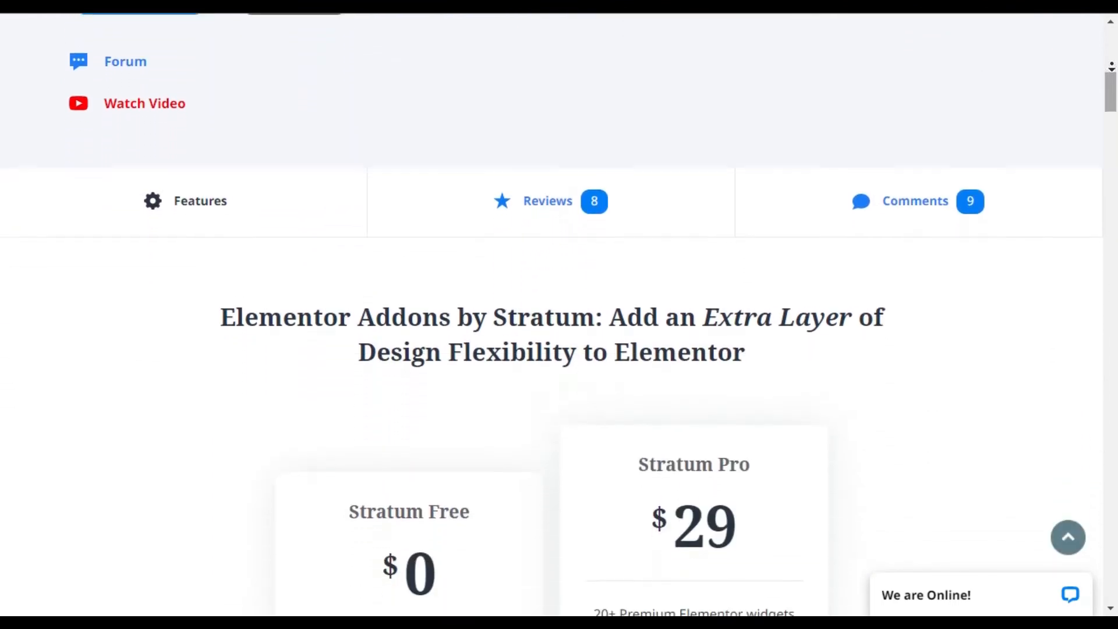
scroll(down, 3)
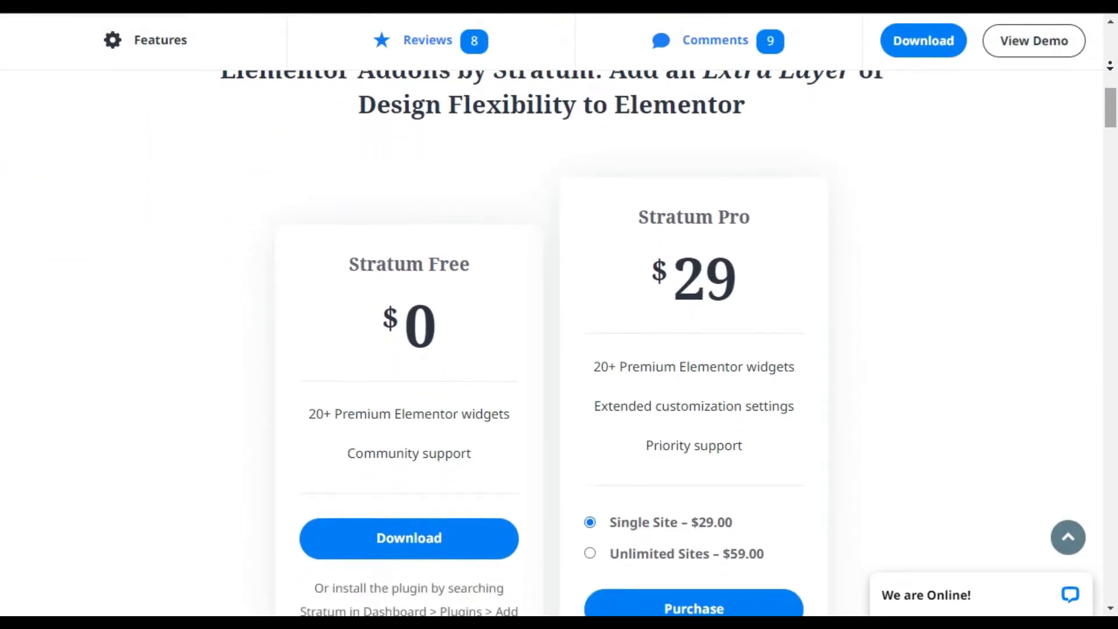
scroll(down, 3)
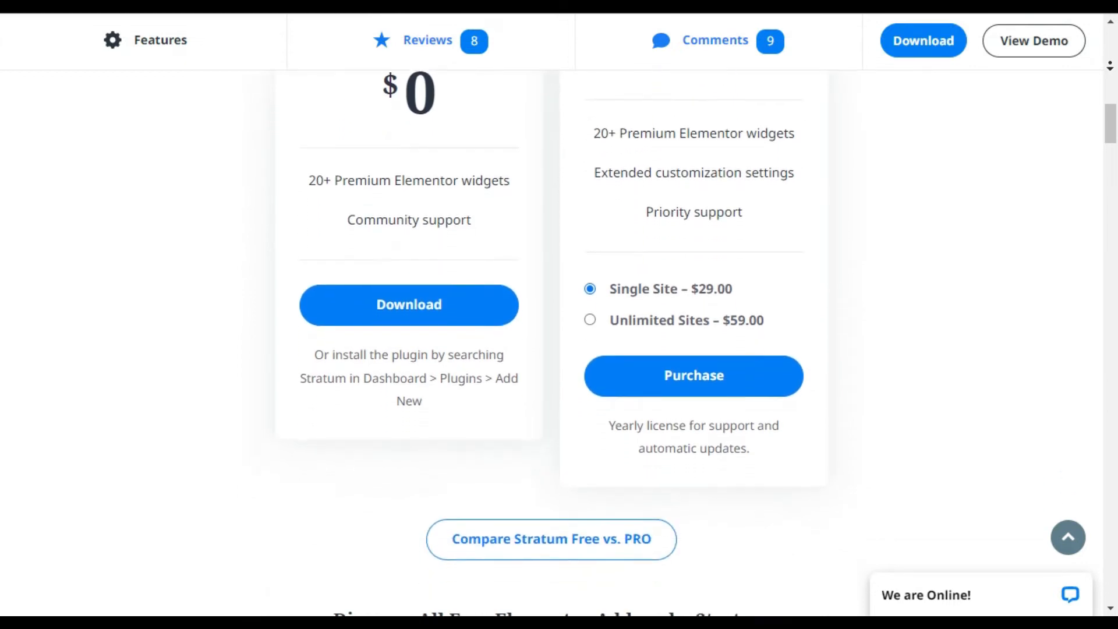
scroll(down, 3)
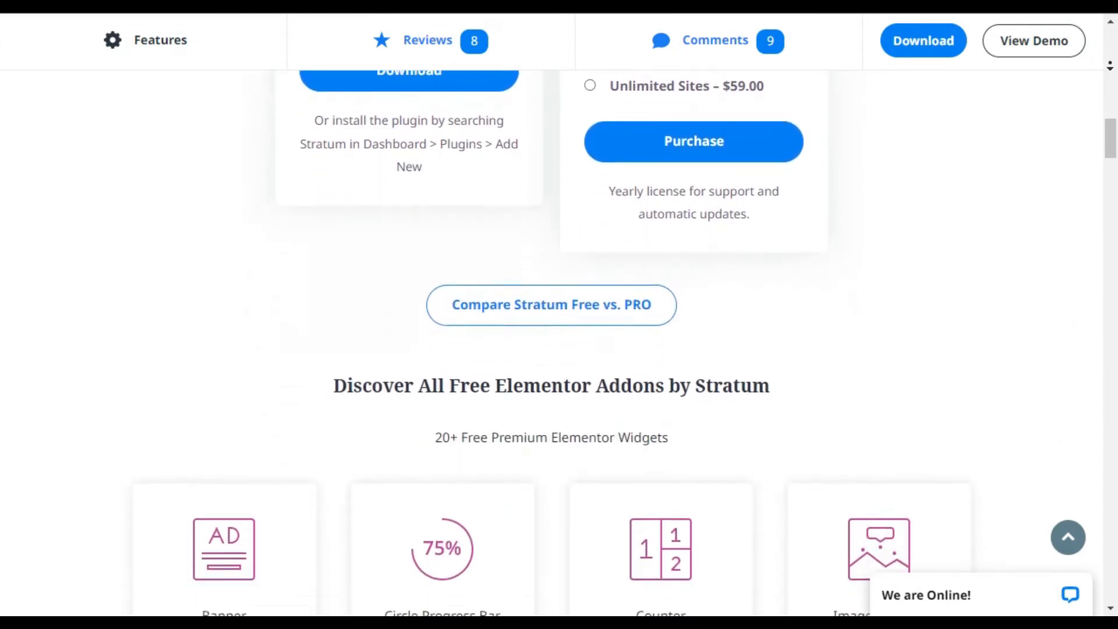
- Continue to the 'Do I Need Stratum PRO?' and '20+ Free Elementor Widgets' sections
scroll(down, 3)
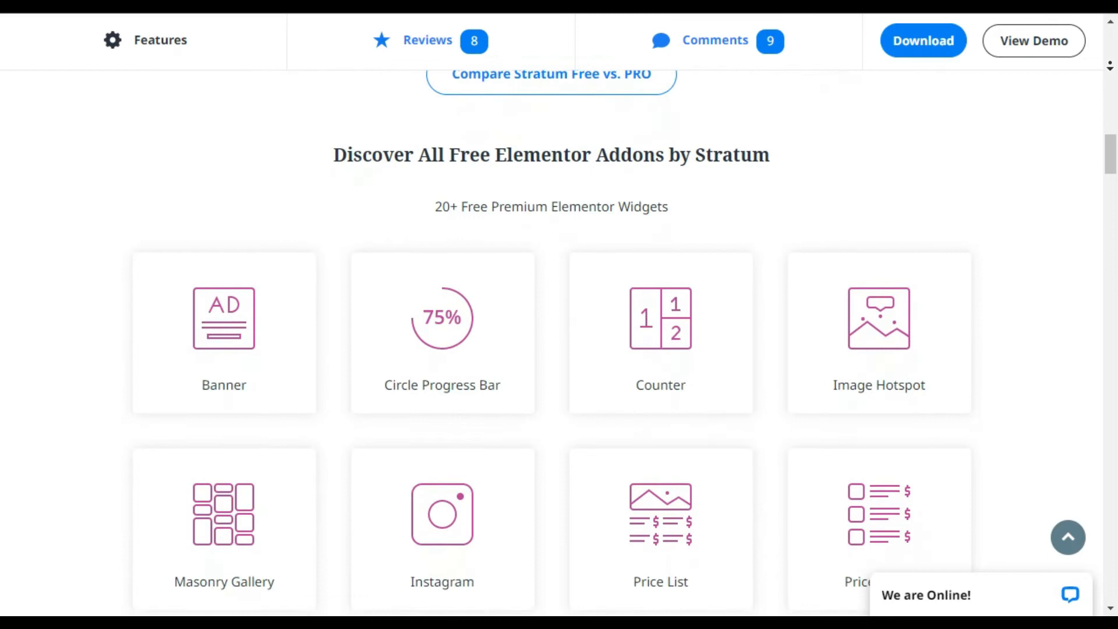
scroll(down, 3)
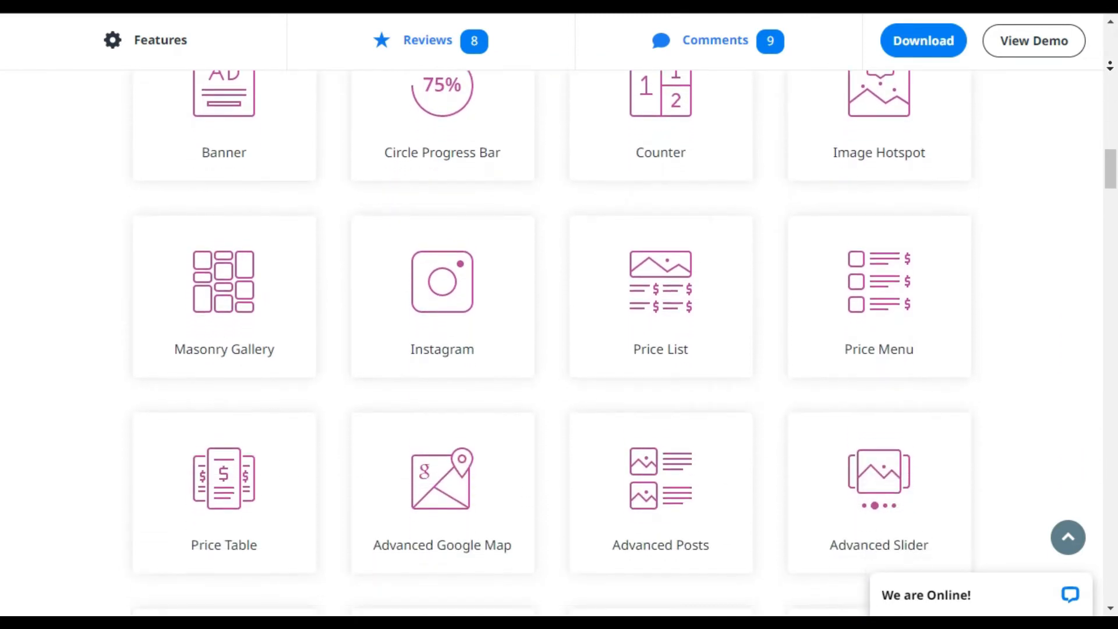
scroll(down, 3)
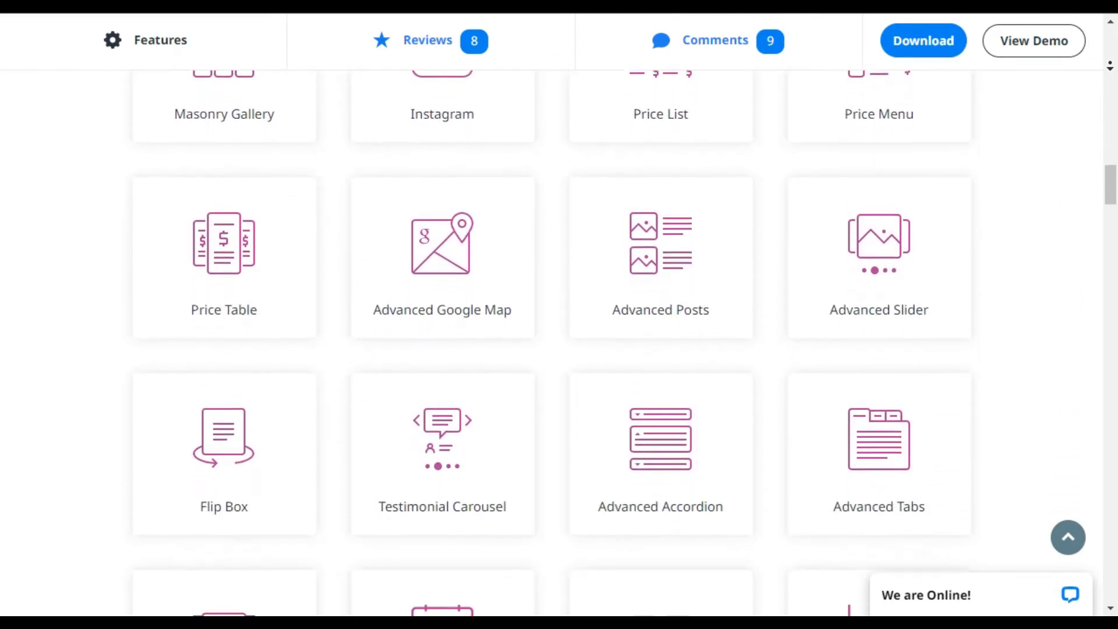
scroll(down, 3)
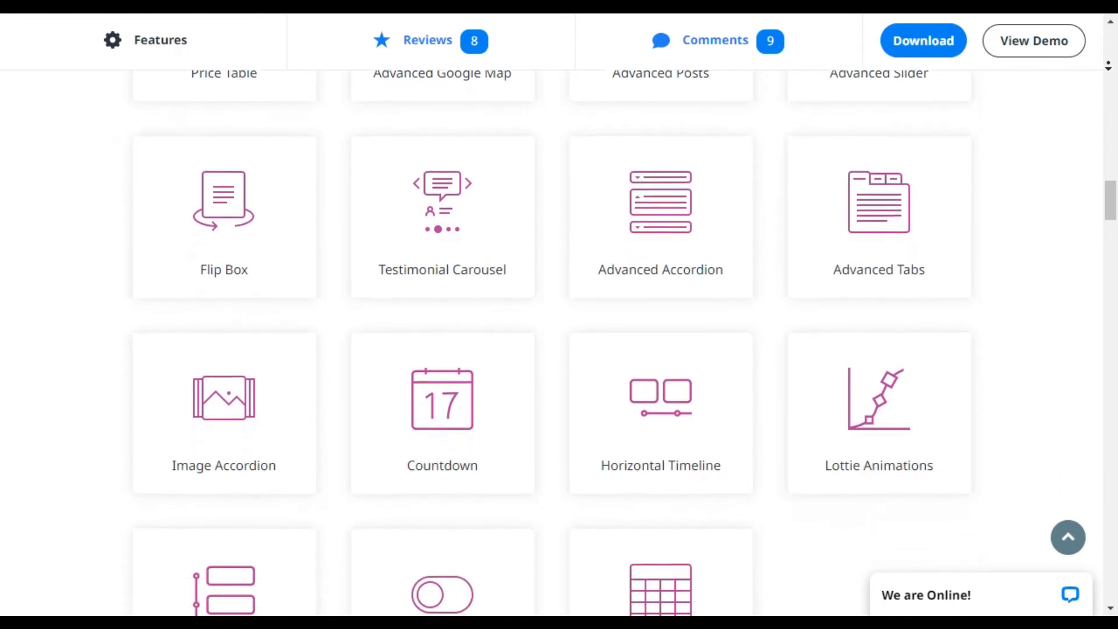
scroll(down, 3)
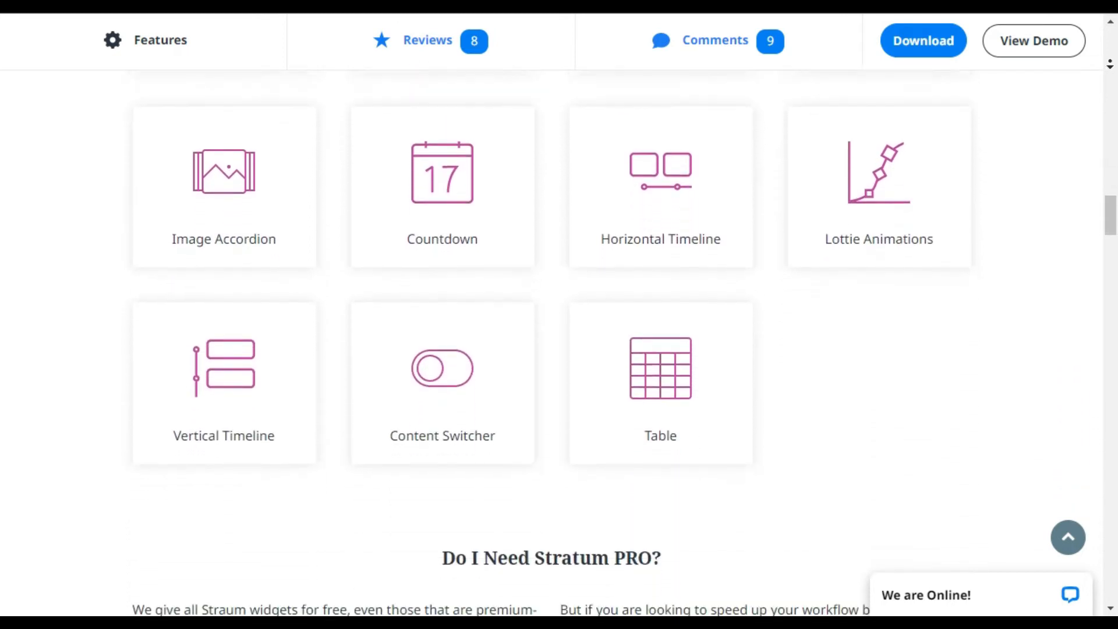
scroll(down, 3)
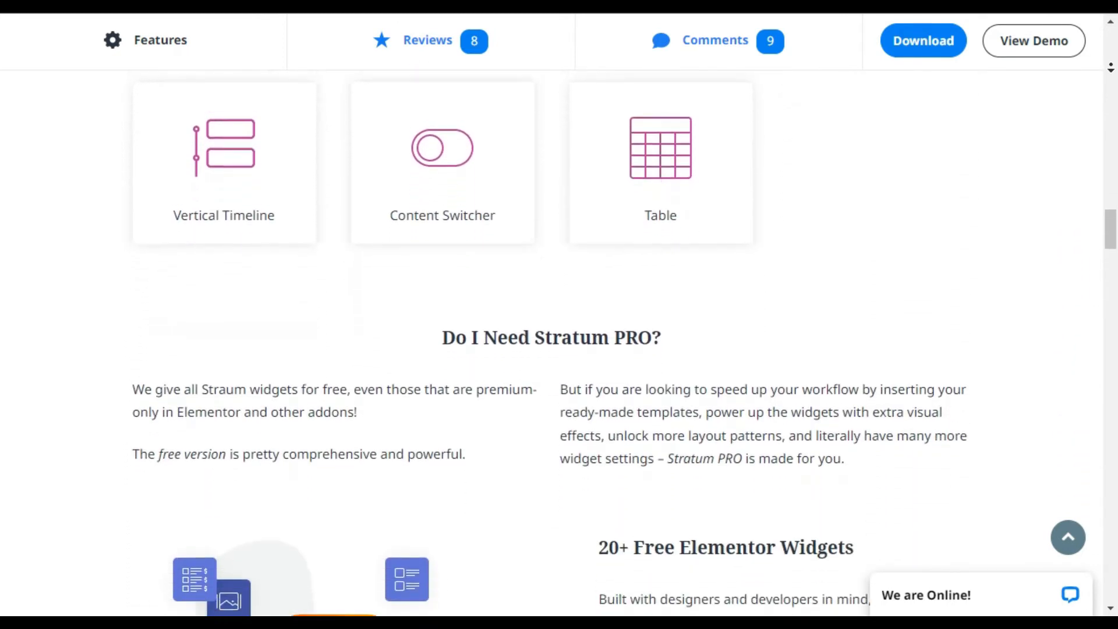
scroll(down, 3)
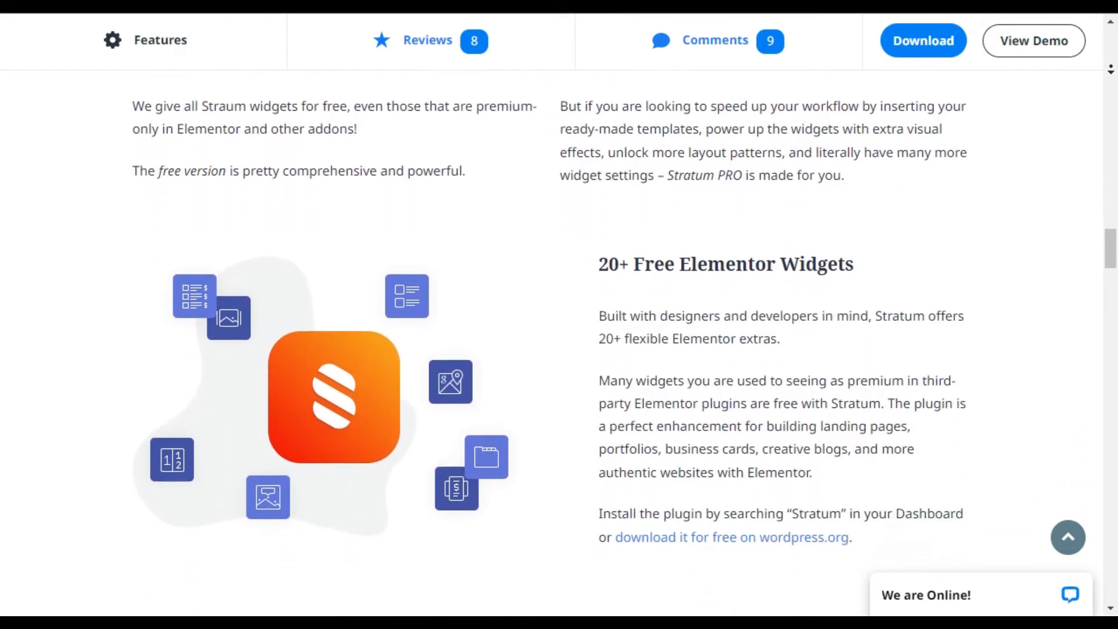
scroll(down, 3)
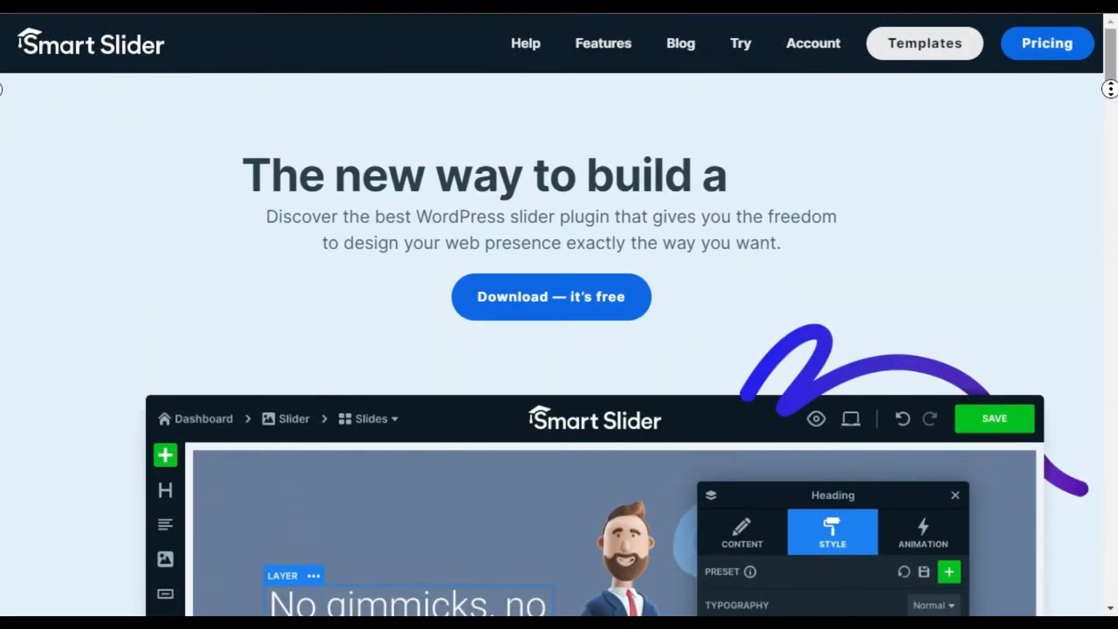
- Scroll the Smart Slider homepage past the Slider and Block features to the overview
scroll(down, 3)
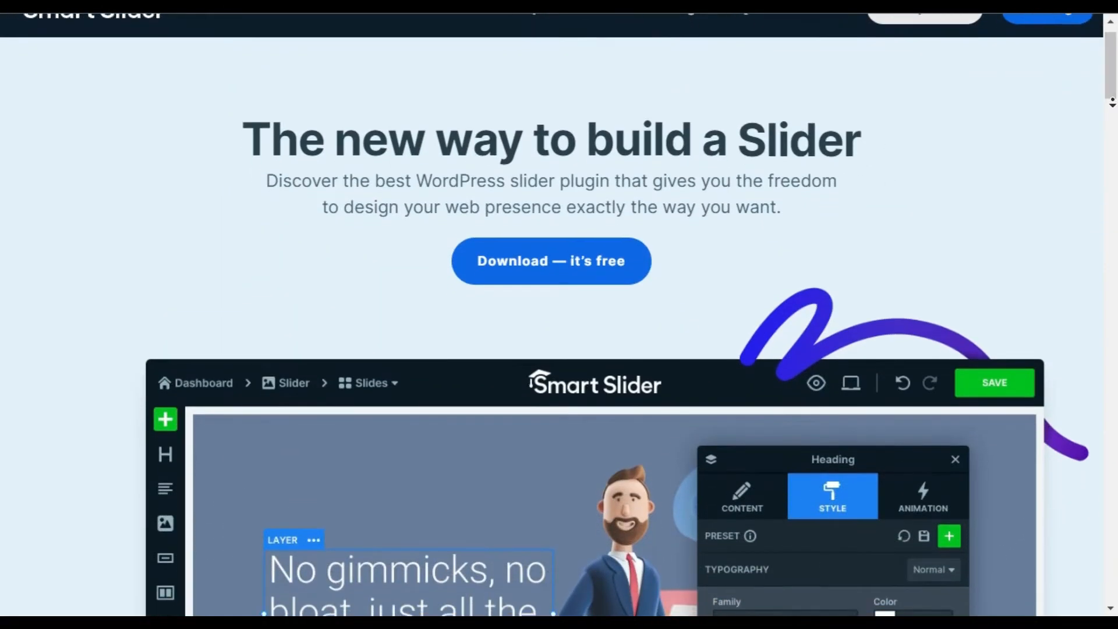
scroll(down, 3)
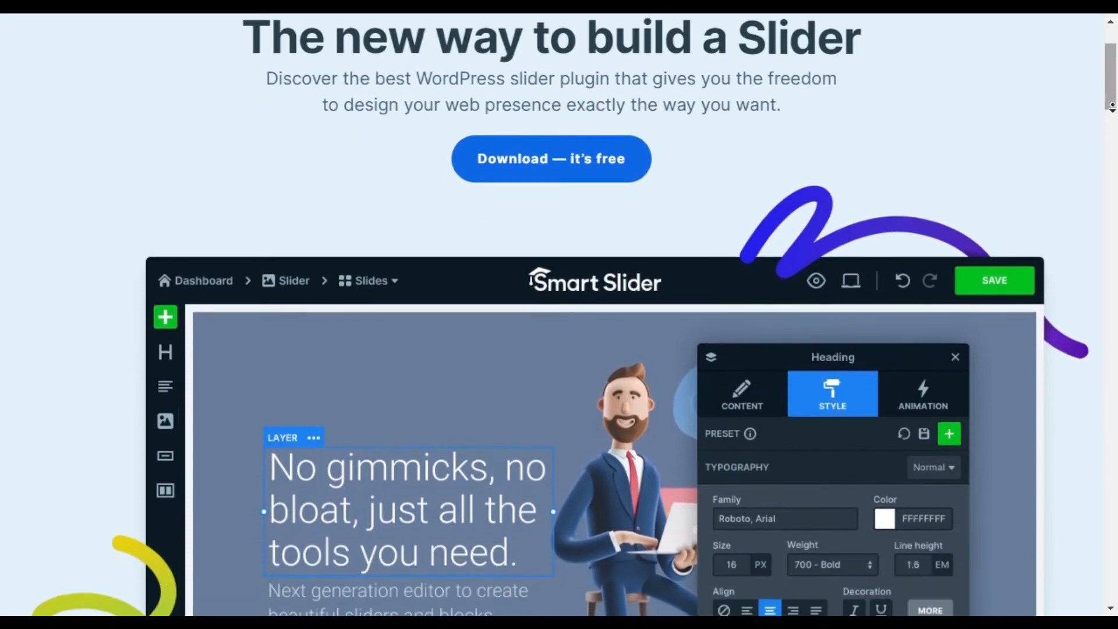
scroll(down, 3)
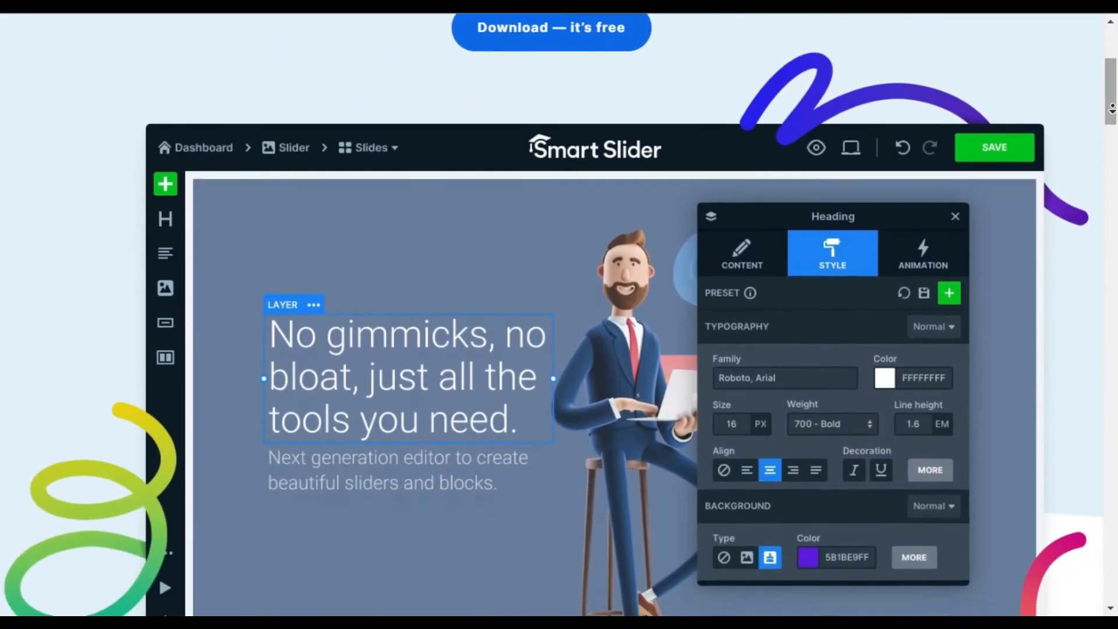
scroll(down, 3)
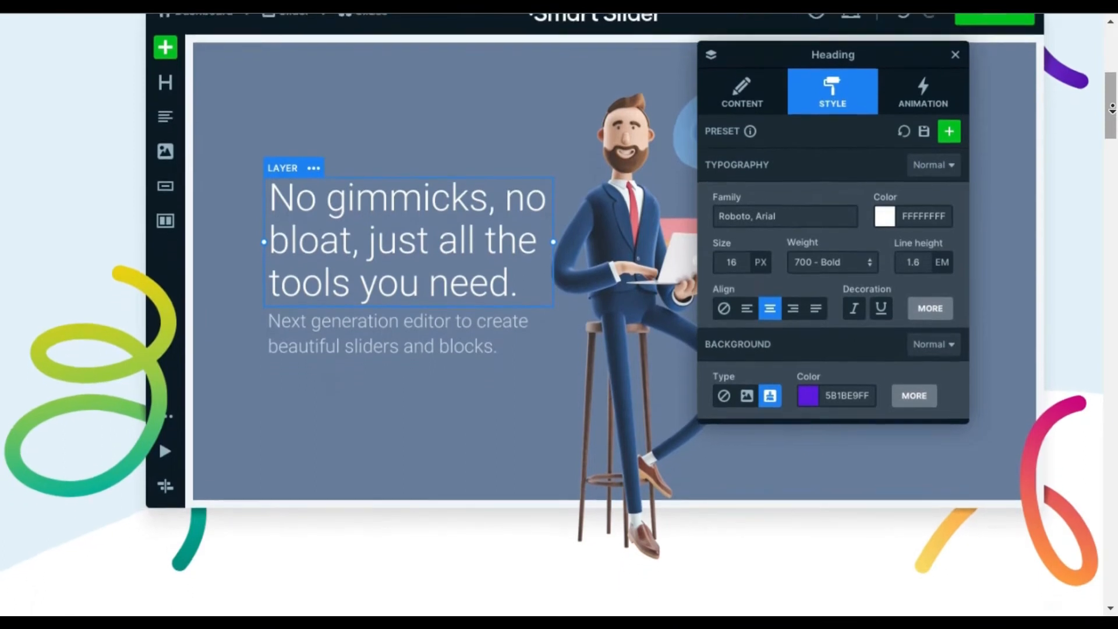
scroll(down, 3)
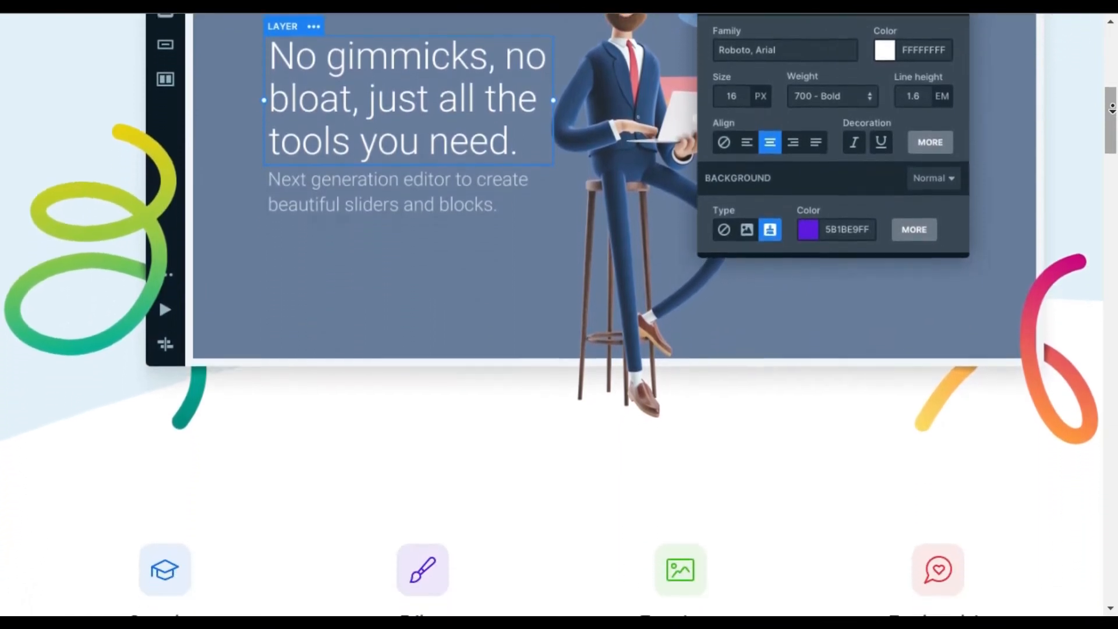
scroll(down, 3)
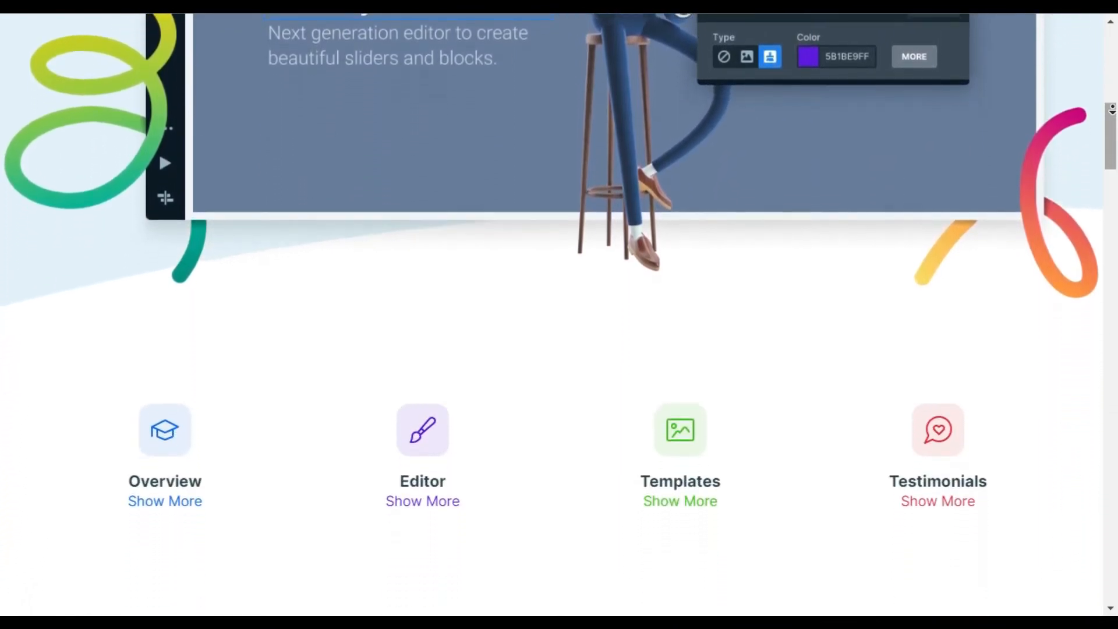
scroll(down, 3)
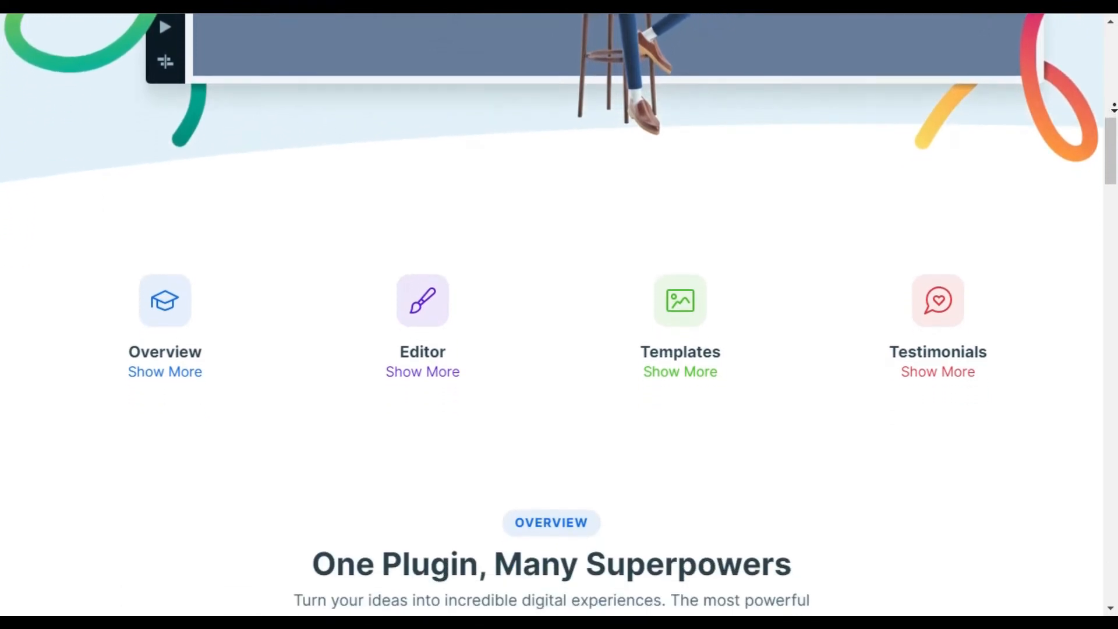
scroll(down, 3)
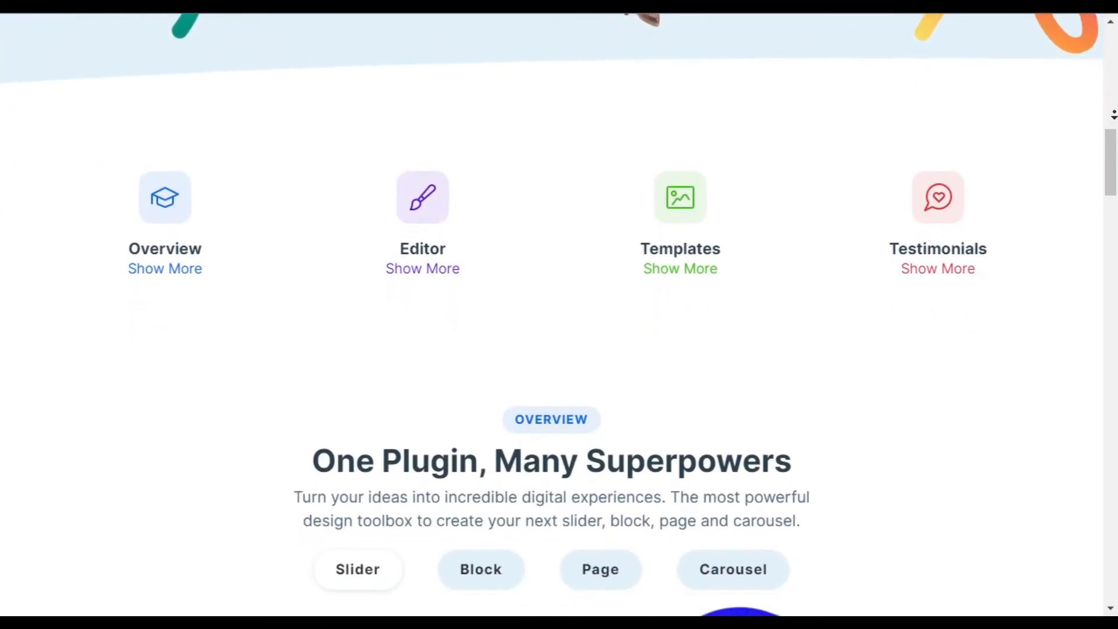
scroll(down, 3)
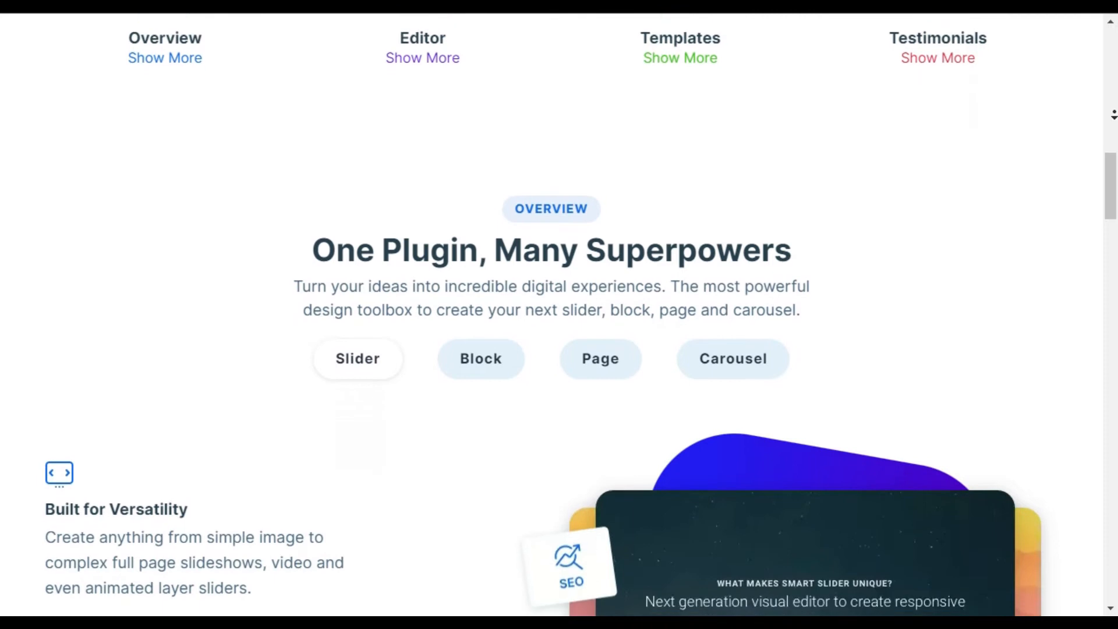
scroll(down, 3)
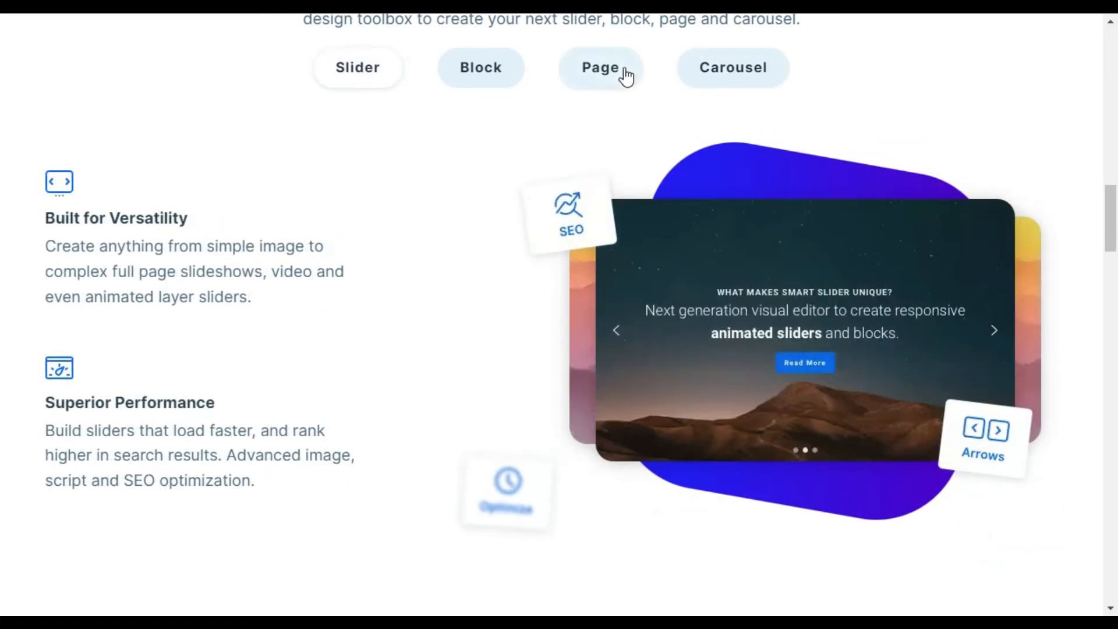
- View the Page and Slider overview examples, then reach the Inspiring Slider Templates gallery
click(356, 67)
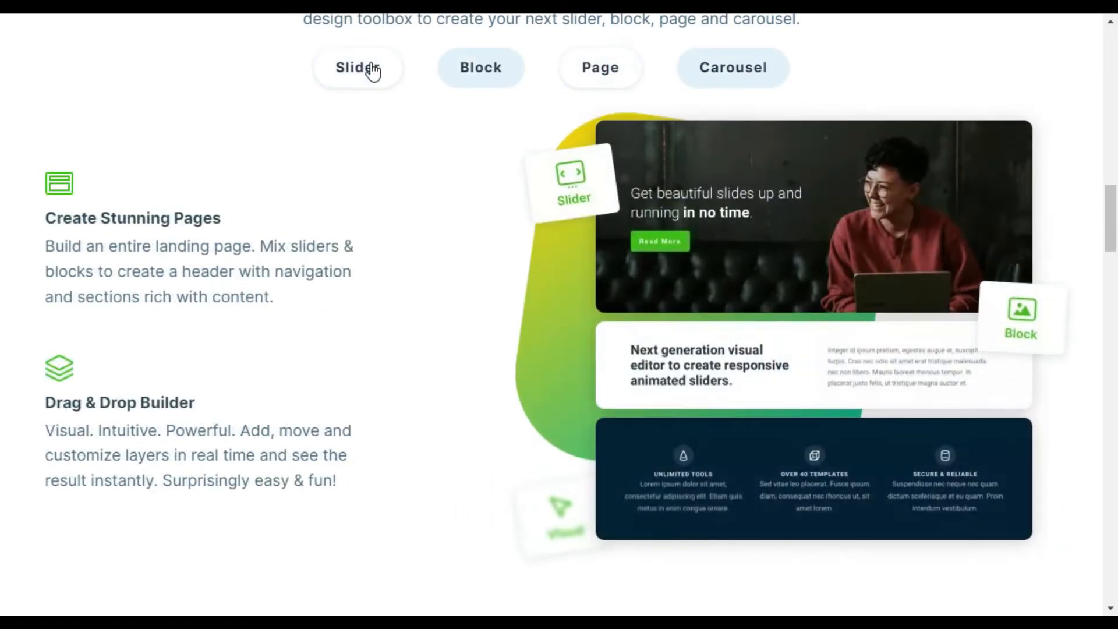
click(480, 67)
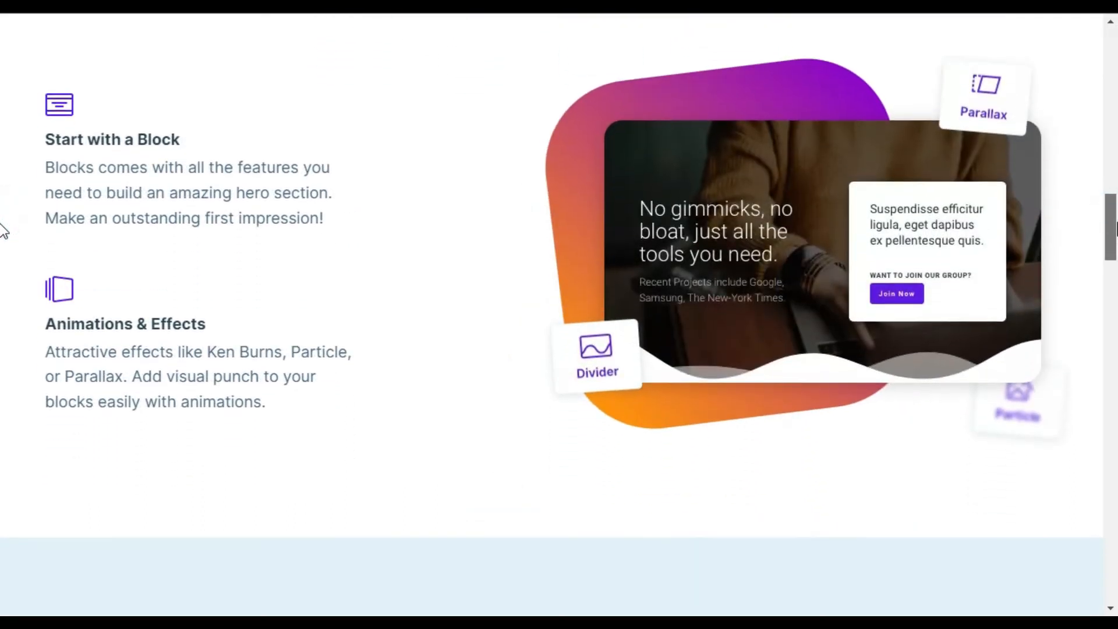
scroll(down, 3)
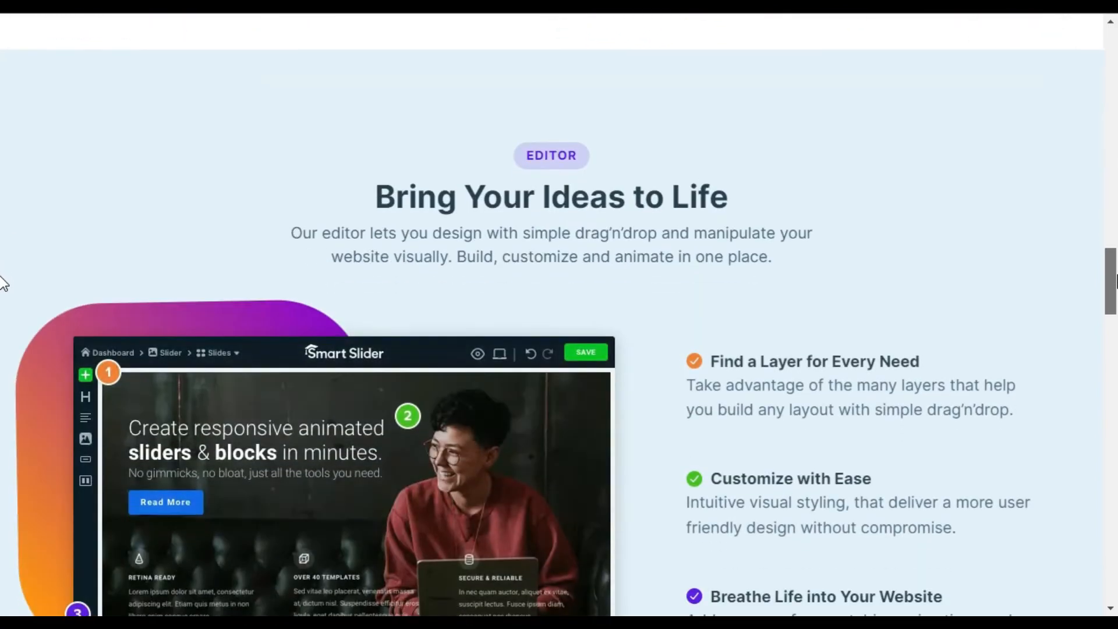
scroll(down, 3)
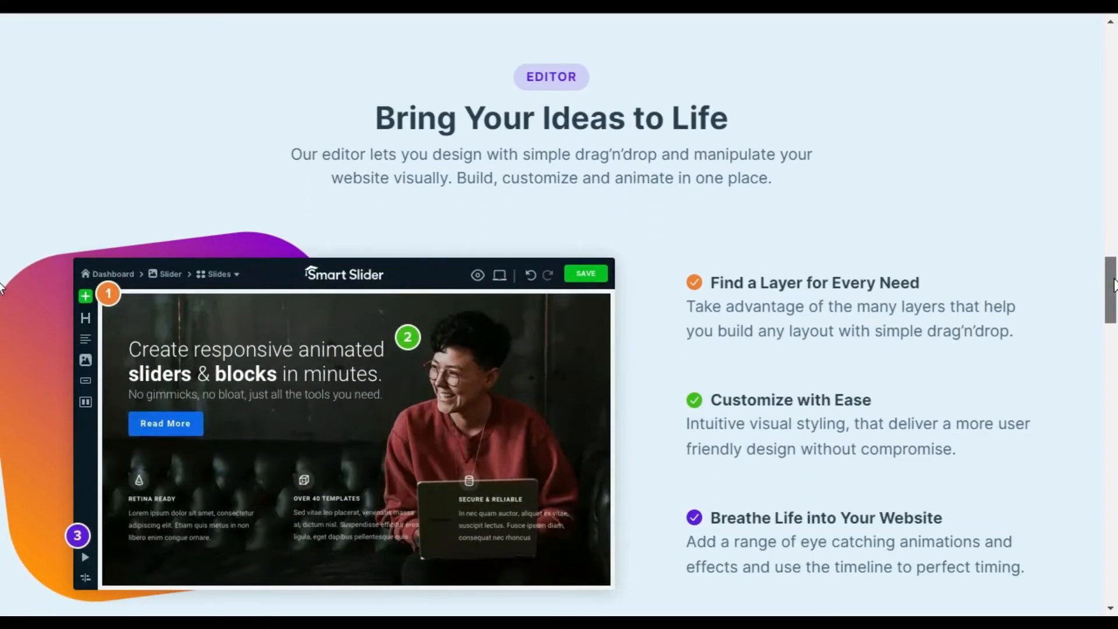
scroll(down, 3)
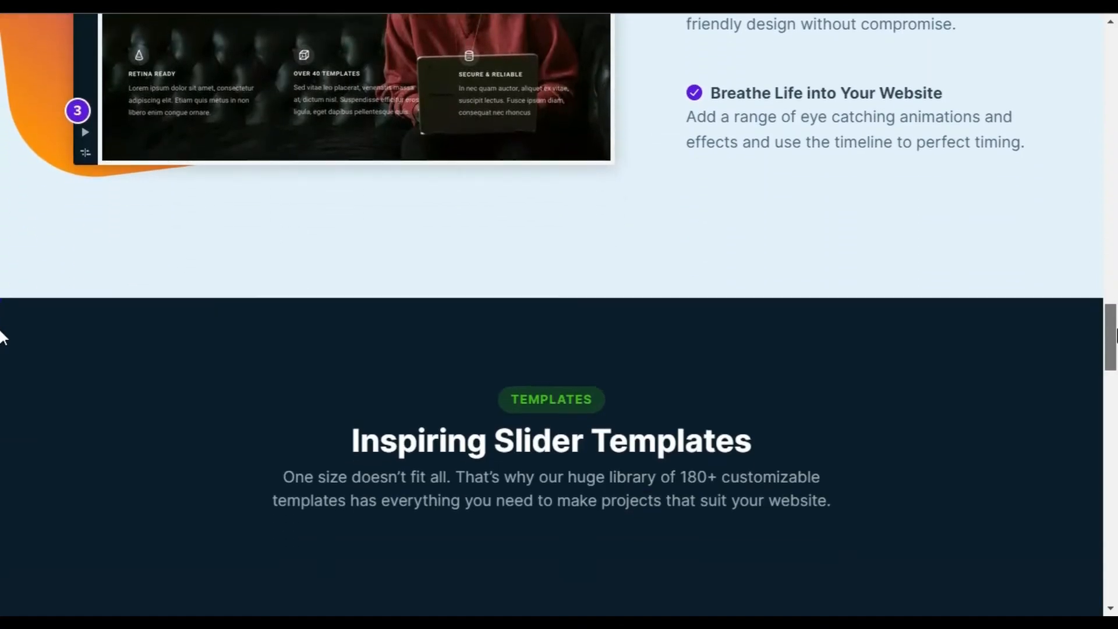
scroll(down, 3)
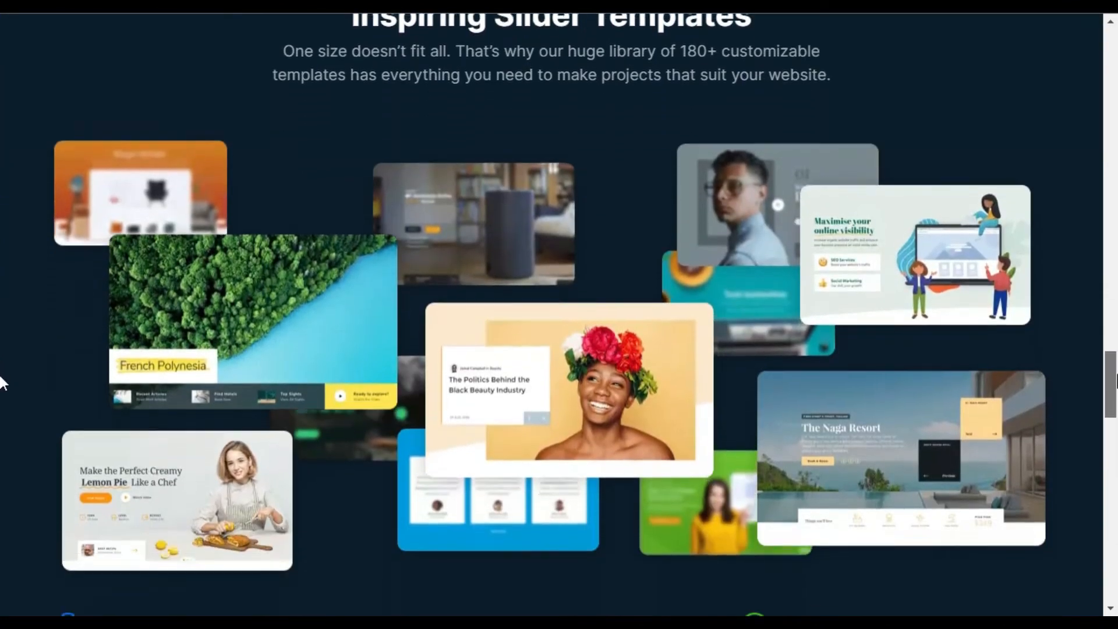
scroll(down, 3)
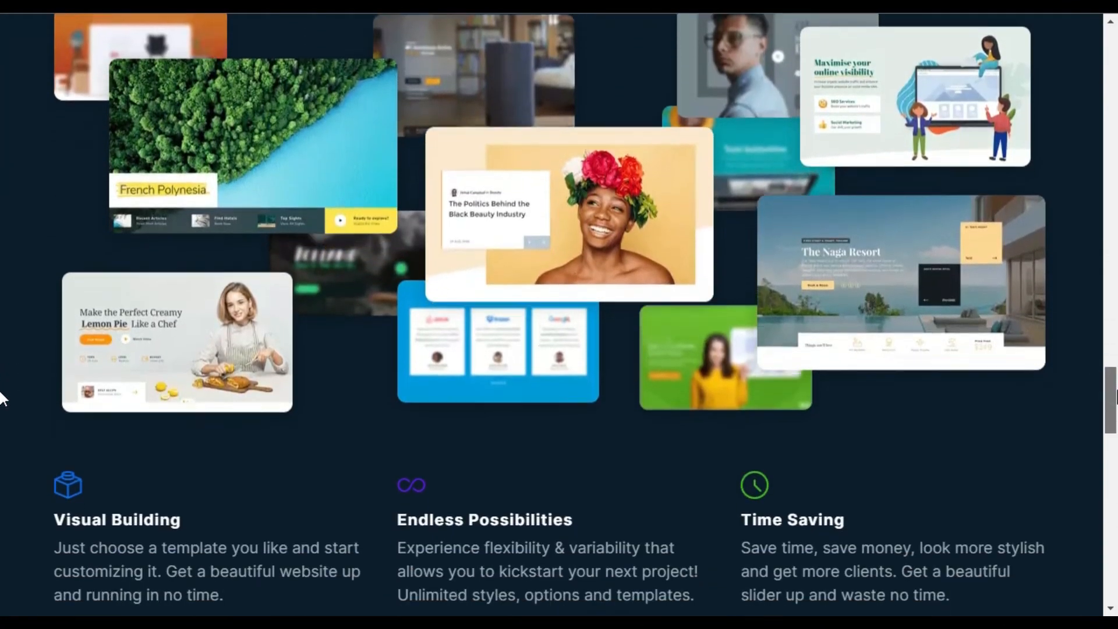
scroll(down, 3)
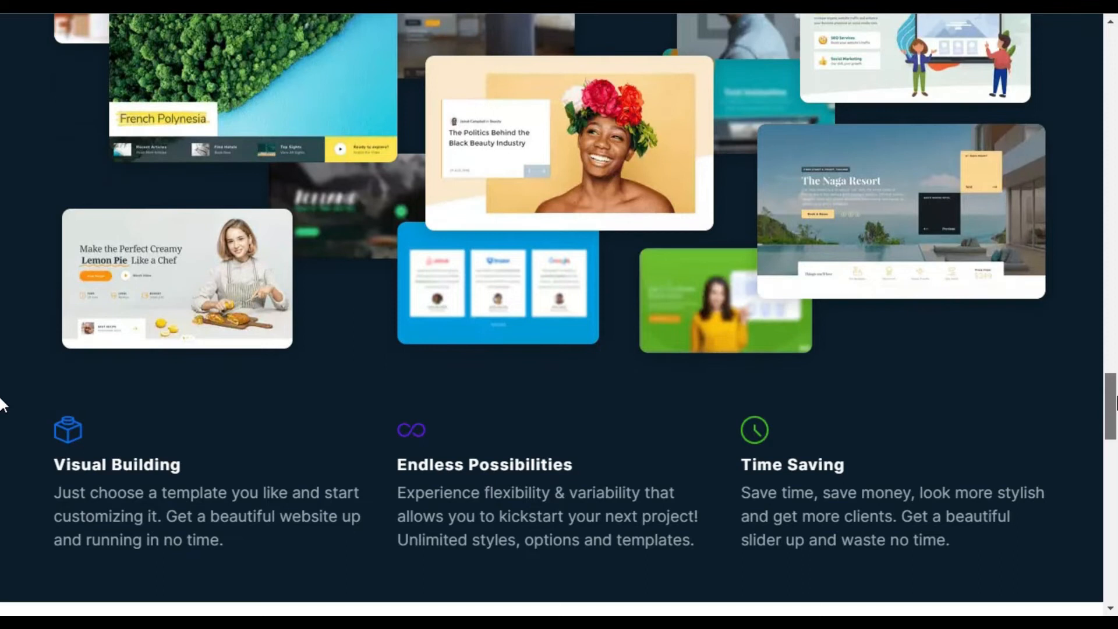
- Browse the Smart Slider Templates library, scrolling through several template previews
click(924, 42)
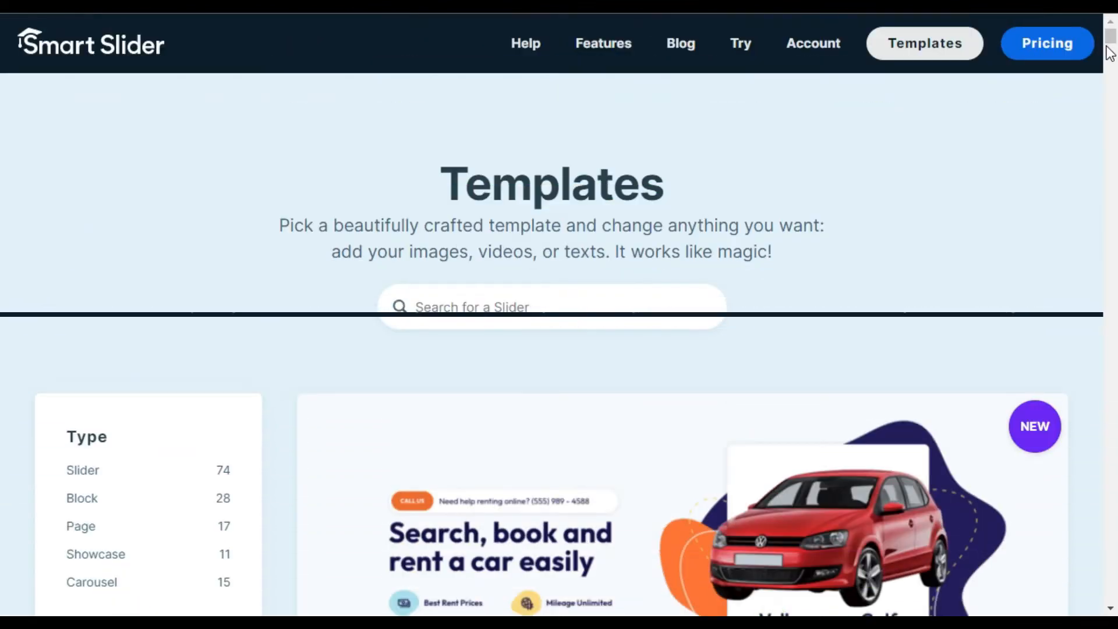
scroll(down, 3)
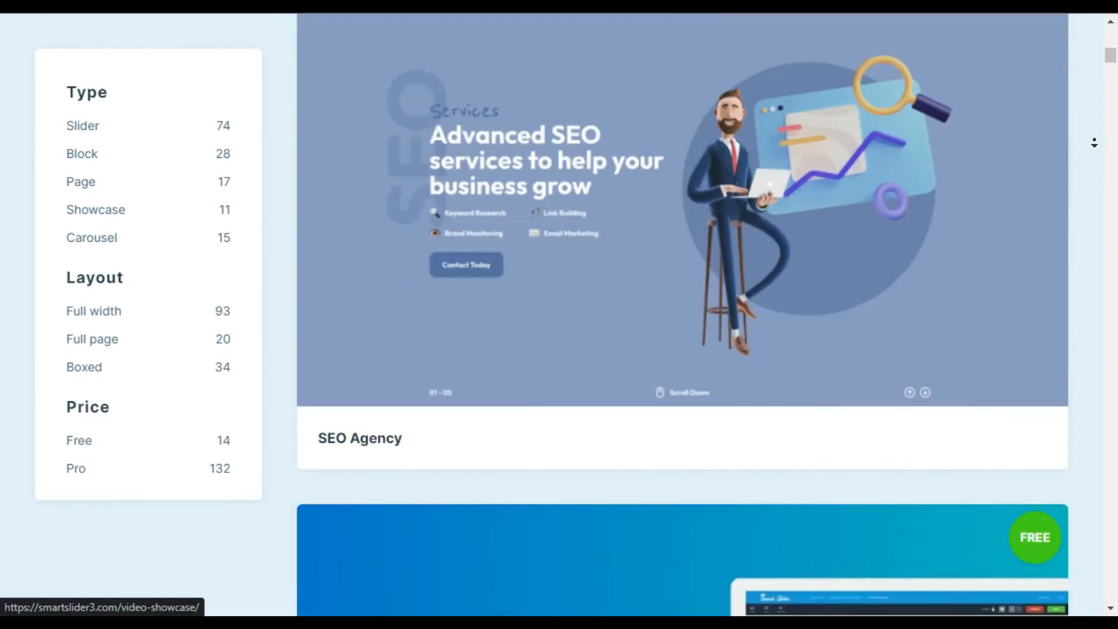
scroll(down, 3)
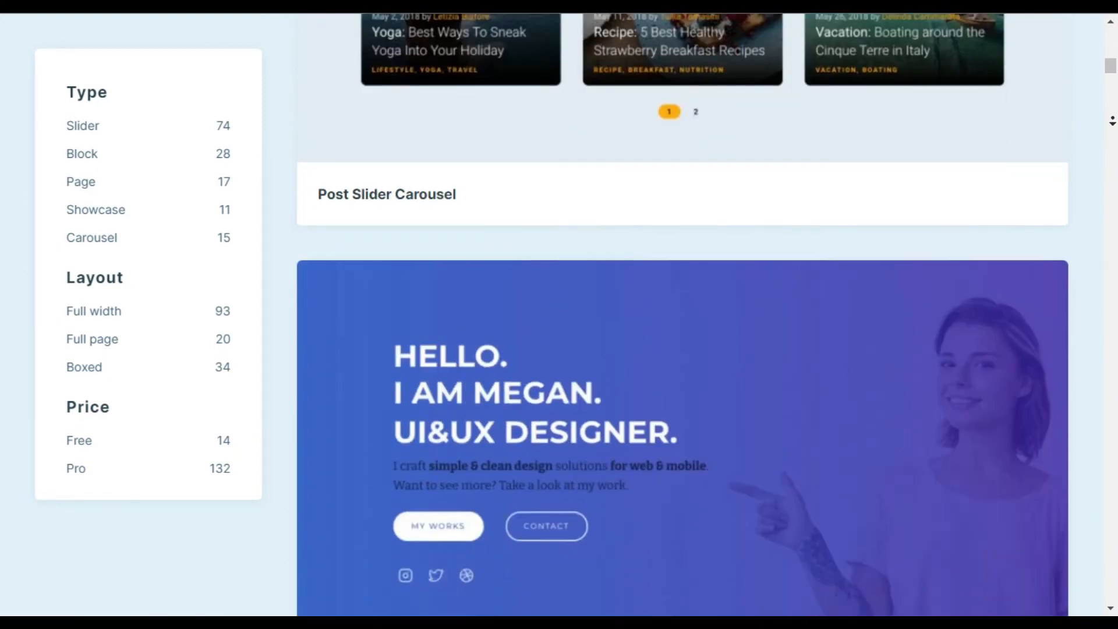
scroll(down, 3)
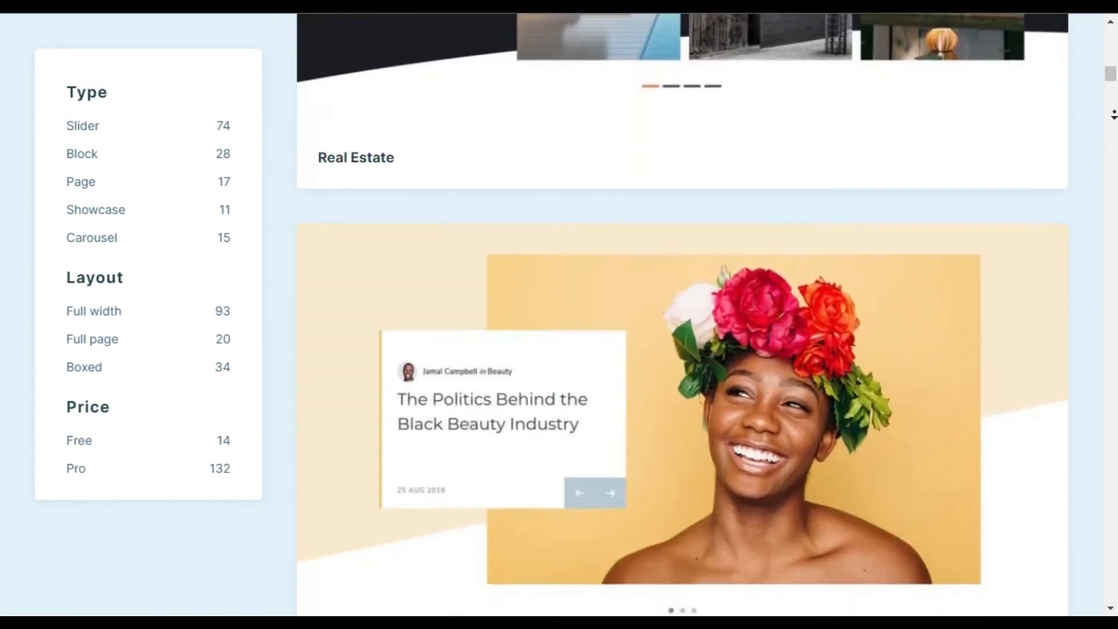
scroll(down, 3)
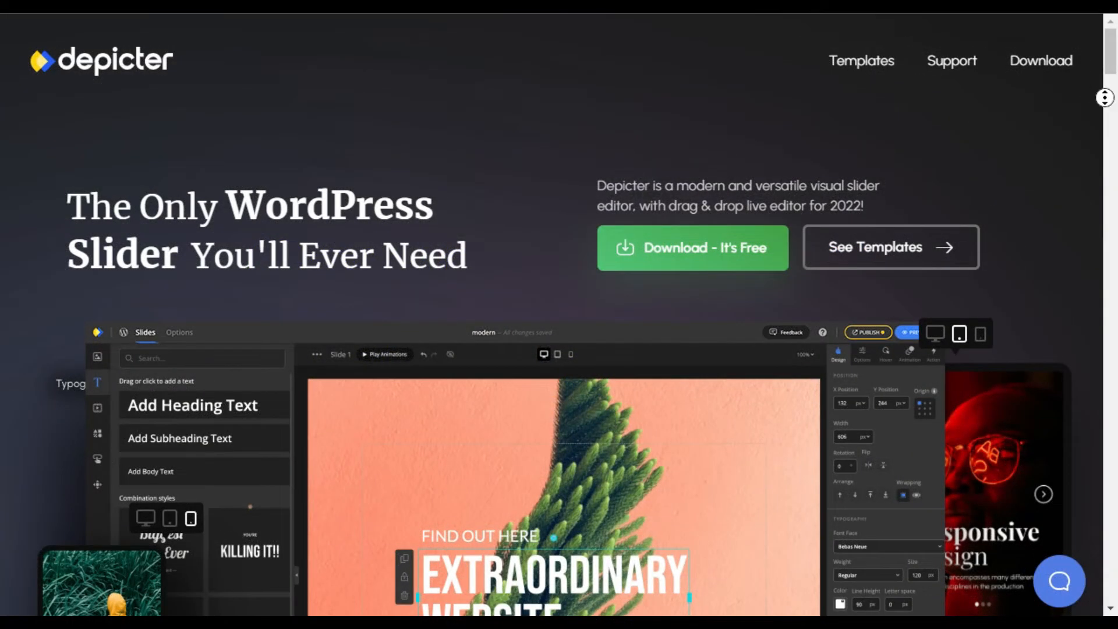
scroll(down, 3)
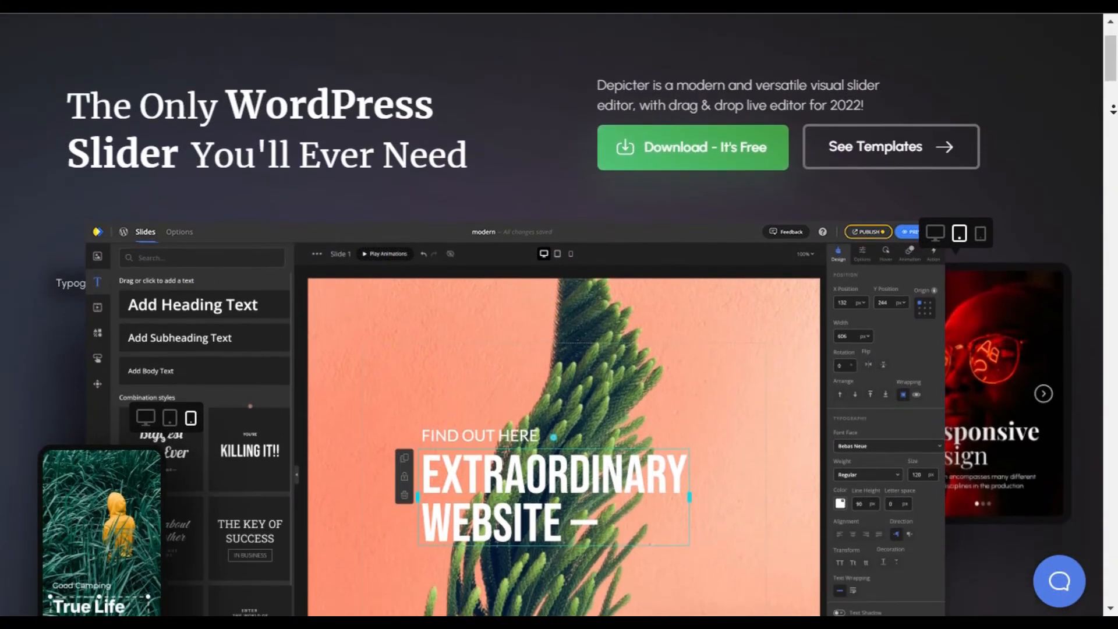
scroll(down, 3)
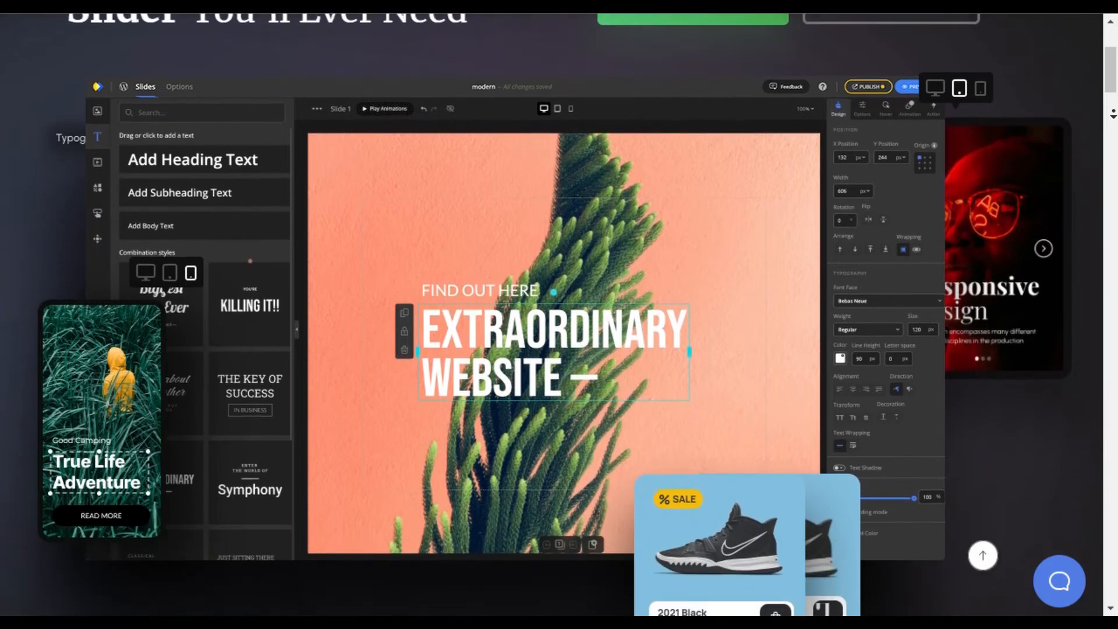
scroll(down, 3)
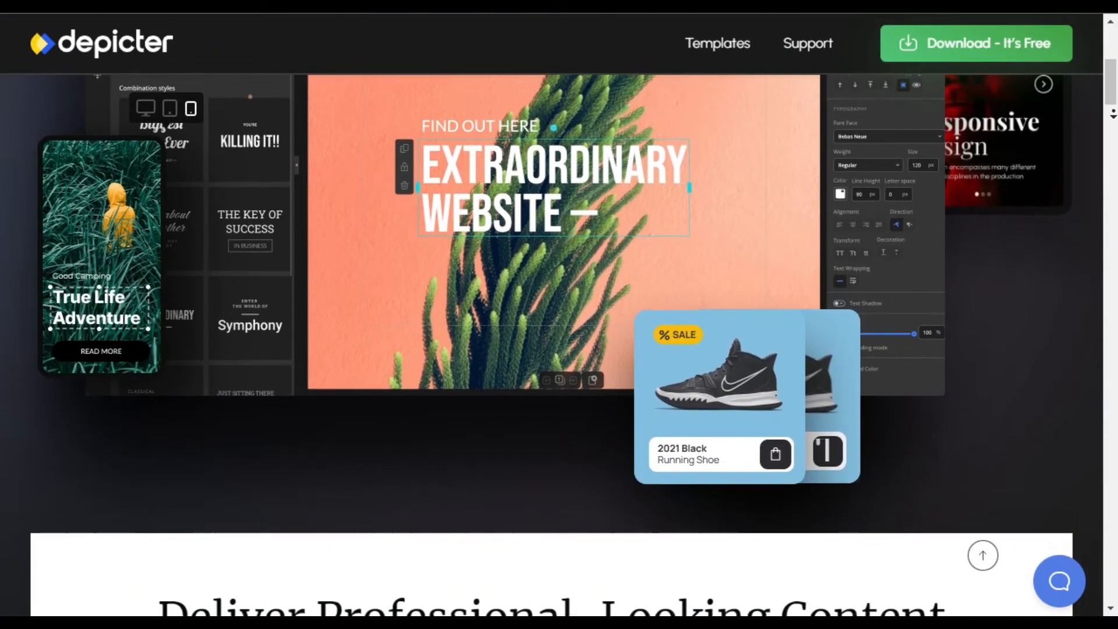
scroll(down, 3)
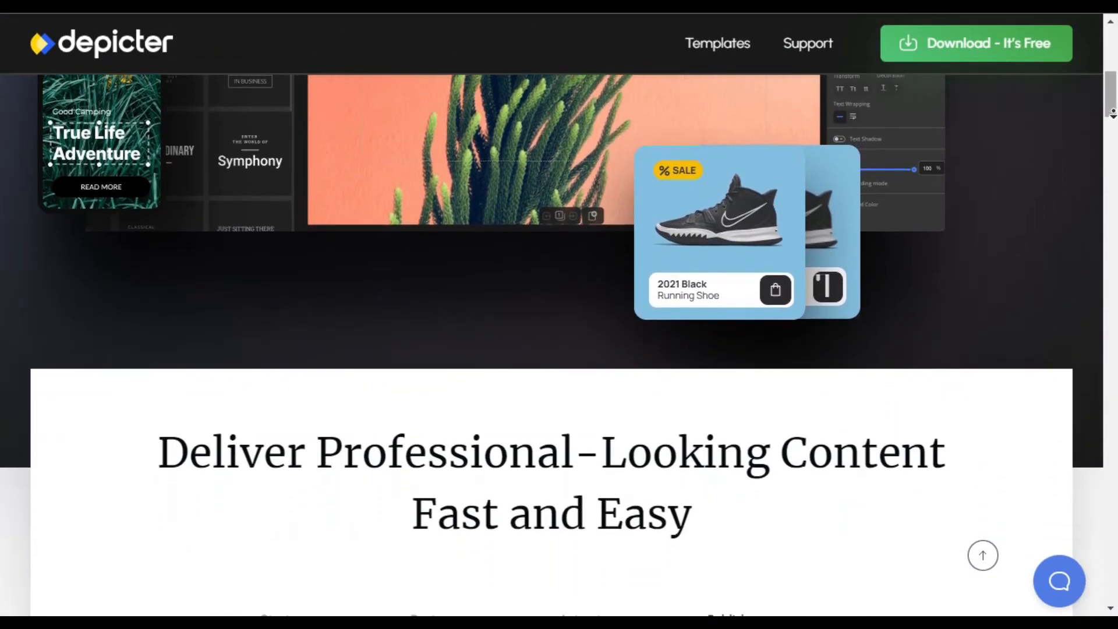
scroll(down, 3)
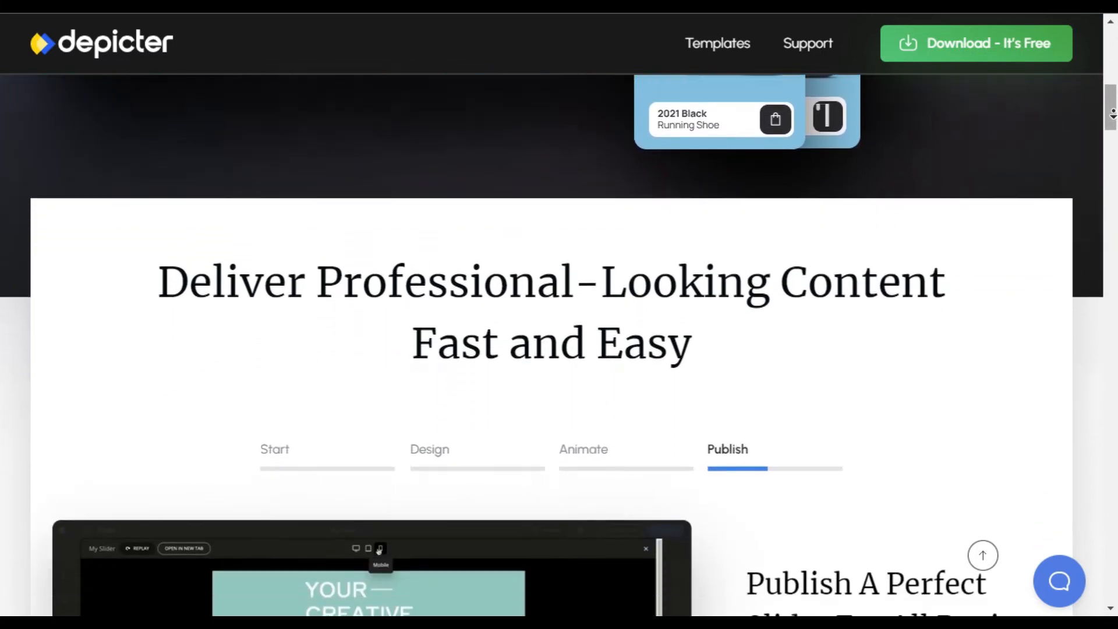
scroll(down, 3)
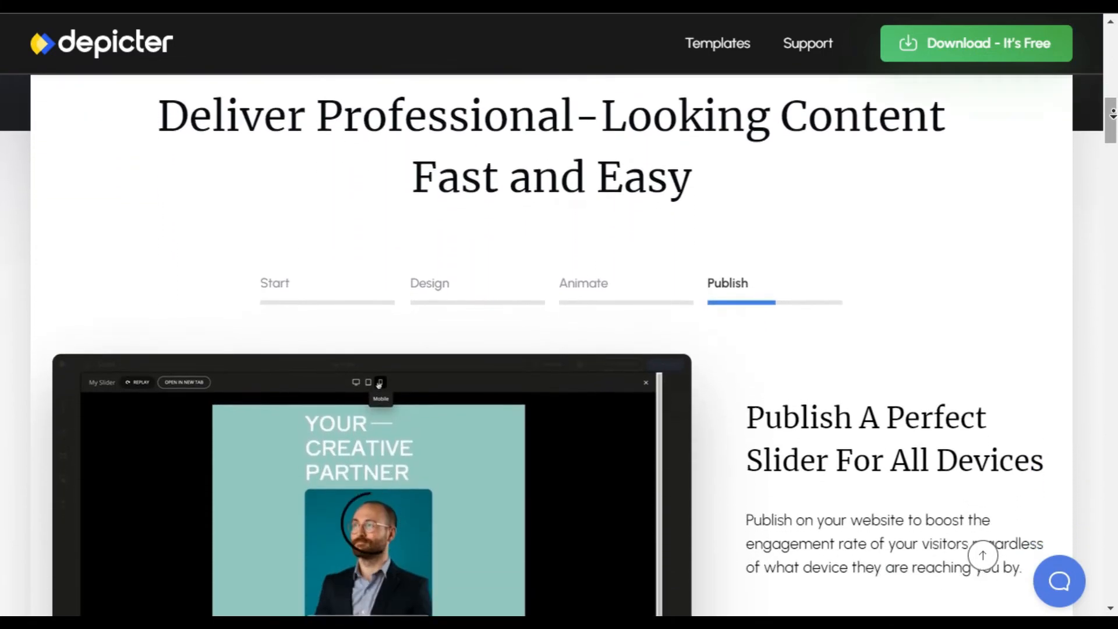
scroll(down, 3)
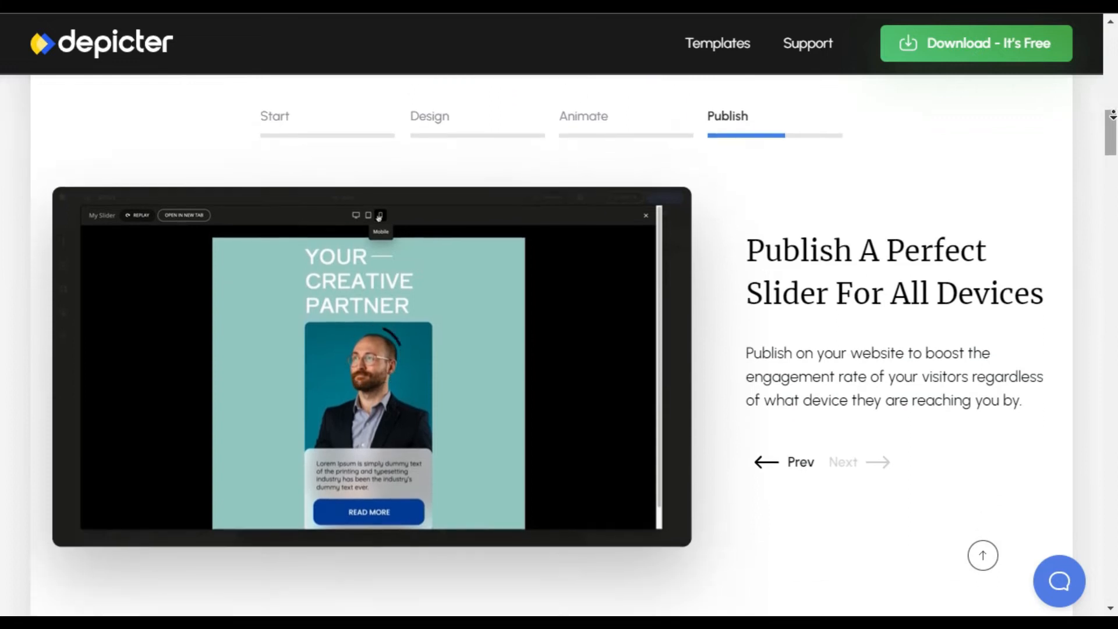
scroll(down, 3)
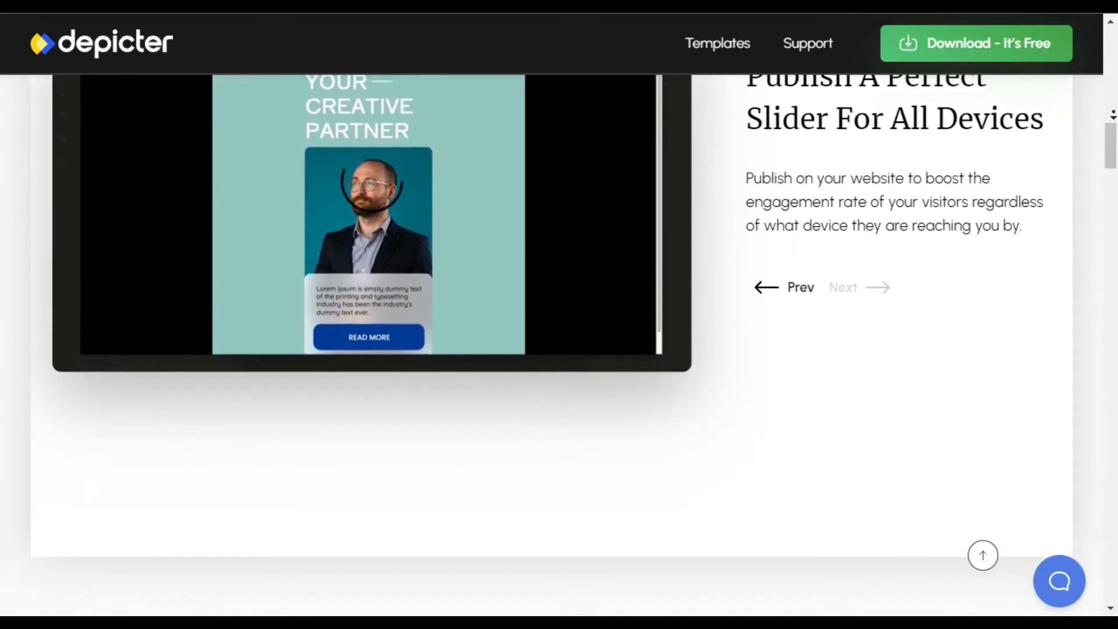
scroll(down, 3)
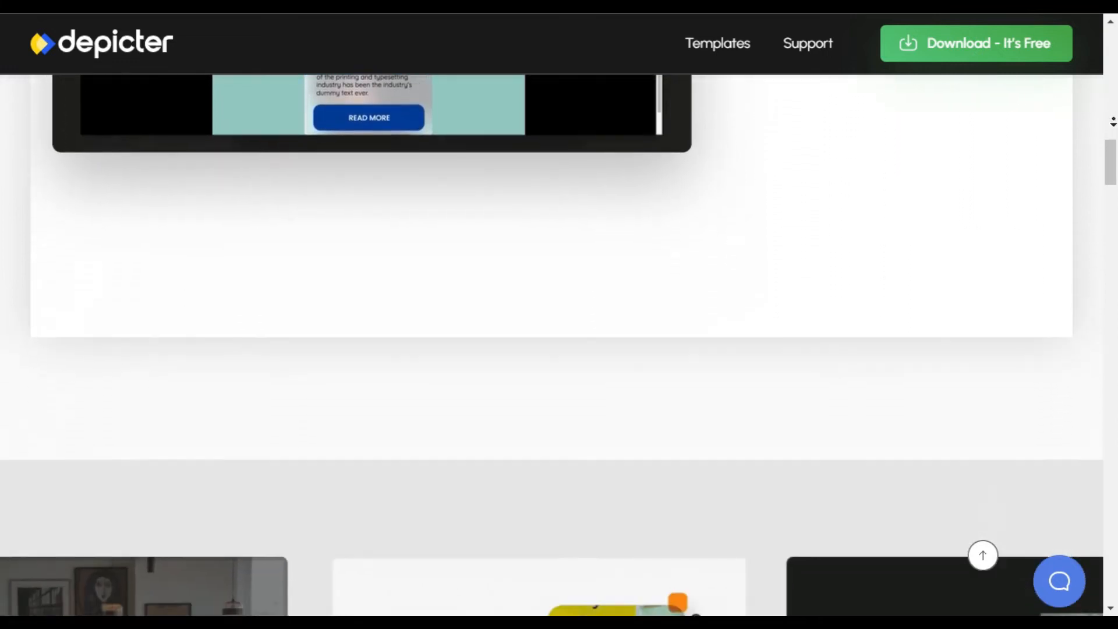
scroll(down, 3)
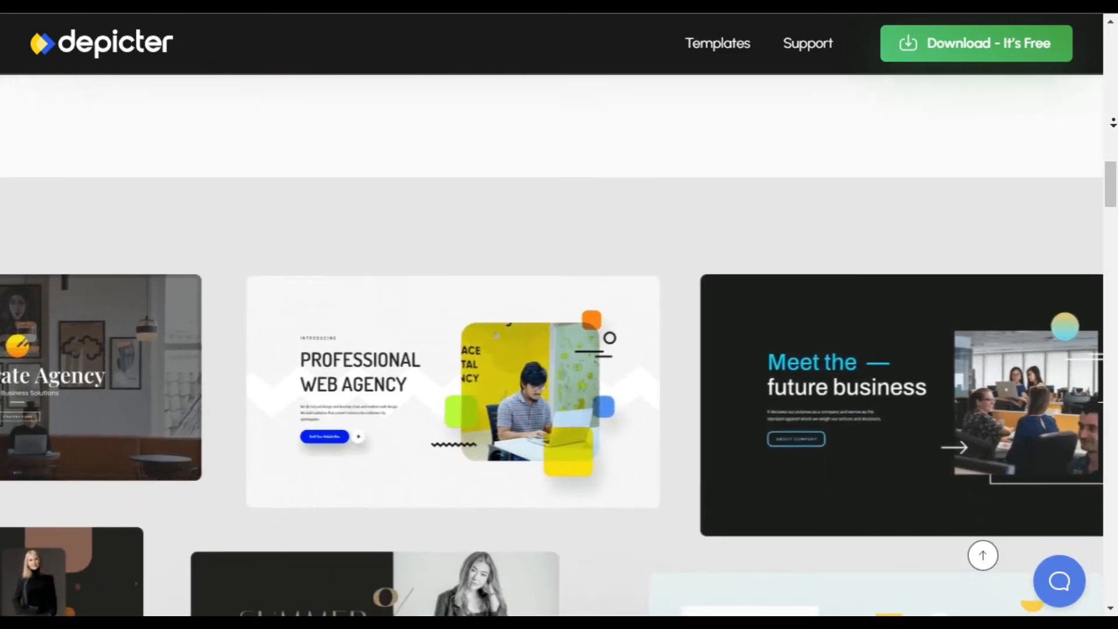
scroll(down, 3)
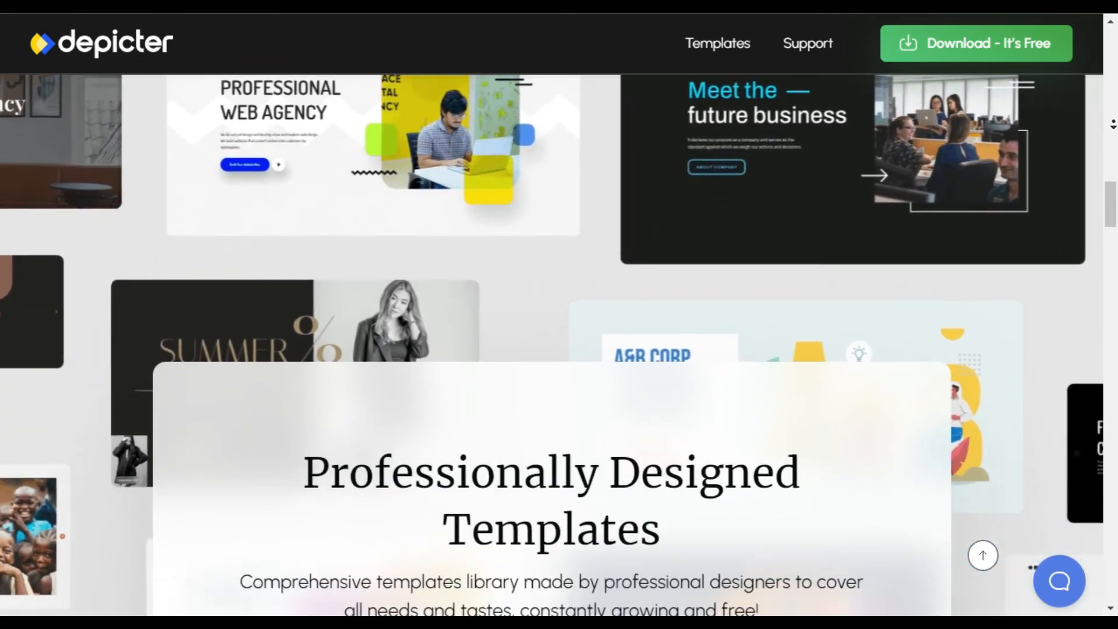
scroll(down, 3)
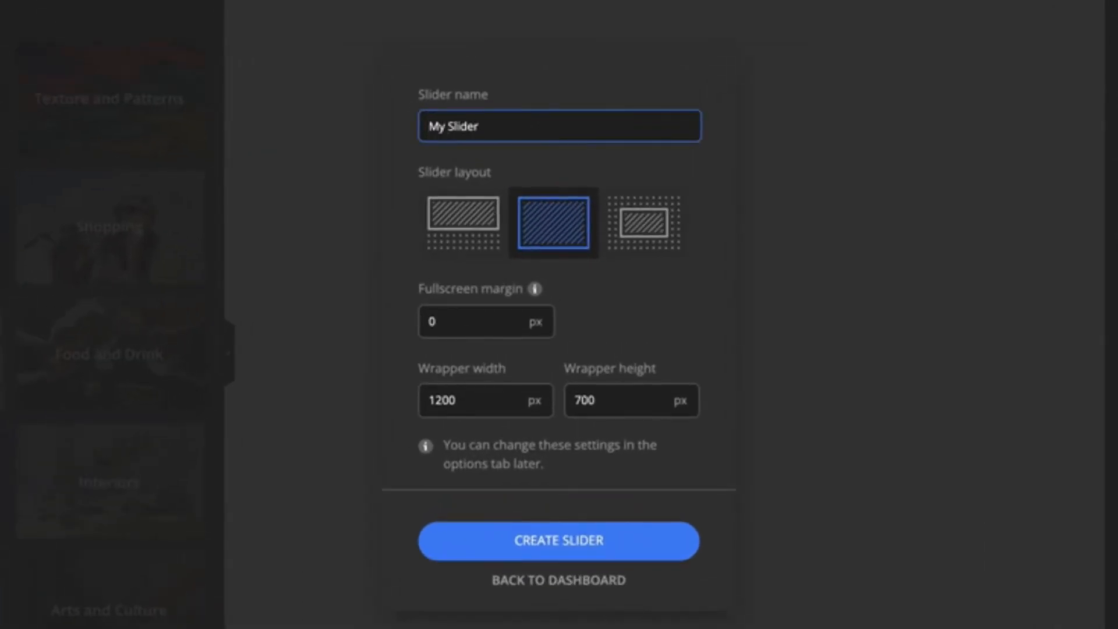
- Create the slider and add a 'Business man' stock photo with teal background
click(558, 540)
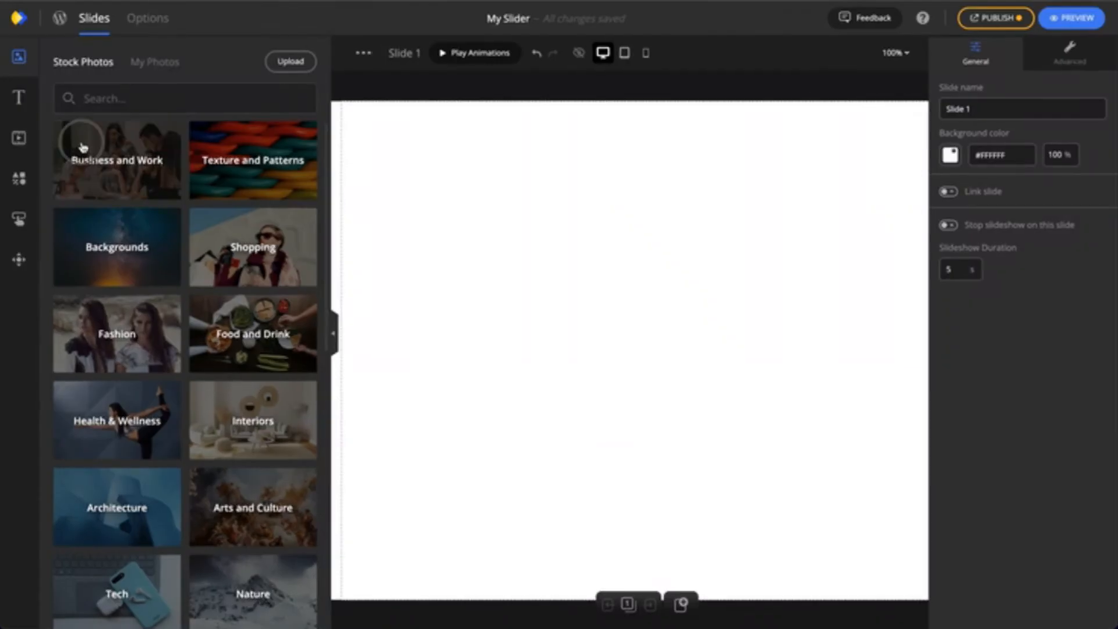
text(Business man)
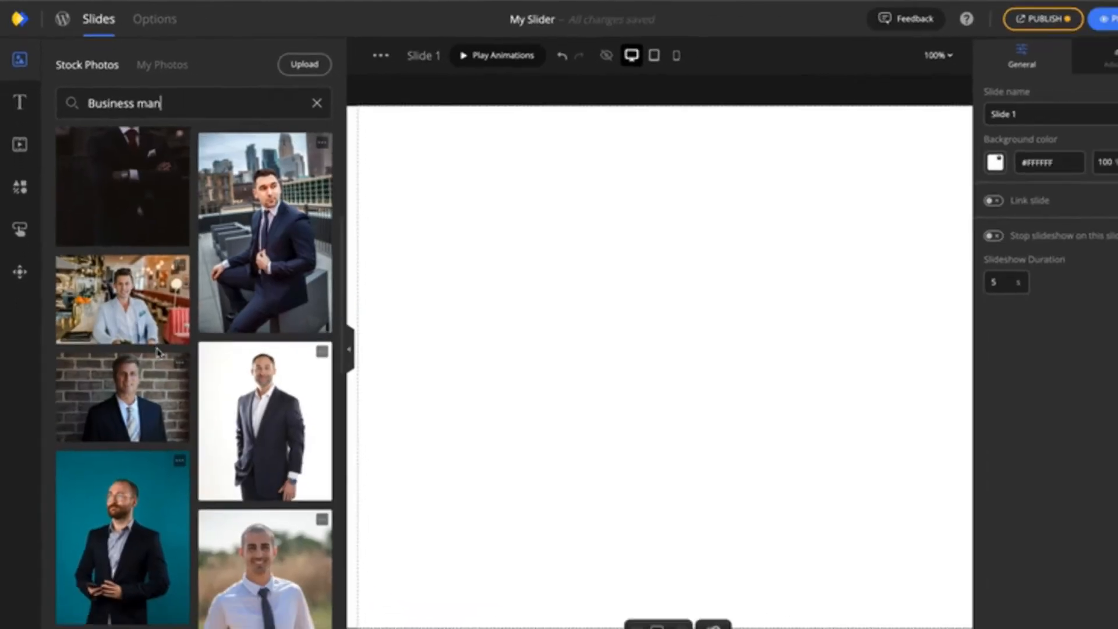
click(121, 539)
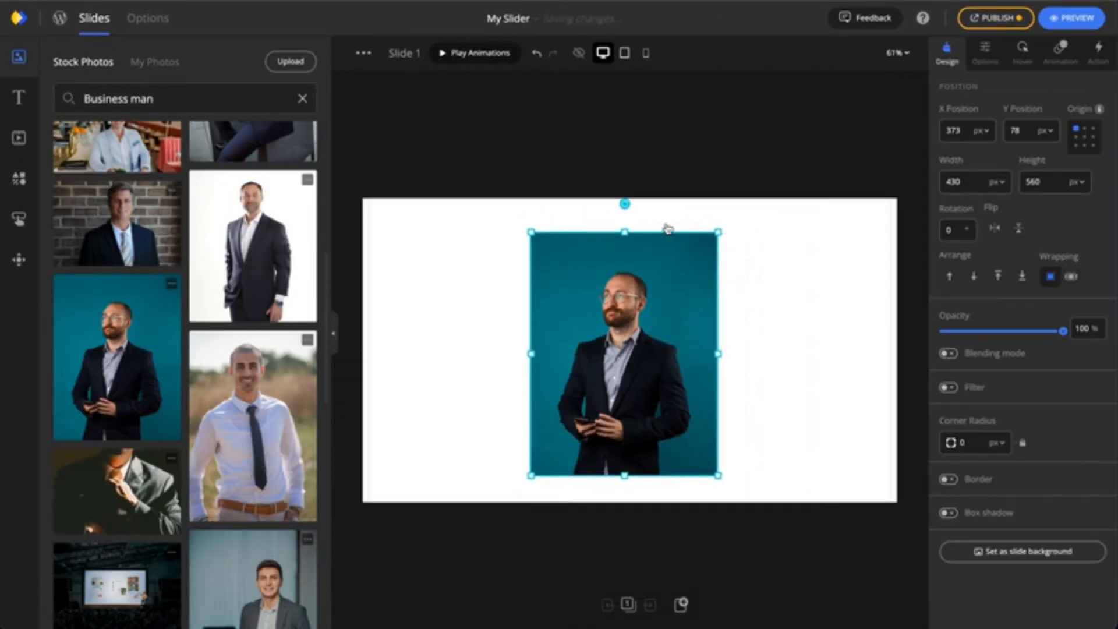
- Add the heading, body text and Click Here button to the slide
click(18, 98)
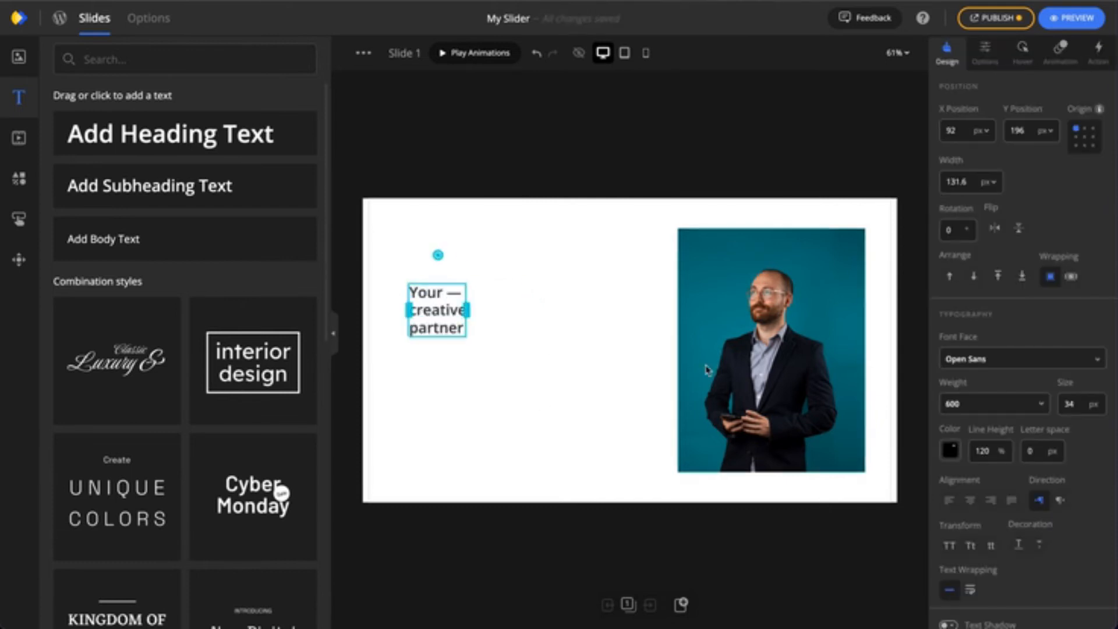
click(949, 545)
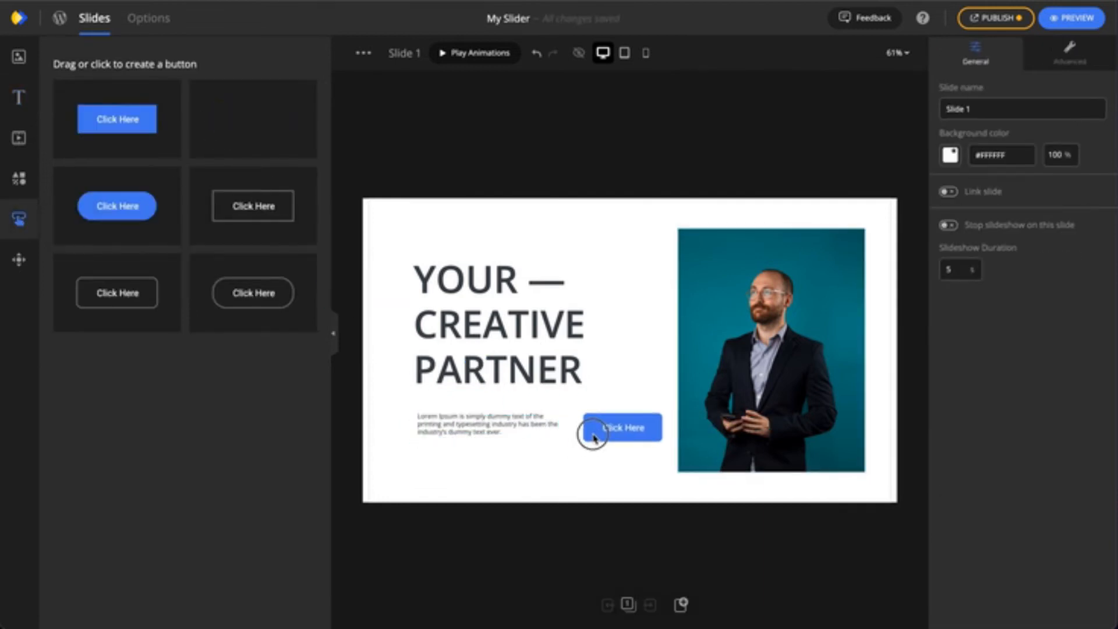
click(1071, 18)
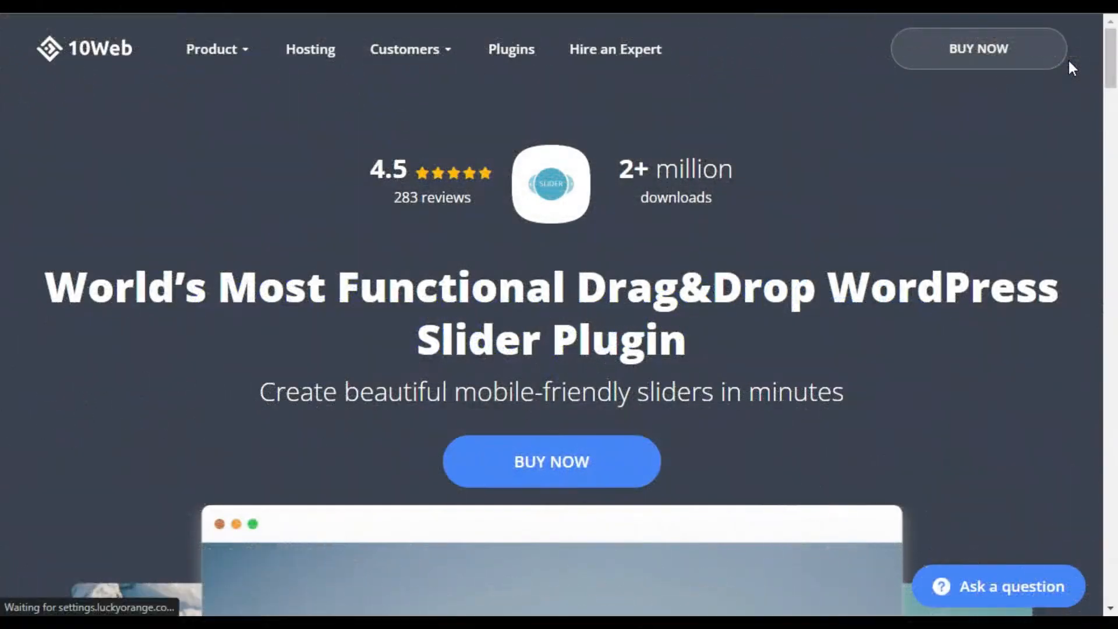
scroll(down, 3)
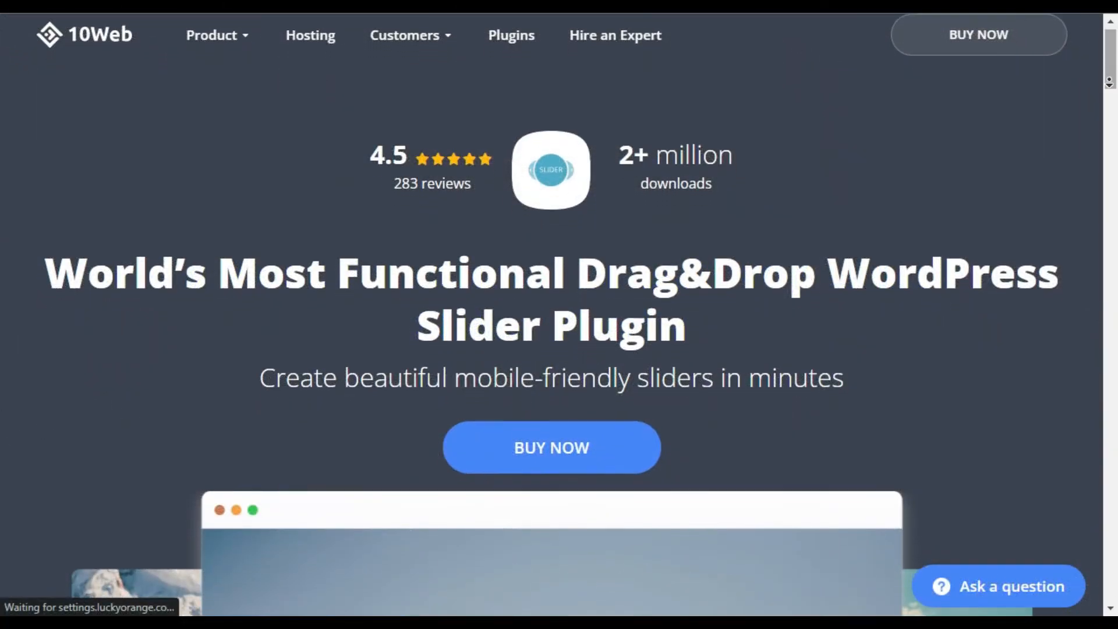
scroll(down, 3)
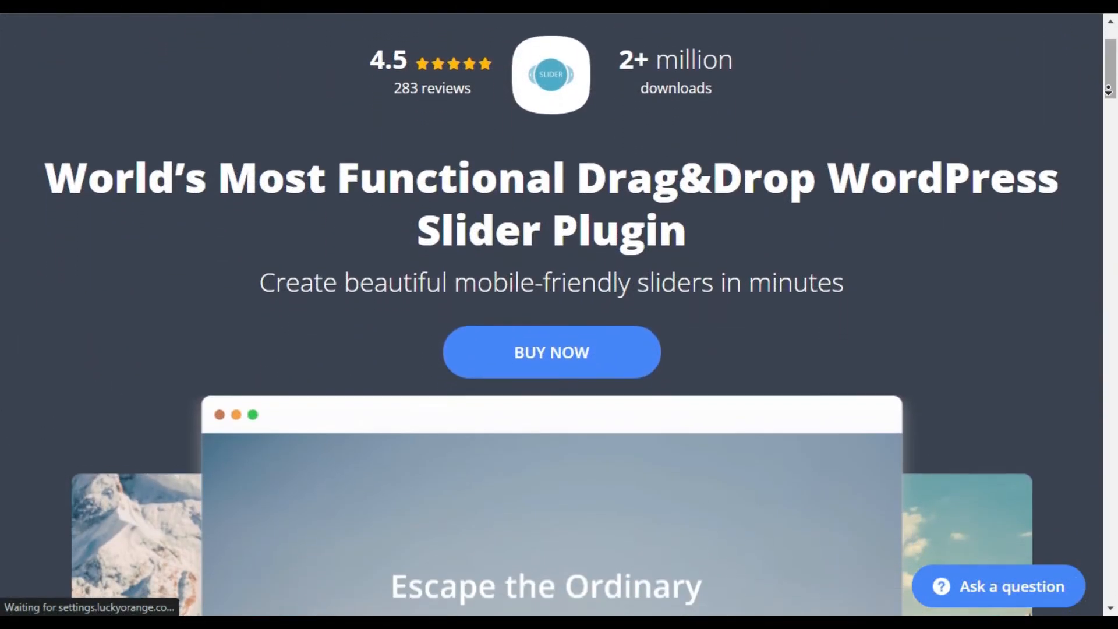
scroll(down, 3)
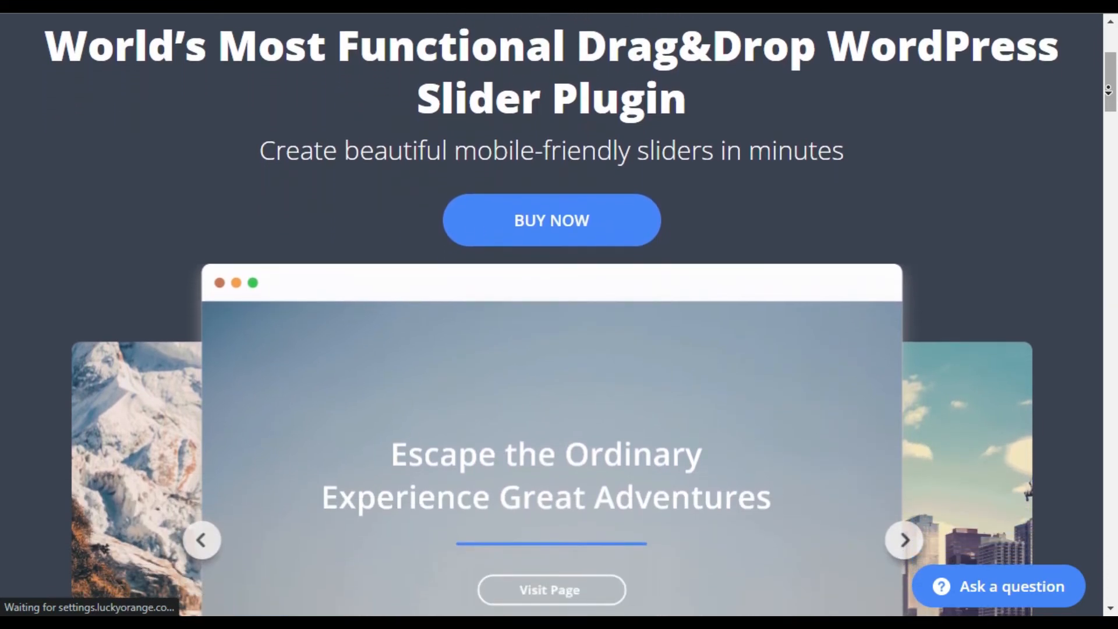
scroll(down, 3)
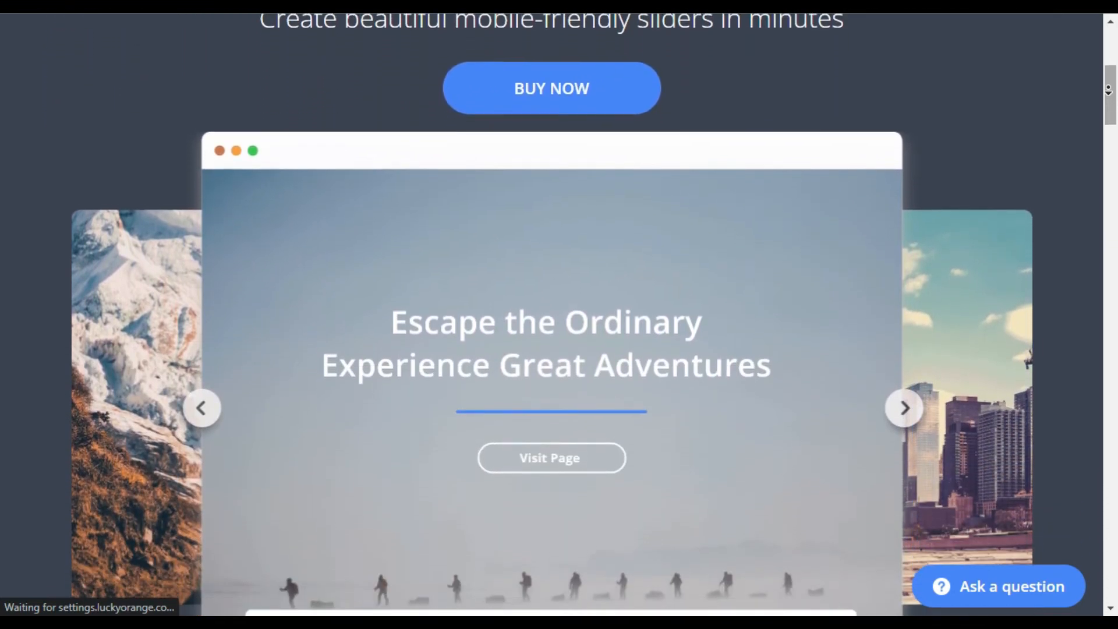
scroll(down, 3)
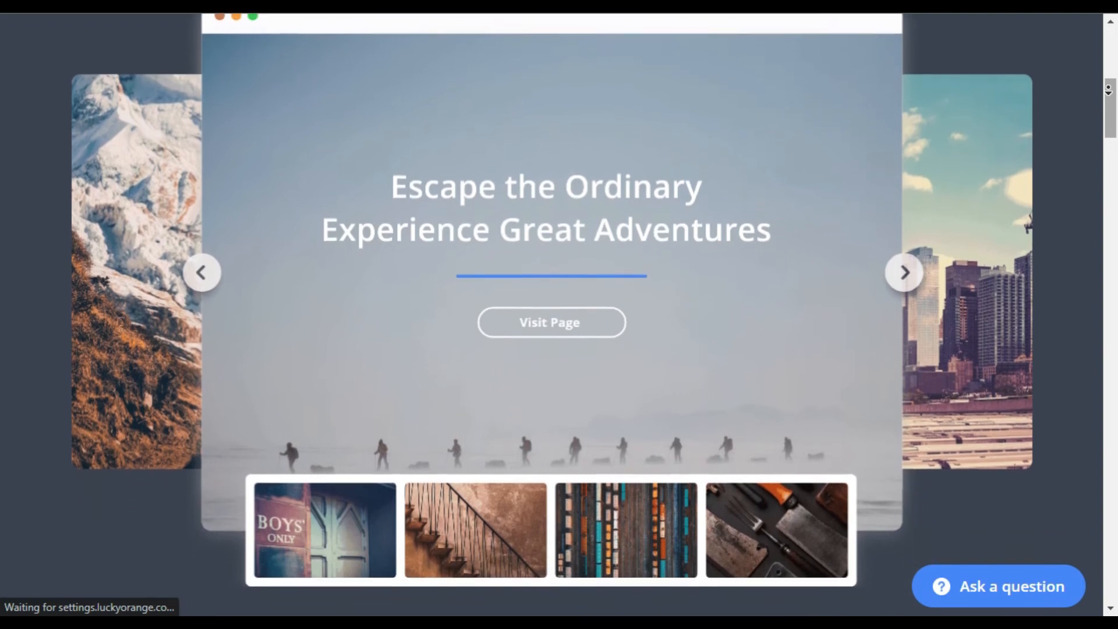
scroll(down, 3)
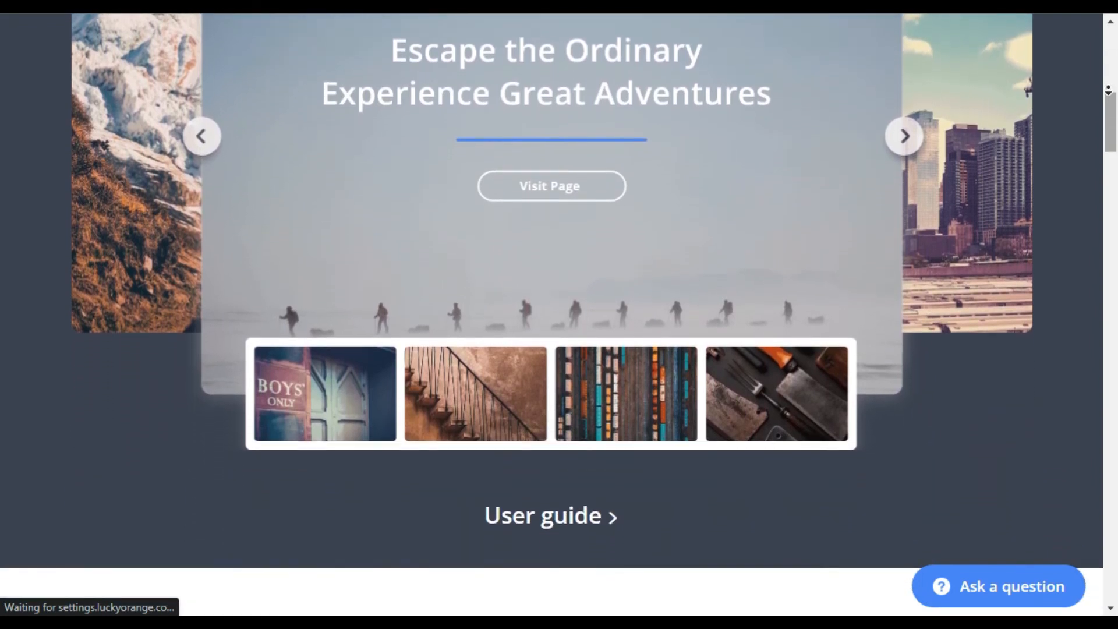
scroll(down, 3)
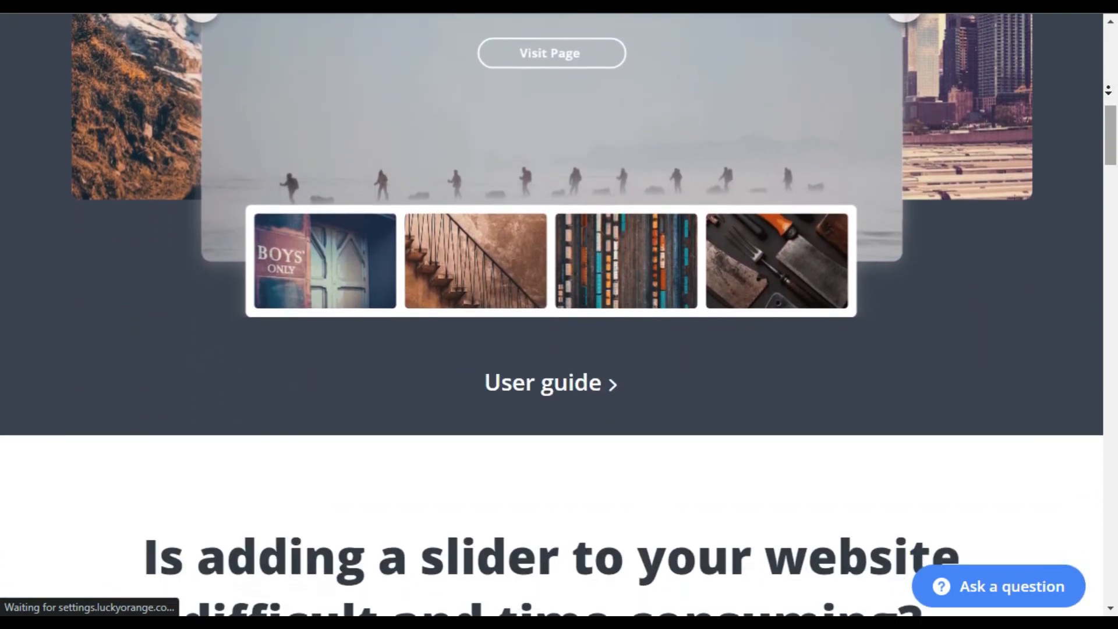
scroll(down, 3)
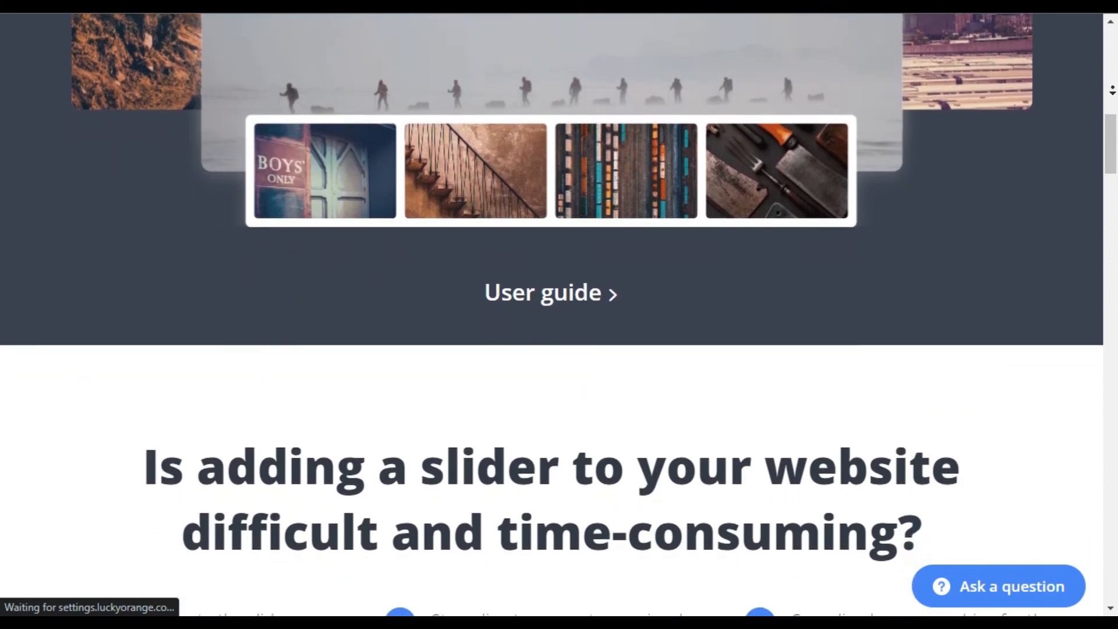
scroll(down, 3)
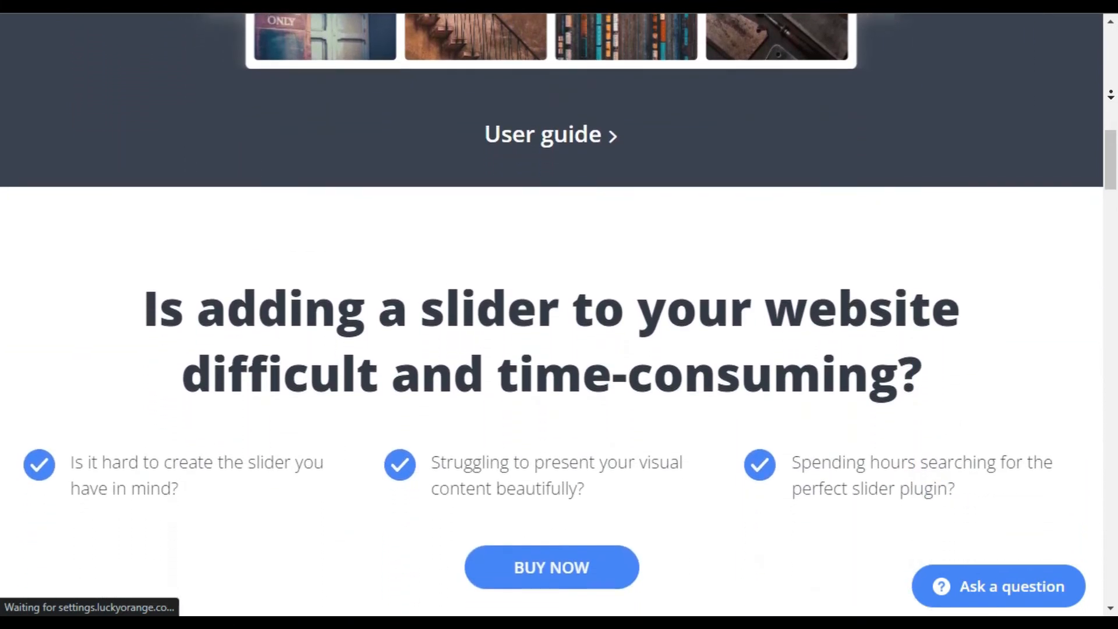
scroll(down, 3)
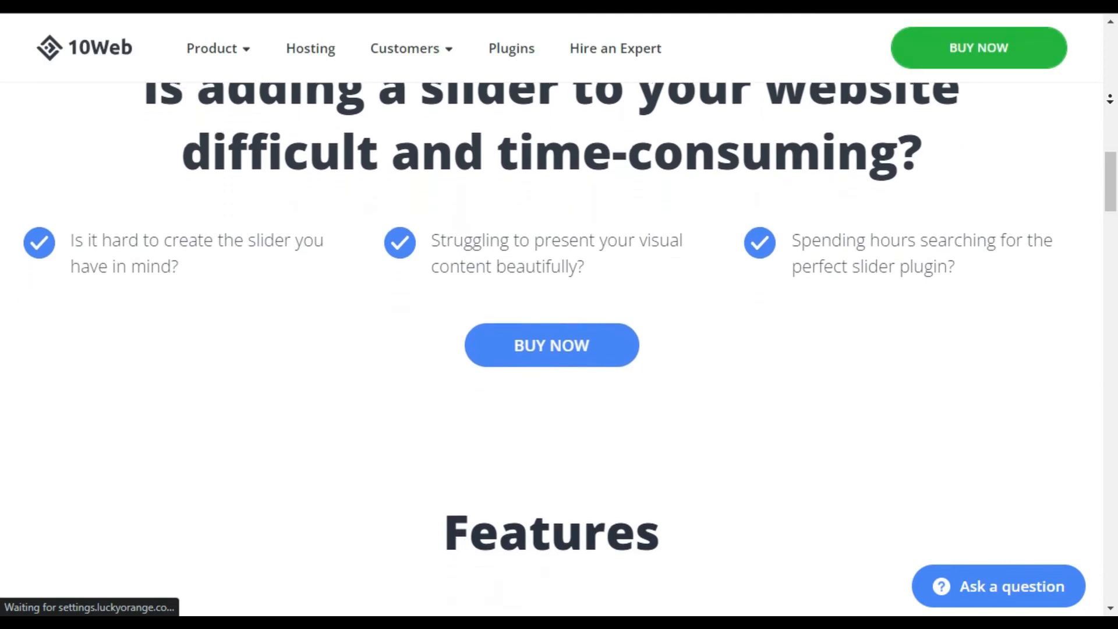
scroll(down, 3)
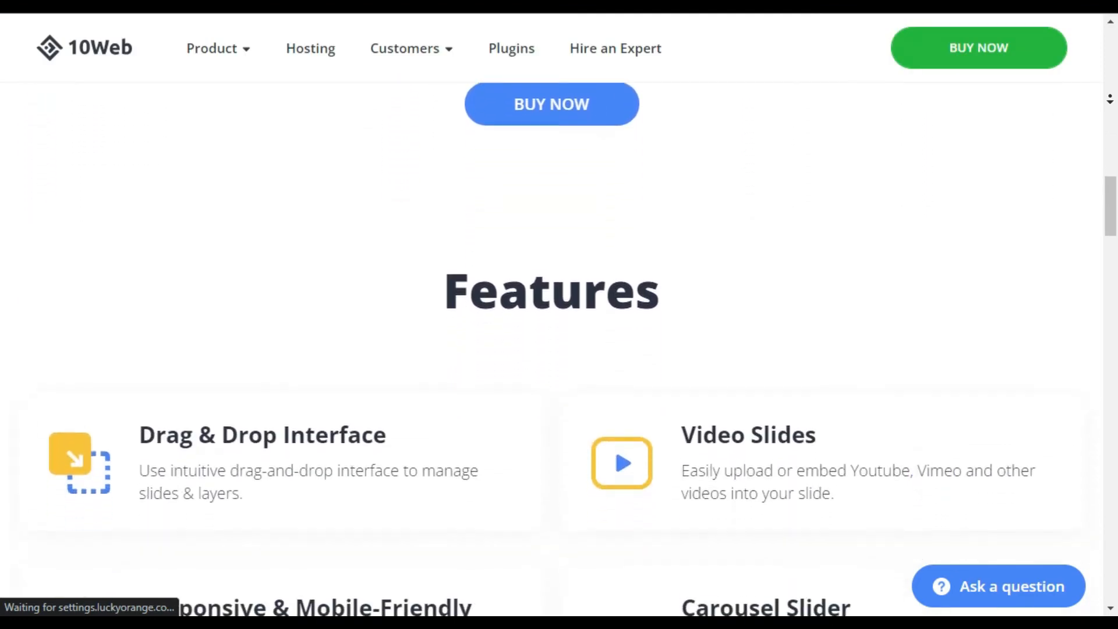
scroll(down, 3)
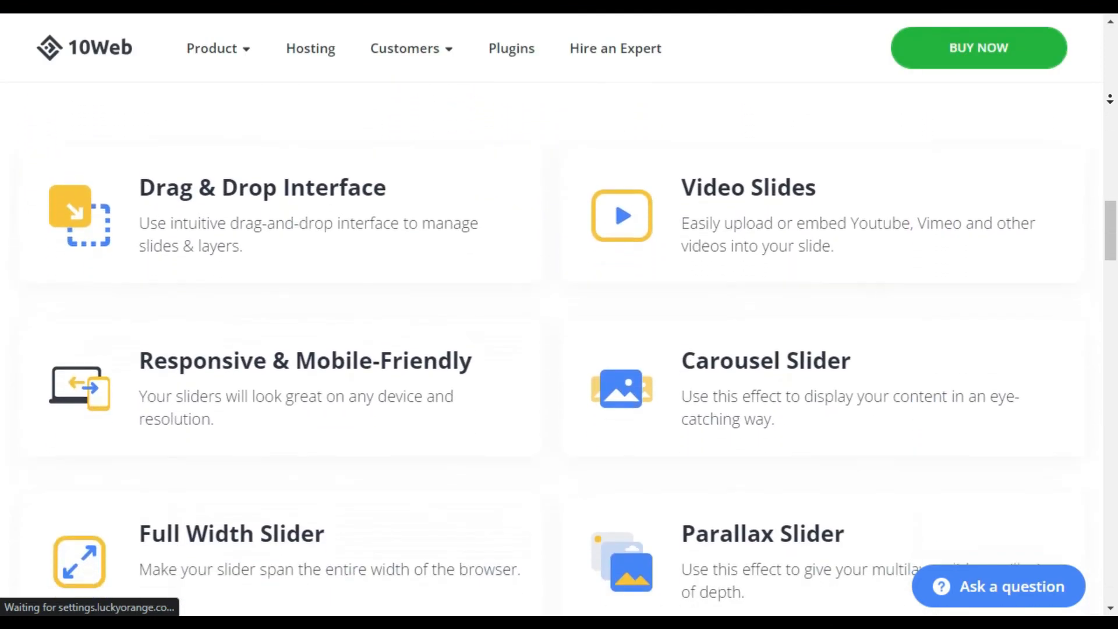
scroll(down, 3)
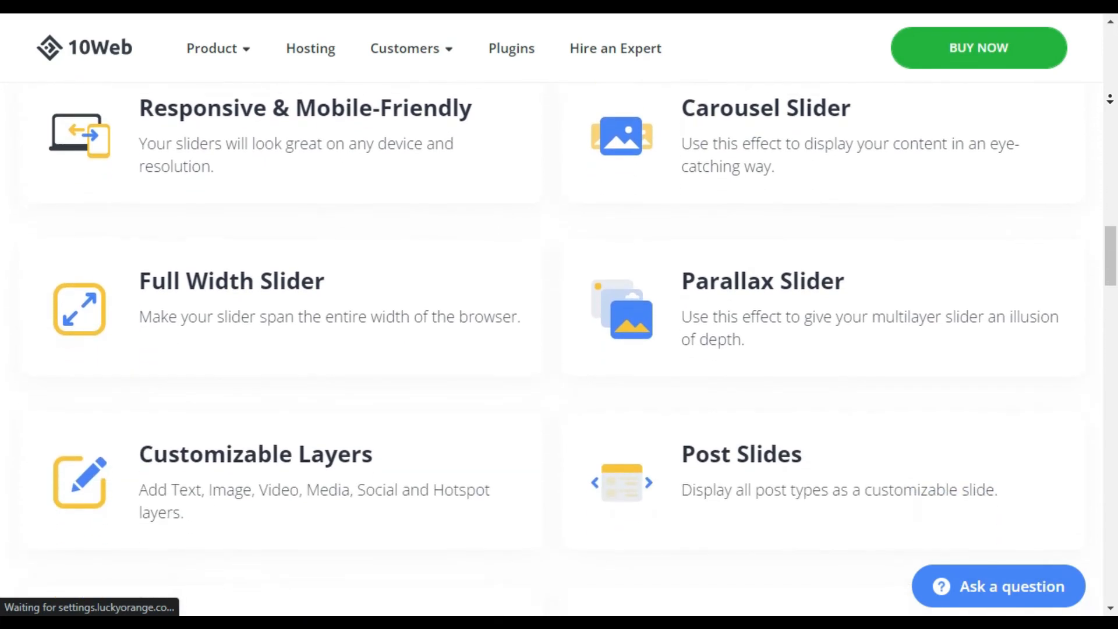
scroll(down, 3)
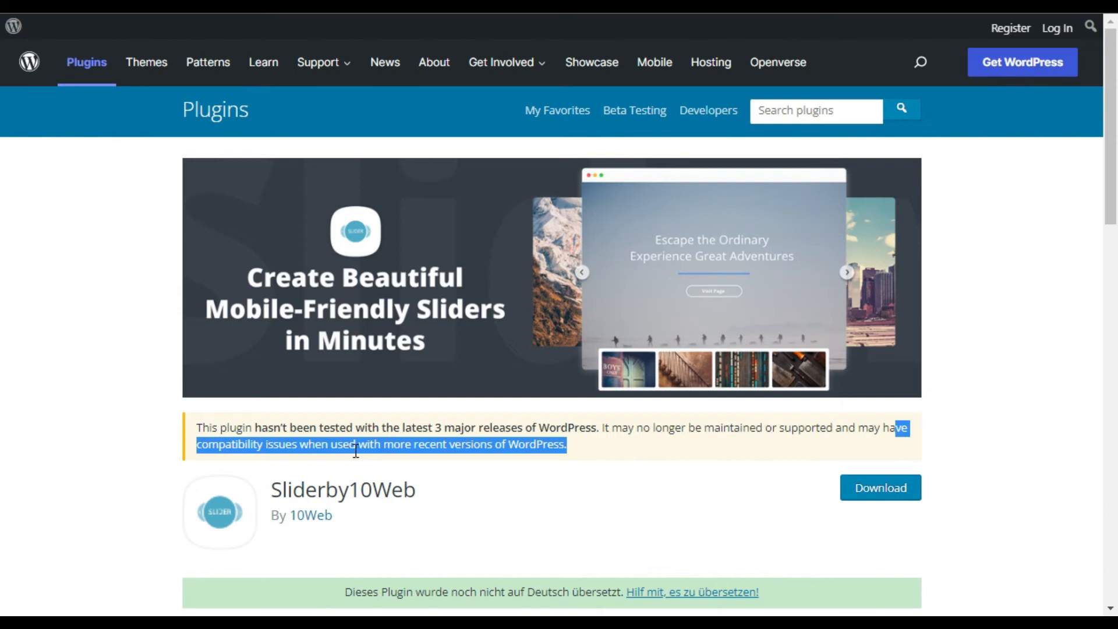
- Highlight Slider by 10Web's untested-with-recent-WordPress warning
click(508, 447)
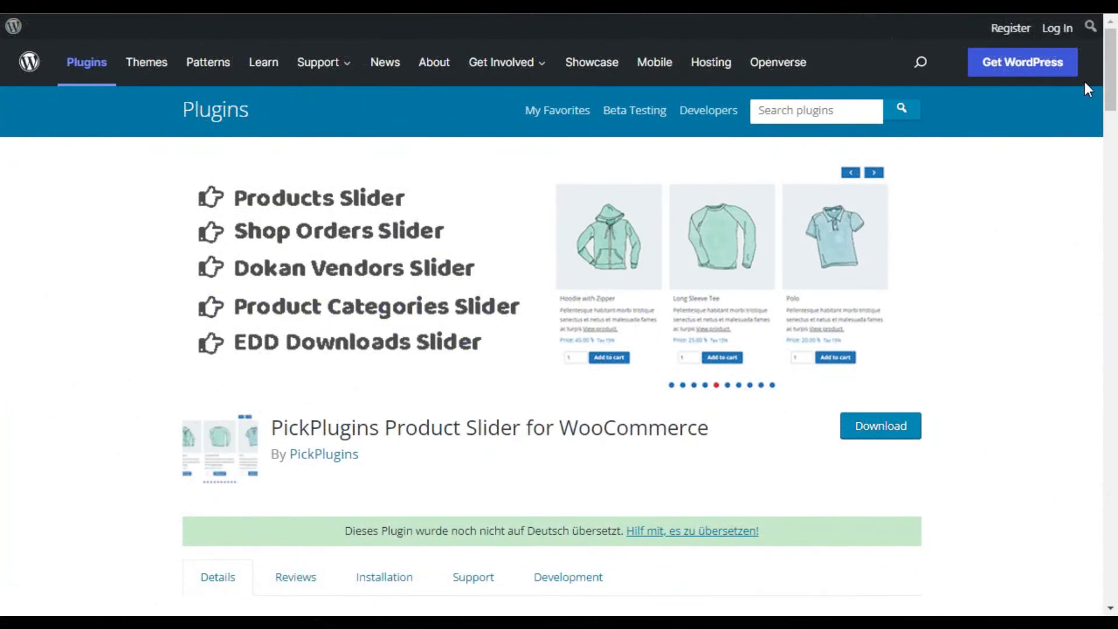
- Scroll through PickPlugins Product Slider's Plugin Features list
scroll(down, 3)
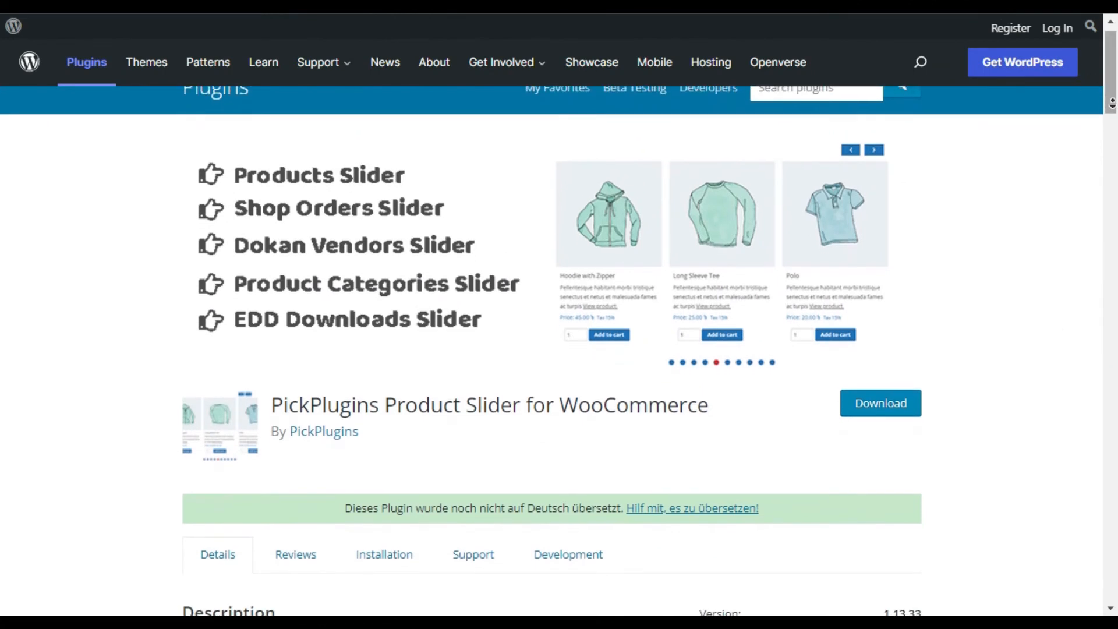
scroll(down, 3)
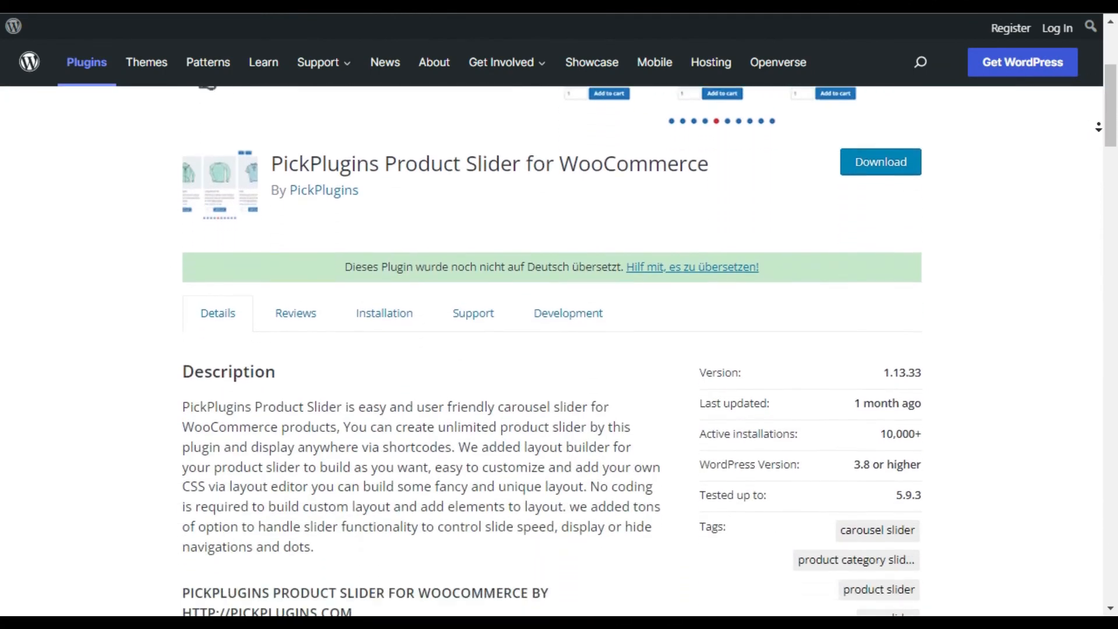
scroll(down, 3)
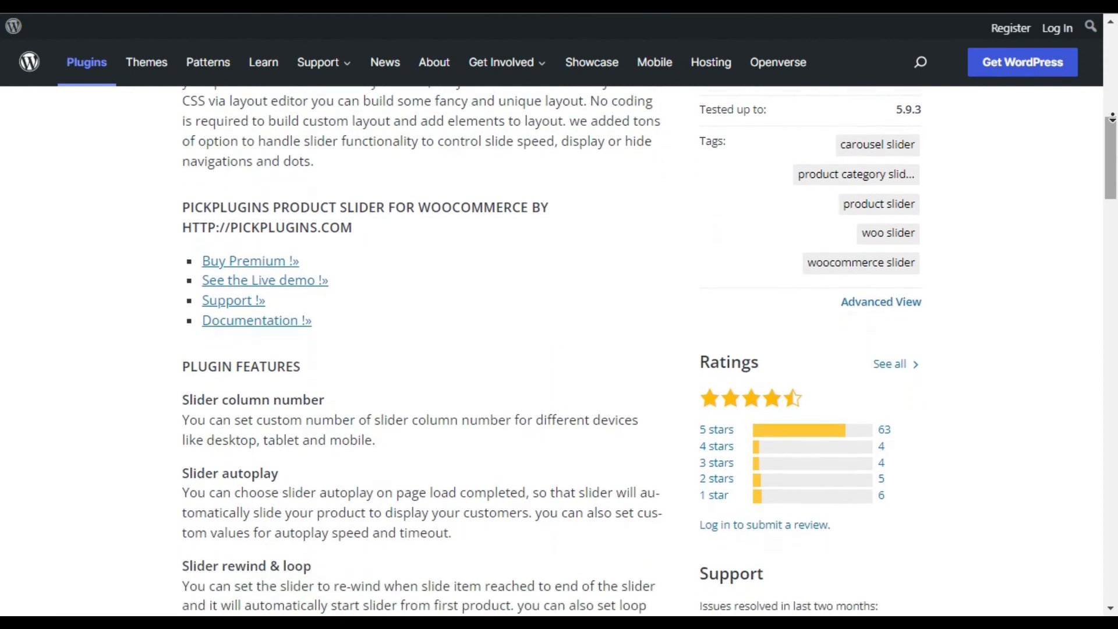
scroll(down, 3)
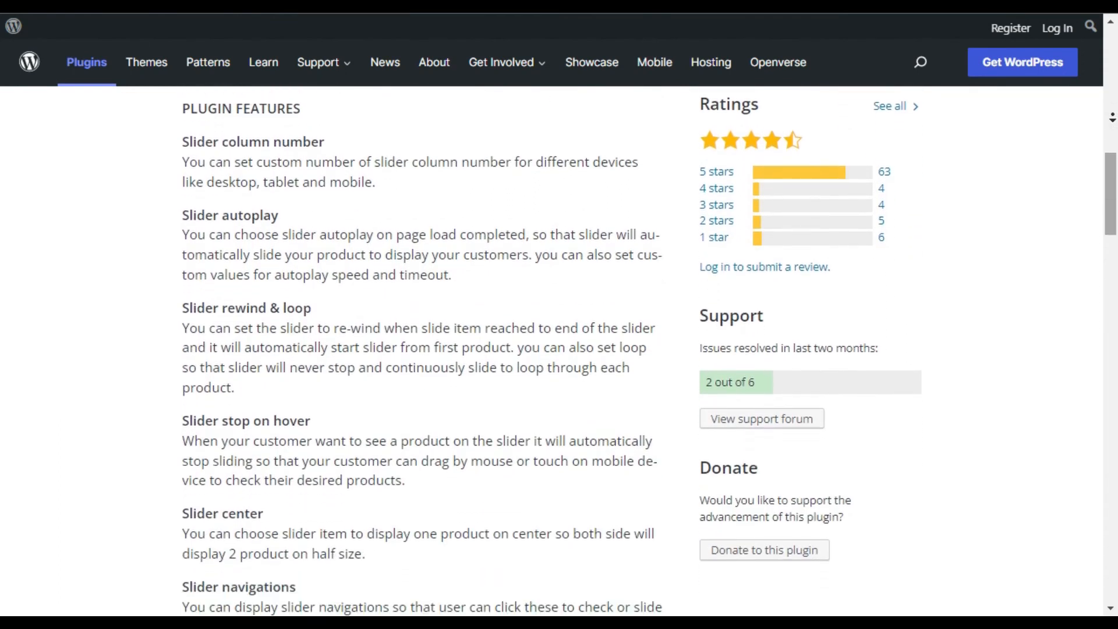
scroll(down, 3)
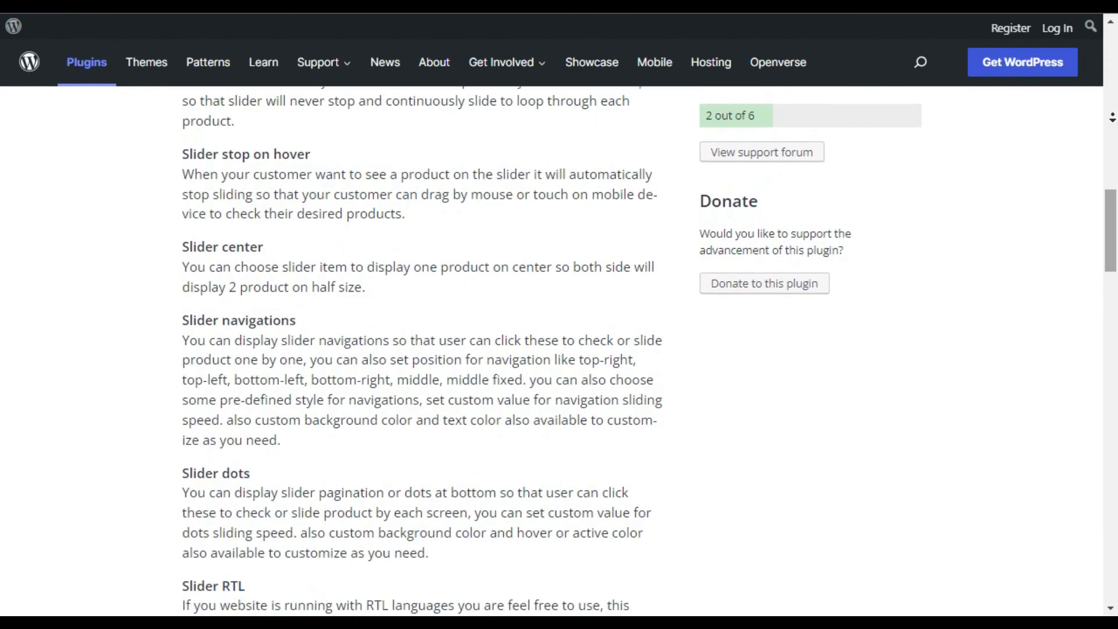
scroll(down, 3)
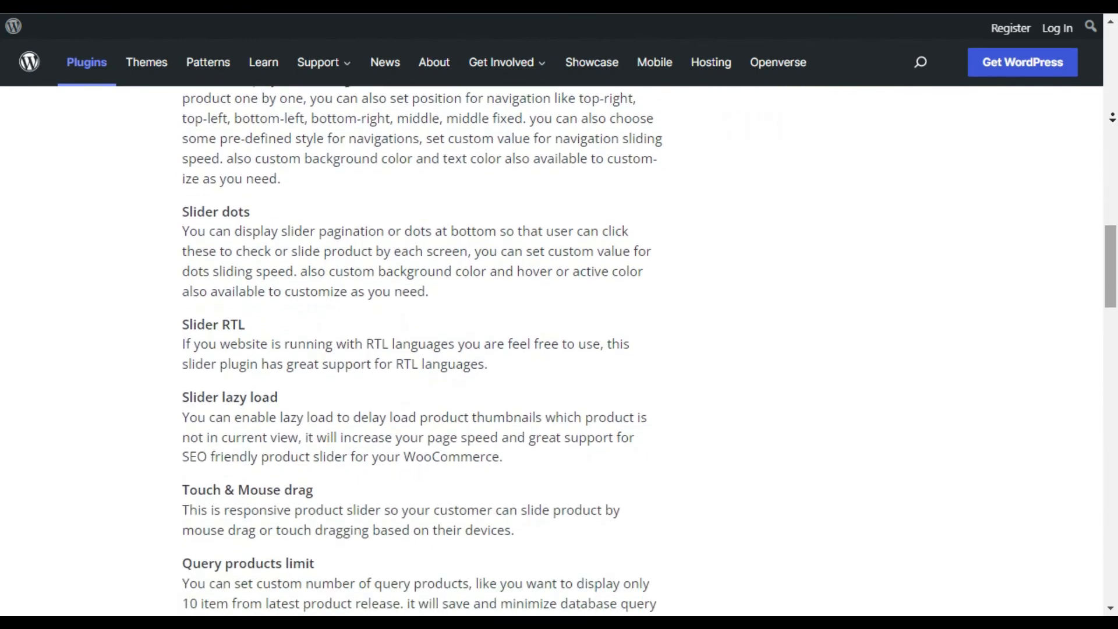
scroll(down, 3)
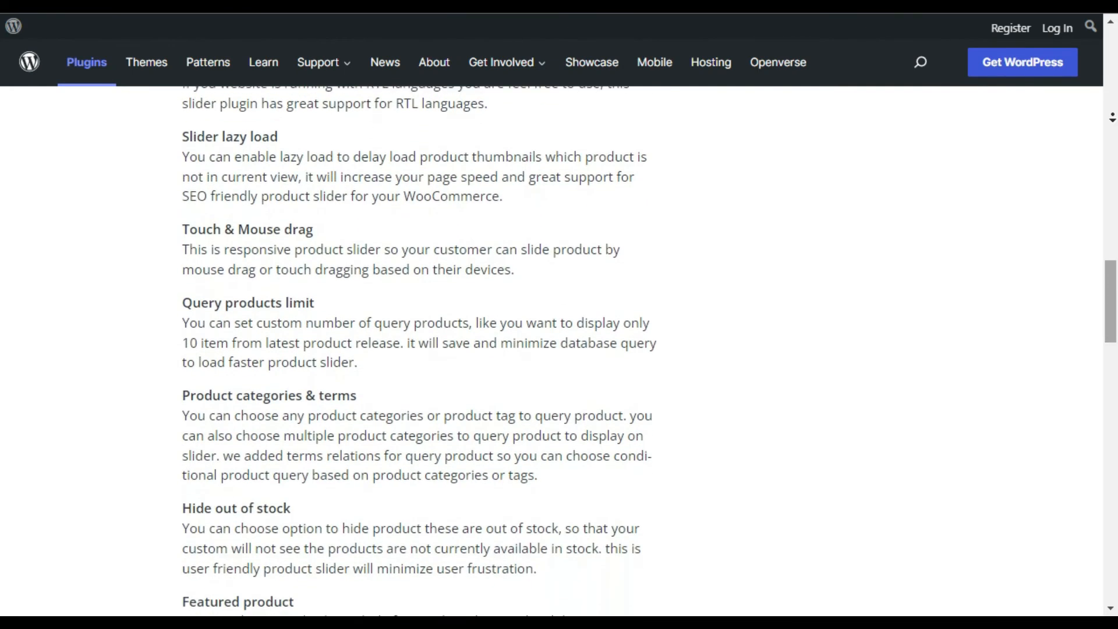
- Continue past the Premium Features list down to the Screenshots carousel
scroll(down, 3)
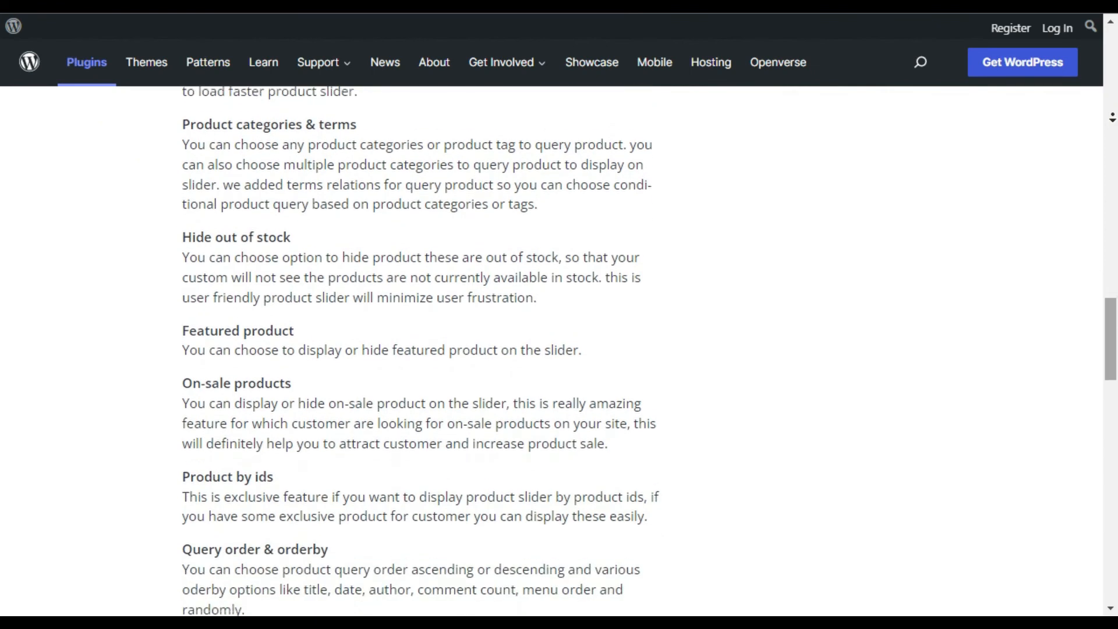
scroll(down, 3)
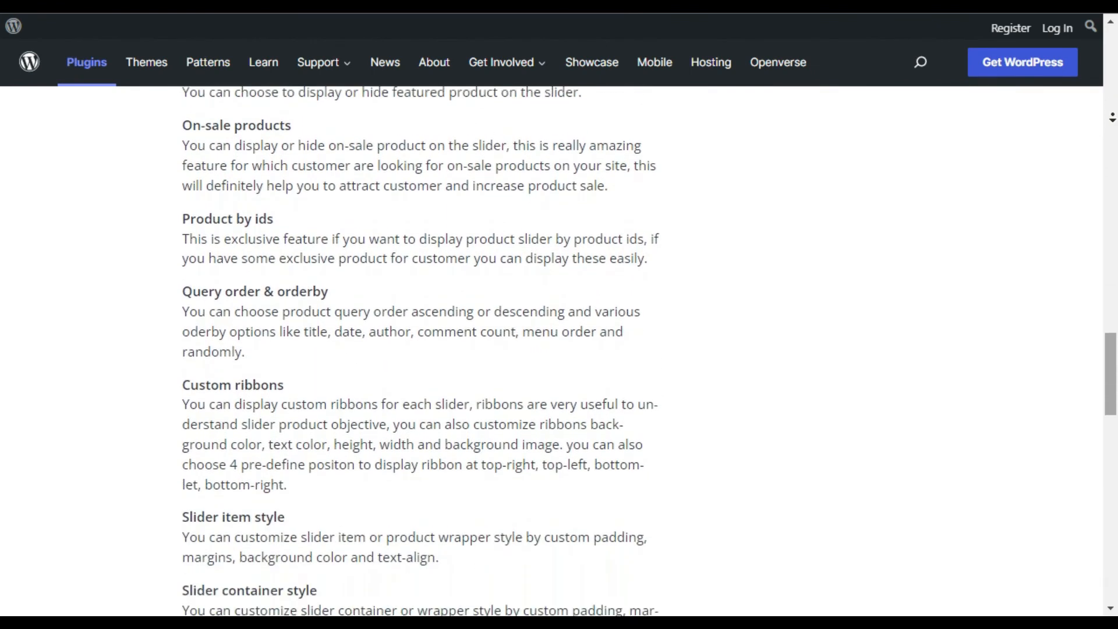
scroll(down, 3)
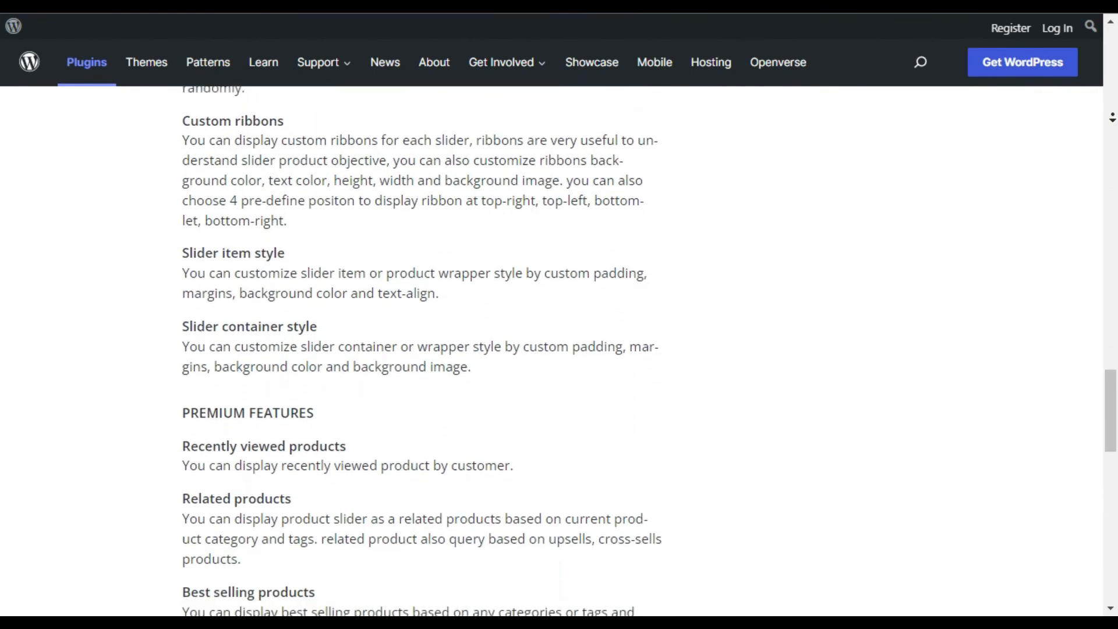
scroll(down, 3)
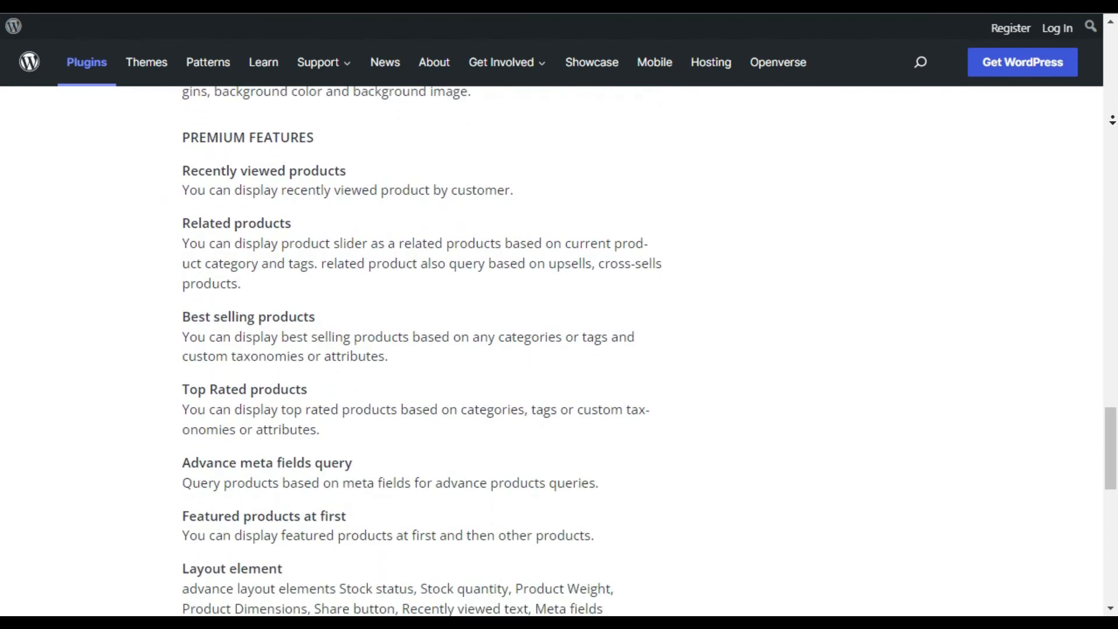
scroll(down, 3)
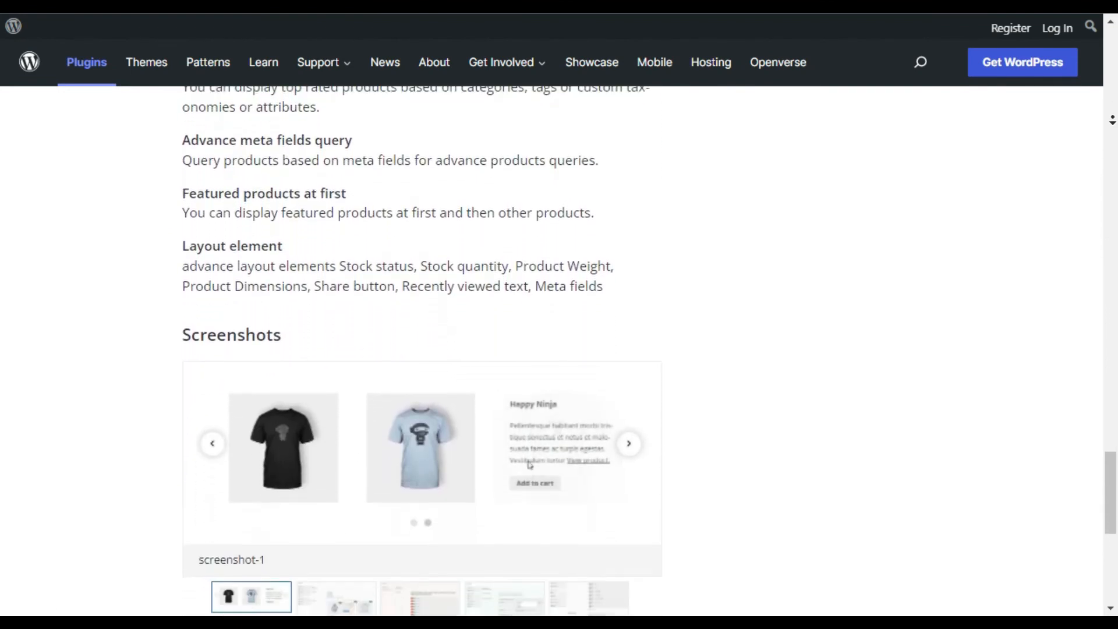
scroll(down, 3)
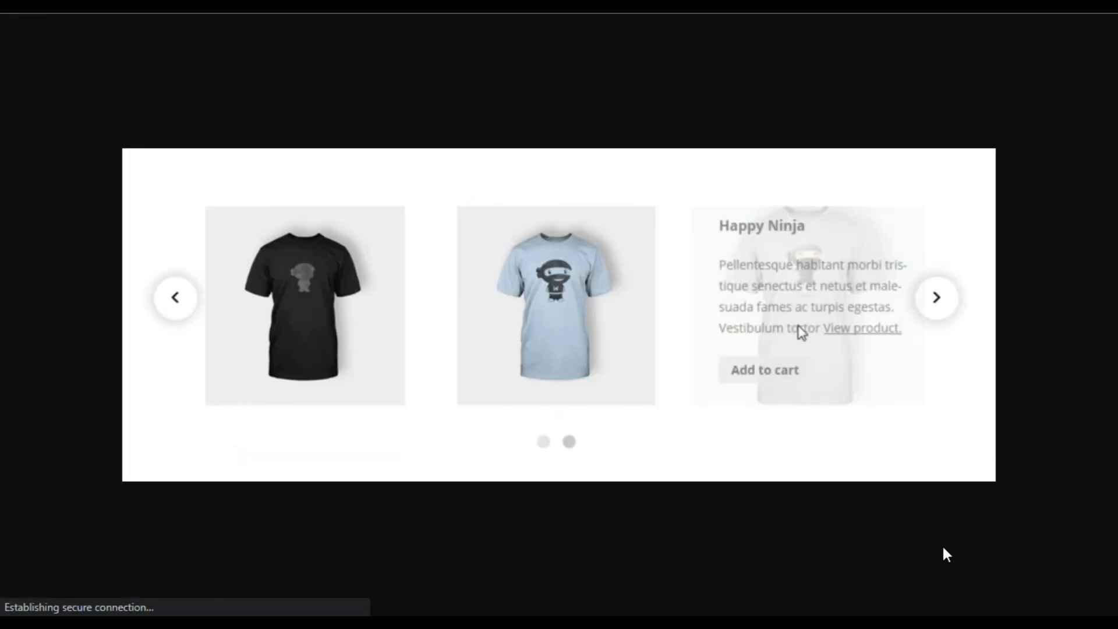
- Enlarge screenshot-1 and cycle the T-shirt product slider through several products
click(176, 297)
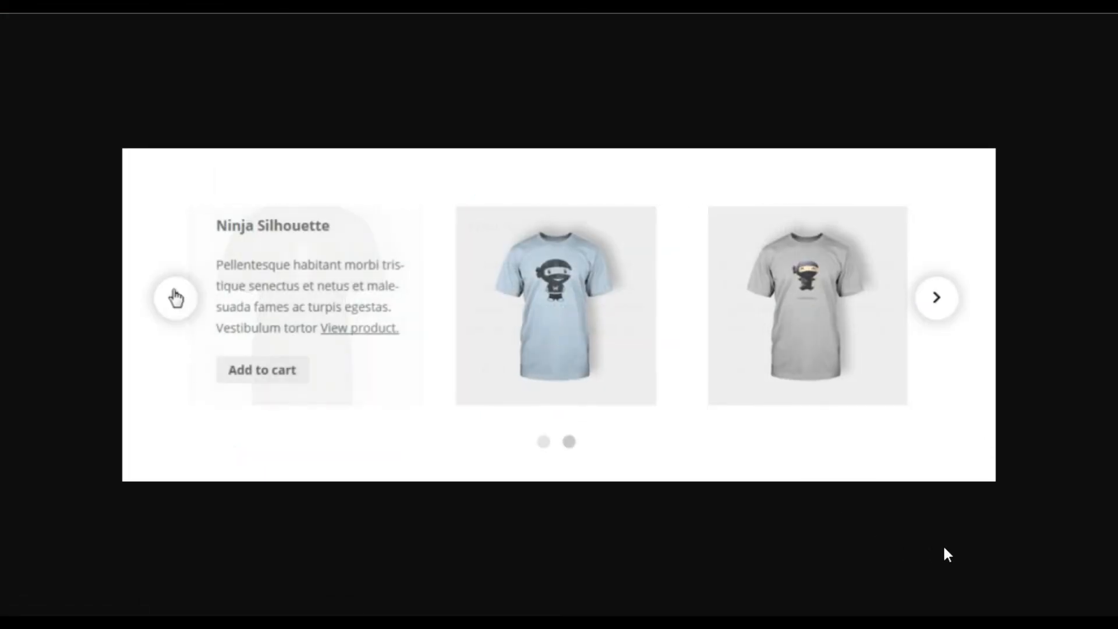
click(175, 297)
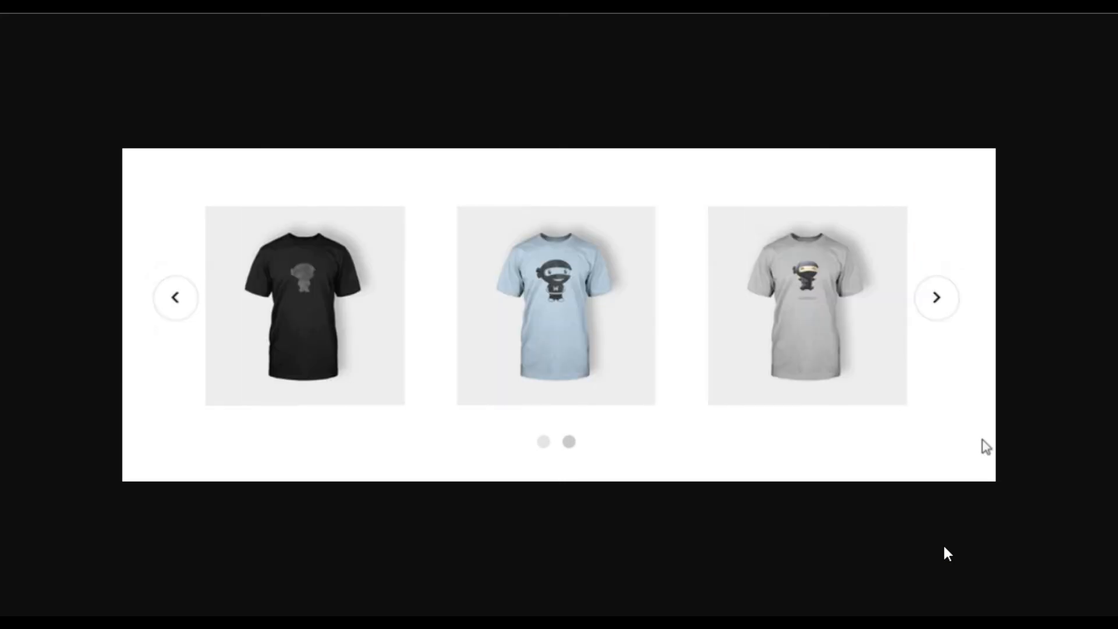
mouse_move(556, 305)
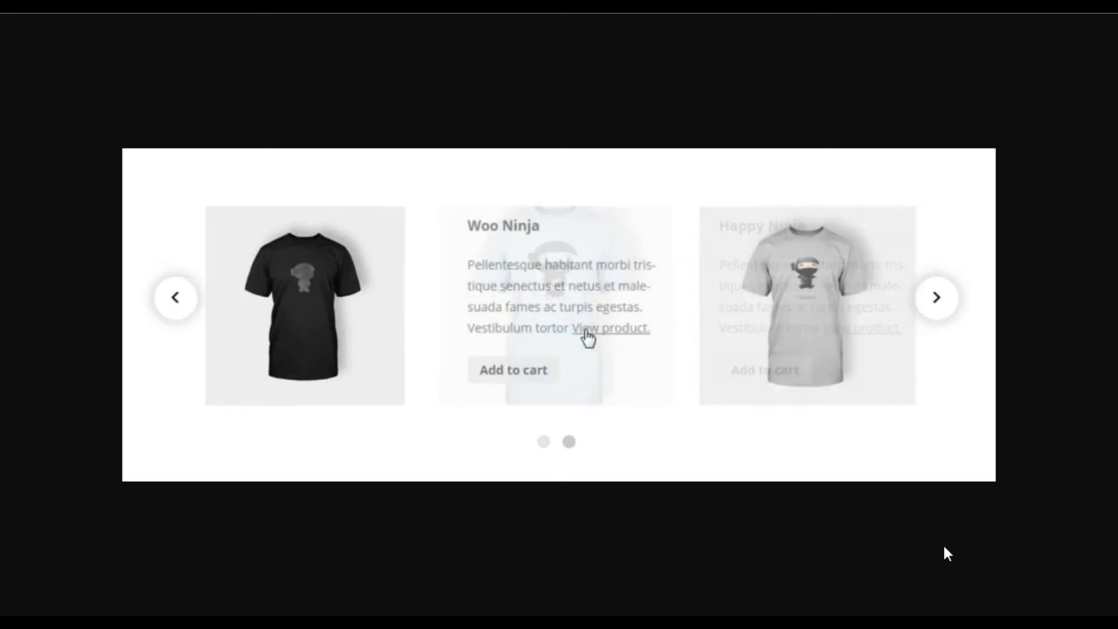
click(176, 297)
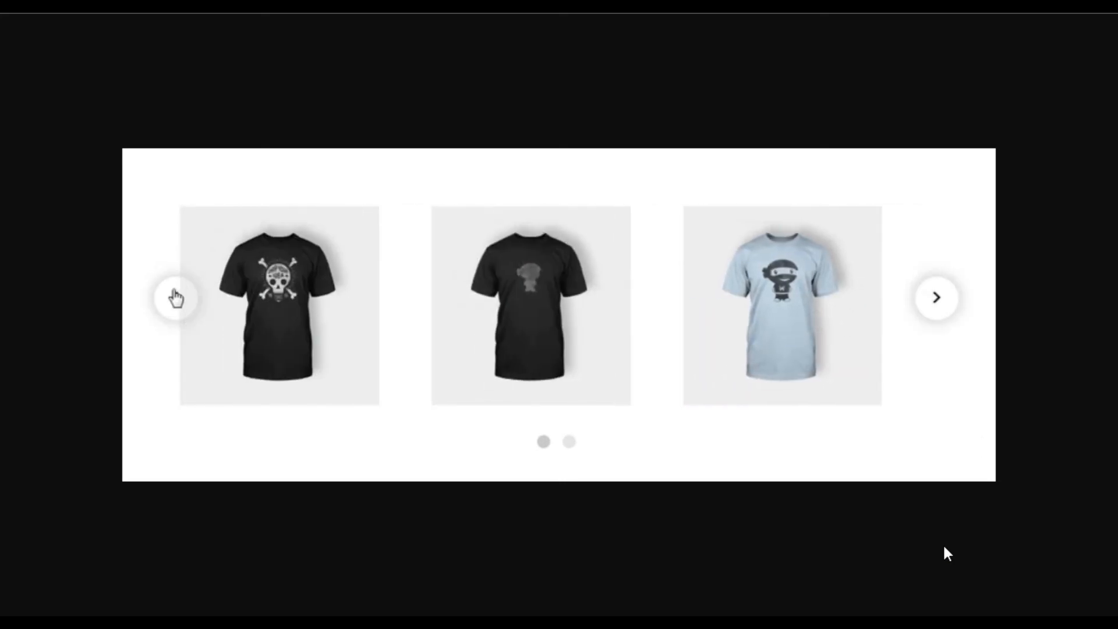
click(937, 297)
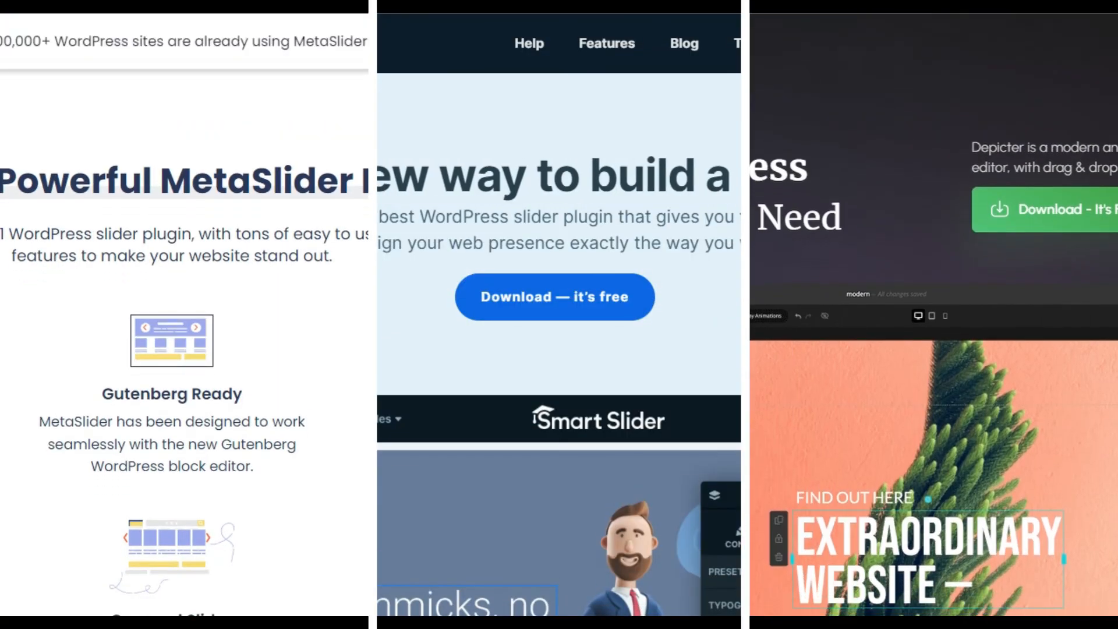
- Scroll the MetaSlider, Smart Slider and Depicter sites together through their features and templates
scroll(down, 3)
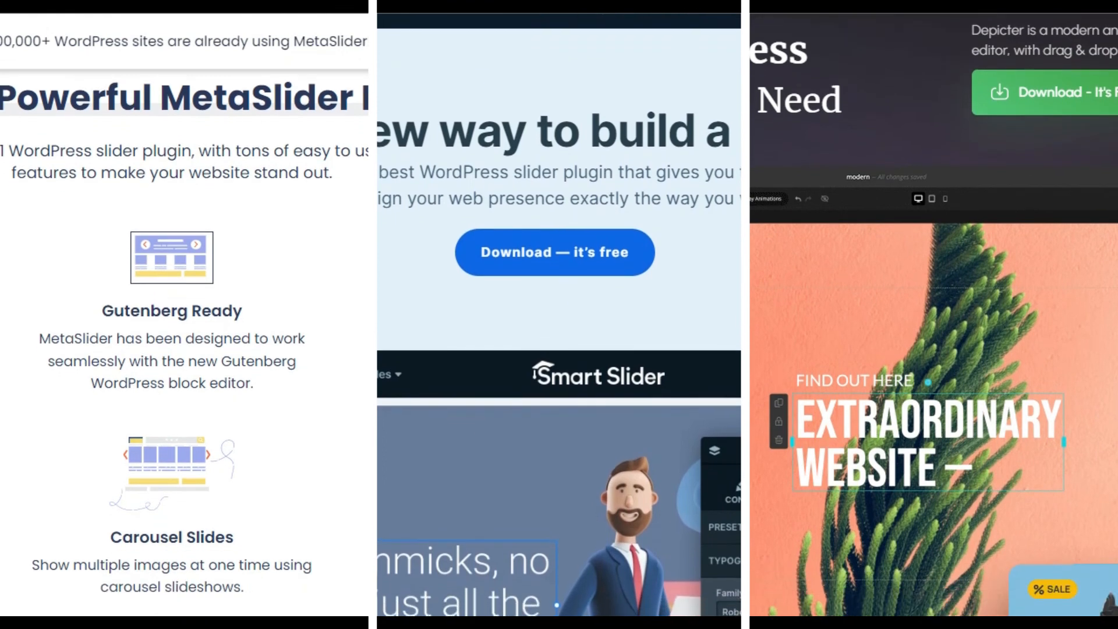
scroll(down, 3)
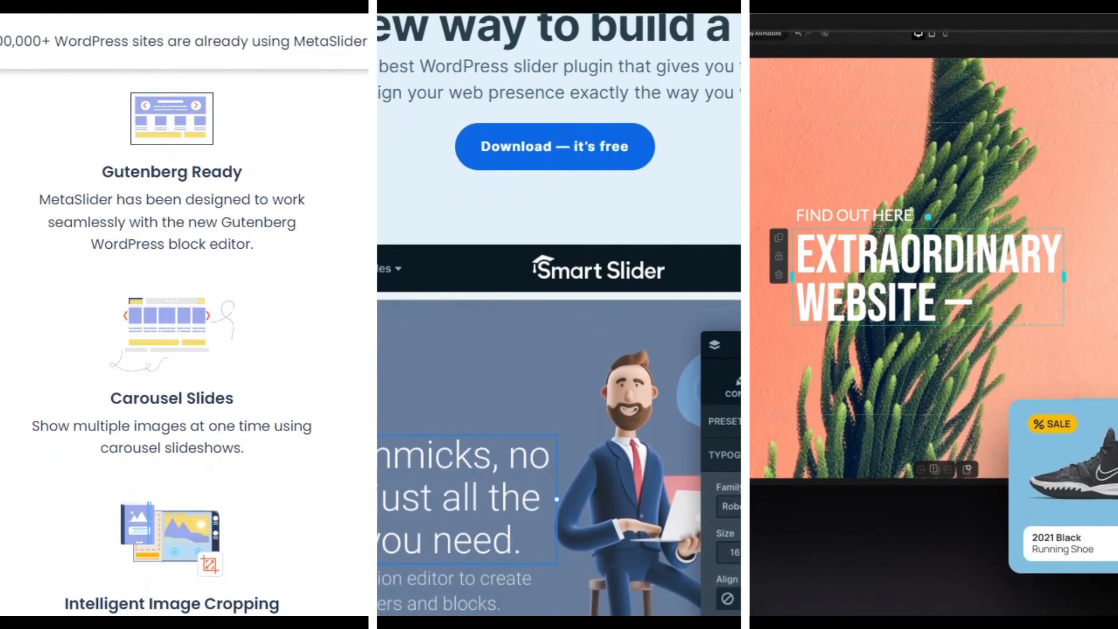
scroll(down, 3)
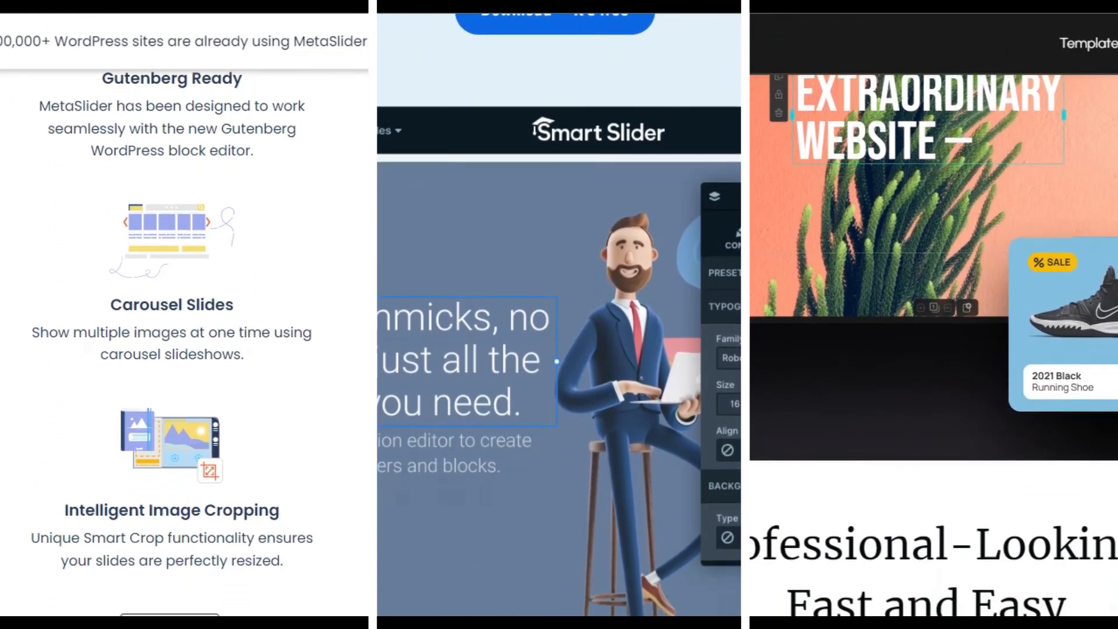
scroll(down, 3)
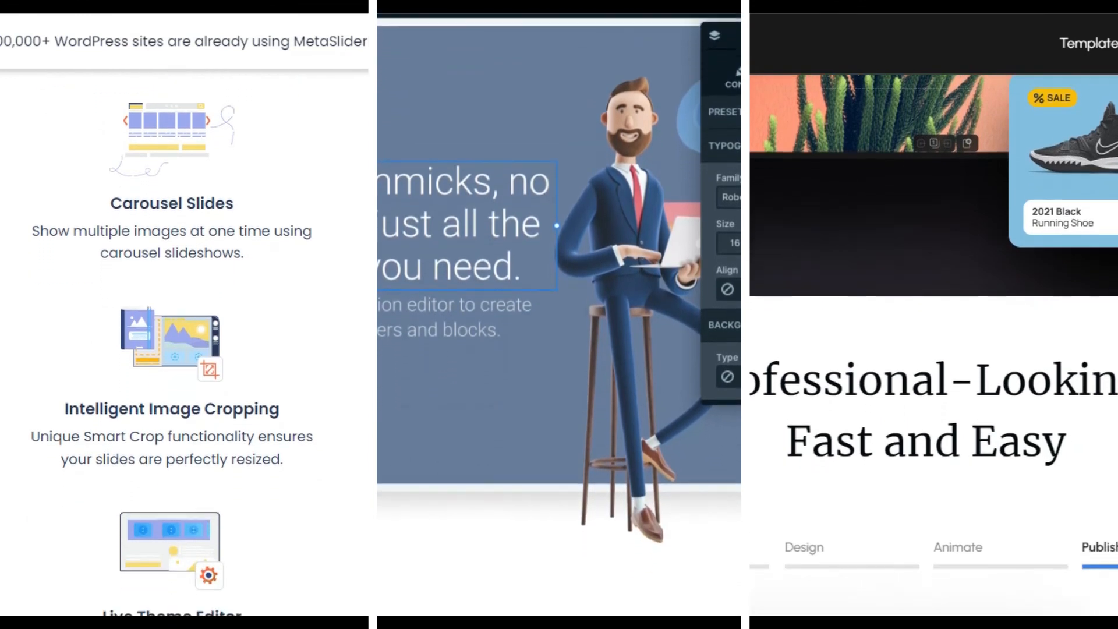
scroll(down, 3)
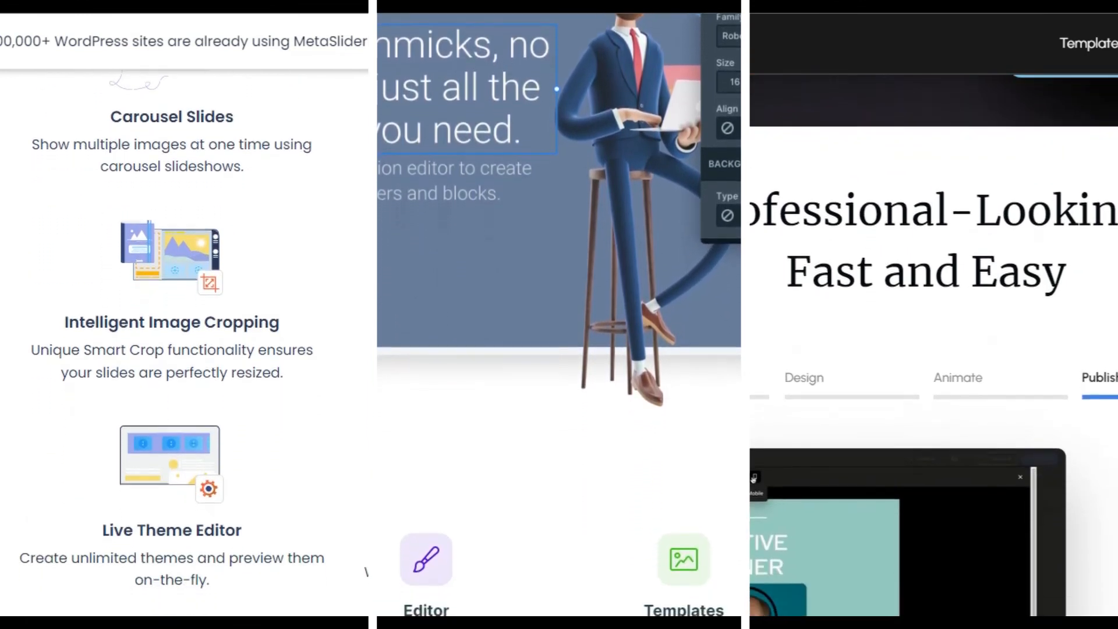
scroll(down, 3)
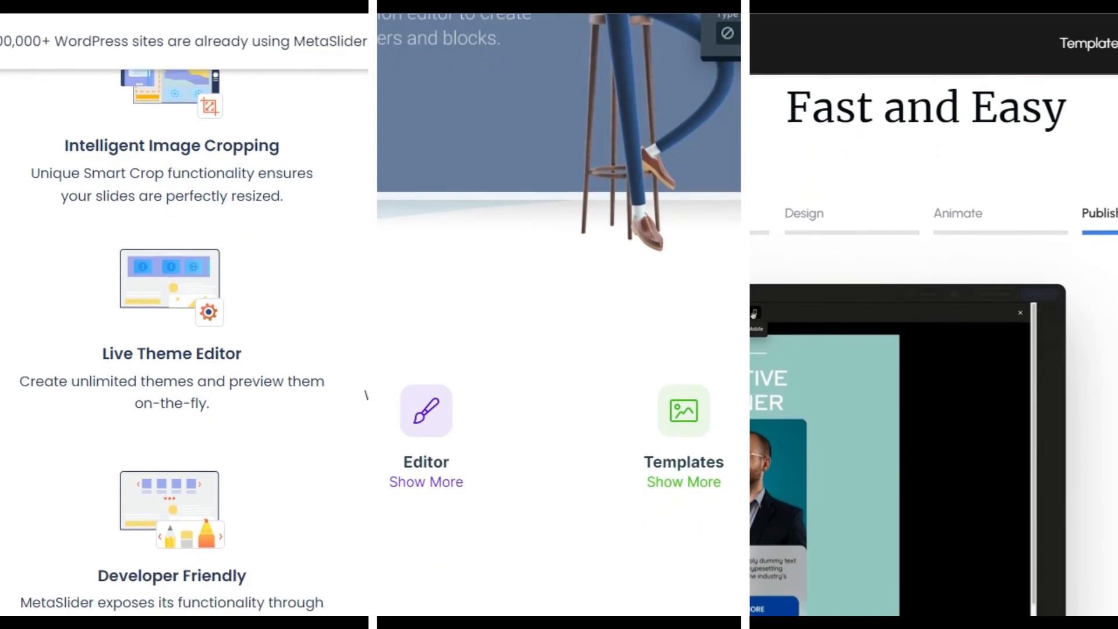
scroll(down, 3)
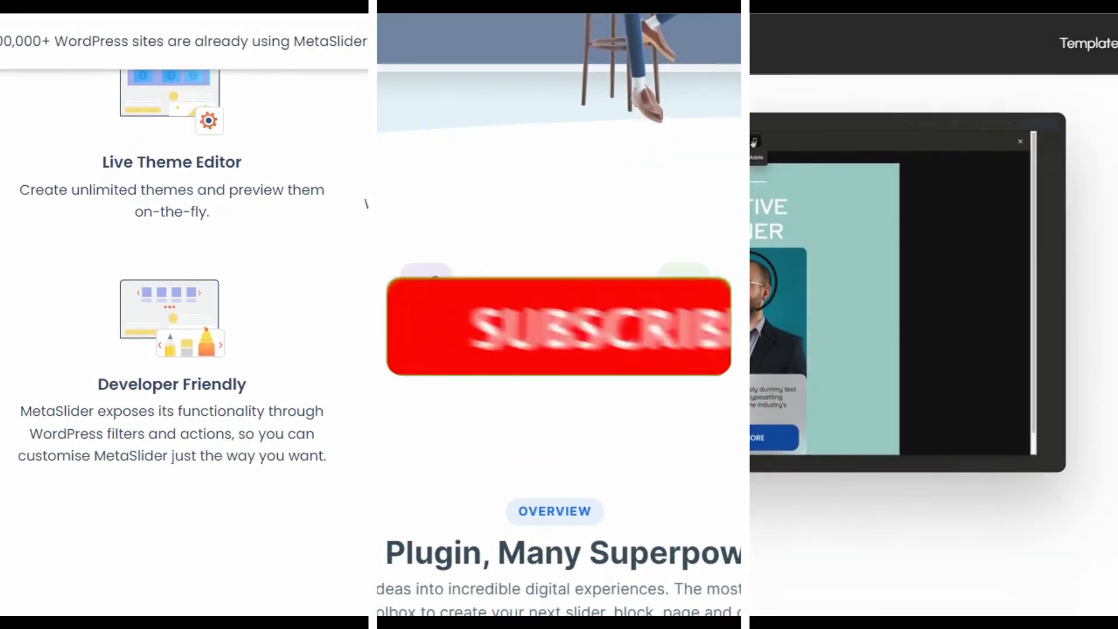
scroll(down, 3)
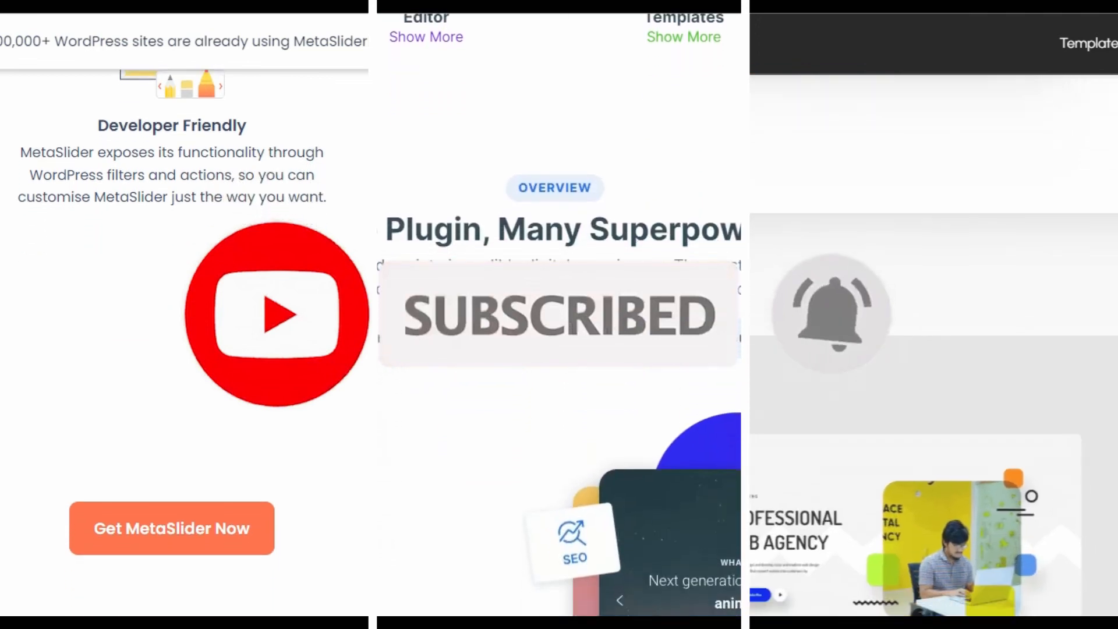
scroll(down, 3)
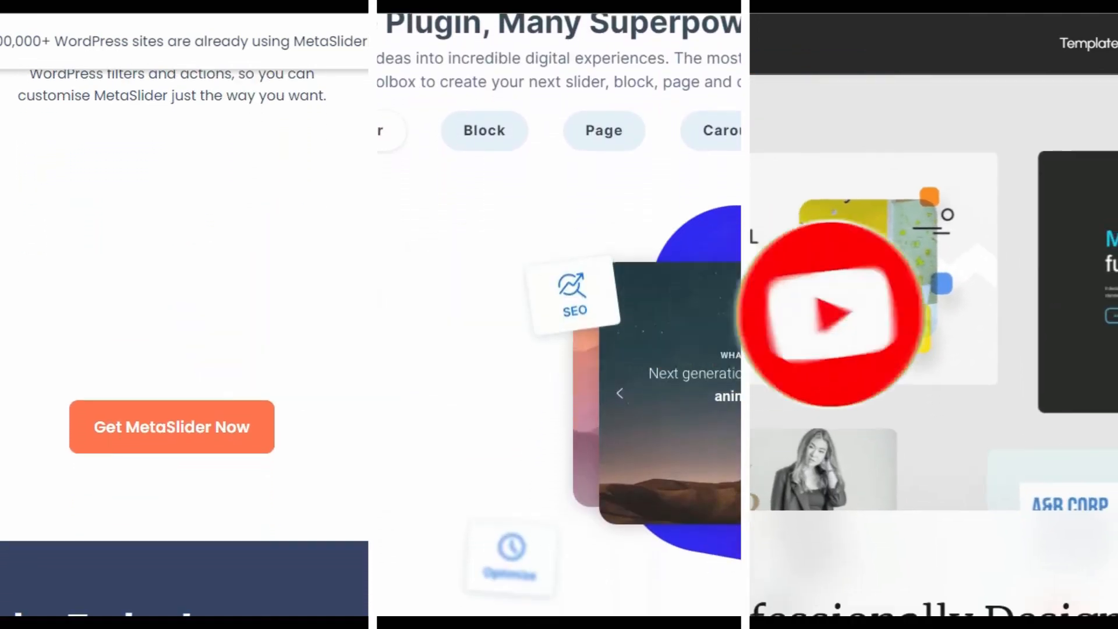